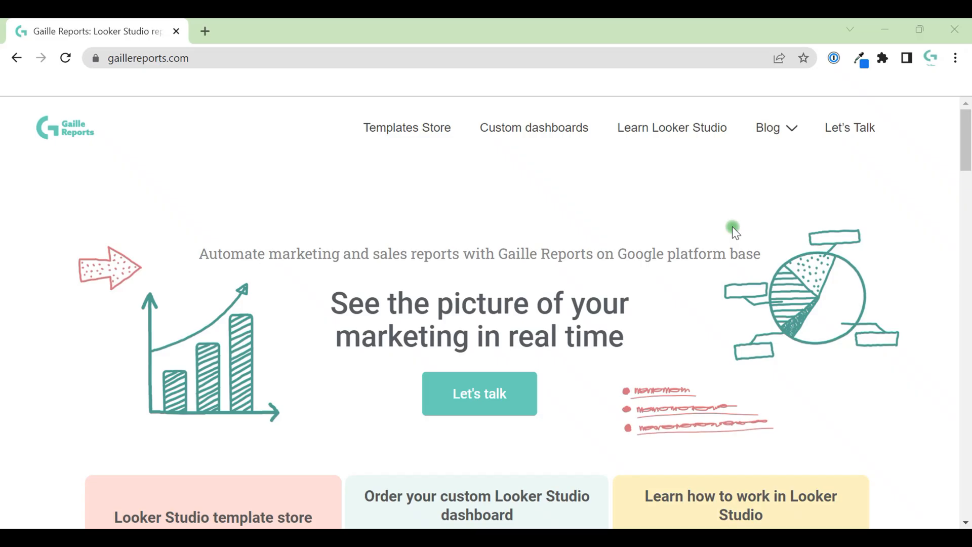
# - Open the Gaille Reports template store and filter it to Special reports
pyautogui.scroll(-3)
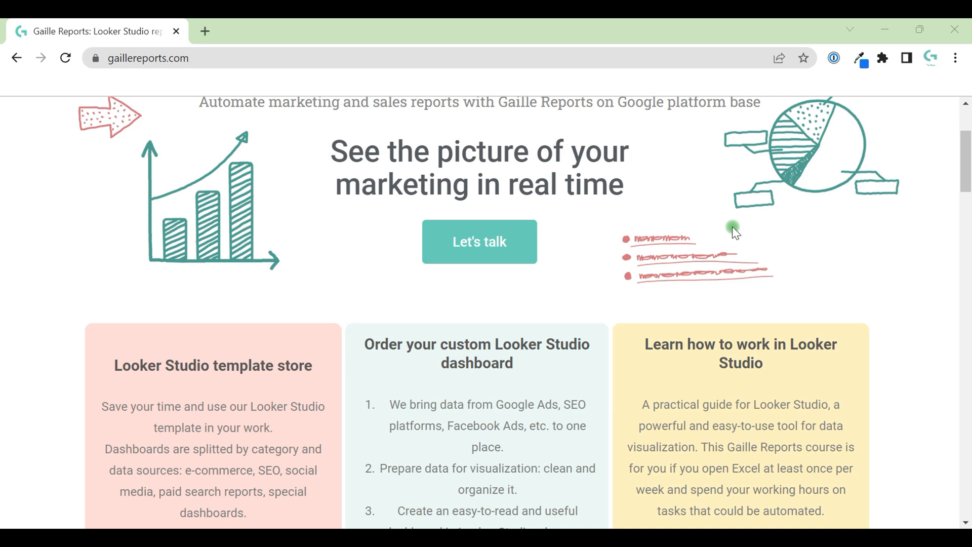
pyautogui.scroll(-3)
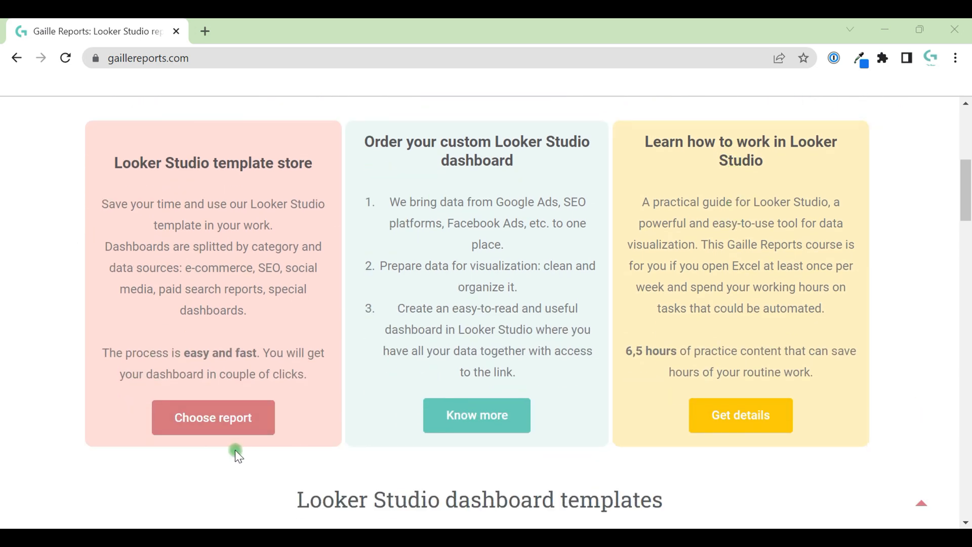
pyautogui.click(213, 418)
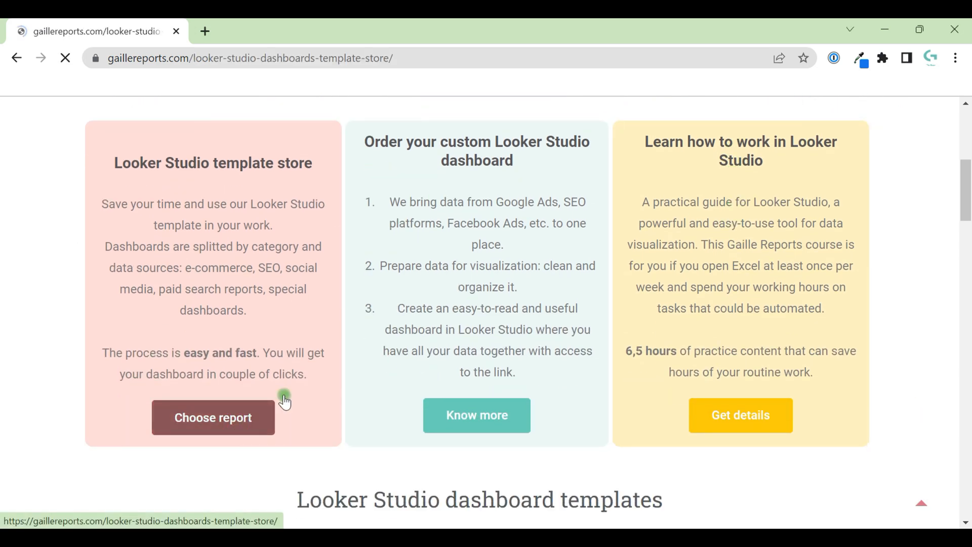
pyautogui.click(213, 417)
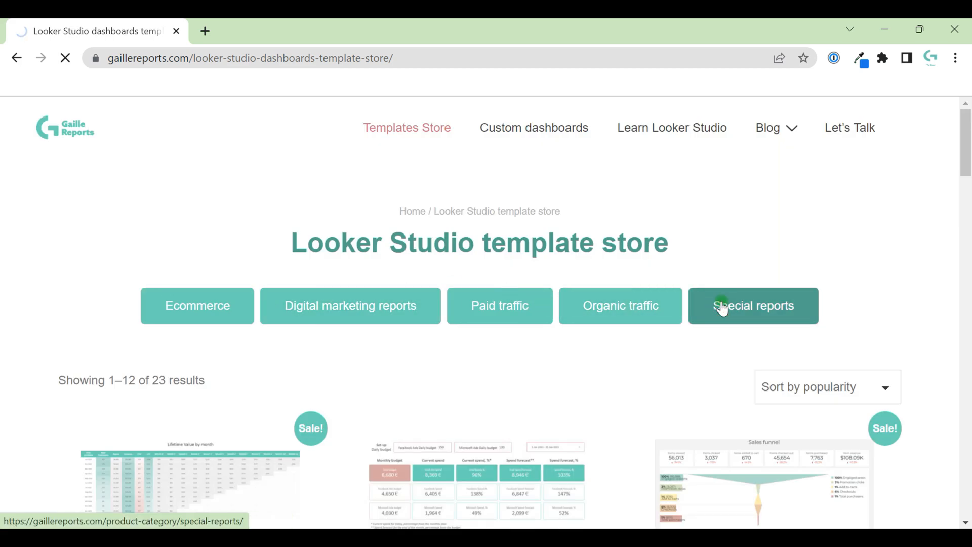
pyautogui.click(752, 306)
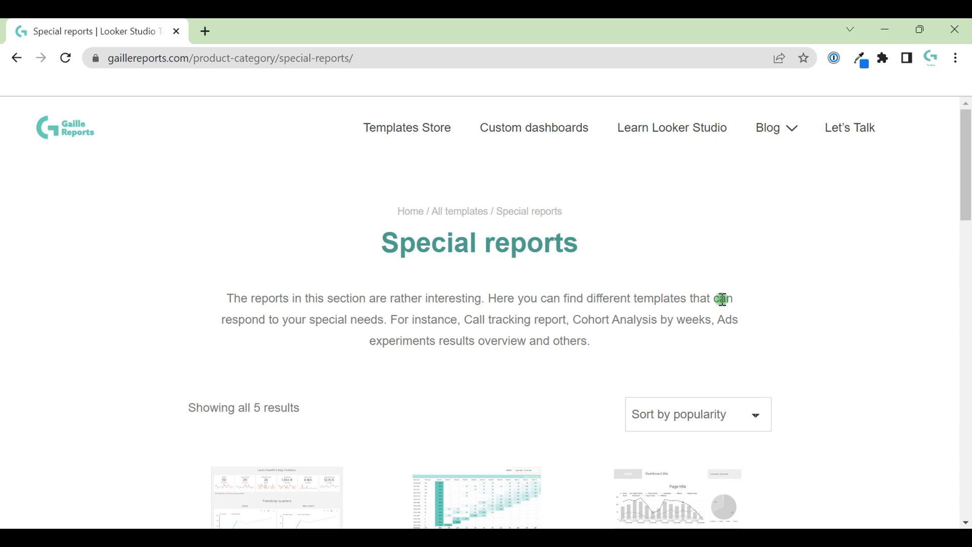
# - Open the Customer Churn Analysis Template and its Looker Studio report
pyautogui.scroll(-3)
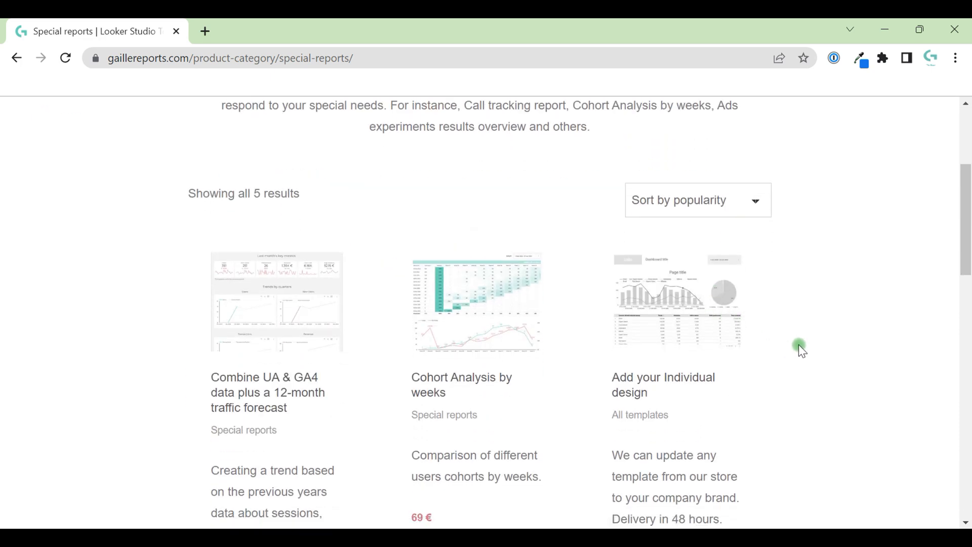
pyautogui.scroll(-3)
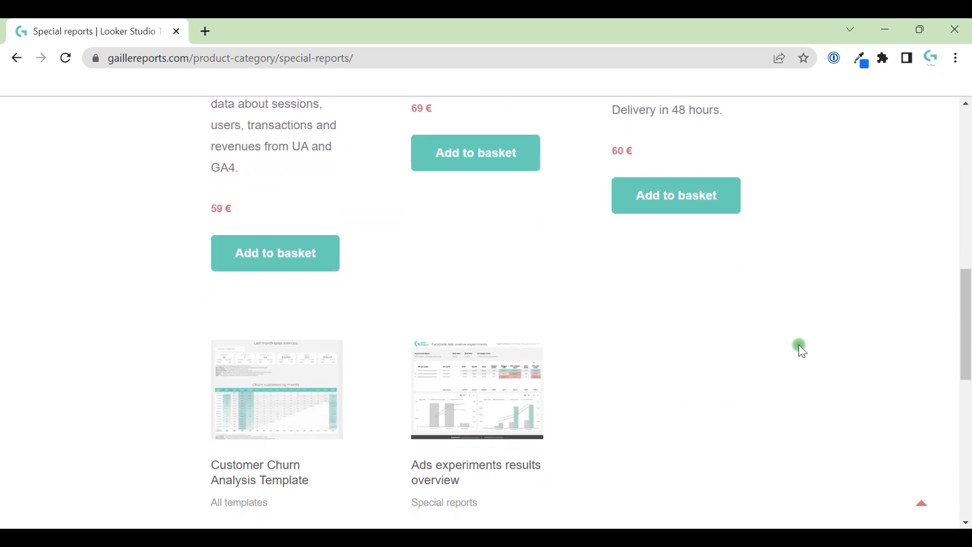
pyautogui.scroll(-3)
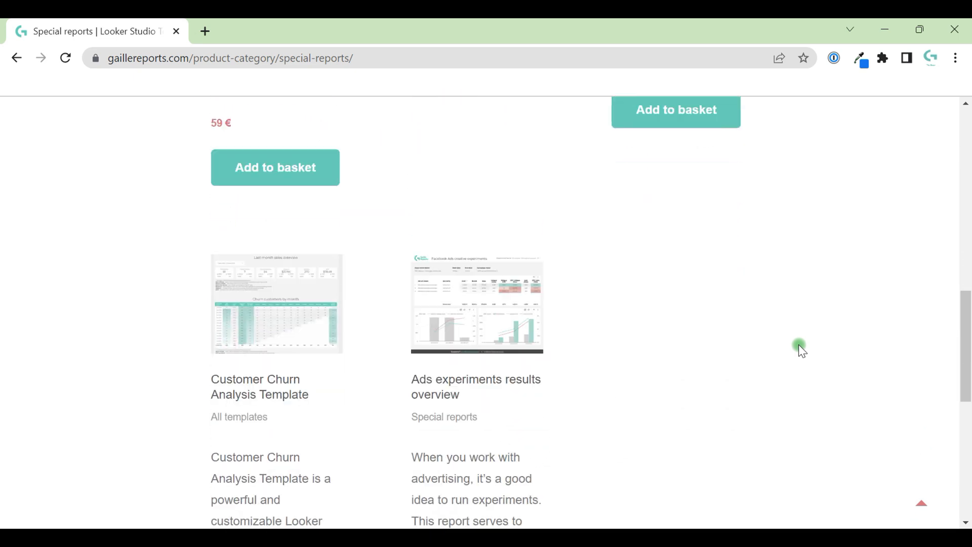
pyautogui.moveTo(259, 395)
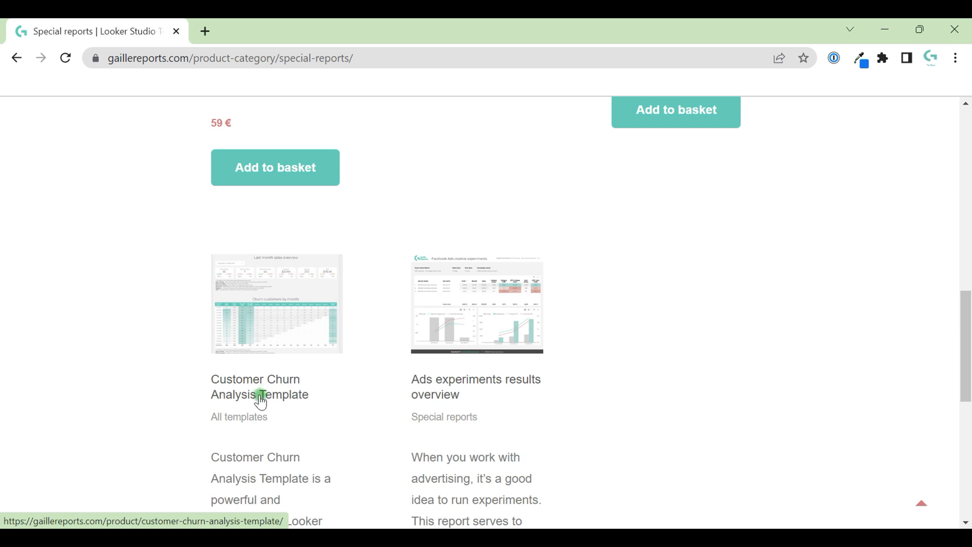
pyautogui.click(423, 378)
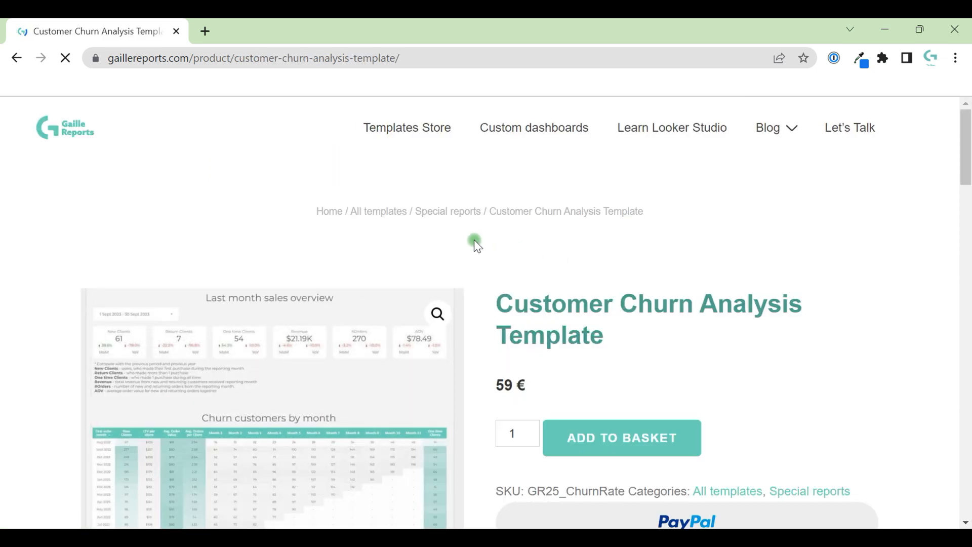
pyautogui.scroll(-3)
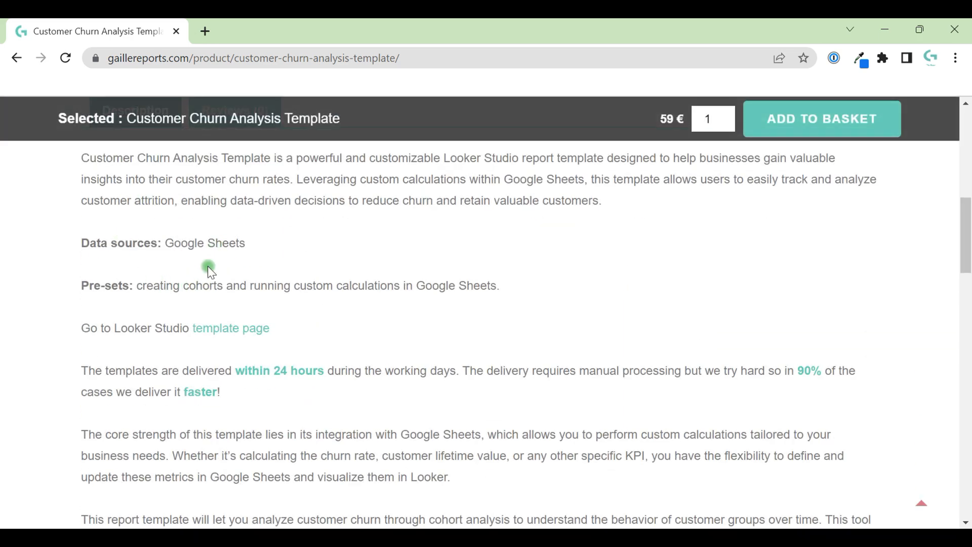
pyautogui.click(229, 328)
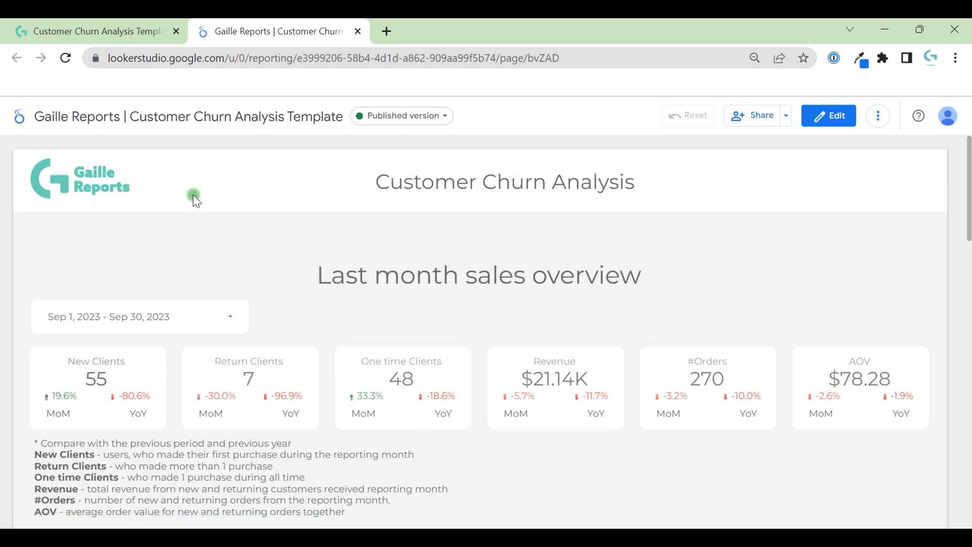
pyautogui.moveTo(188, 204)
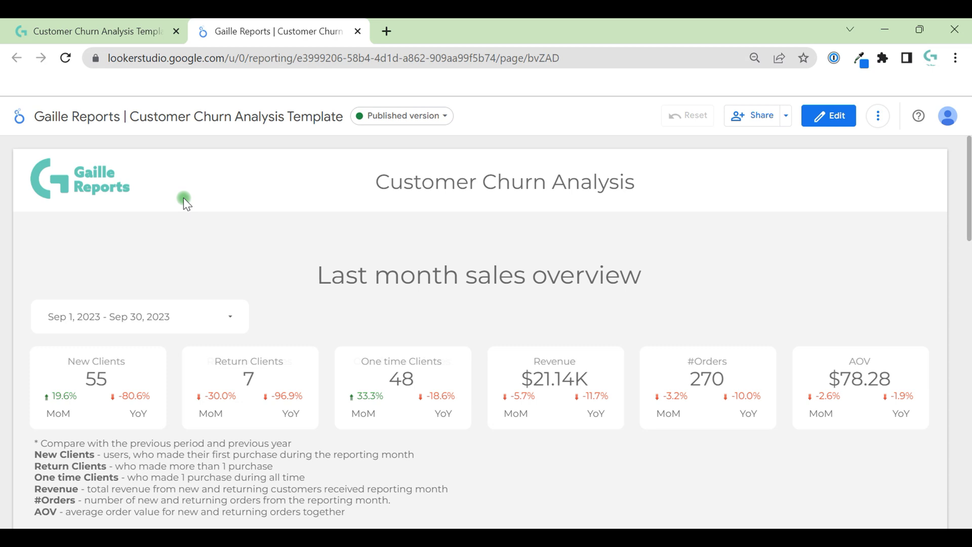
pyautogui.moveTo(234, 225)
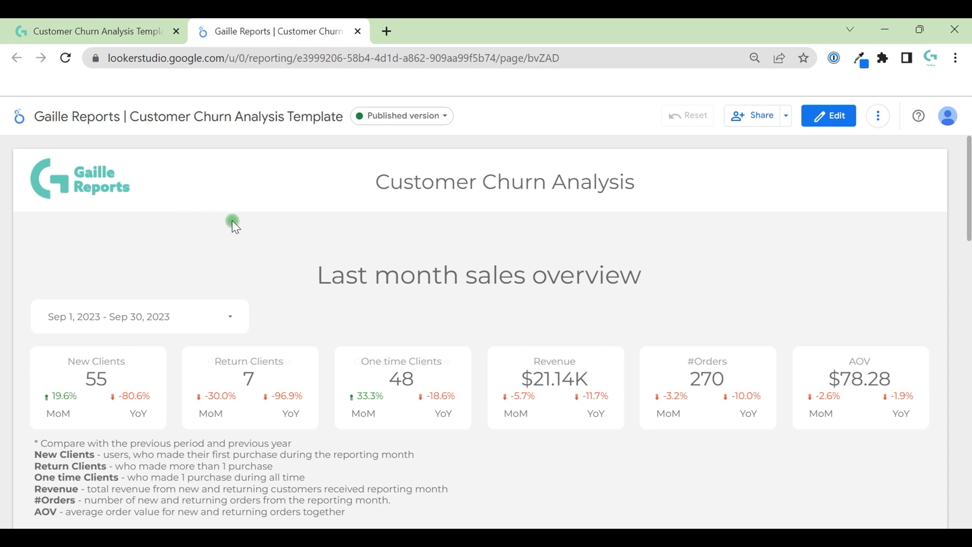
pyautogui.moveTo(364, 250)
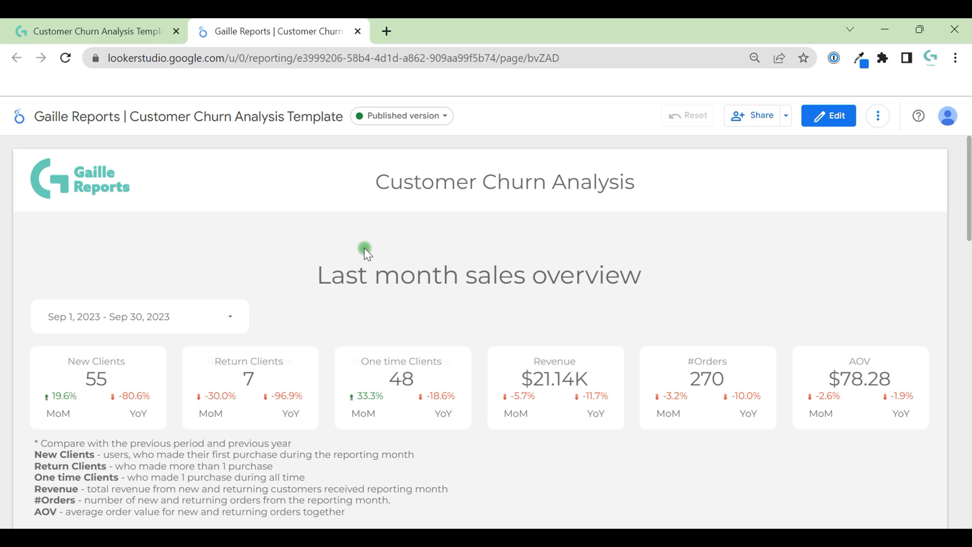
pyautogui.moveTo(866, 272)
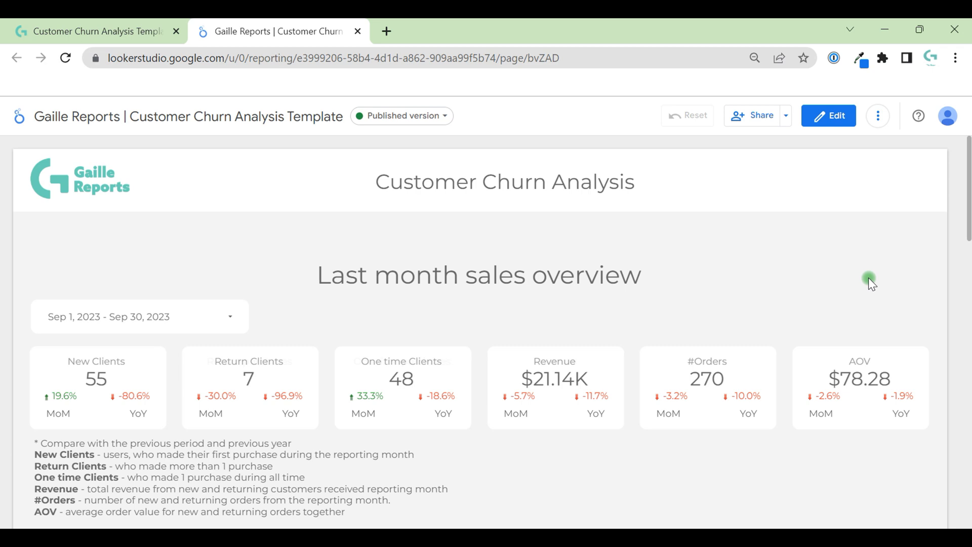
pyautogui.moveTo(903, 254)
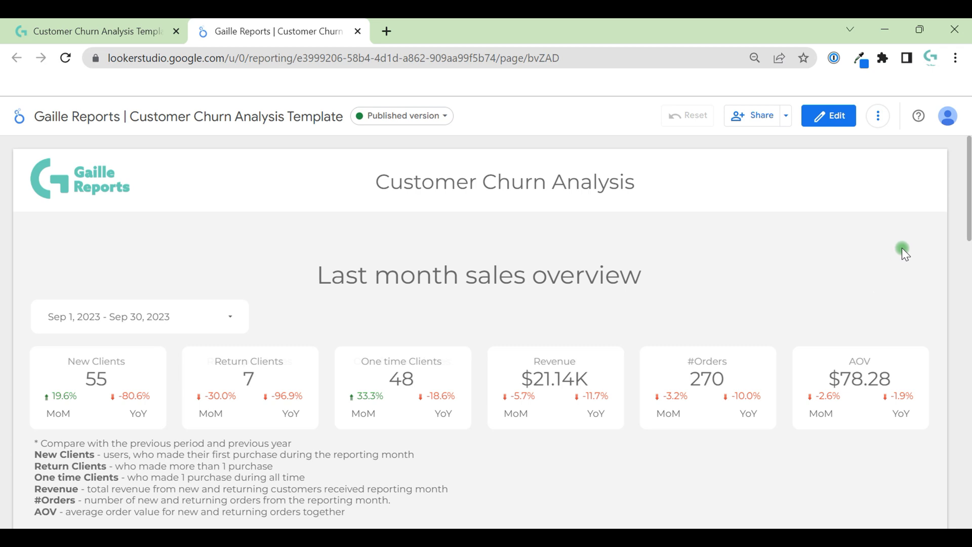
pyautogui.moveTo(871, 193)
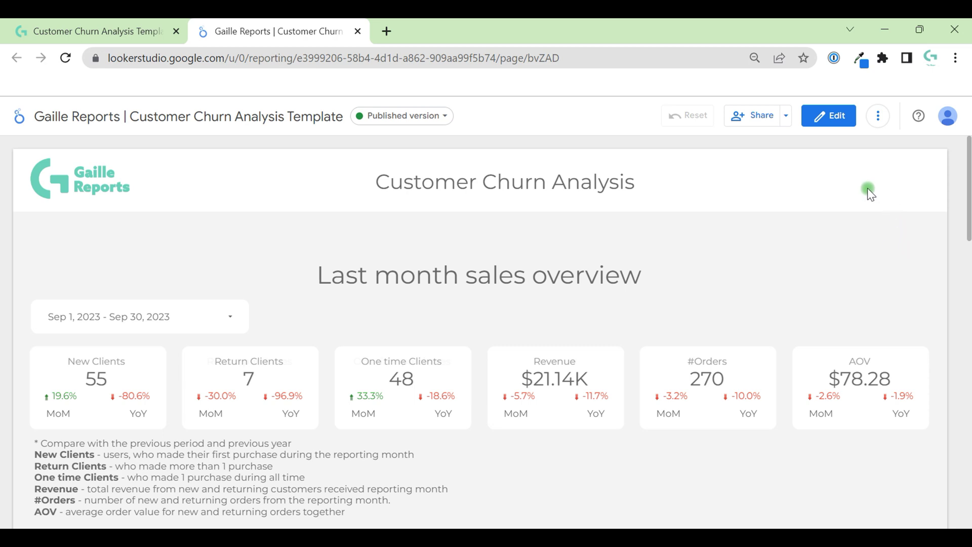
pyautogui.moveTo(776, 242)
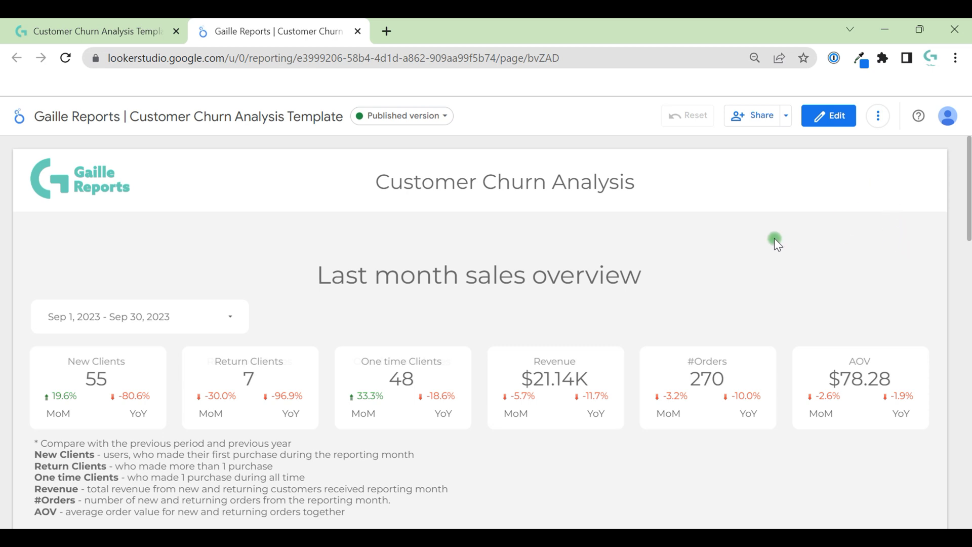
pyautogui.moveTo(487, 251)
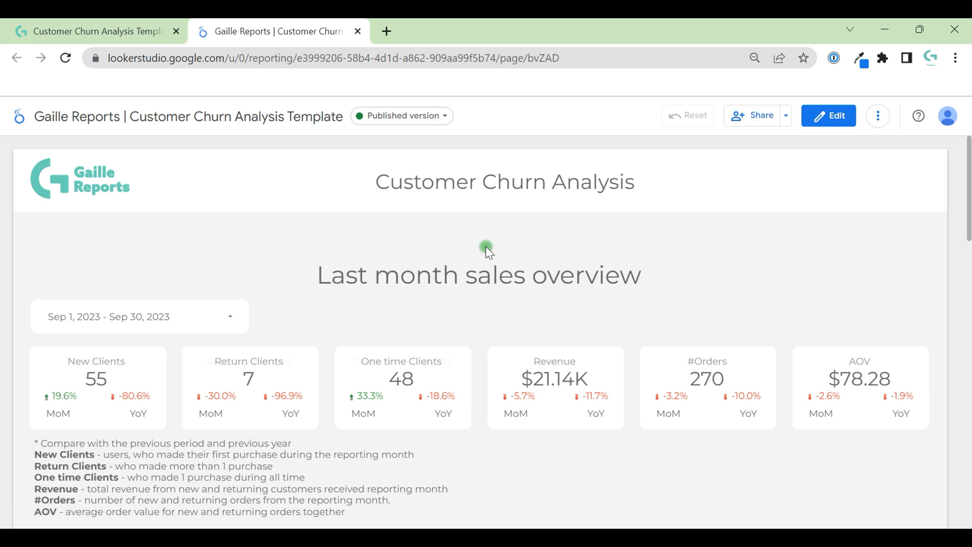
pyautogui.moveTo(266, 266)
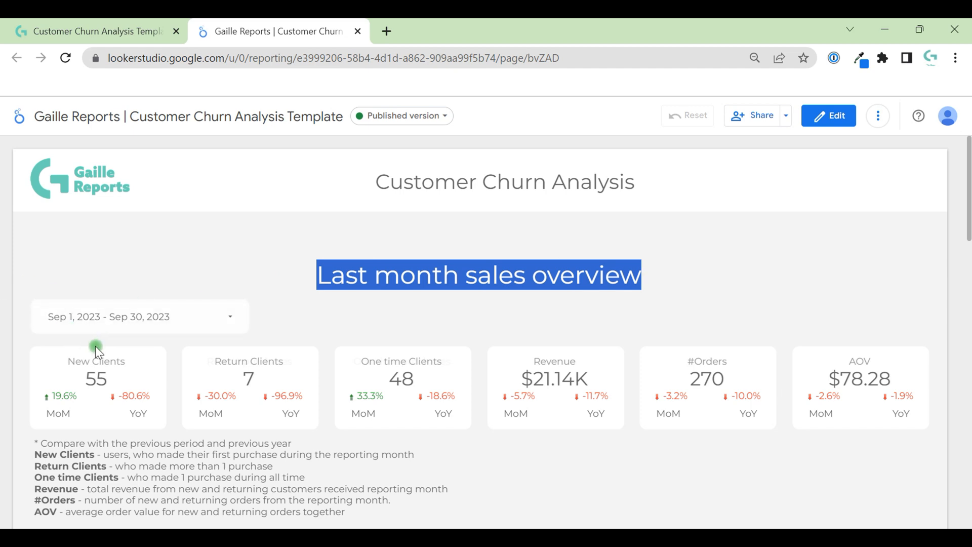
pyautogui.moveTo(77, 365)
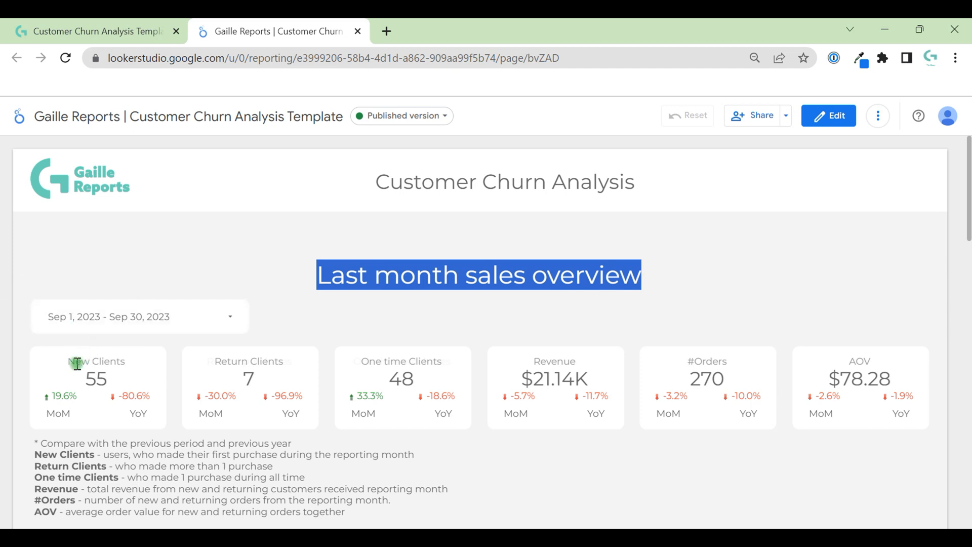
pyautogui.moveTo(74, 379)
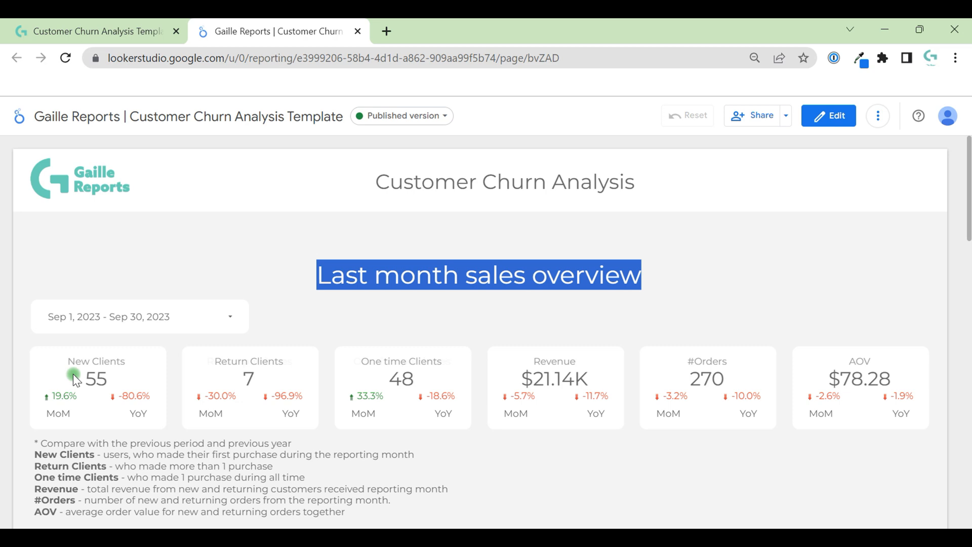
pyautogui.click(229, 317)
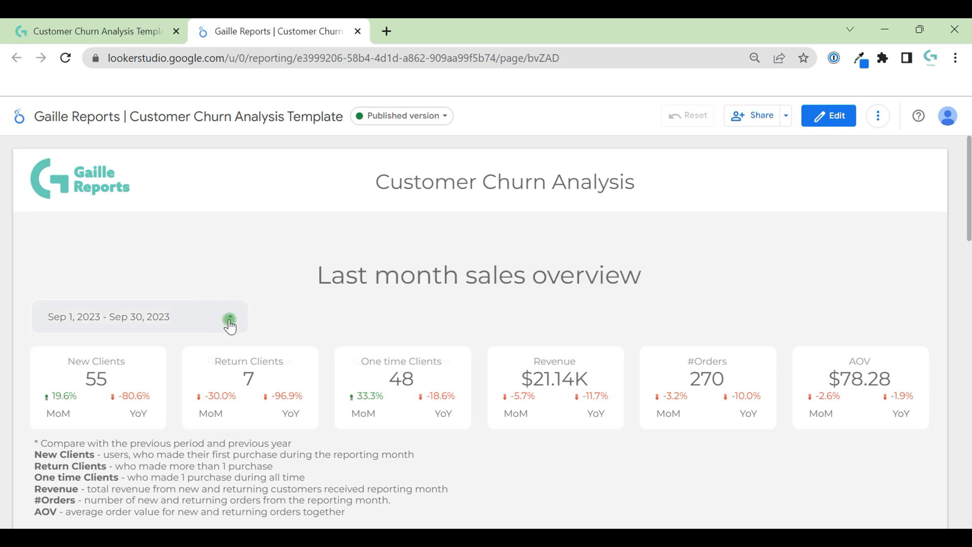
pyautogui.click(229, 317)
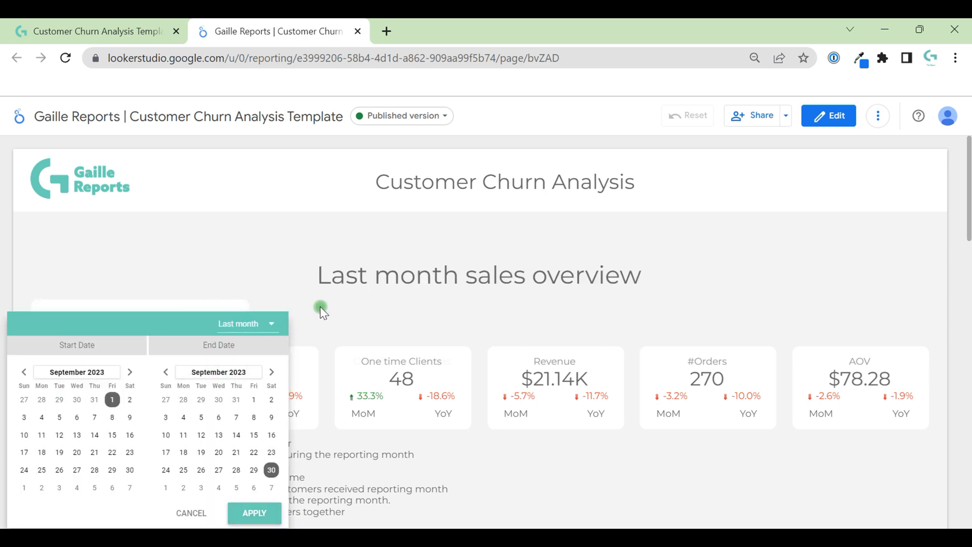
pyautogui.moveTo(346, 316)
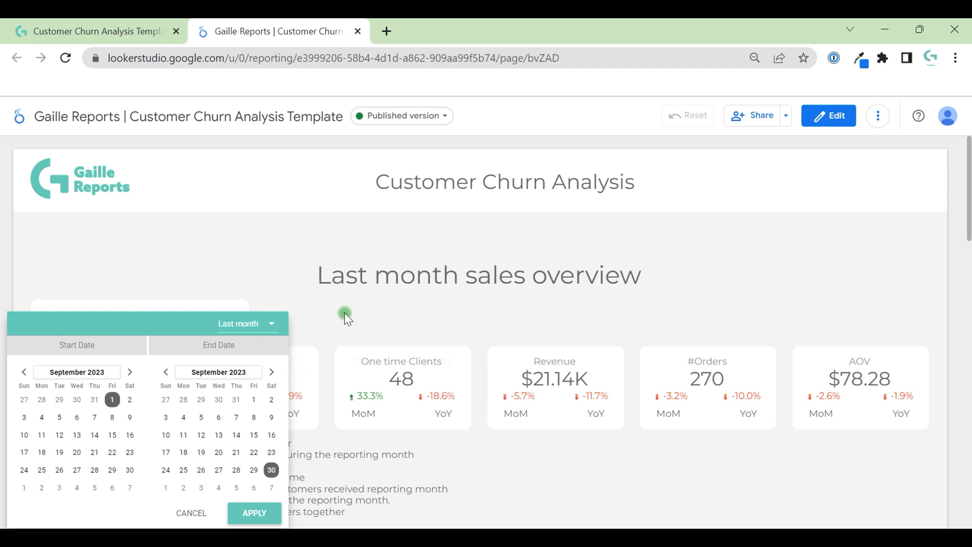
pyautogui.click(253, 513)
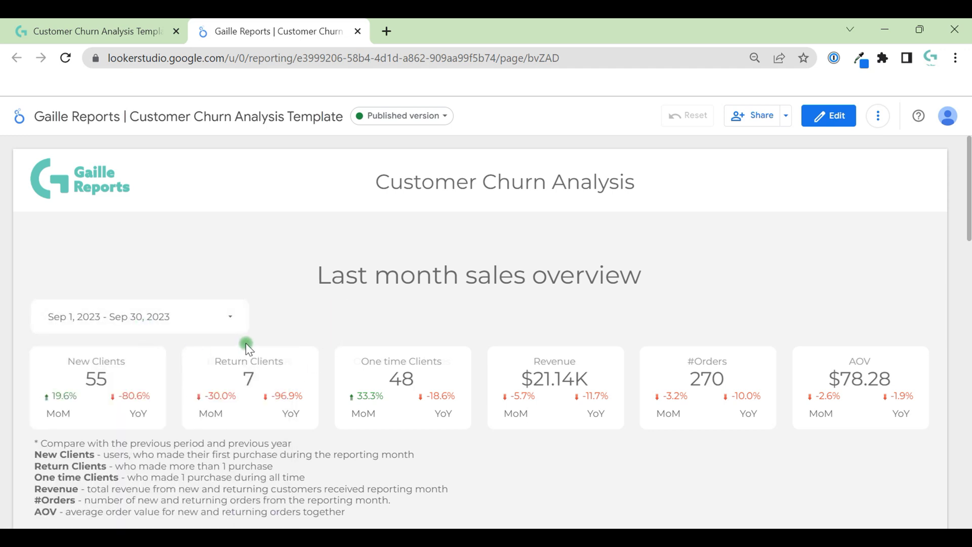
pyautogui.moveTo(298, 307)
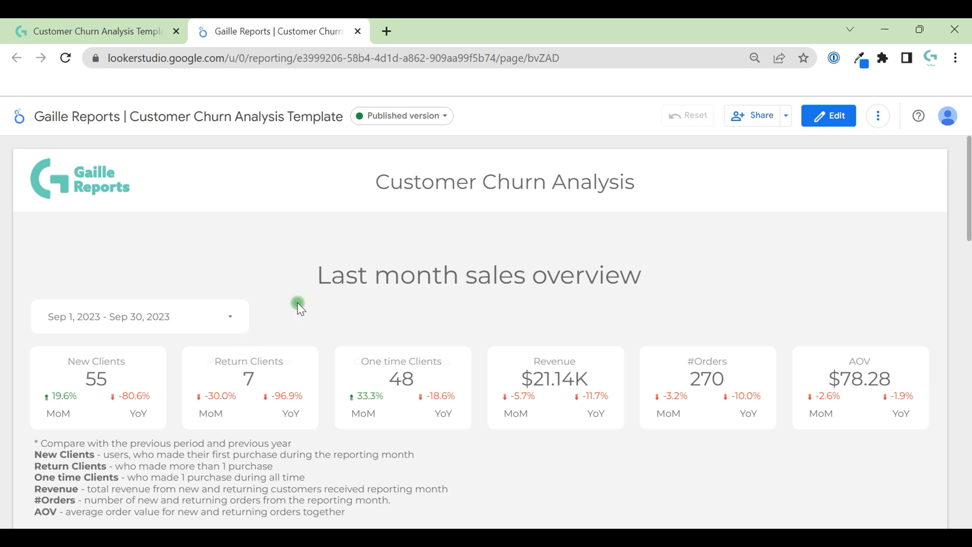
pyautogui.moveTo(79, 408)
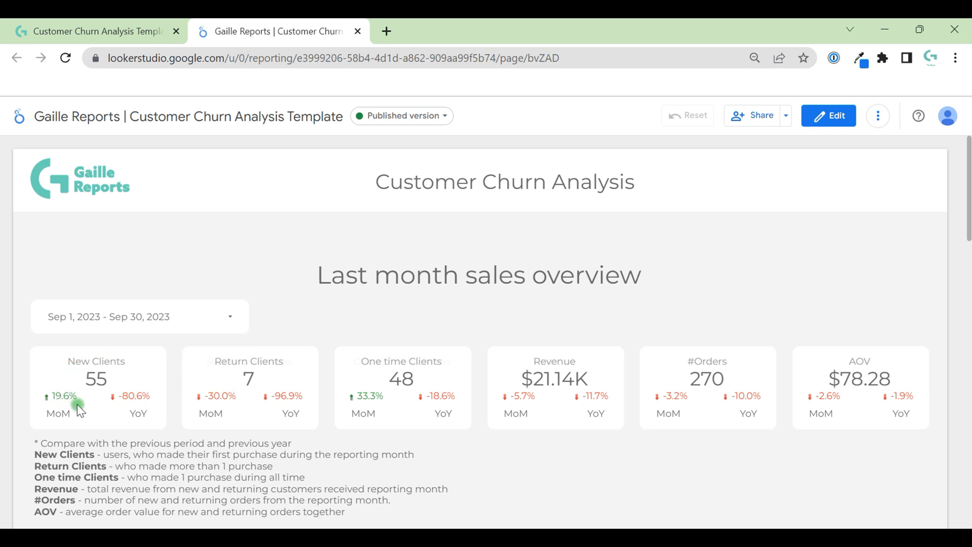
pyautogui.click(139, 316)
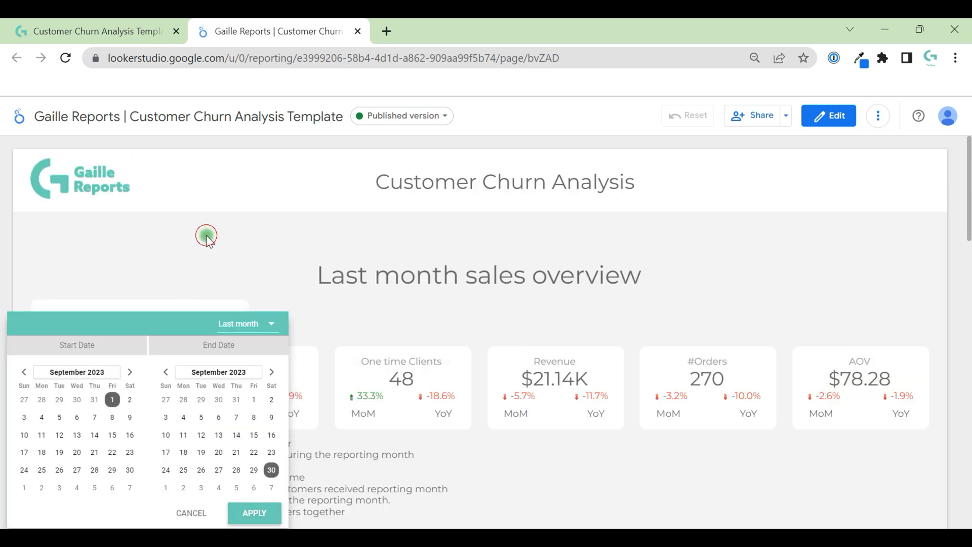
pyautogui.click(254, 513)
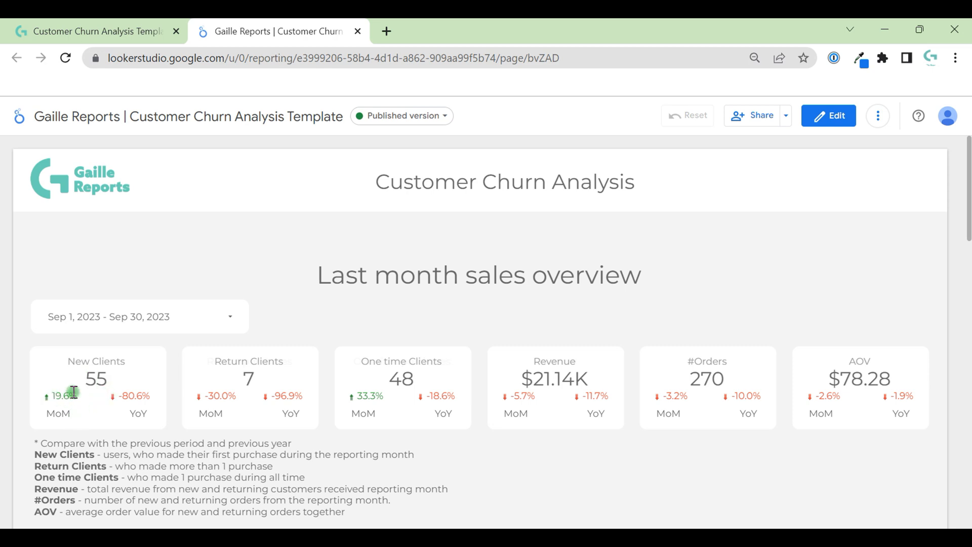
pyautogui.moveTo(153, 423)
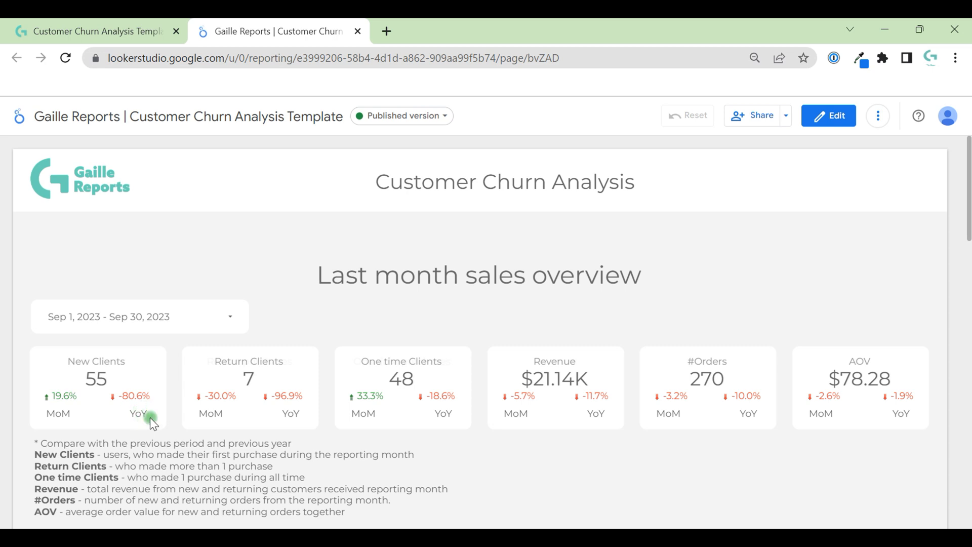
pyautogui.moveTo(140, 417)
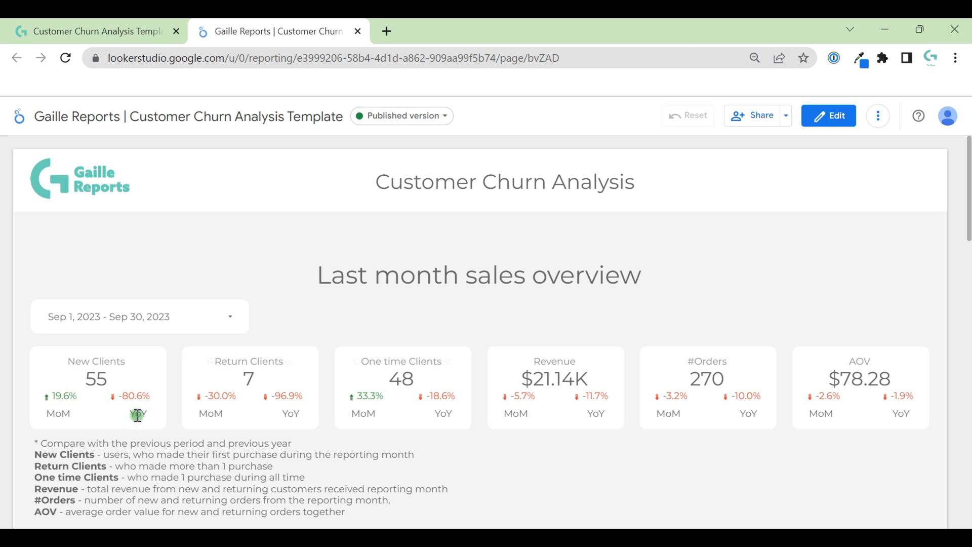
pyautogui.moveTo(132, 414)
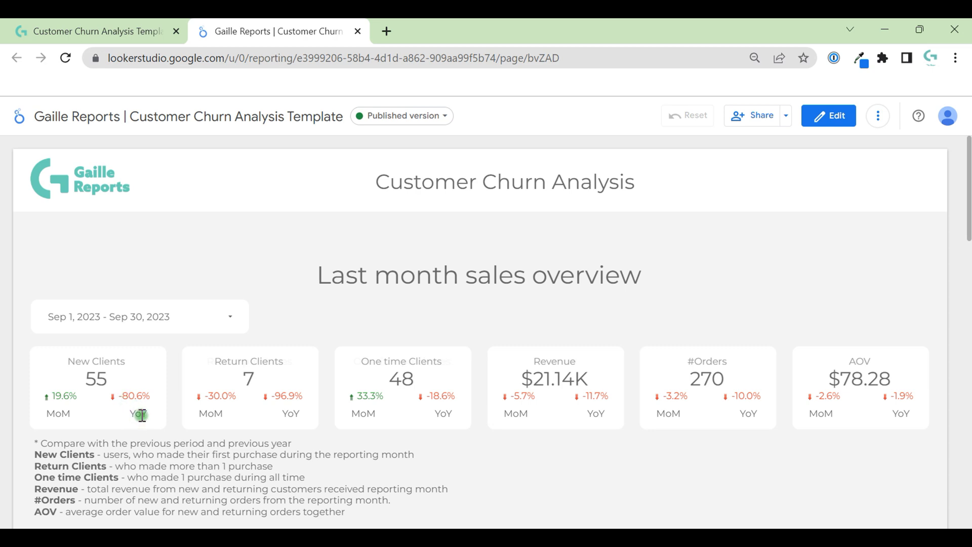
pyautogui.moveTo(923, 339)
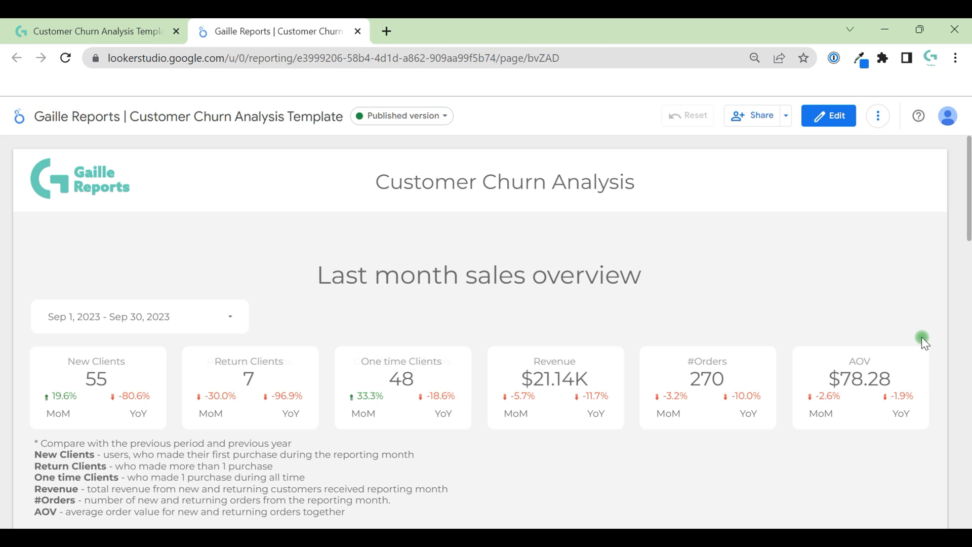
pyautogui.moveTo(751, 307)
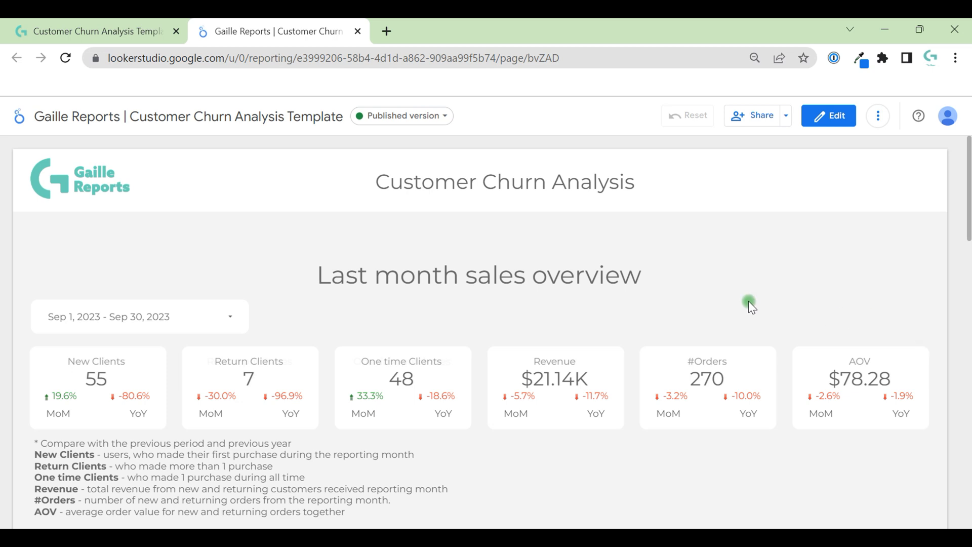
pyautogui.moveTo(748, 293)
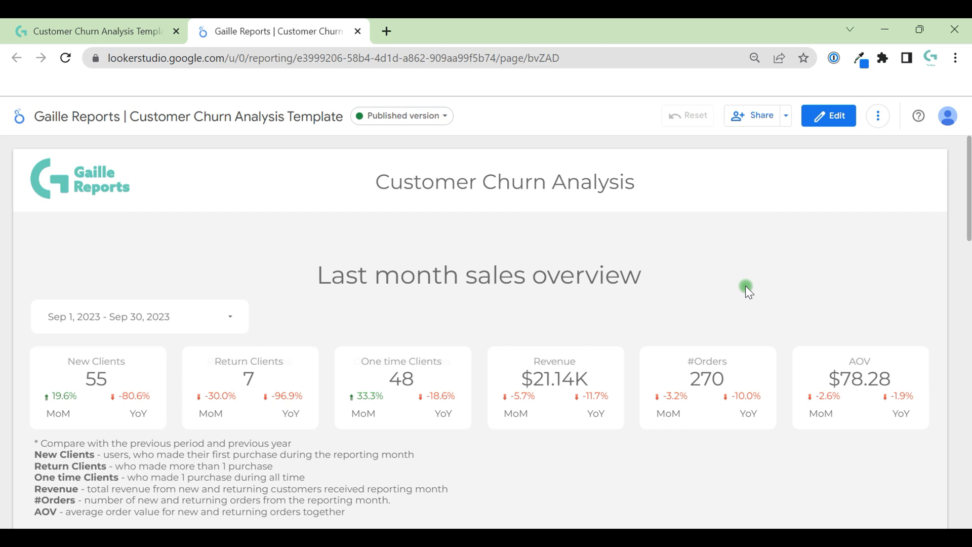
pyautogui.moveTo(601, 236)
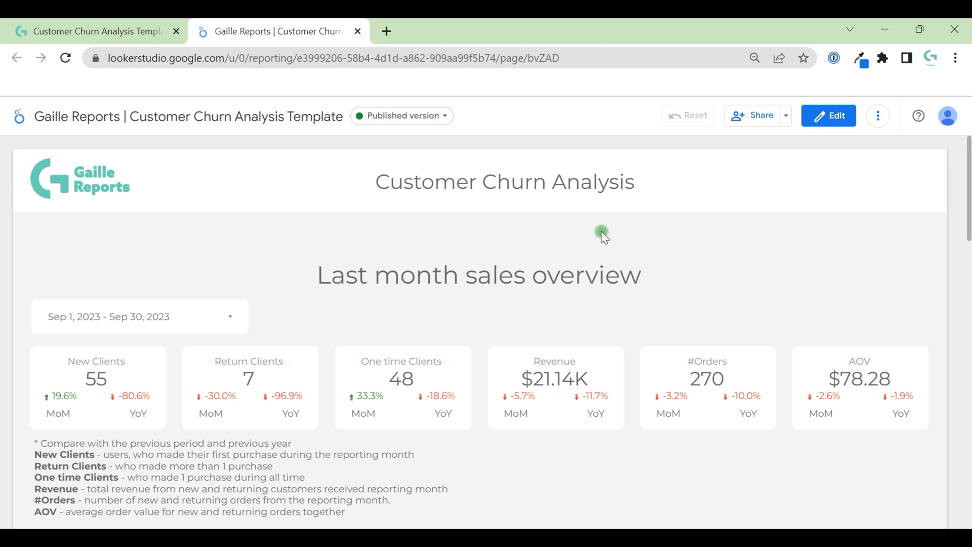
pyautogui.moveTo(612, 238)
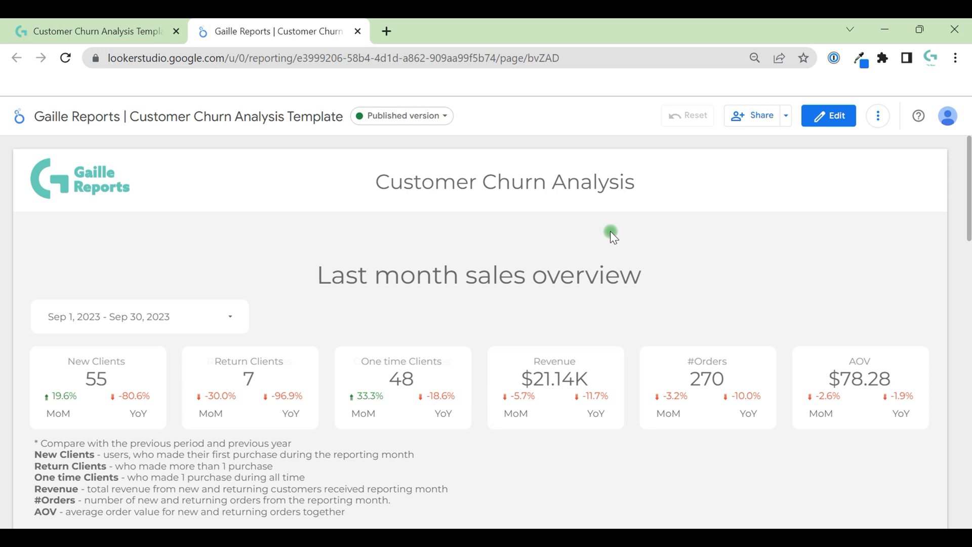
pyautogui.moveTo(96, 220)
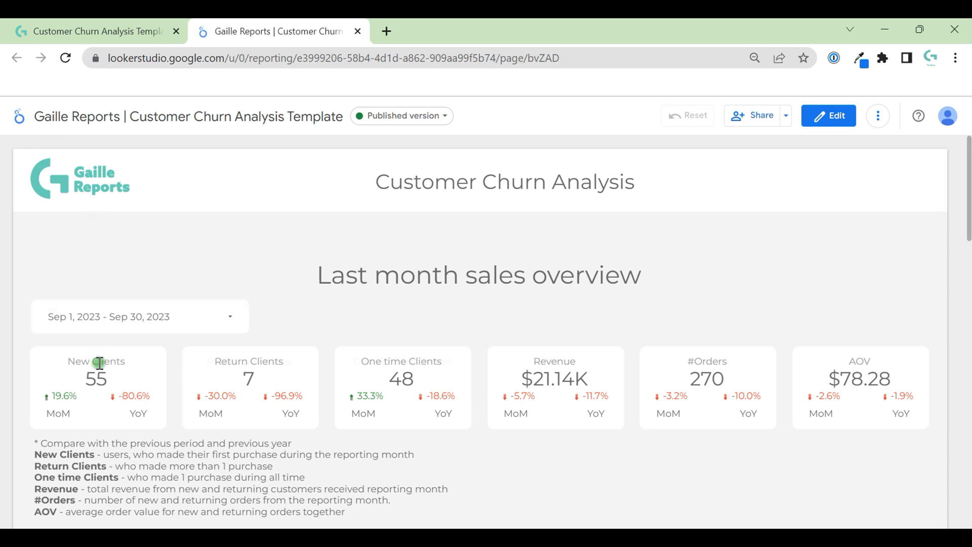
pyautogui.moveTo(320, 308)
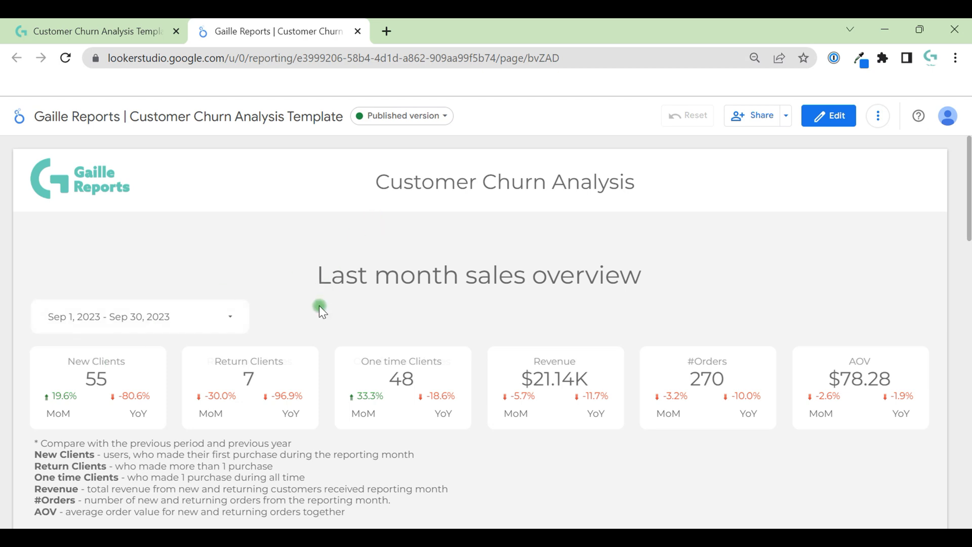
# - Scroll slightly to the September 2023 new clients, revenue, orders and AOV scorecards
pyautogui.scroll(-3)
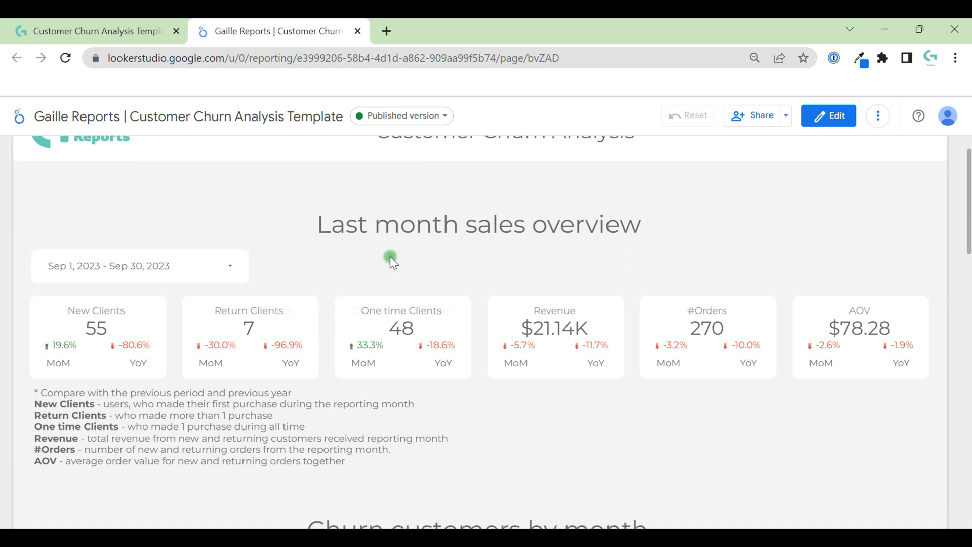
pyautogui.moveTo(3, 327)
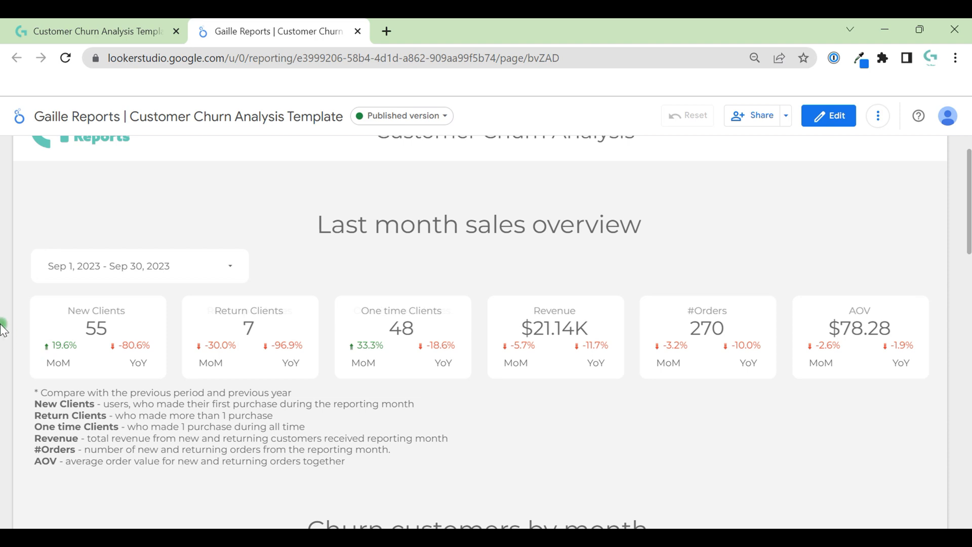
pyautogui.moveTo(70, 313)
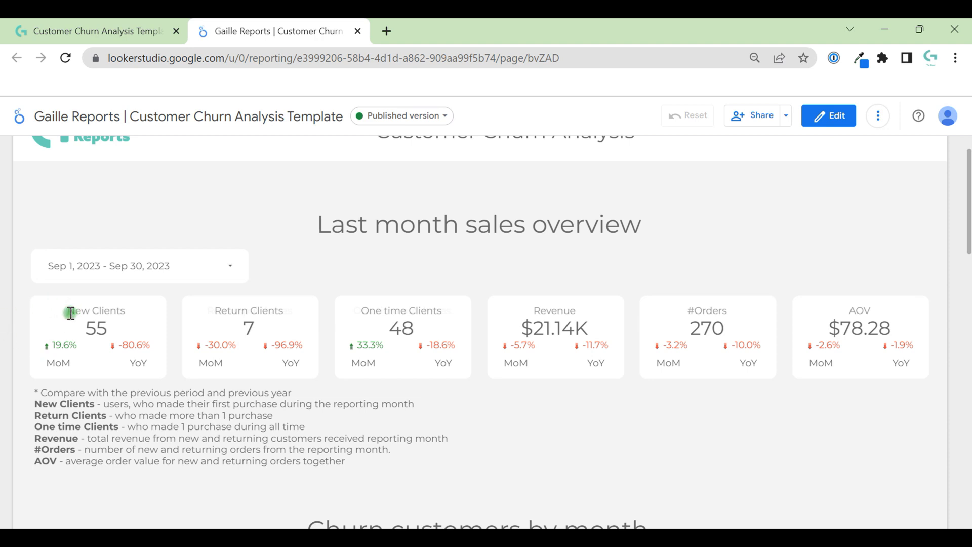
pyautogui.moveTo(290, 328)
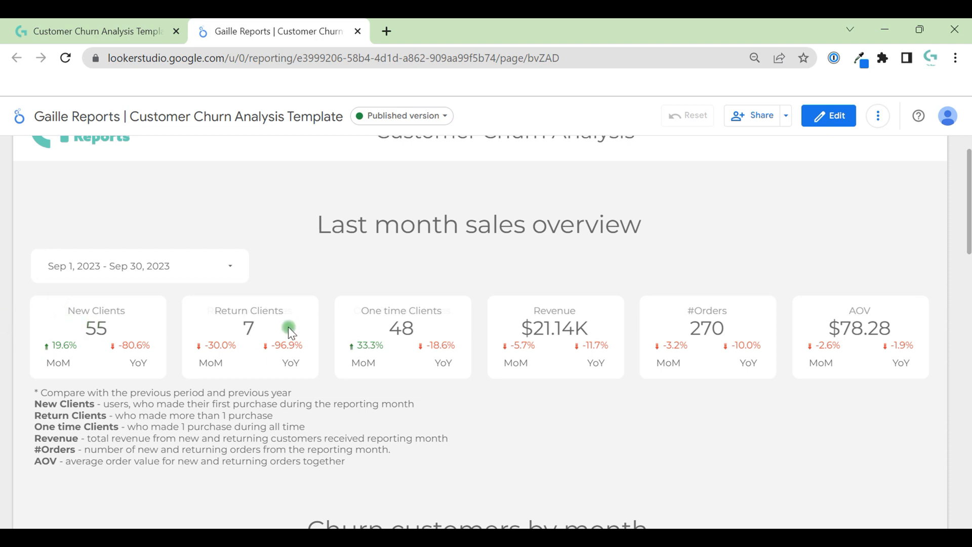
pyautogui.moveTo(437, 323)
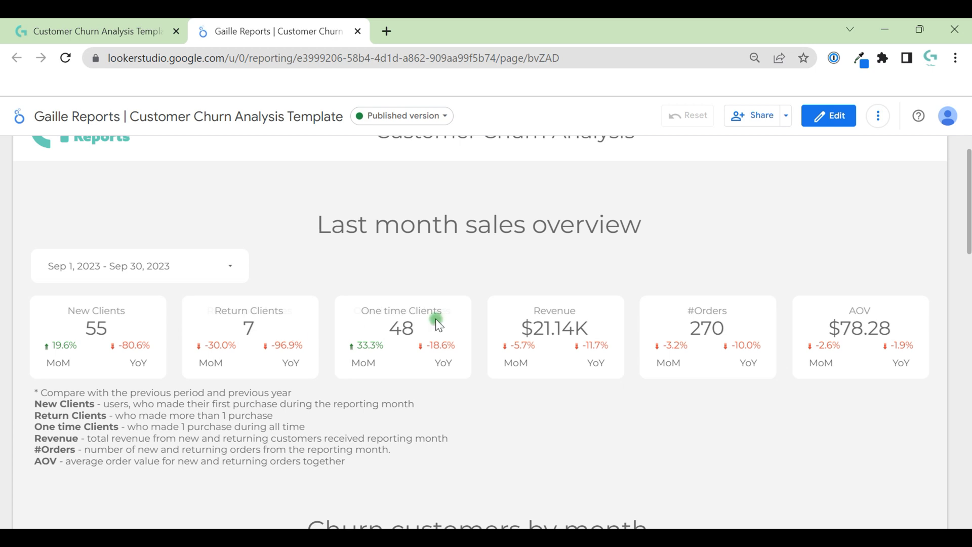
pyautogui.moveTo(400, 335)
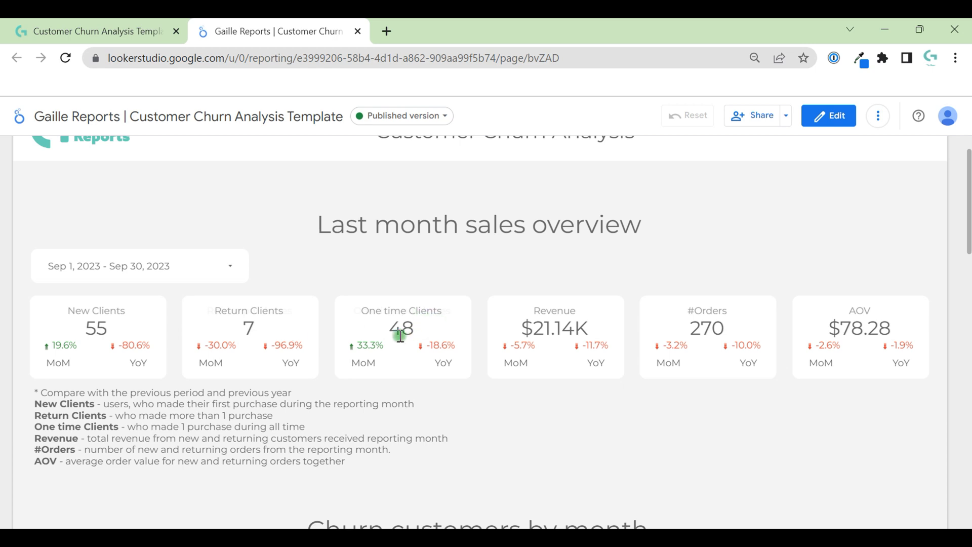
pyautogui.moveTo(390, 322)
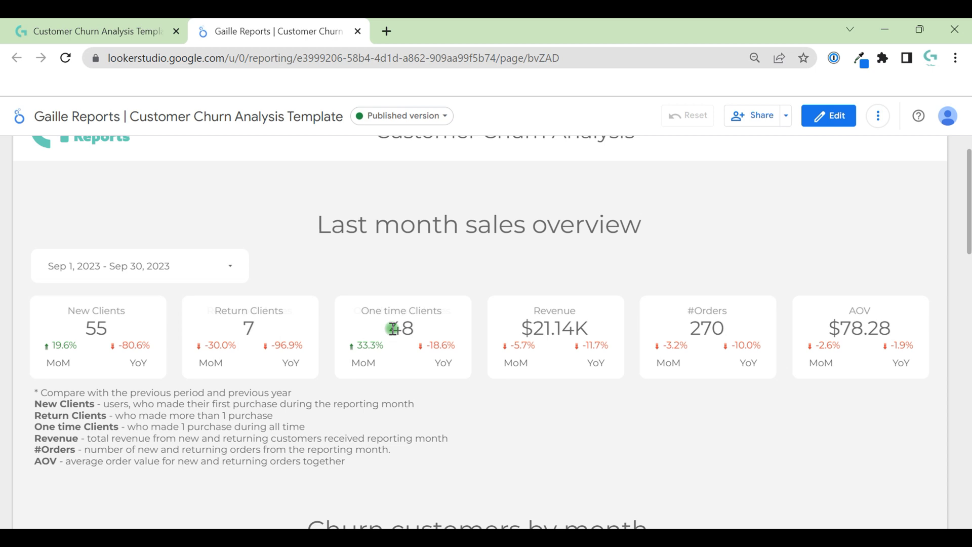
pyautogui.moveTo(422, 279)
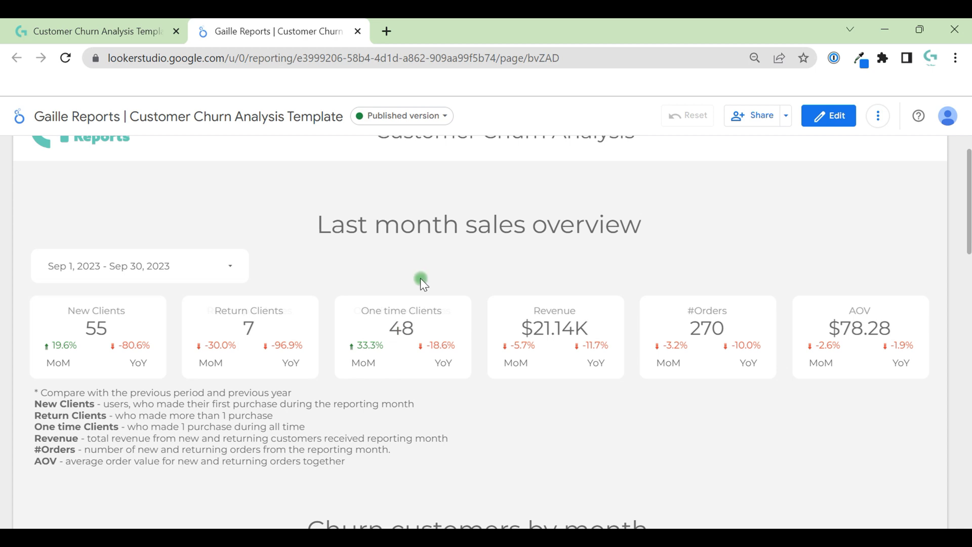
pyautogui.moveTo(106, 329)
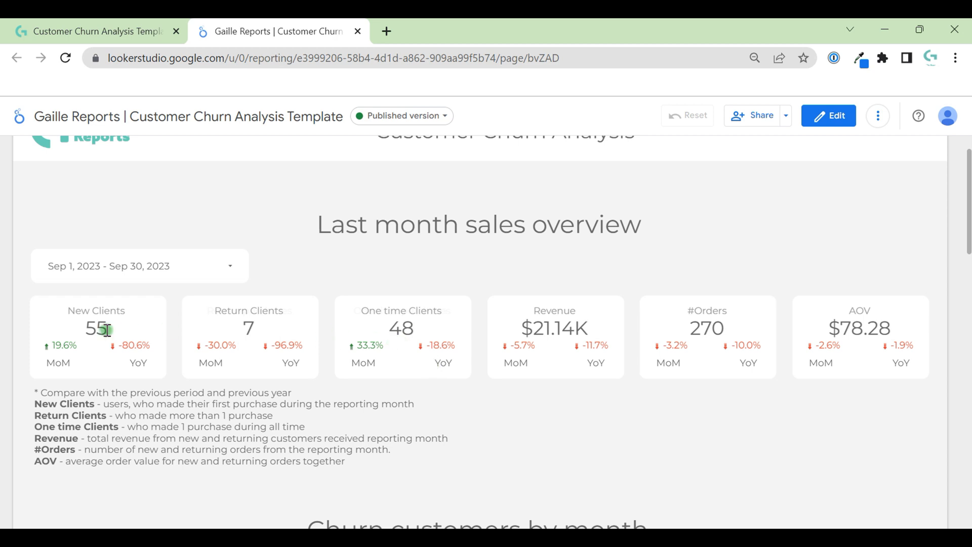
pyautogui.moveTo(448, 348)
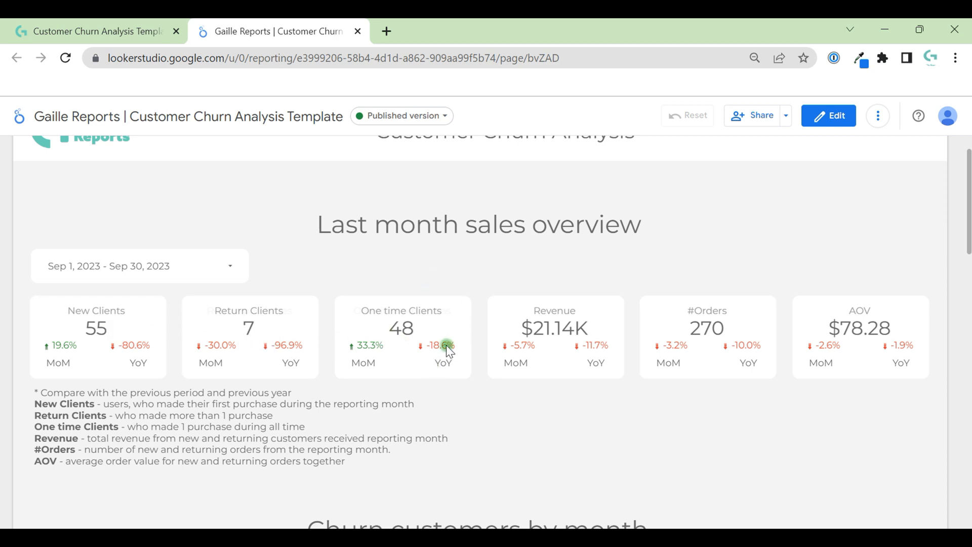
pyautogui.moveTo(502, 312)
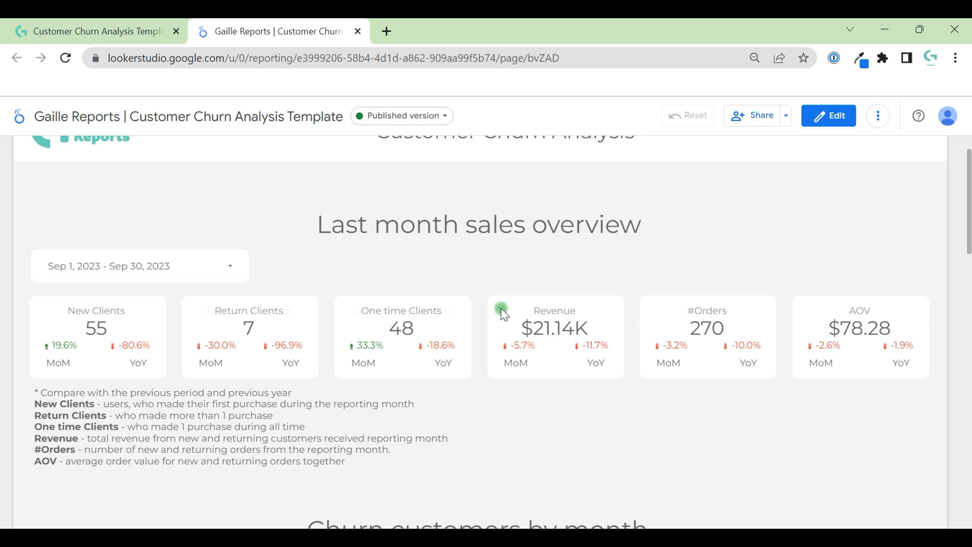
pyautogui.moveTo(333, 365)
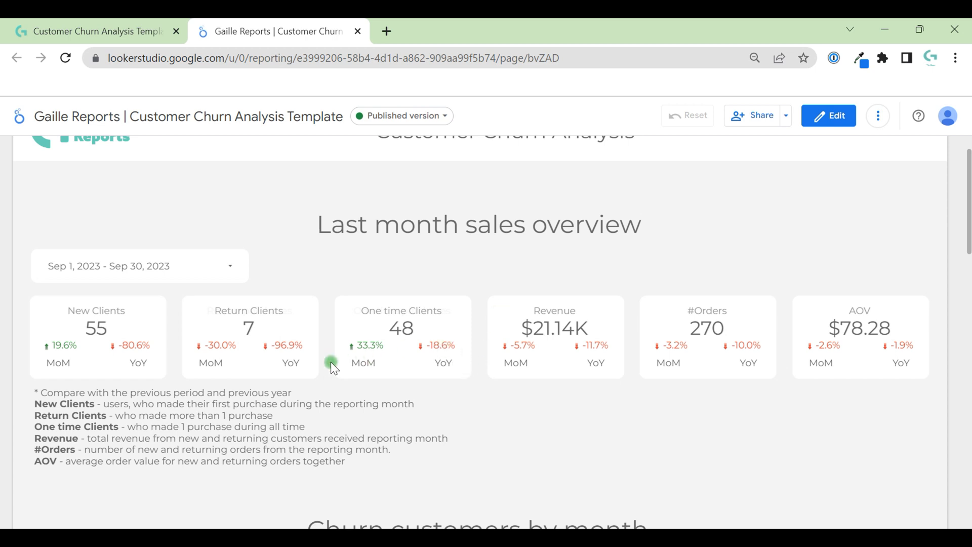
pyautogui.moveTo(453, 353)
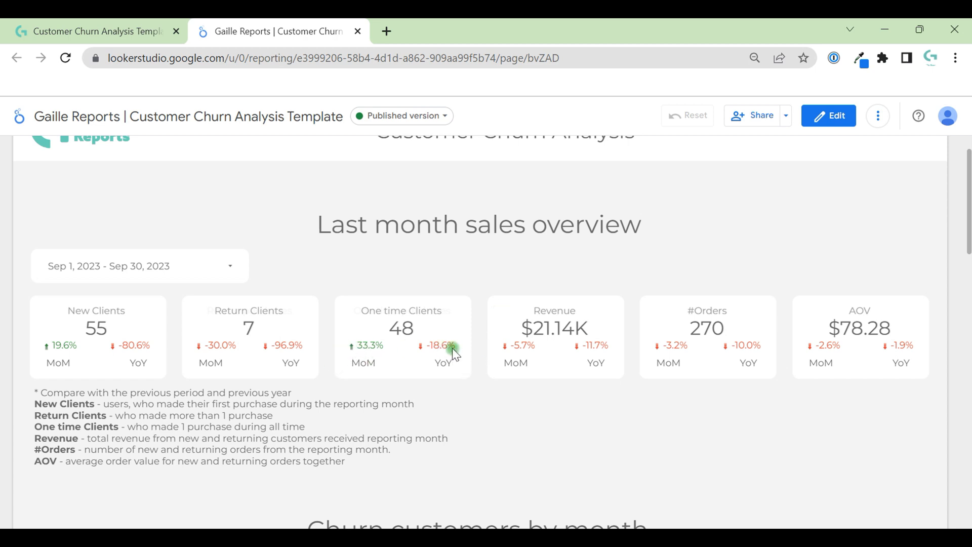
pyautogui.moveTo(617, 363)
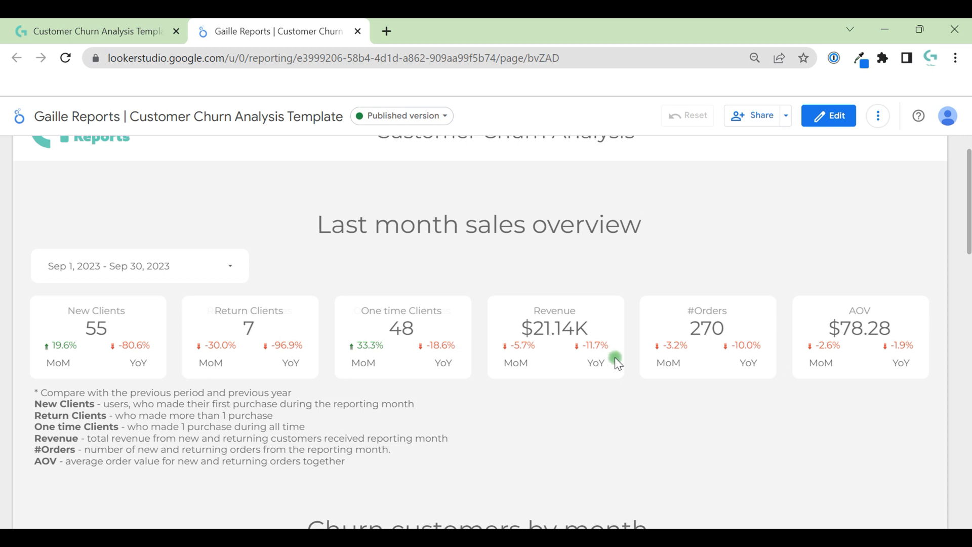
pyautogui.moveTo(778, 323)
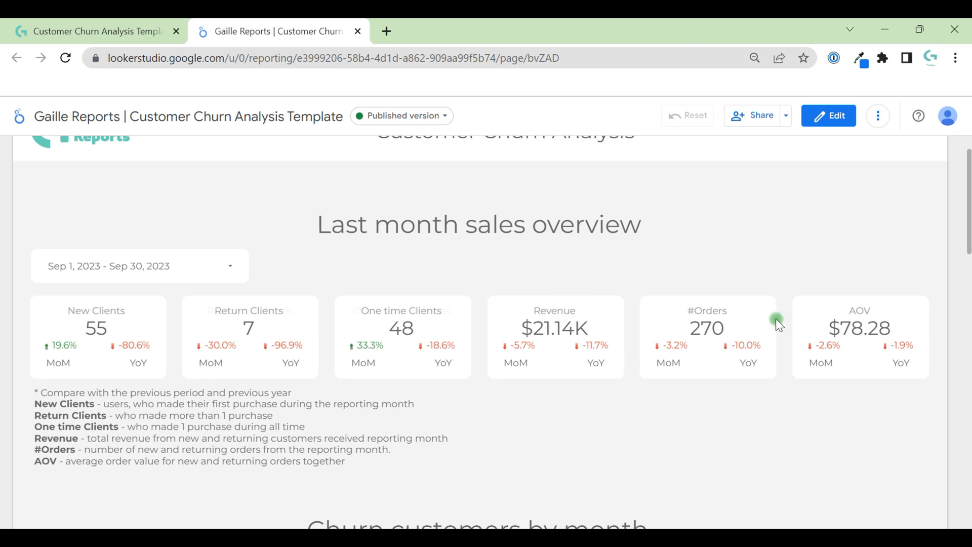
pyautogui.moveTo(874, 318)
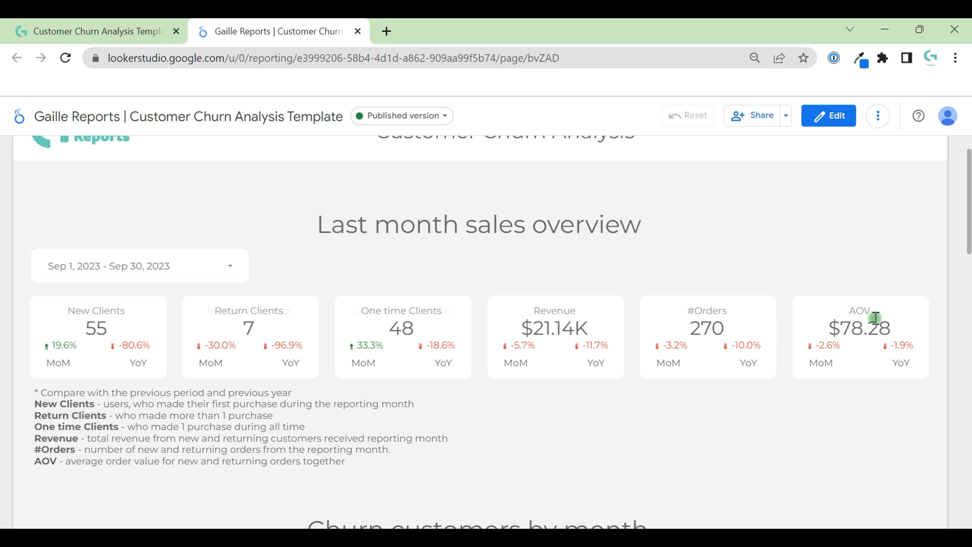
pyautogui.moveTo(884, 318)
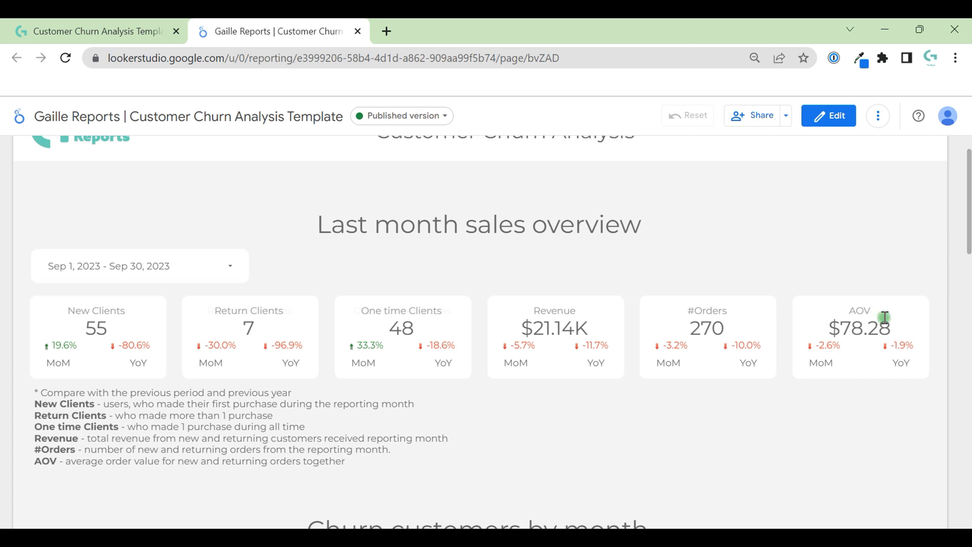
pyautogui.moveTo(907, 375)
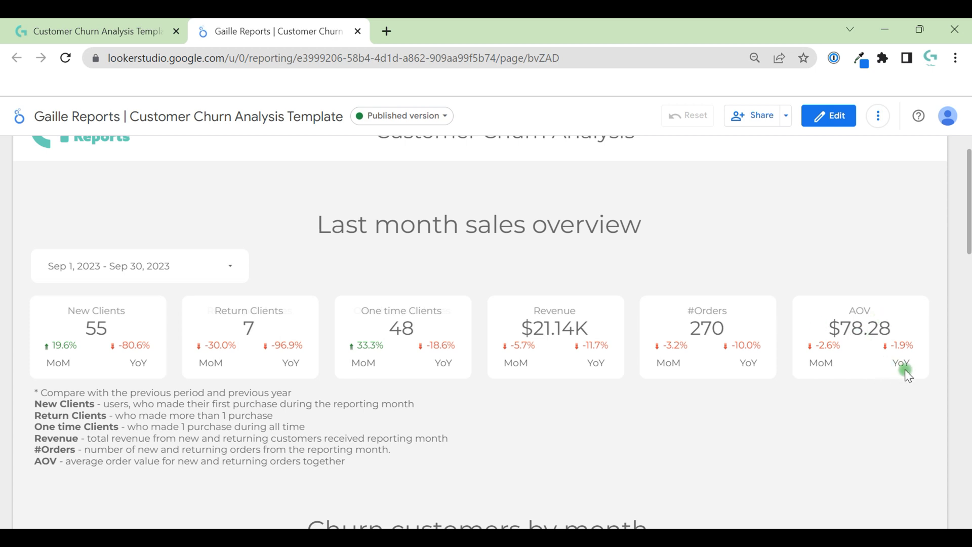
pyautogui.moveTo(422, 398)
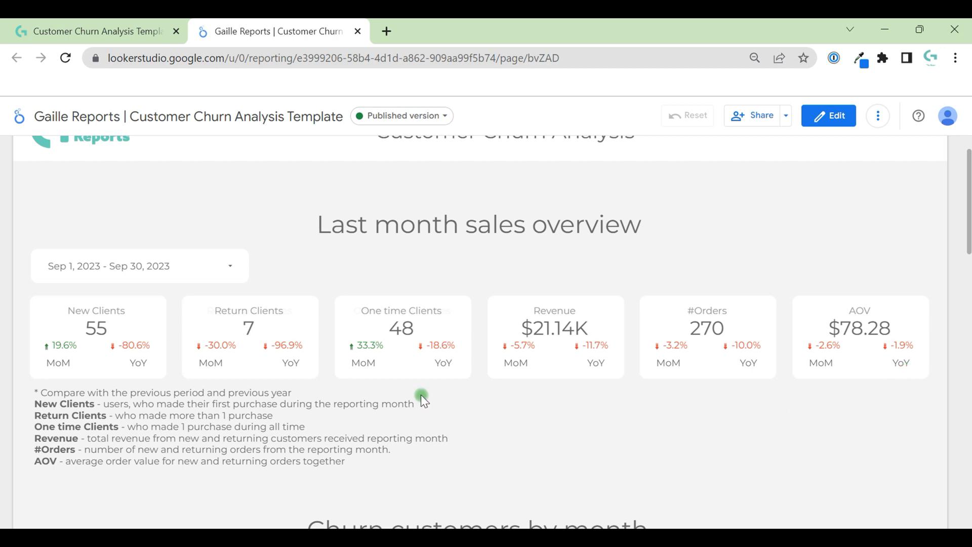
pyautogui.moveTo(243, 465)
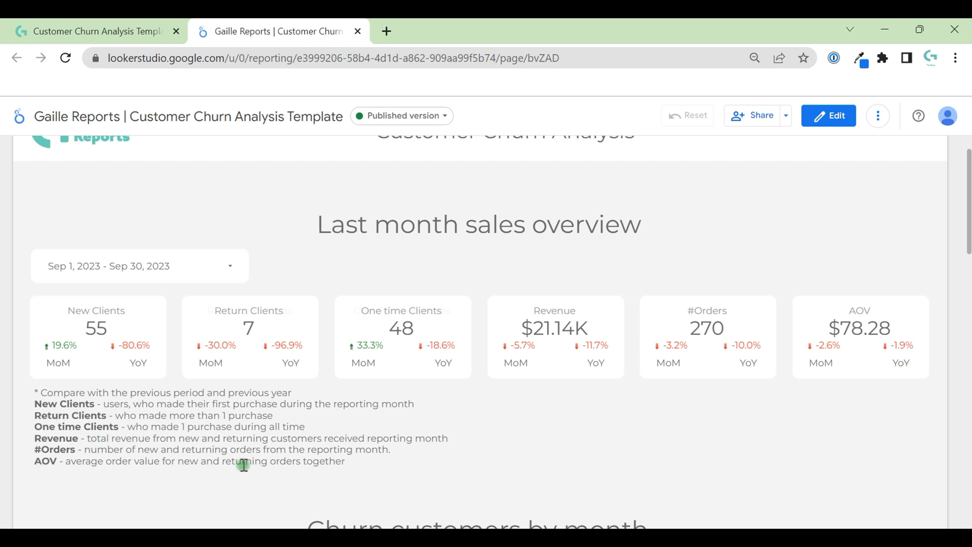
# - Scroll past the scorecards to the Churn customers by month cohort table
pyautogui.scroll(-3)
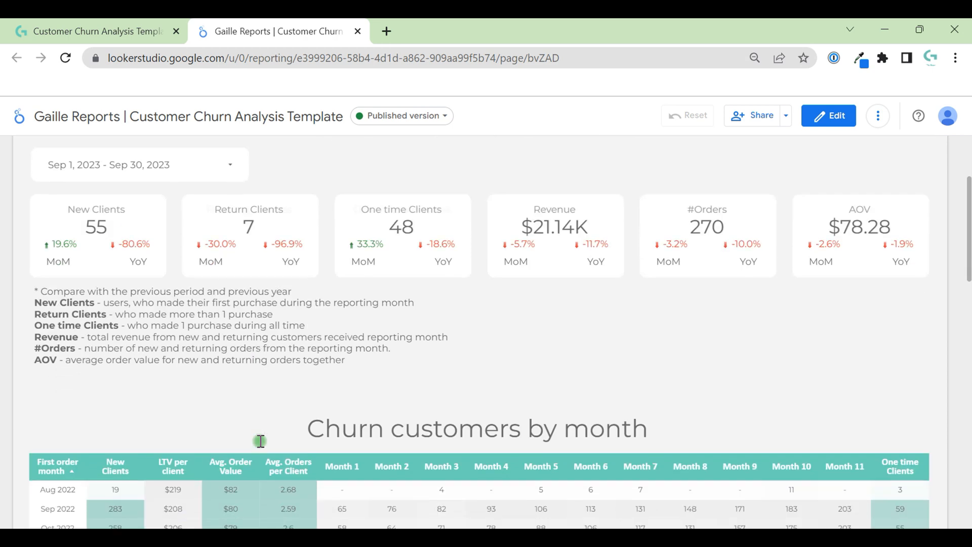
pyautogui.moveTo(485, 344)
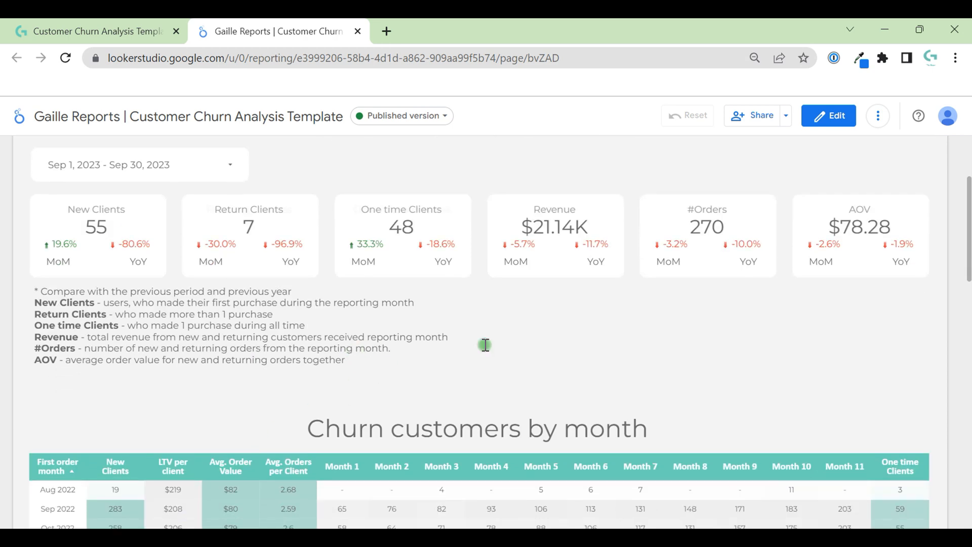
pyautogui.scroll(-3)
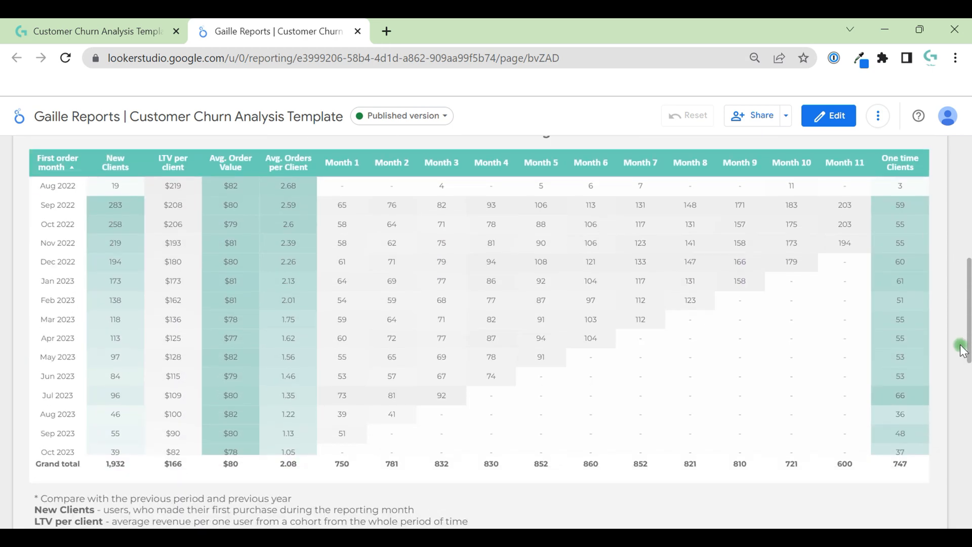
pyautogui.scroll(3)
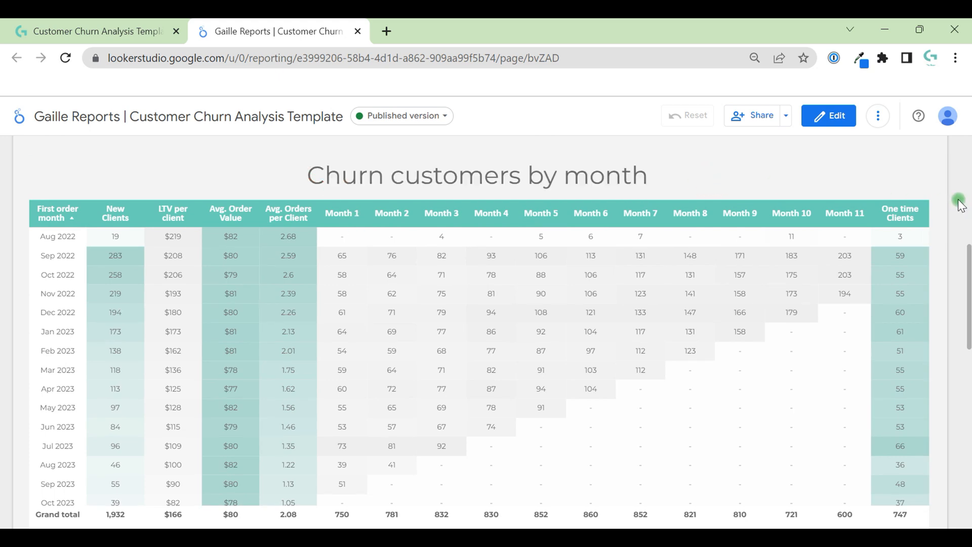
pyautogui.scroll(-3)
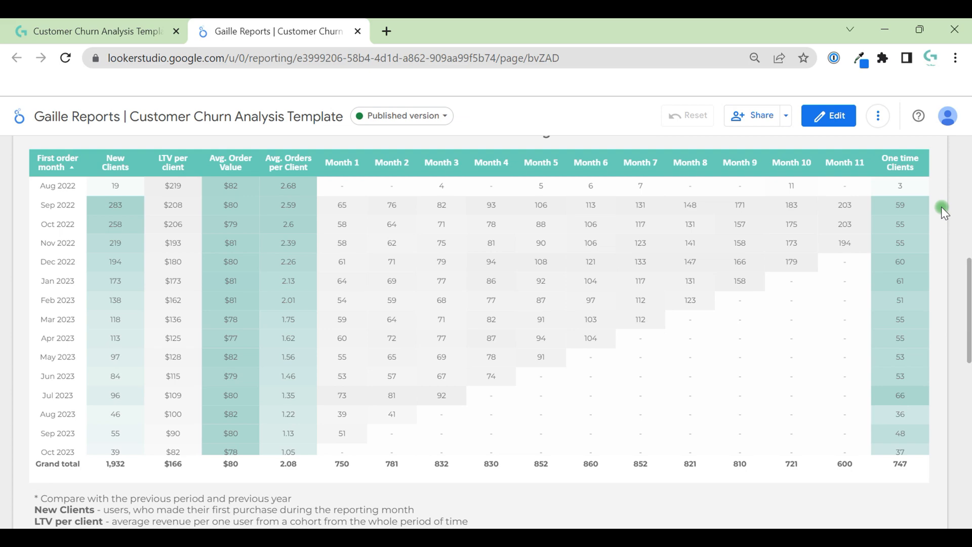
pyautogui.scroll(3)
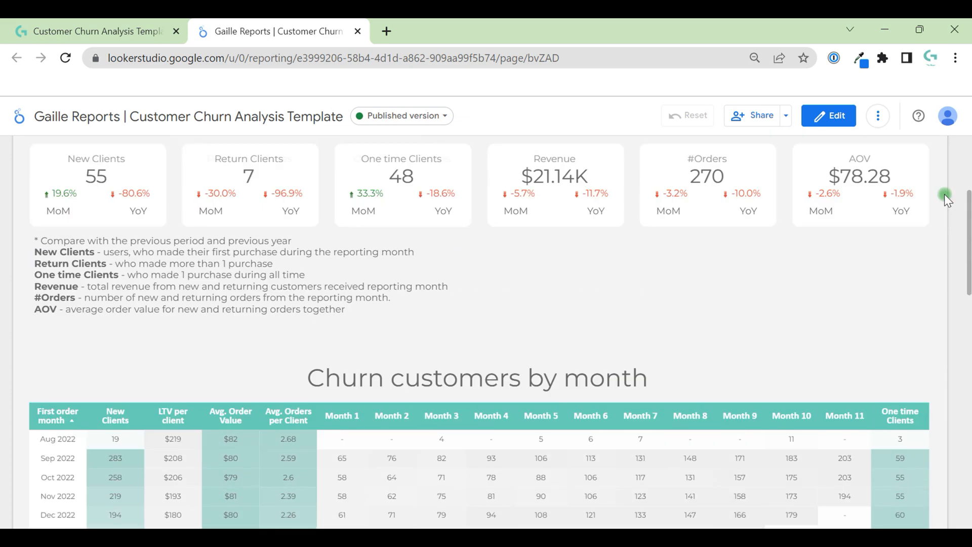
pyautogui.scroll(3)
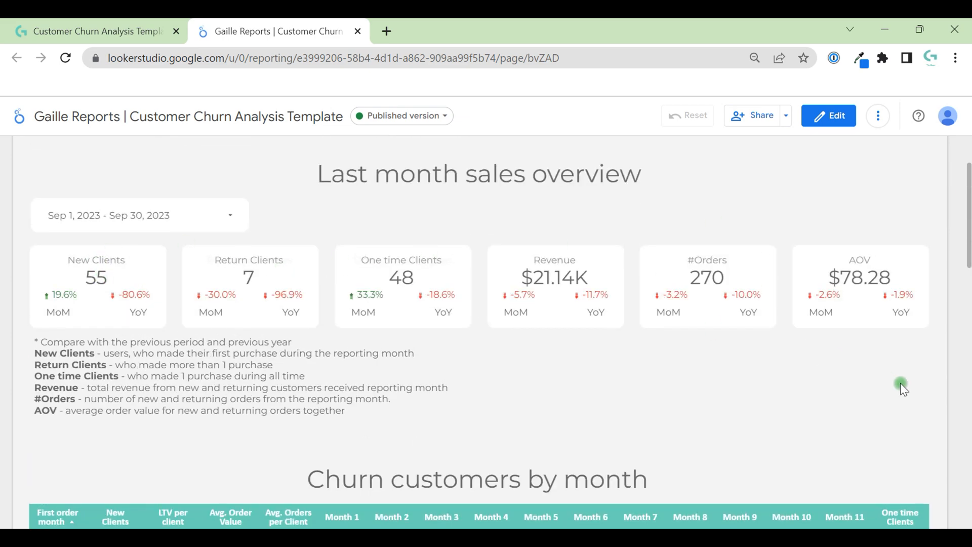
pyautogui.scroll(-3)
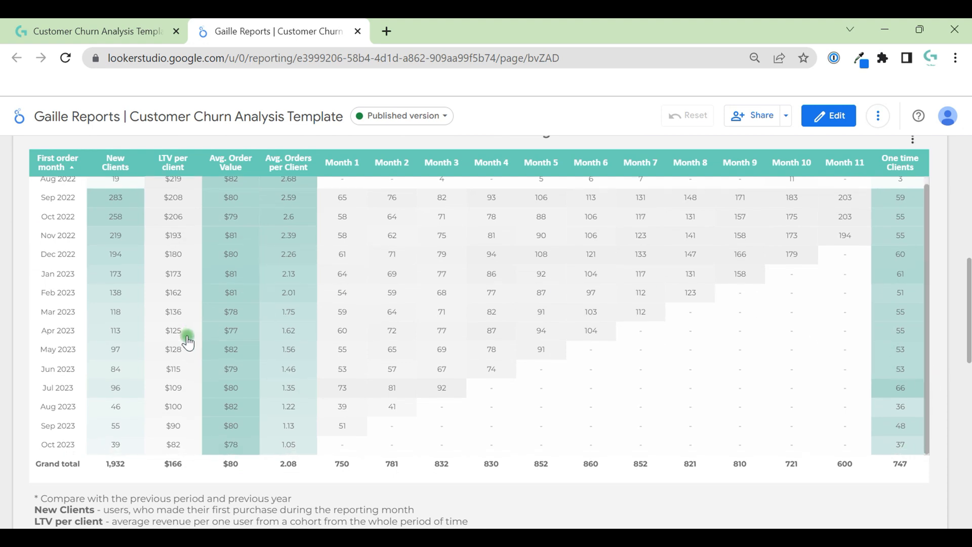
pyautogui.moveTo(91, 463)
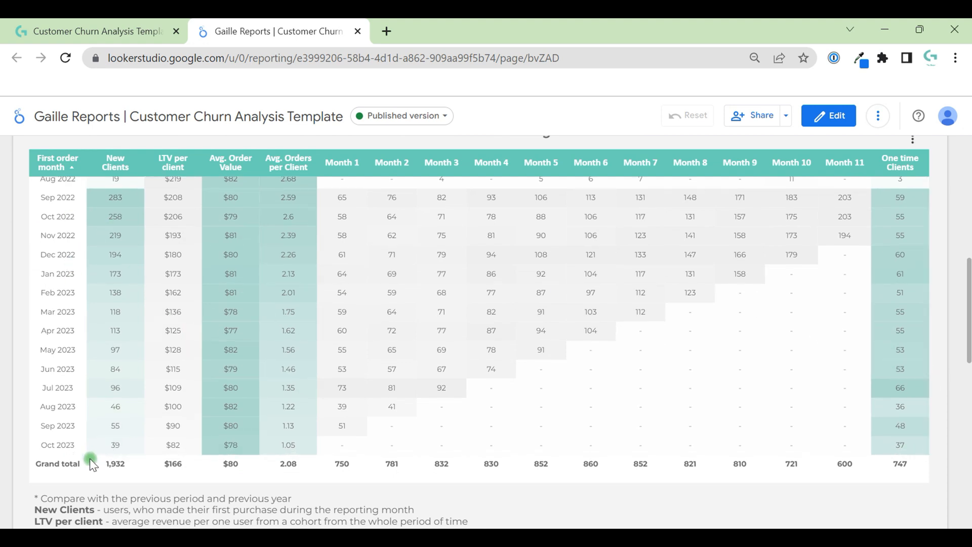
pyautogui.scroll(3)
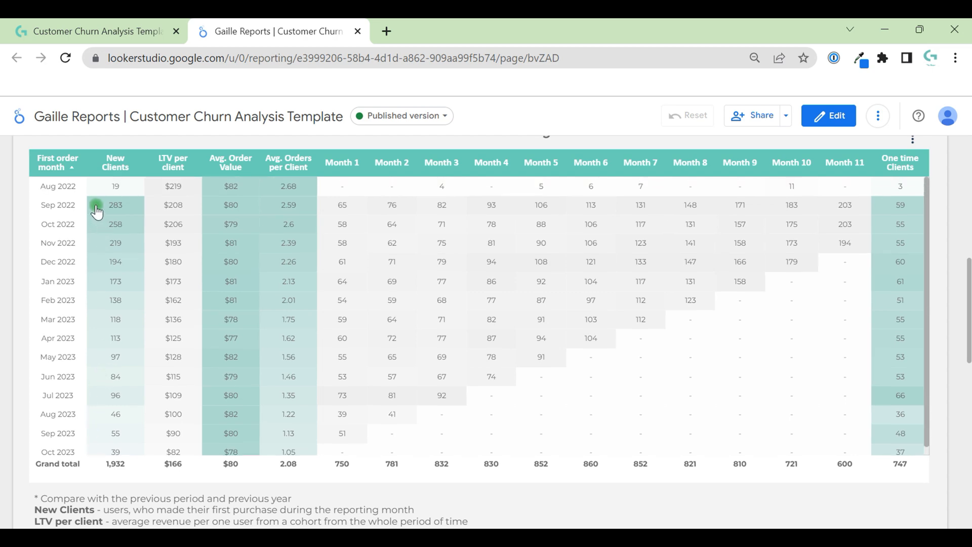
pyautogui.moveTo(119, 207)
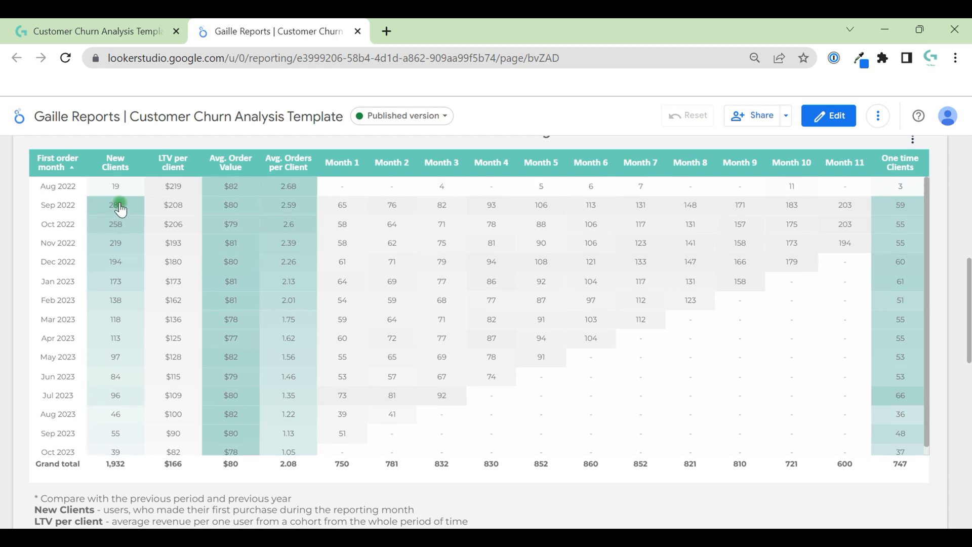
pyautogui.moveTo(132, 209)
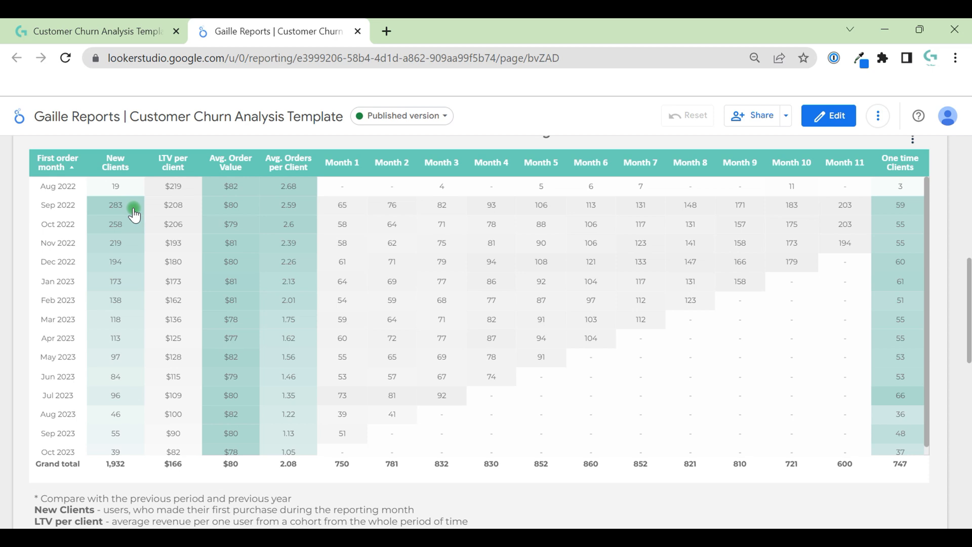
pyautogui.moveTo(189, 210)
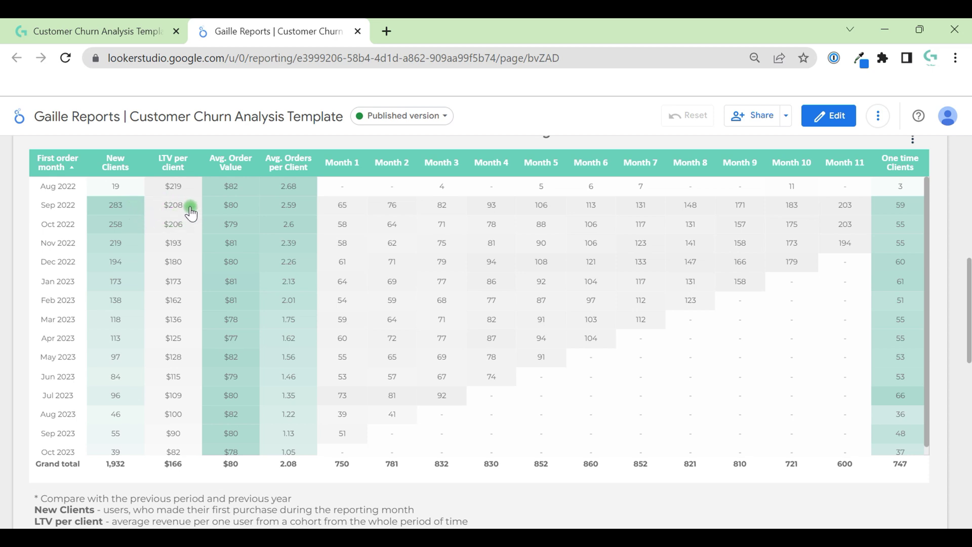
pyautogui.moveTo(238, 209)
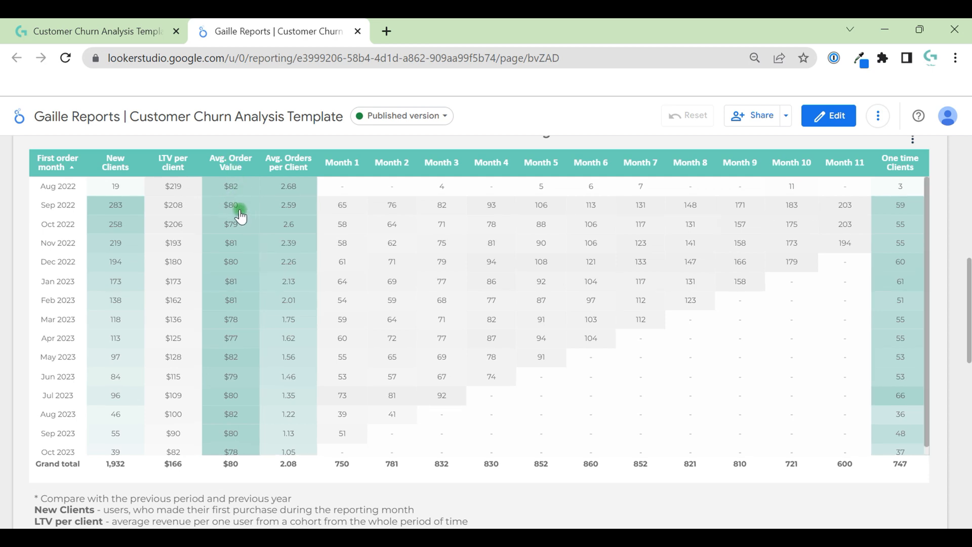
pyautogui.moveTo(297, 211)
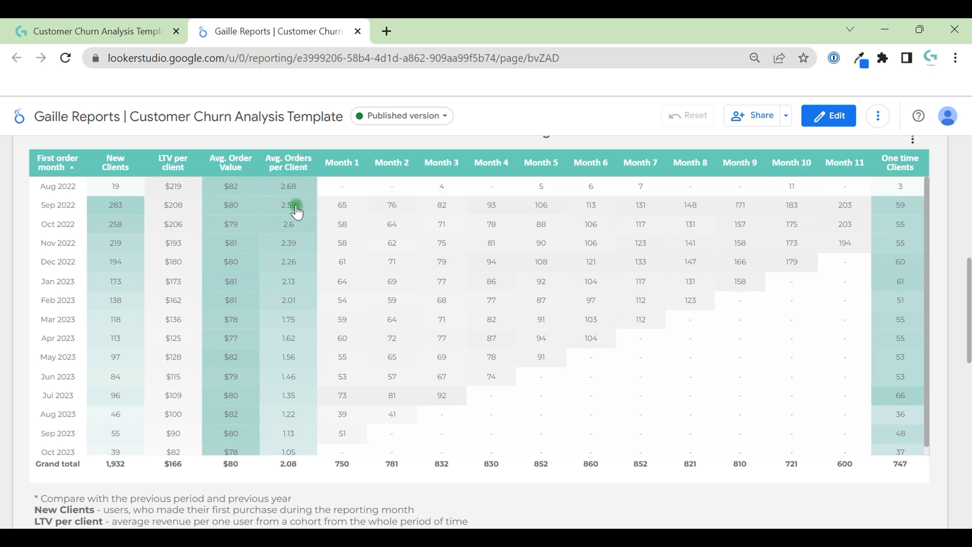
pyautogui.moveTo(296, 220)
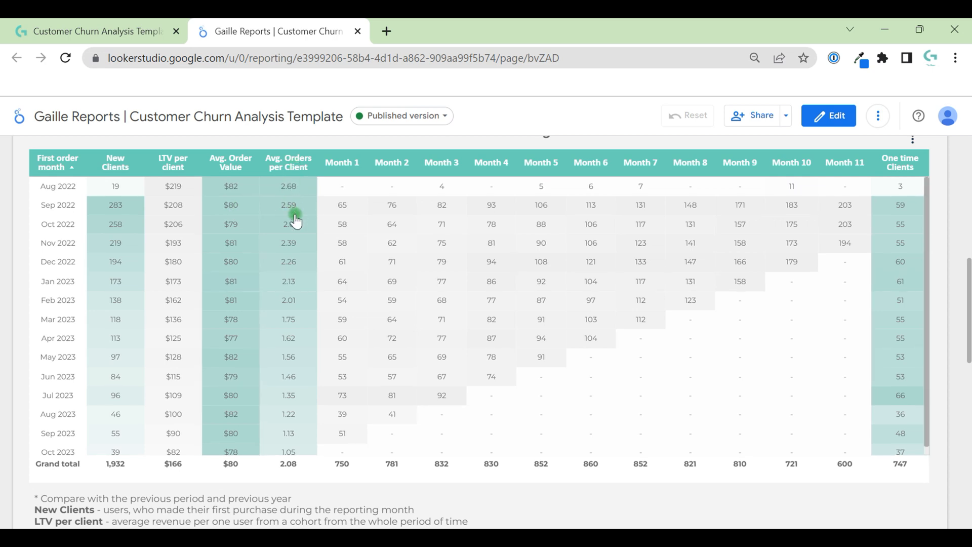
pyautogui.moveTo(298, 205)
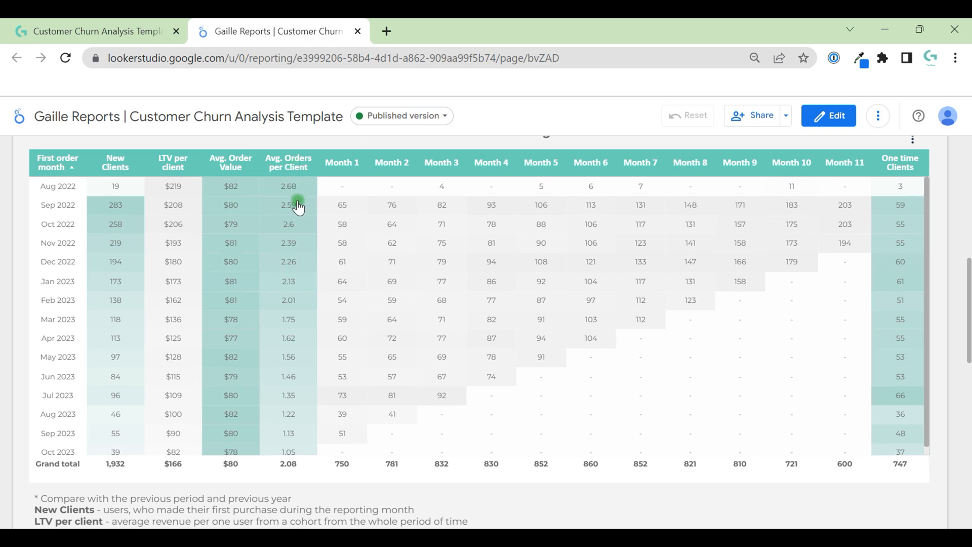
pyautogui.moveTo(293, 199)
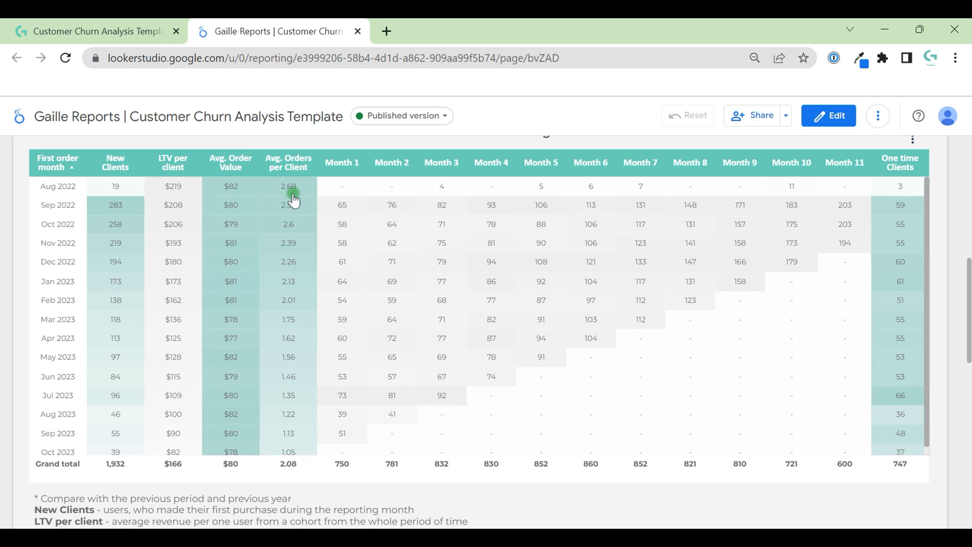
pyautogui.moveTo(299, 217)
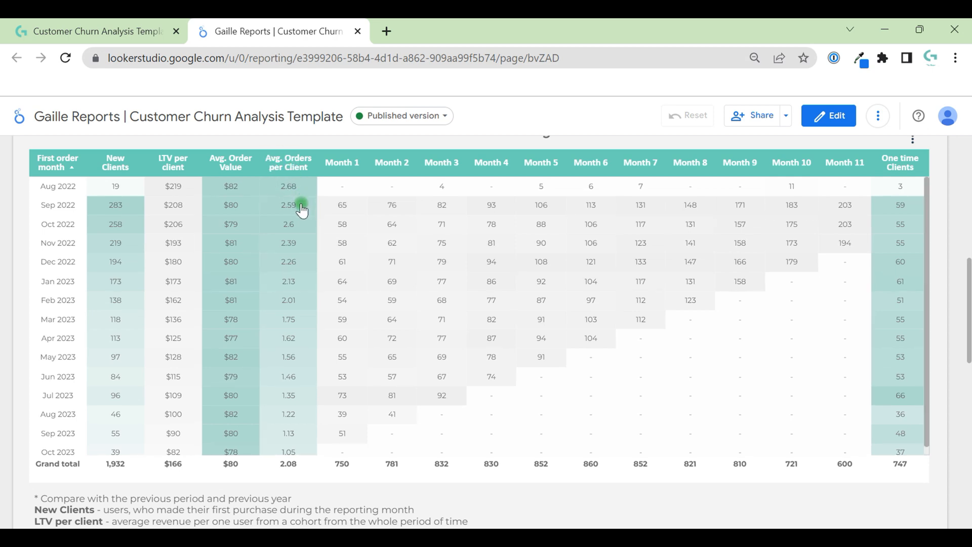
pyautogui.moveTo(235, 177)
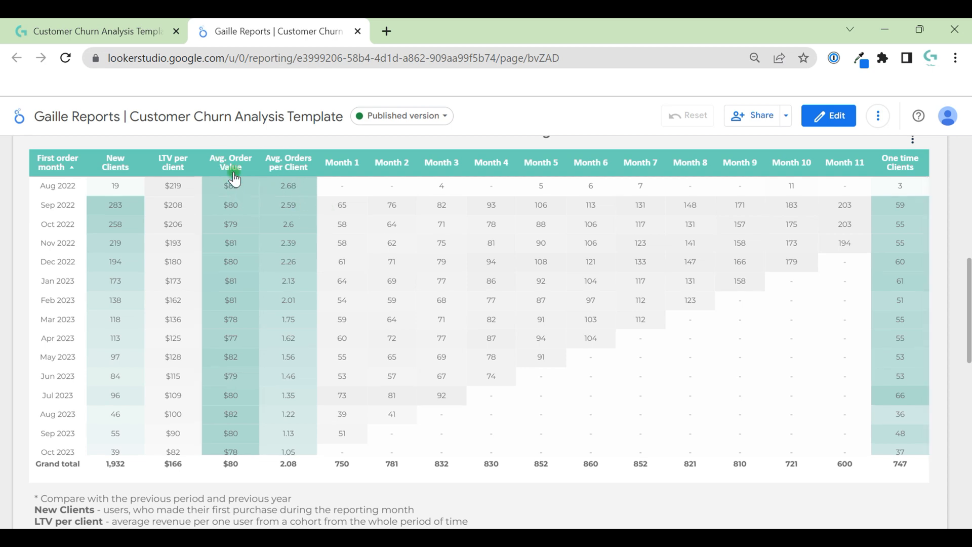
pyautogui.scroll(3)
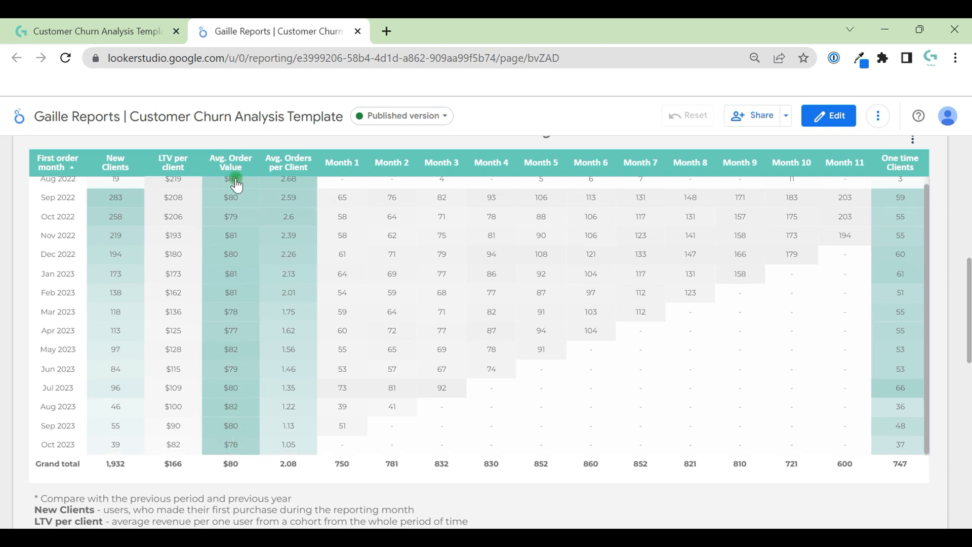
pyautogui.scroll(3)
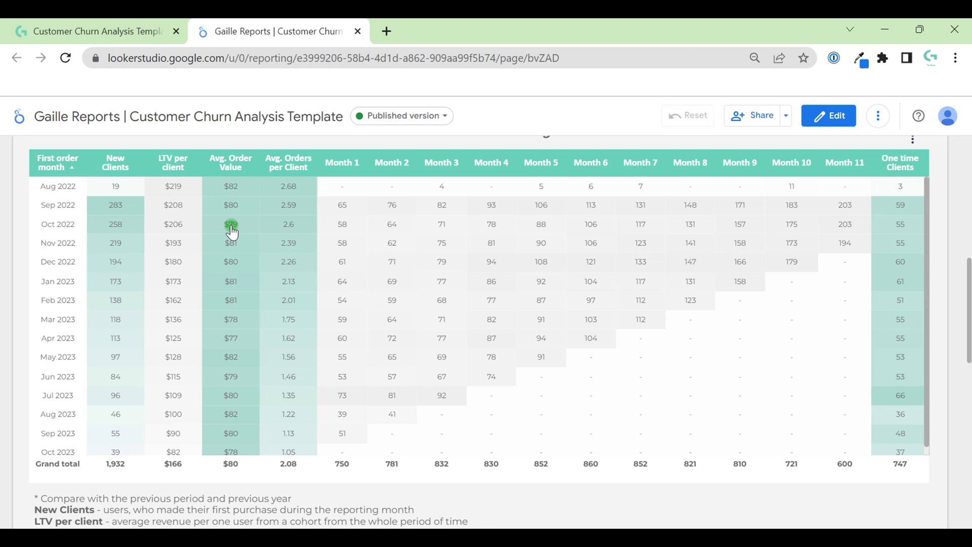
pyautogui.moveTo(234, 207)
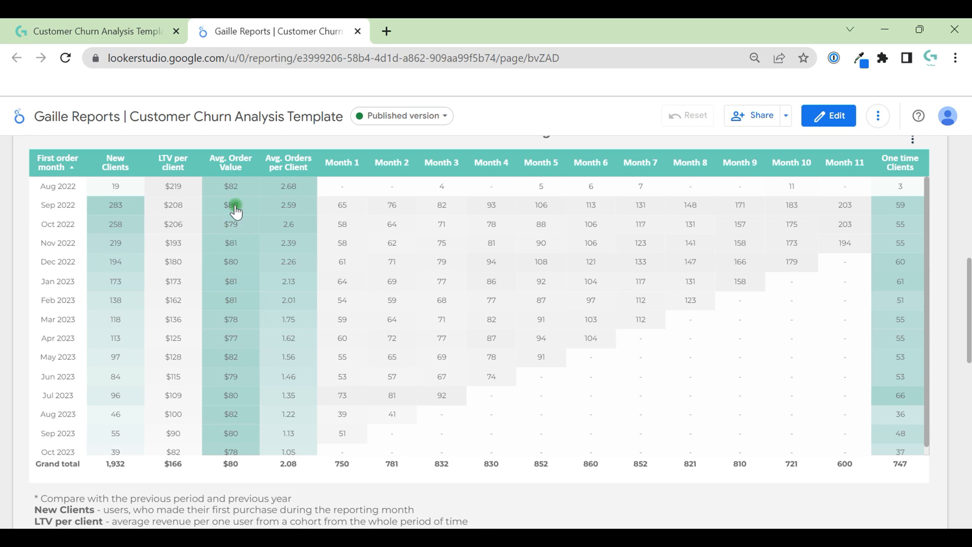
pyautogui.moveTo(243, 221)
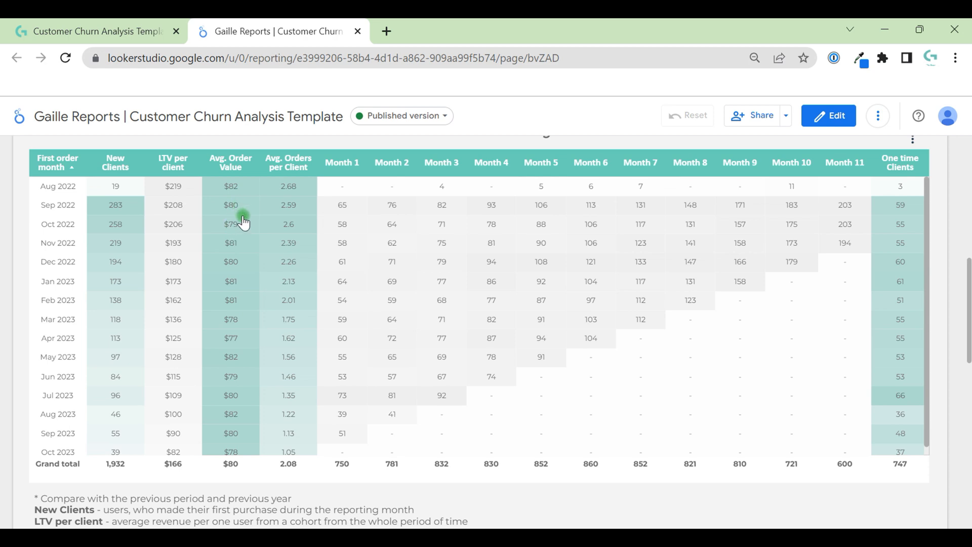
pyautogui.moveTo(224, 205)
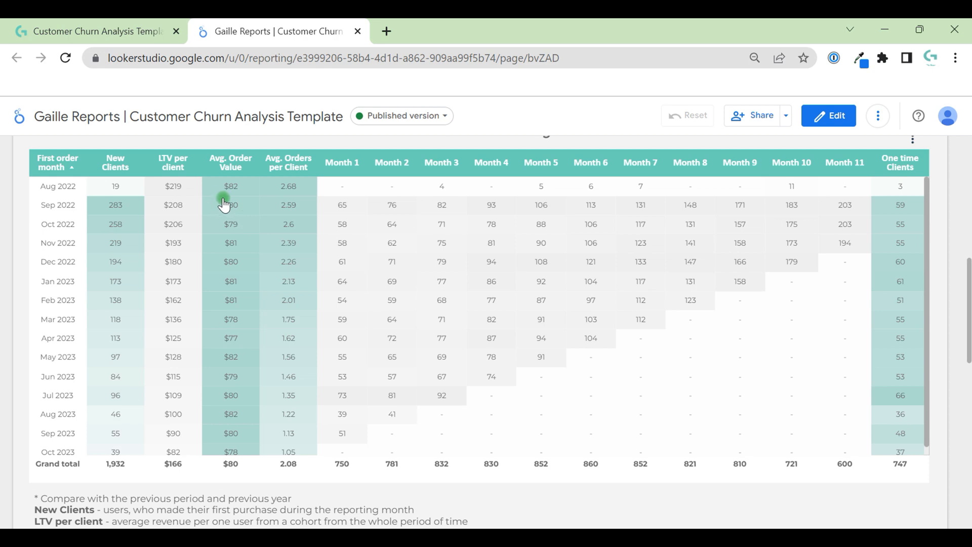
pyautogui.moveTo(334, 251)
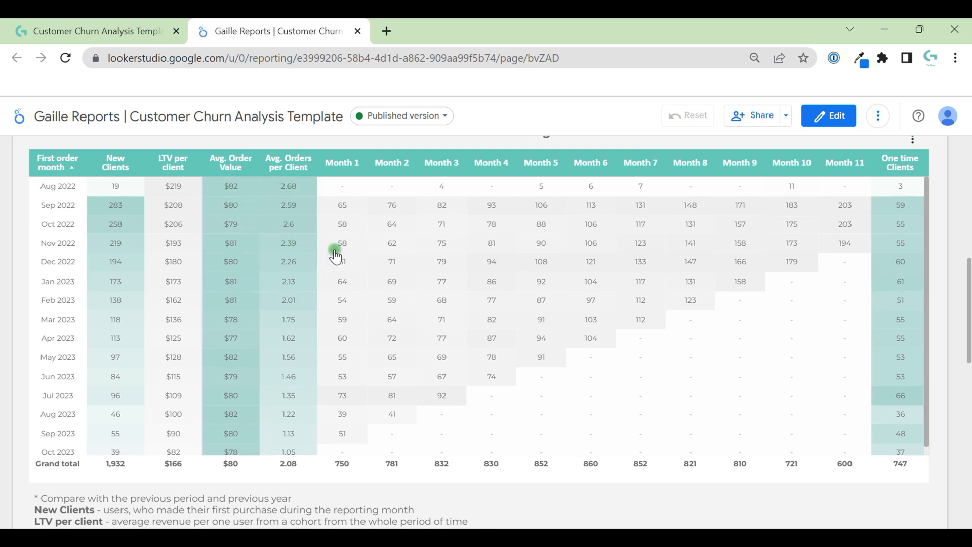
pyautogui.moveTo(285, 226)
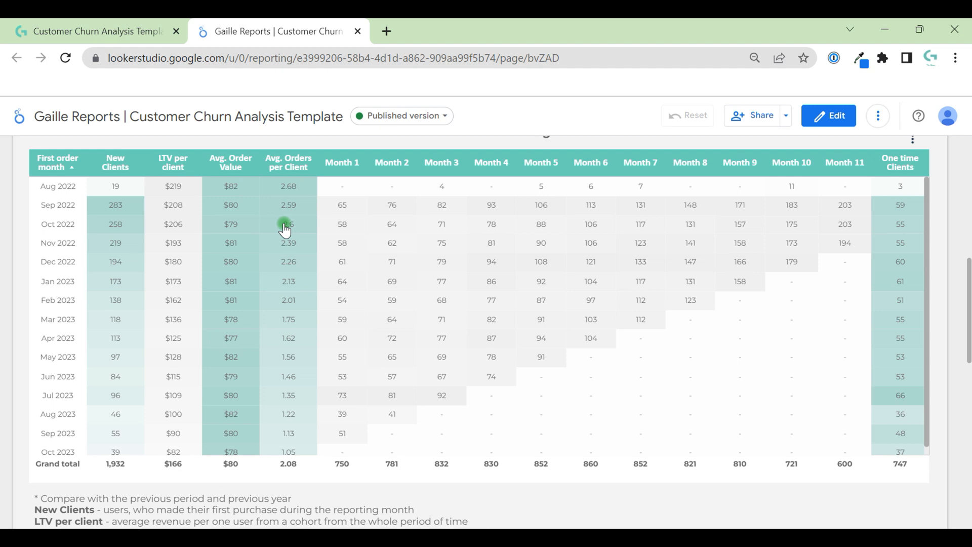
pyautogui.moveTo(439, 169)
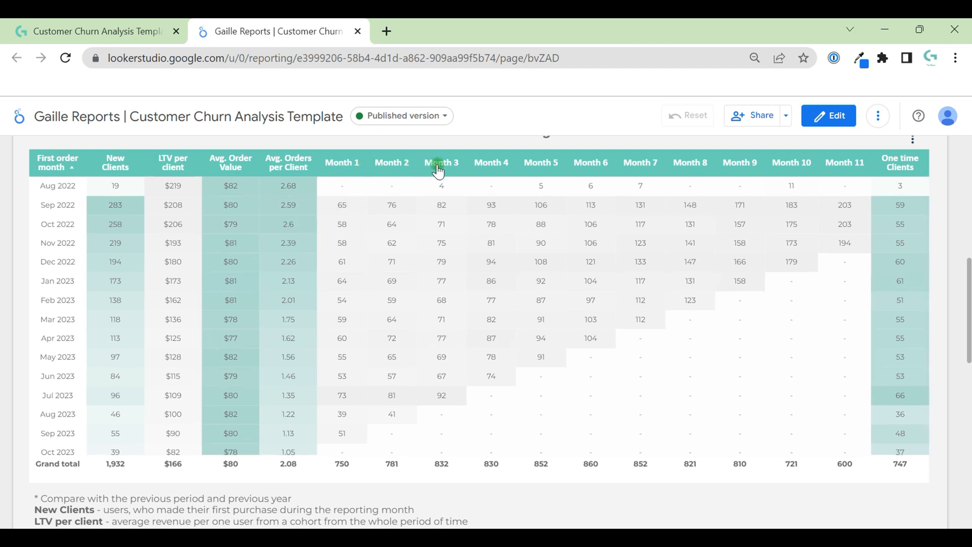
pyautogui.moveTo(581, 175)
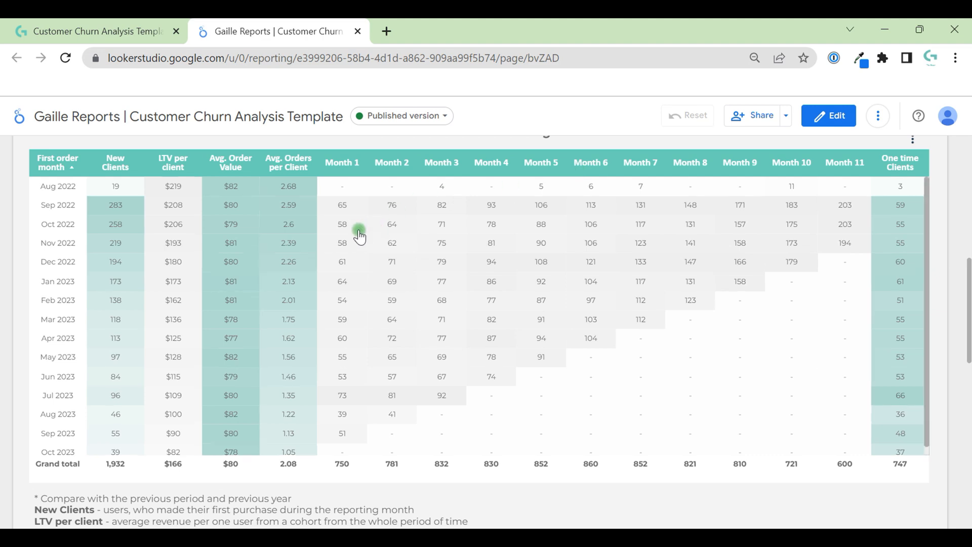
pyautogui.moveTo(350, 208)
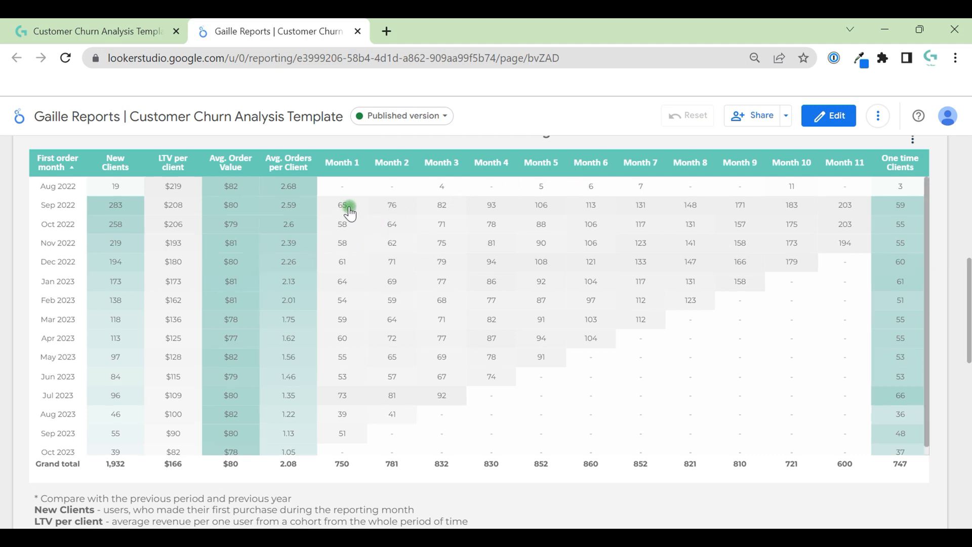
pyautogui.moveTo(847, 211)
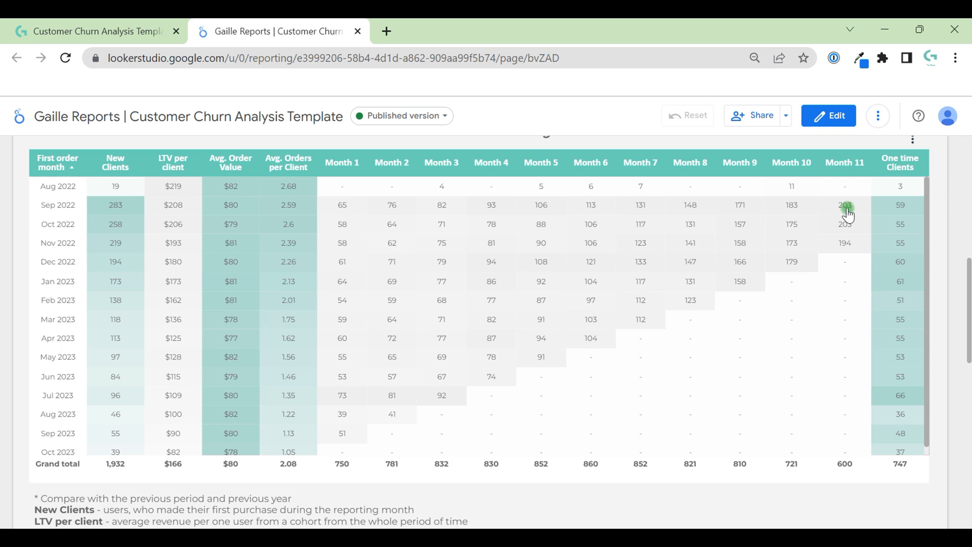
pyautogui.moveTo(37, 210)
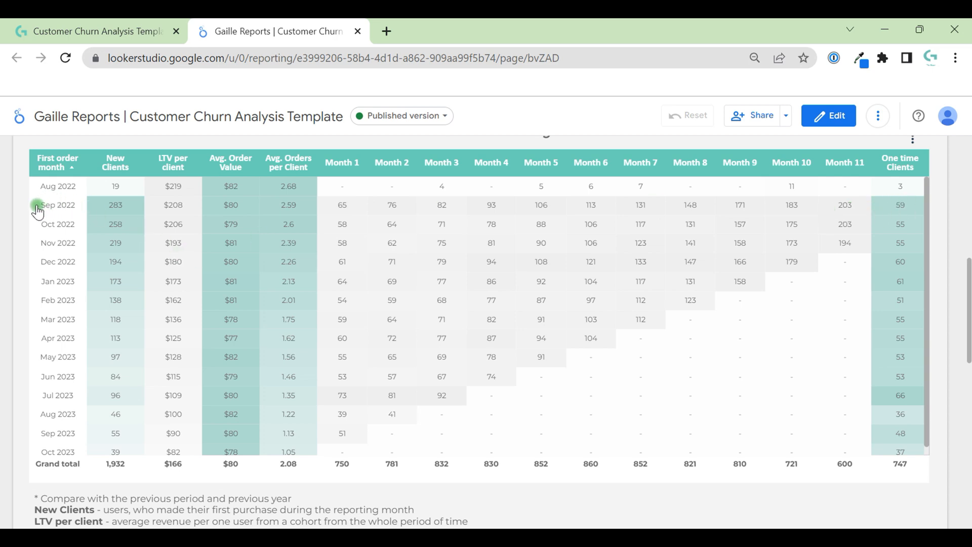
pyautogui.moveTo(133, 204)
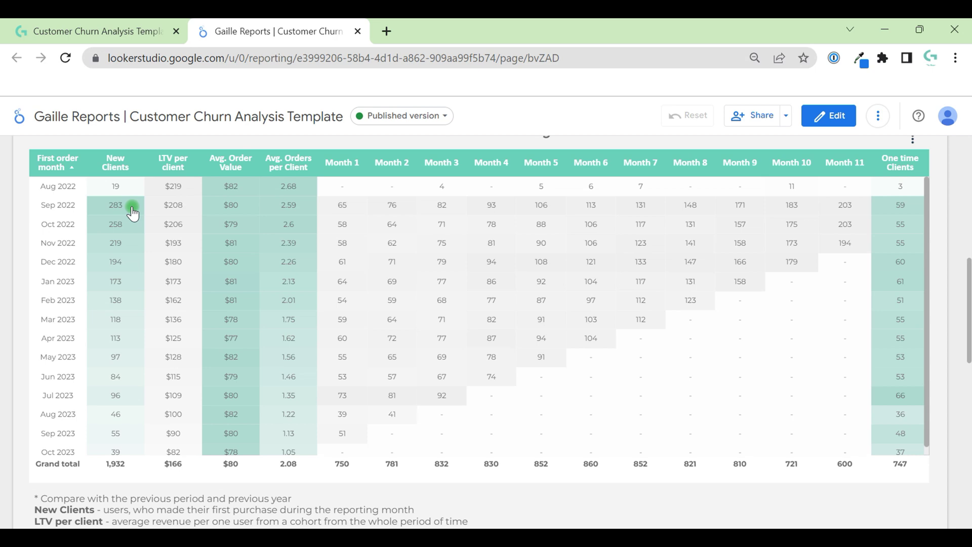
pyautogui.moveTo(912, 207)
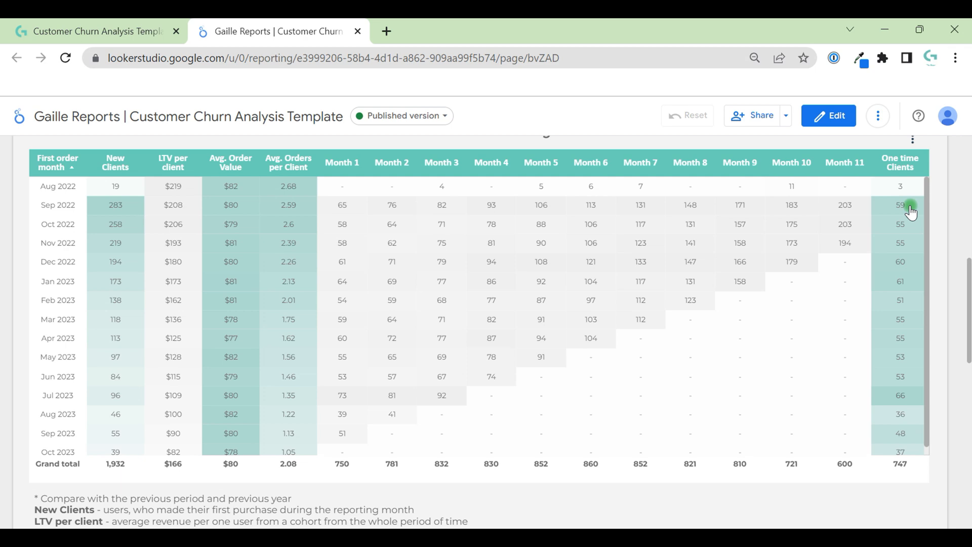
pyautogui.moveTo(122, 204)
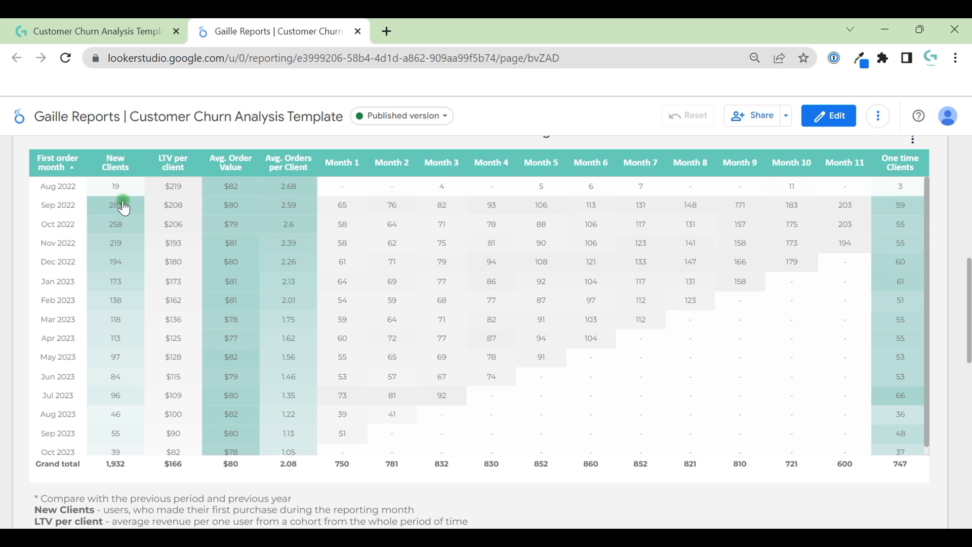
pyautogui.moveTo(280, 270)
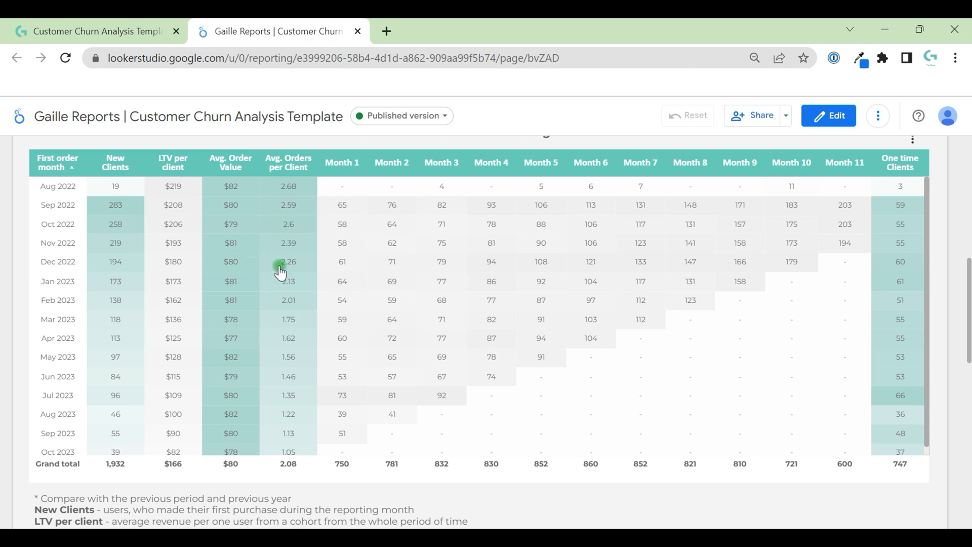
pyautogui.moveTo(696, 302)
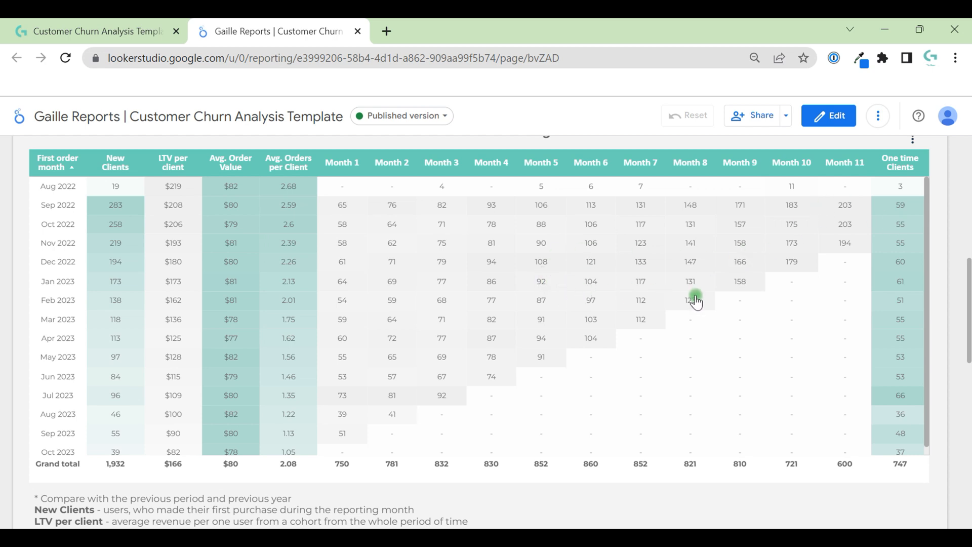
pyautogui.moveTo(519, 245)
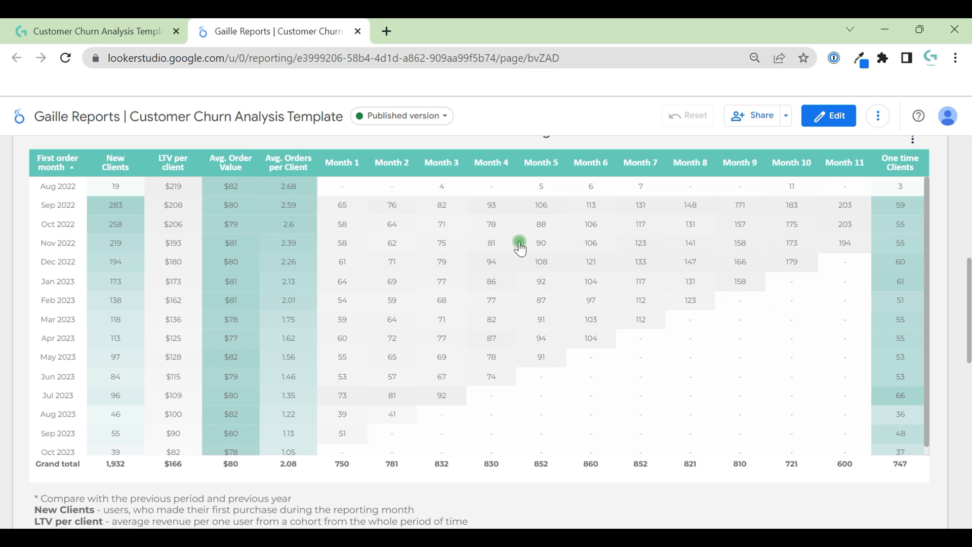
pyautogui.moveTo(454, 297)
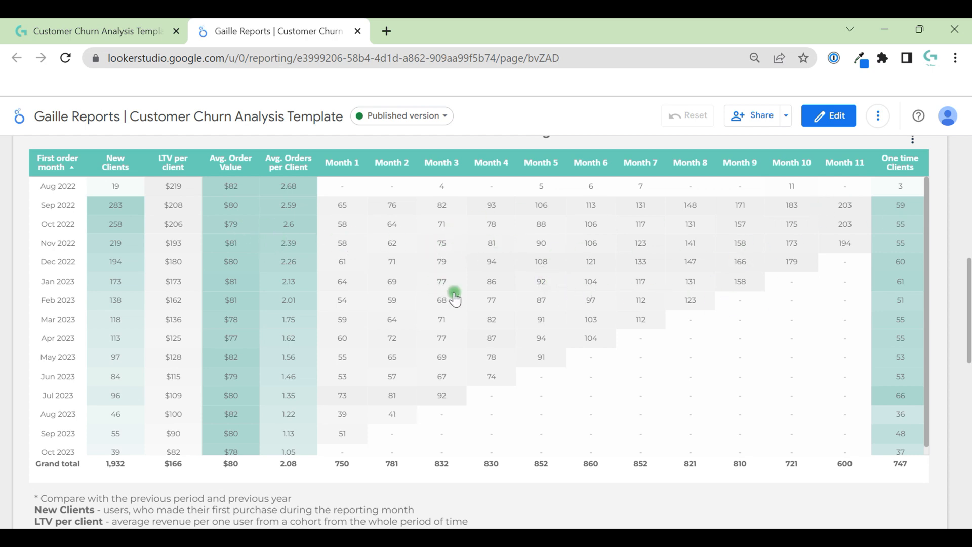
pyautogui.moveTo(610, 283)
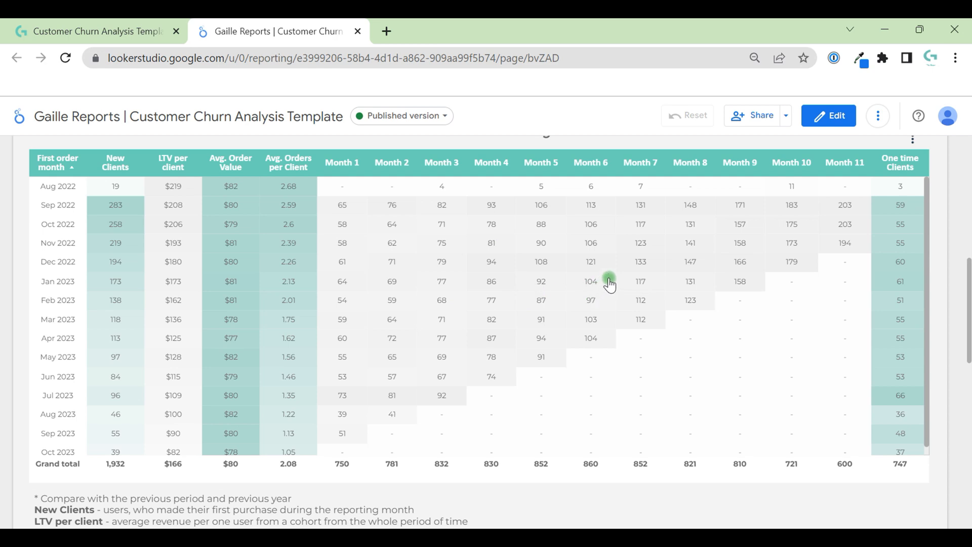
pyautogui.moveTo(944, 280)
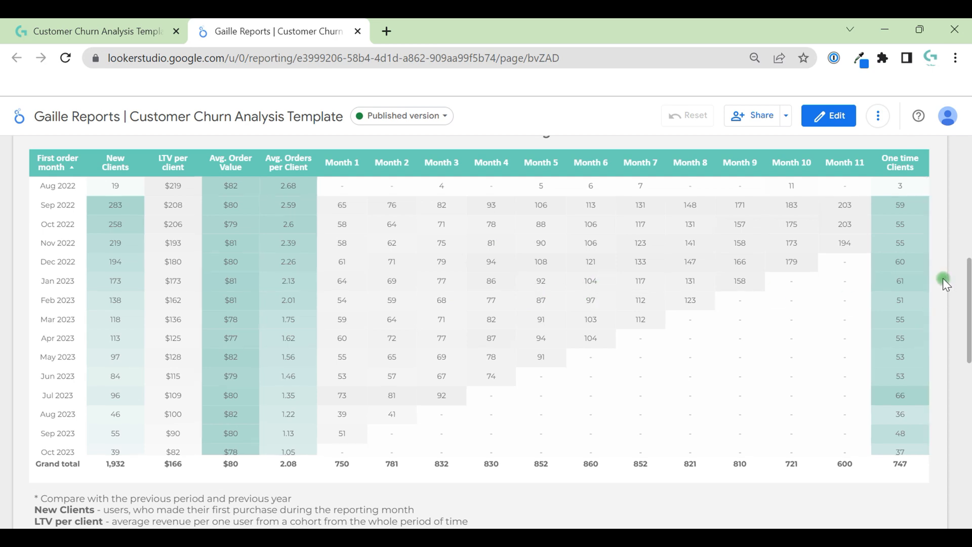
pyautogui.scroll(-3)
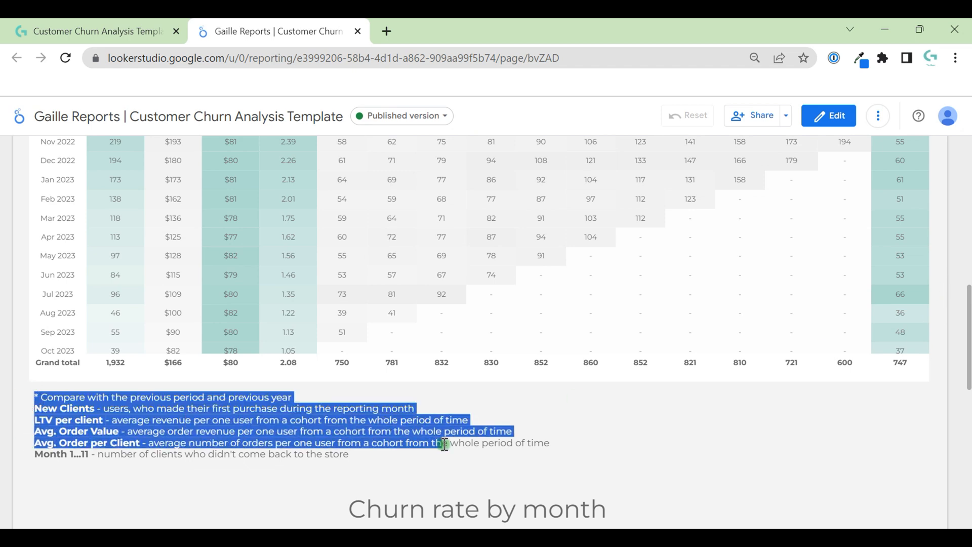
pyautogui.click(501, 450)
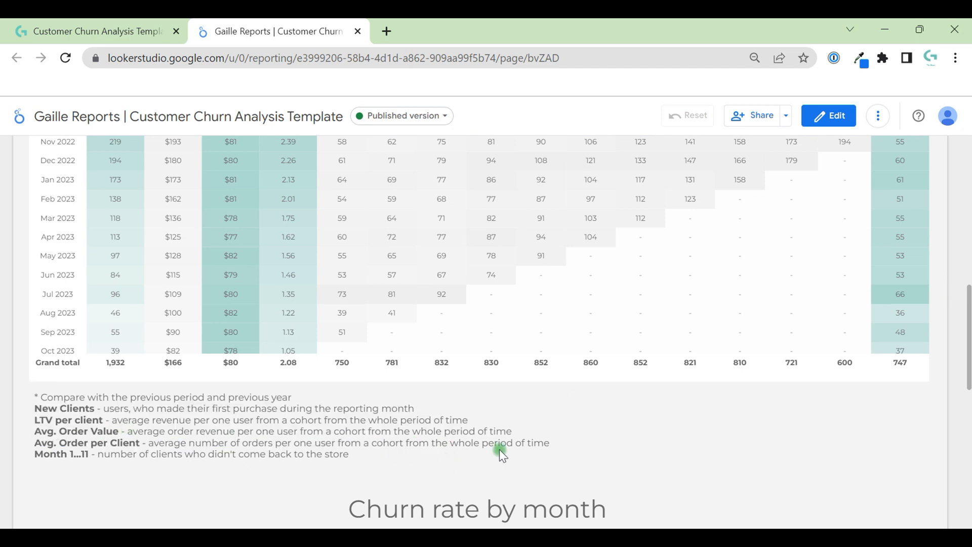
pyautogui.moveTo(478, 437)
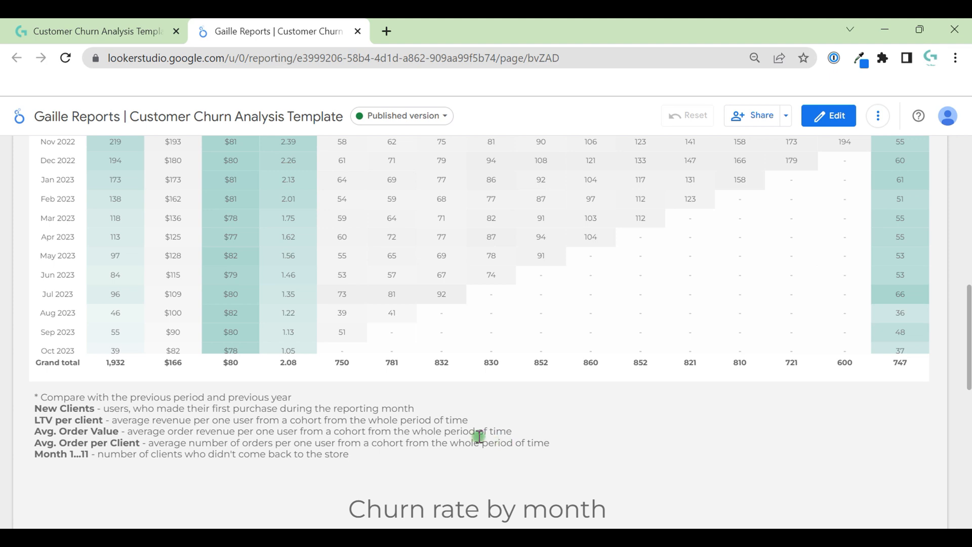
pyautogui.scroll(3)
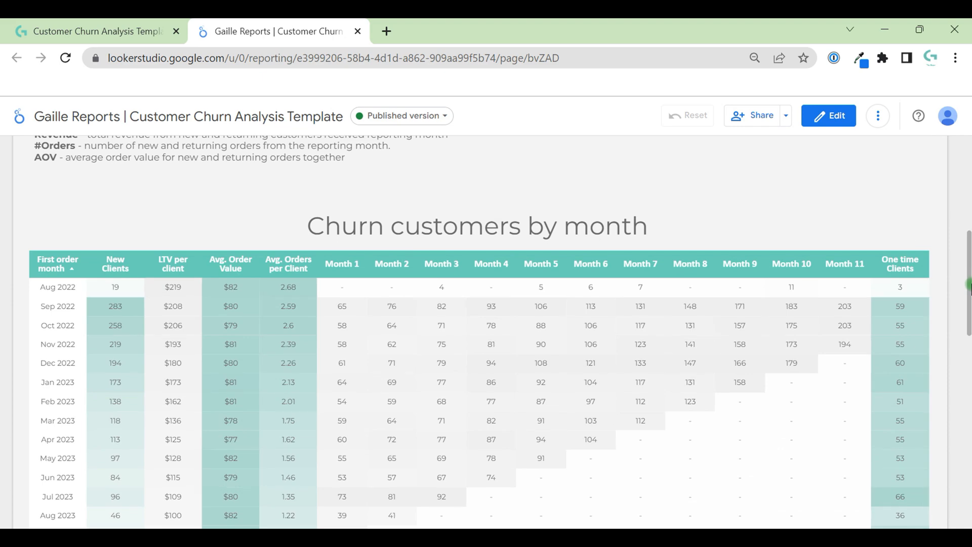
pyautogui.scroll(-3)
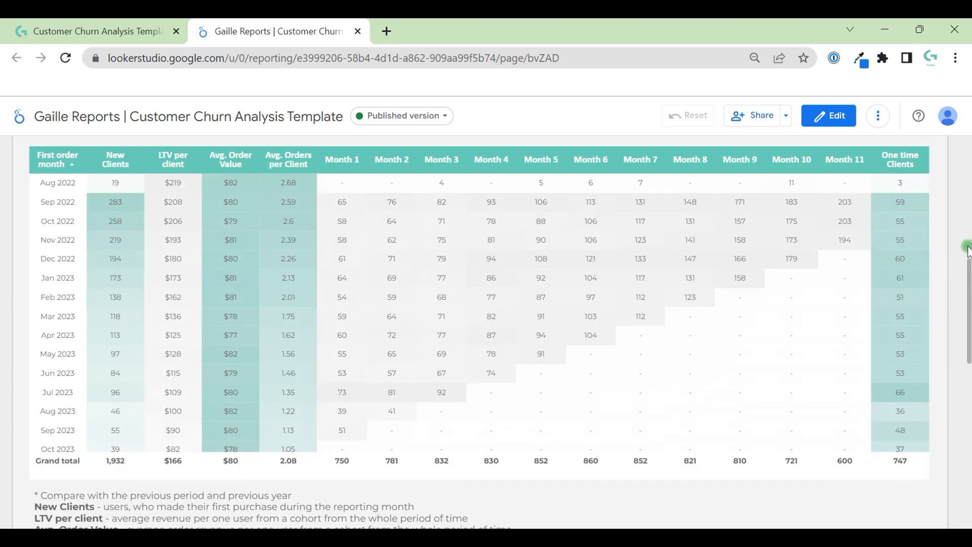
pyautogui.scroll(3)
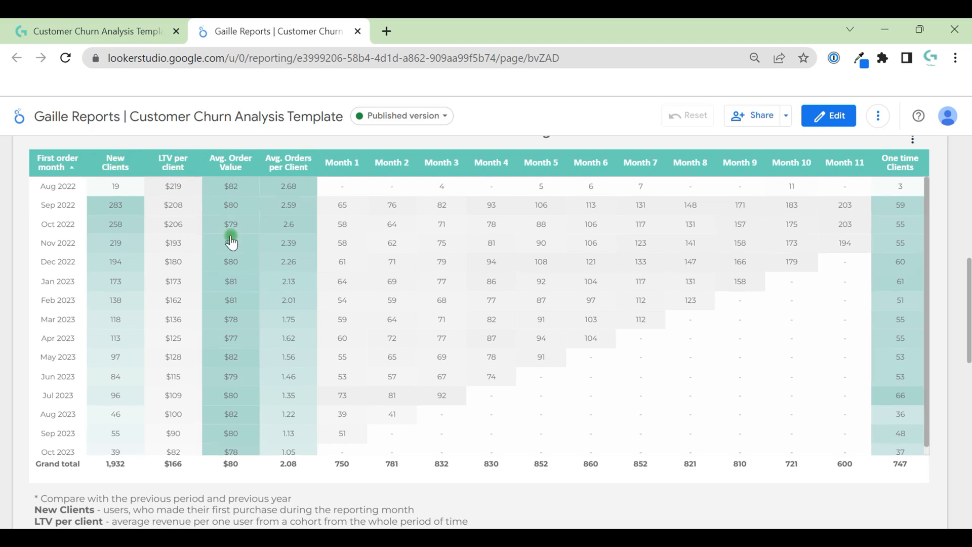
# - Scroll past the metric definitions to the Churn rate by month table
pyautogui.scroll(-3)
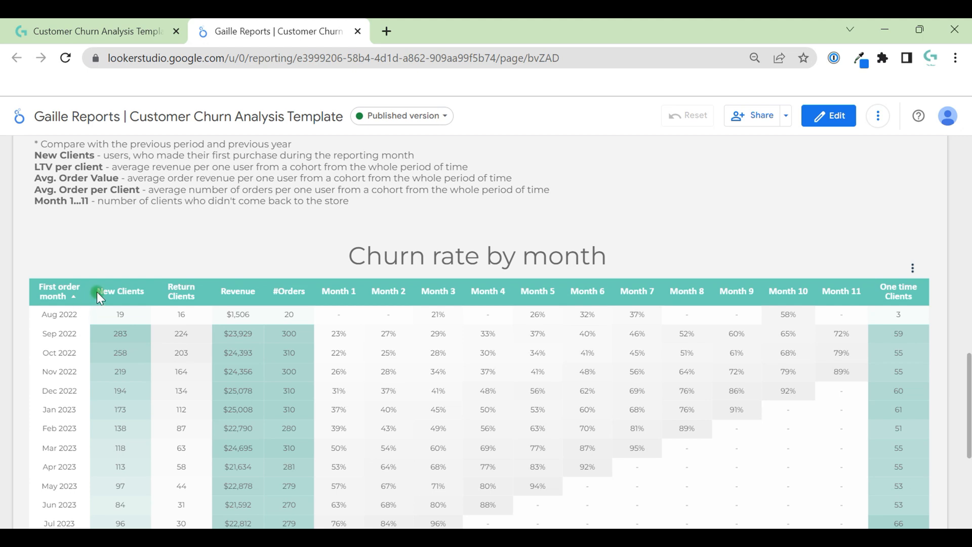
pyautogui.moveTo(169, 300)
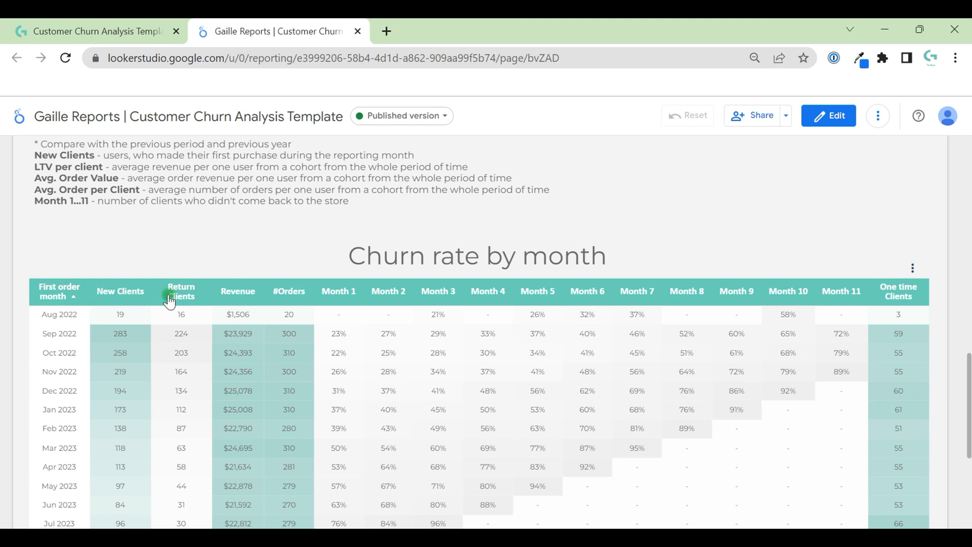
pyautogui.moveTo(197, 340)
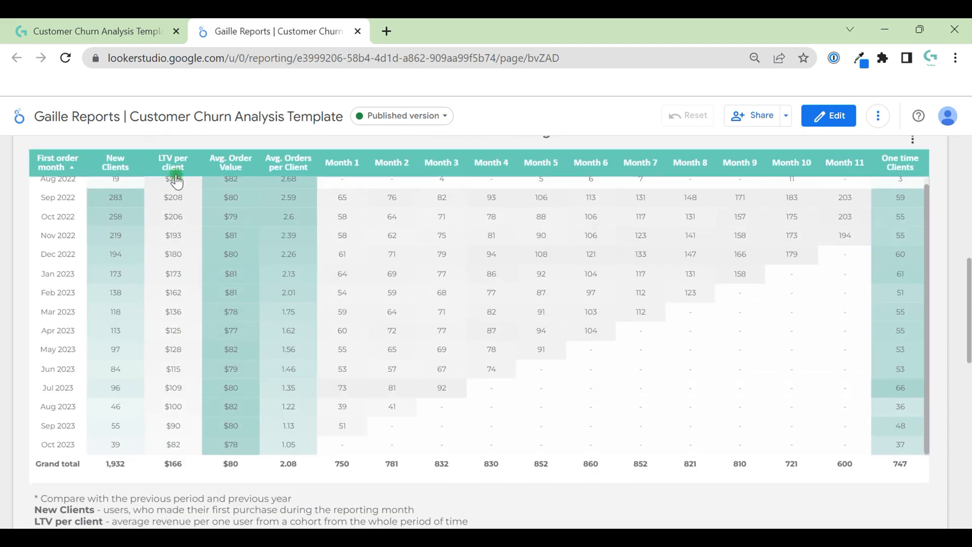
pyautogui.scroll(-3)
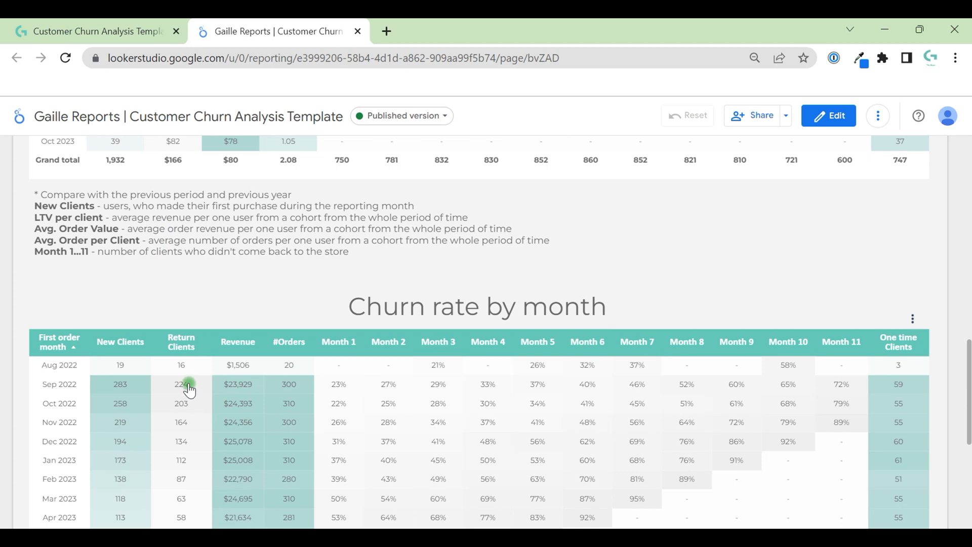
pyautogui.moveTo(108, 353)
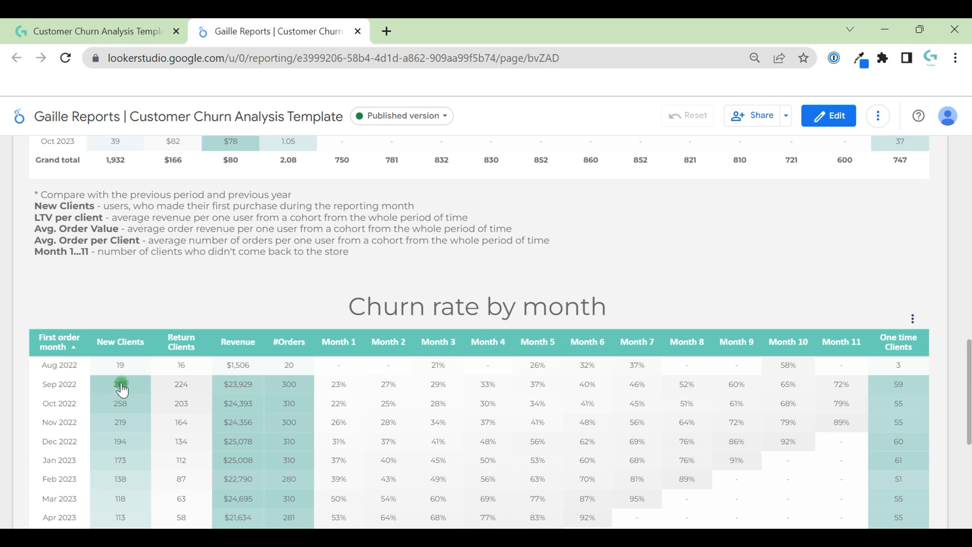
pyautogui.moveTo(197, 389)
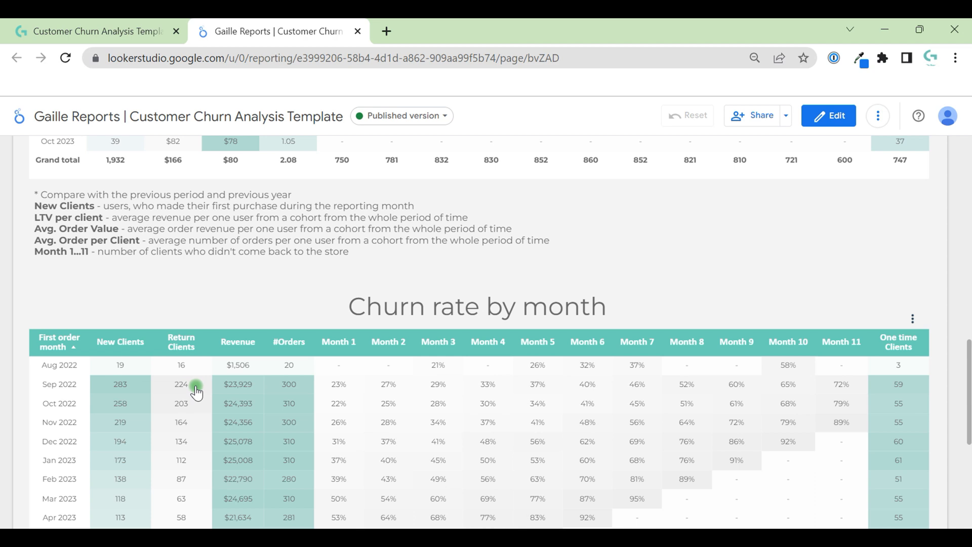
pyautogui.moveTo(160, 388)
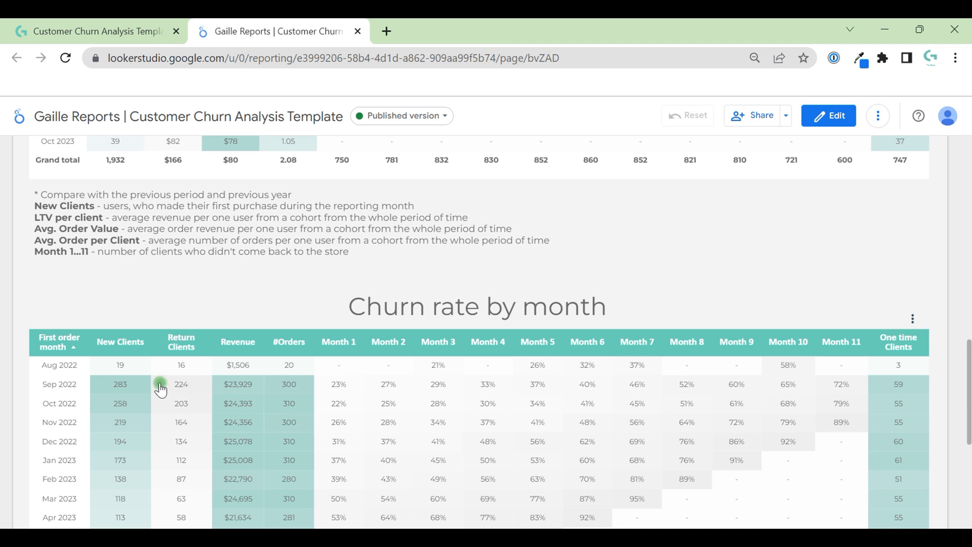
pyautogui.moveTo(201, 409)
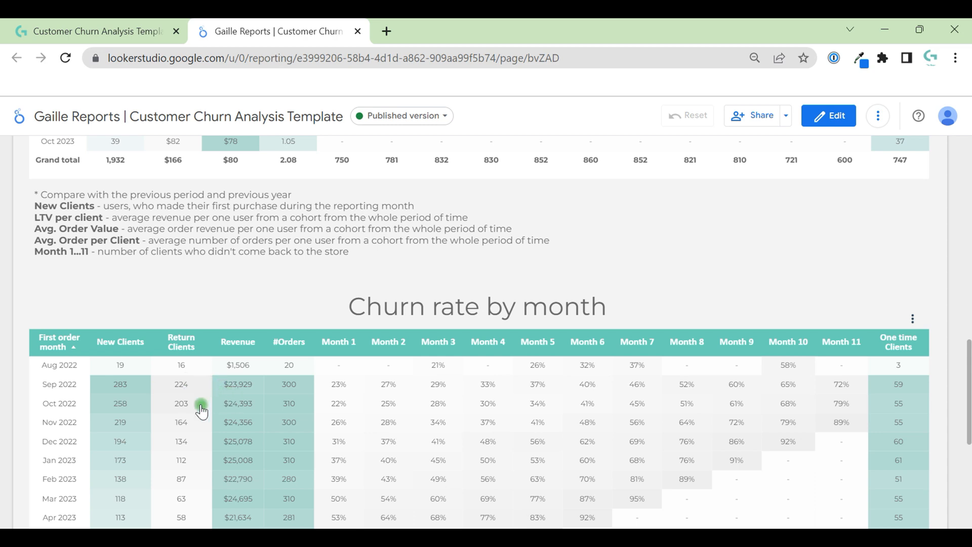
pyautogui.scroll(-3)
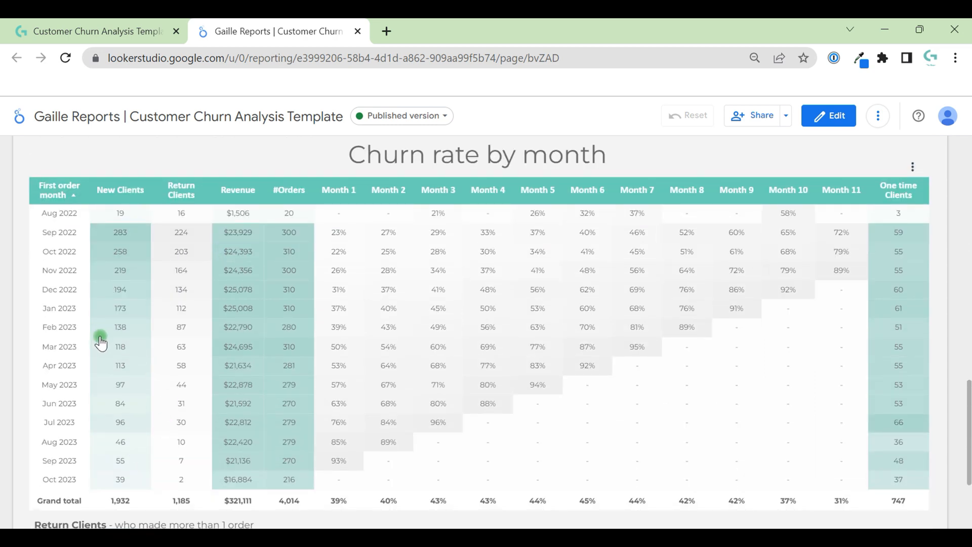
pyautogui.moveTo(126, 417)
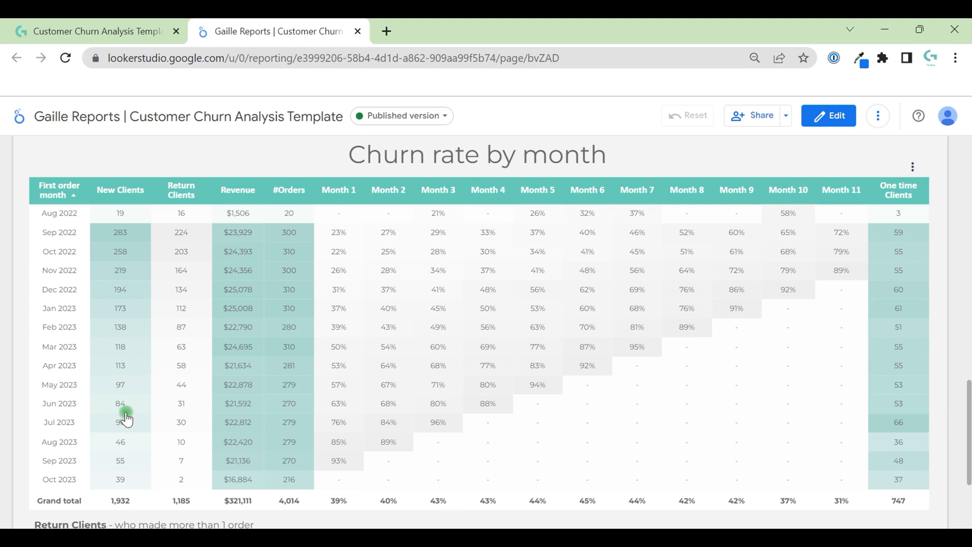
pyautogui.moveTo(175, 467)
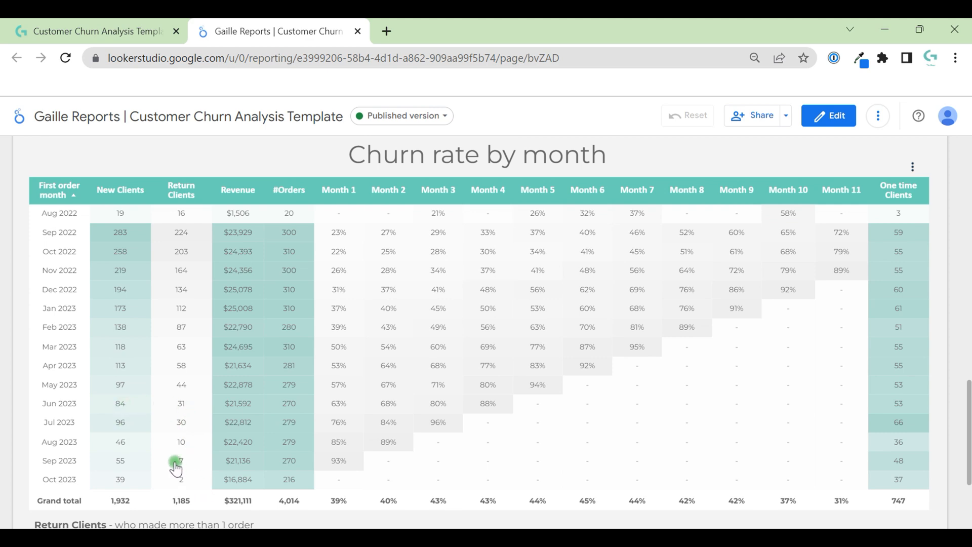
pyautogui.moveTo(116, 468)
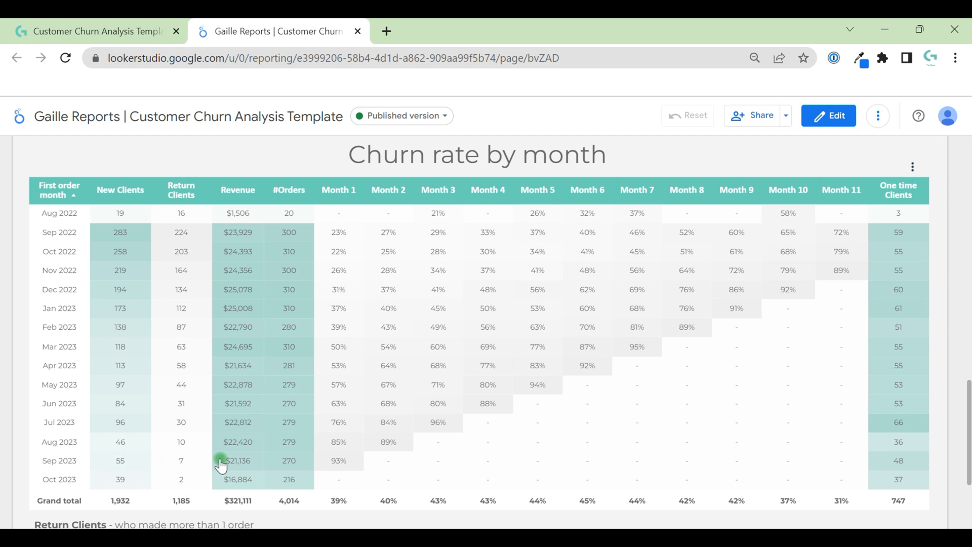
pyautogui.moveTo(187, 469)
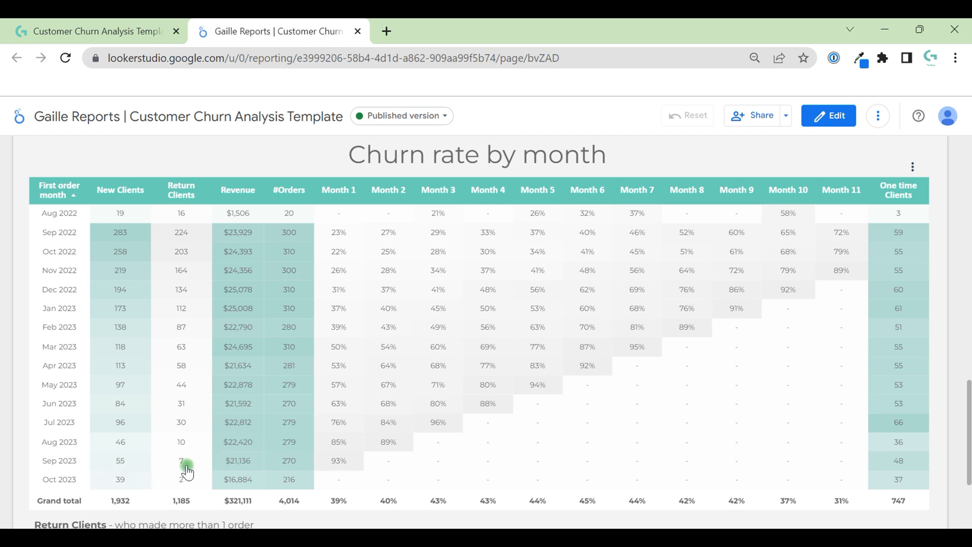
pyautogui.moveTo(204, 383)
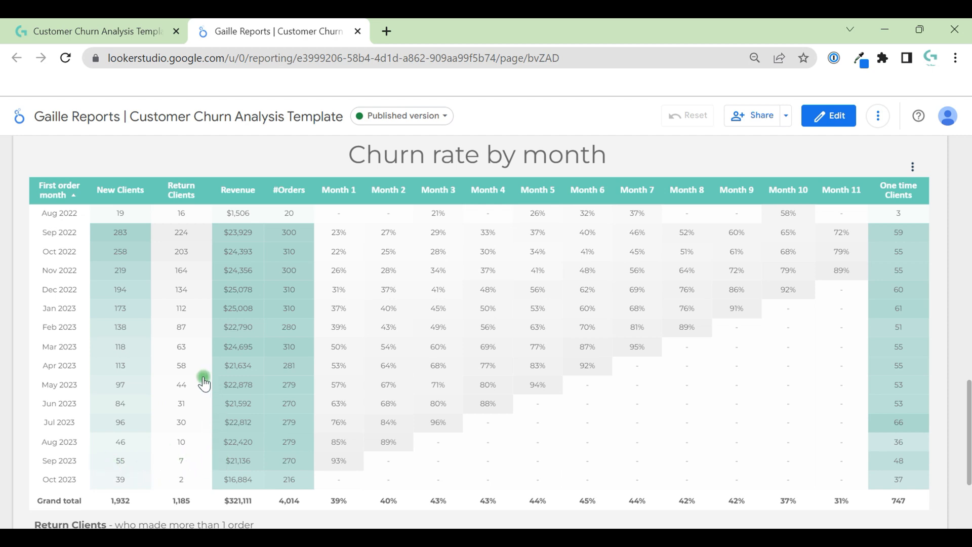
pyautogui.scroll(3)
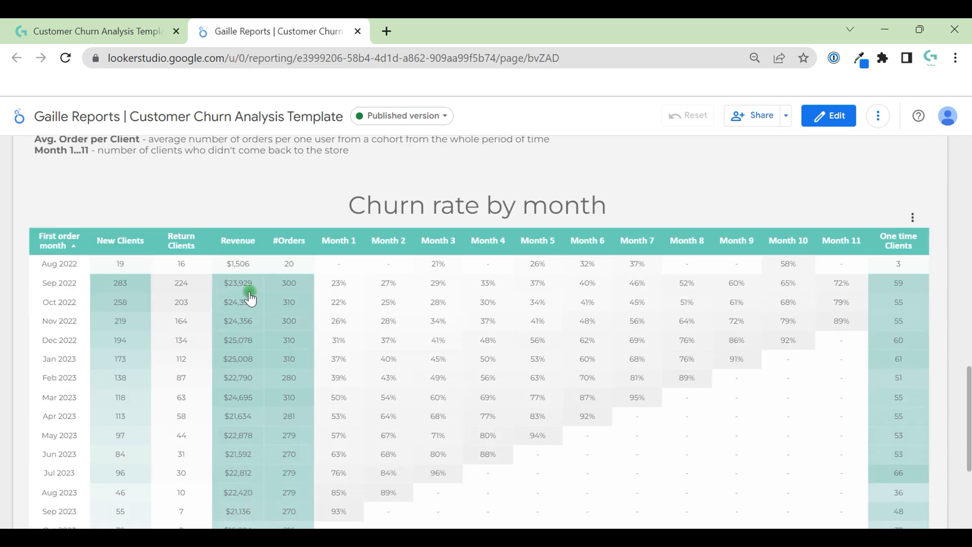
pyautogui.moveTo(243, 287)
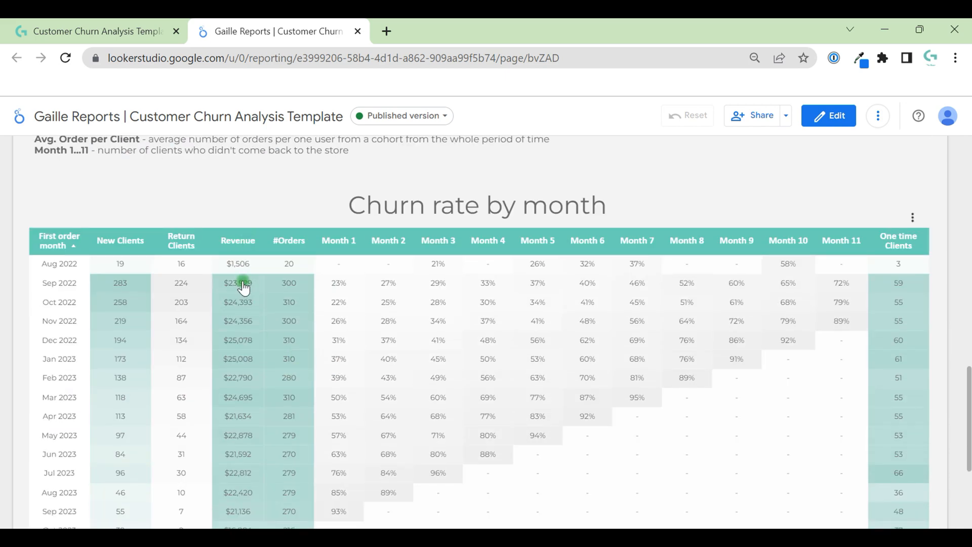
pyautogui.moveTo(252, 294)
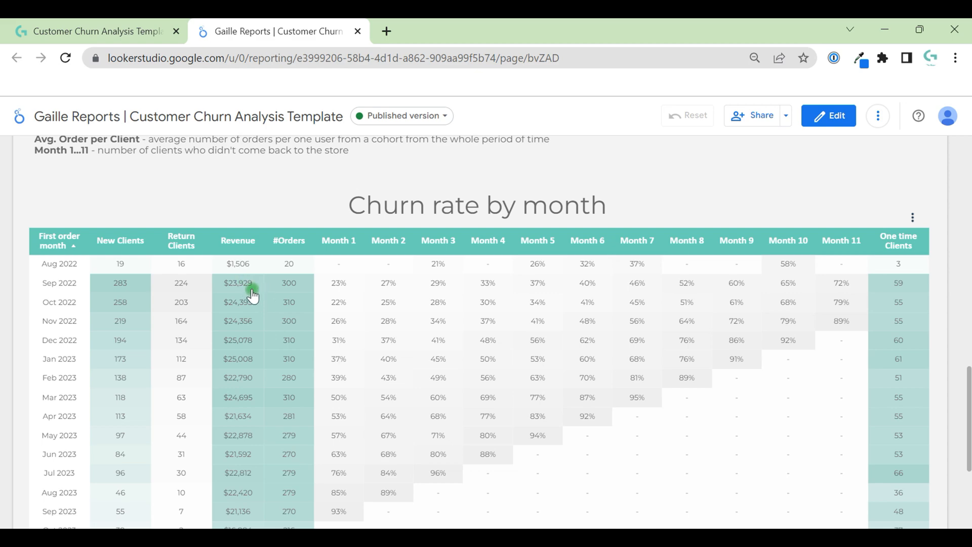
pyautogui.scroll(-3)
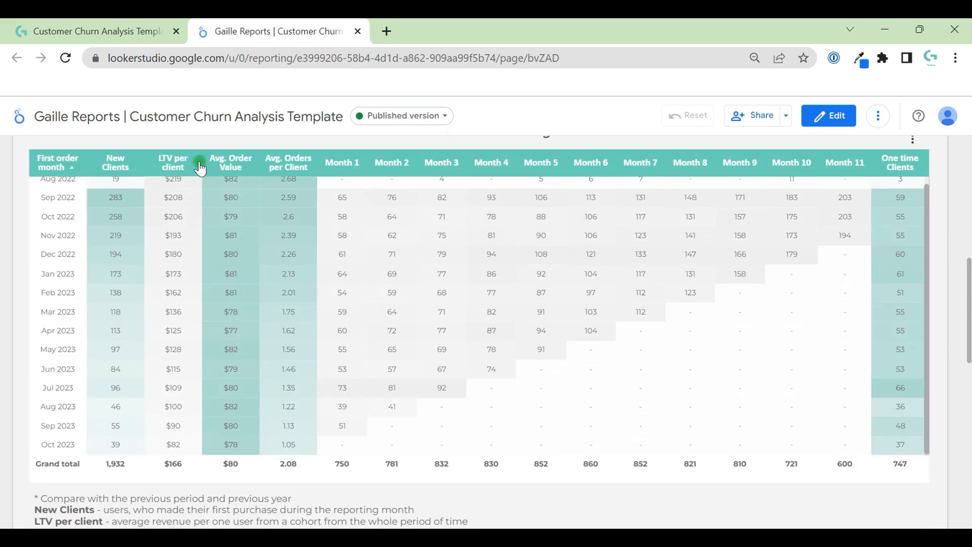
pyautogui.moveTo(180, 200)
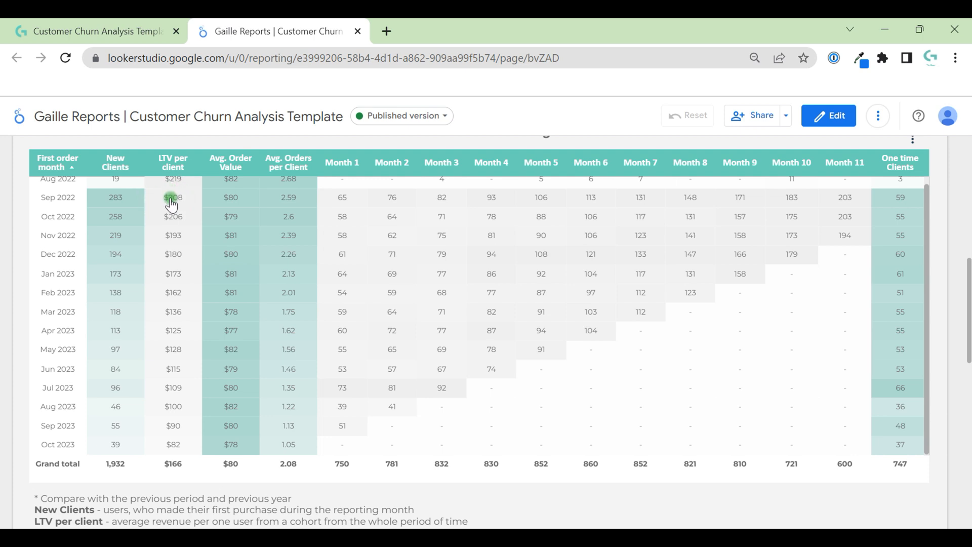
pyautogui.moveTo(66, 201)
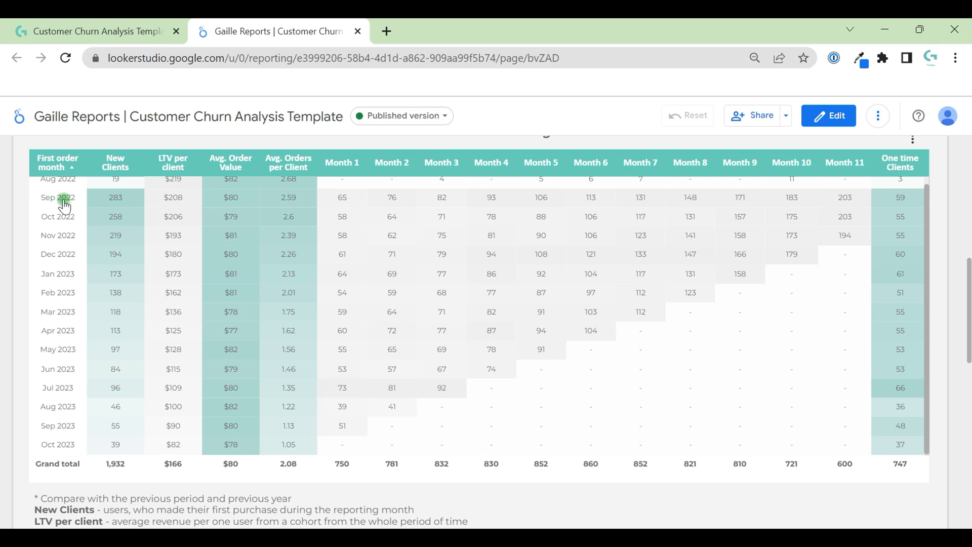
pyautogui.moveTo(200, 195)
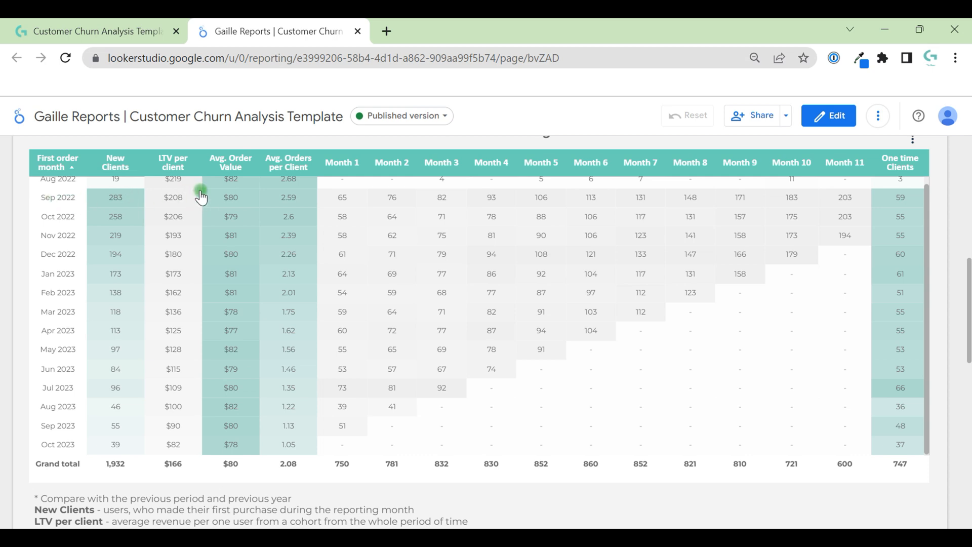
pyautogui.scroll(-3)
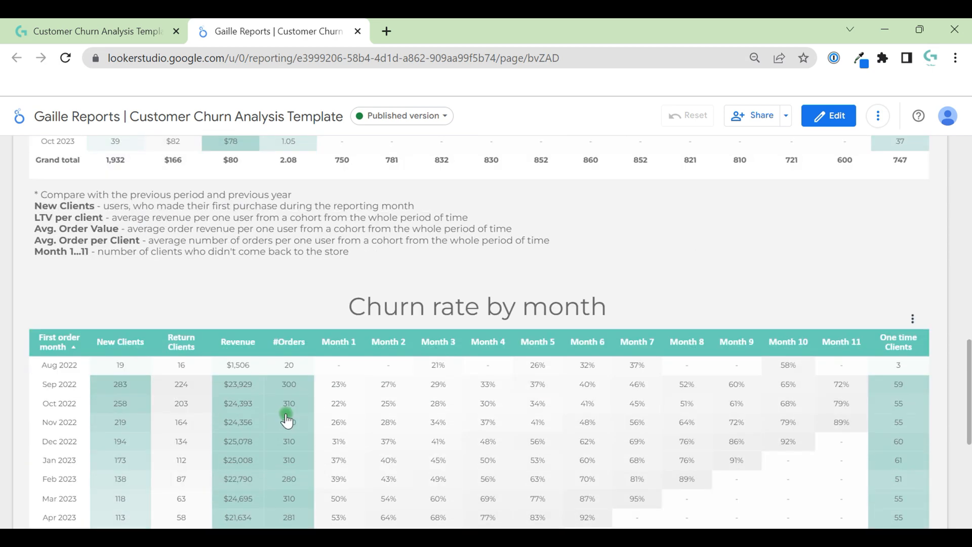
pyautogui.moveTo(225, 389)
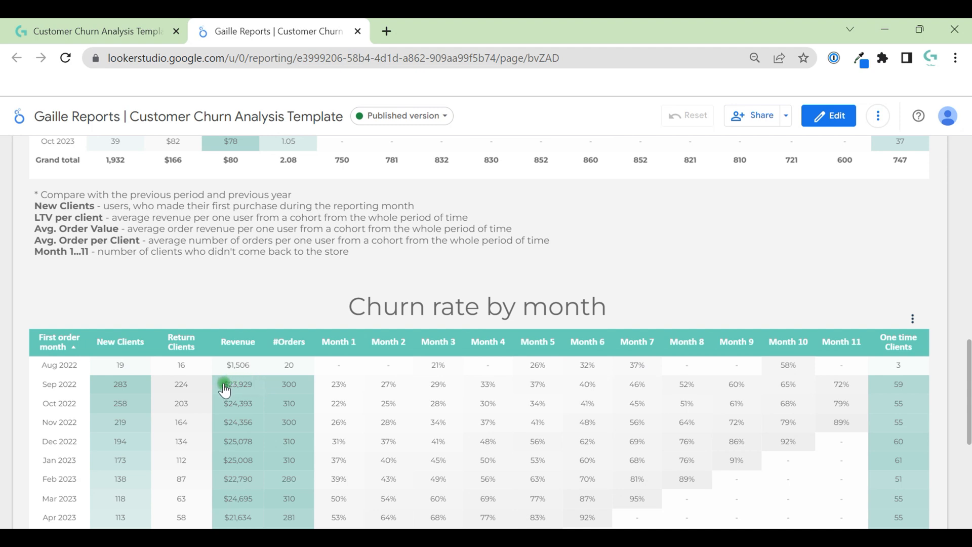
pyautogui.moveTo(251, 388)
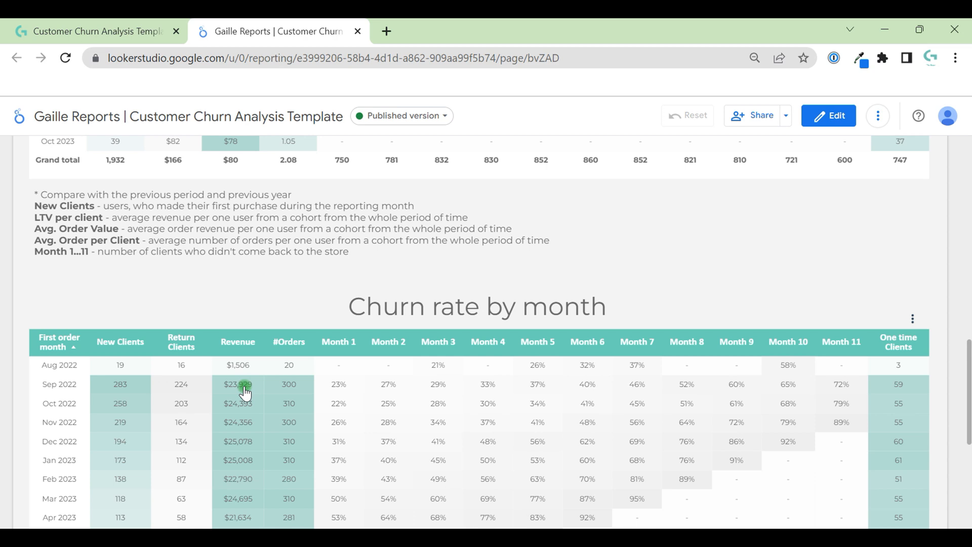
pyautogui.moveTo(352, 387)
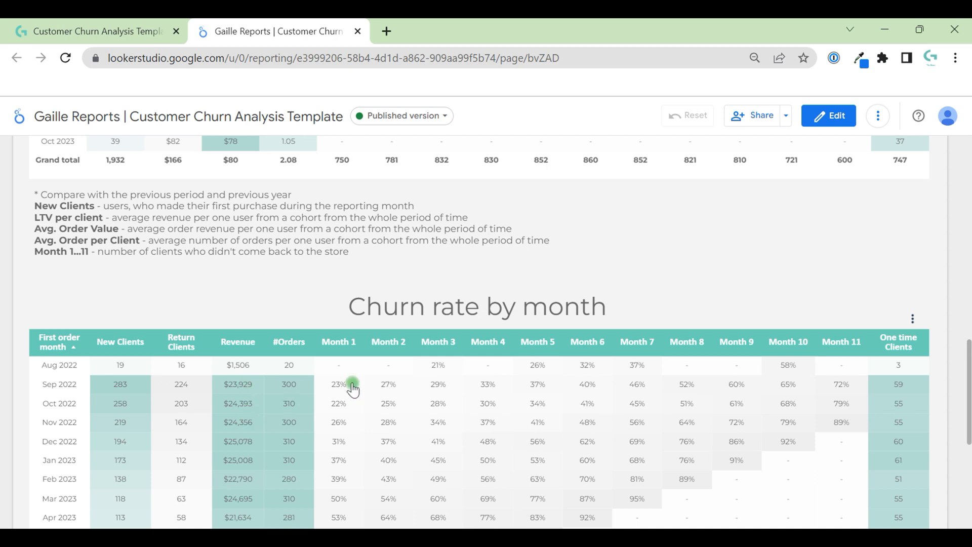
pyautogui.moveTo(299, 392)
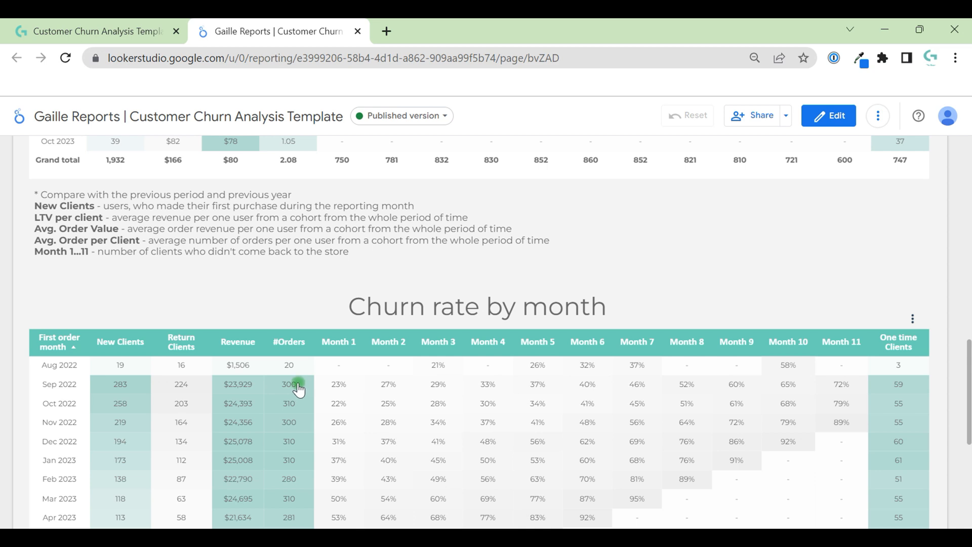
pyautogui.moveTo(304, 386)
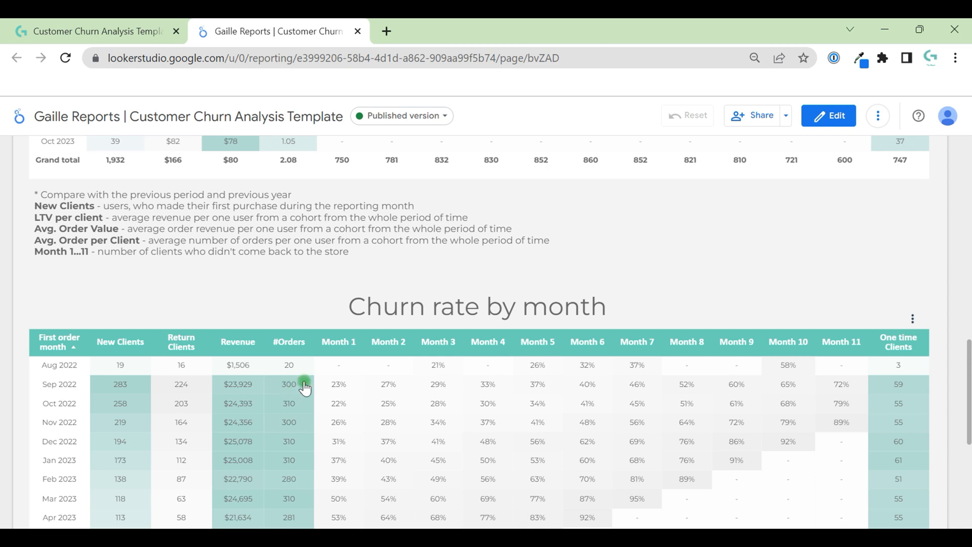
pyautogui.moveTo(848, 313)
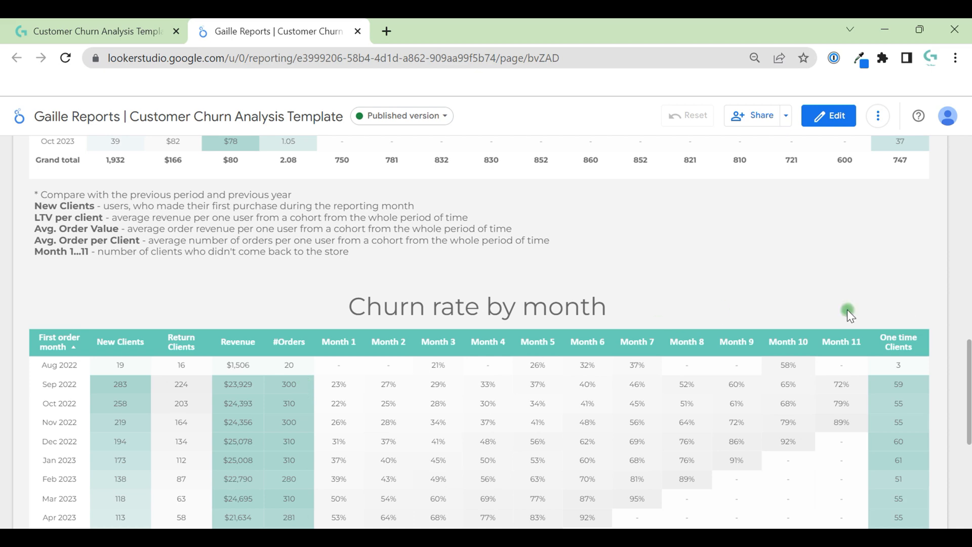
pyautogui.scroll(-3)
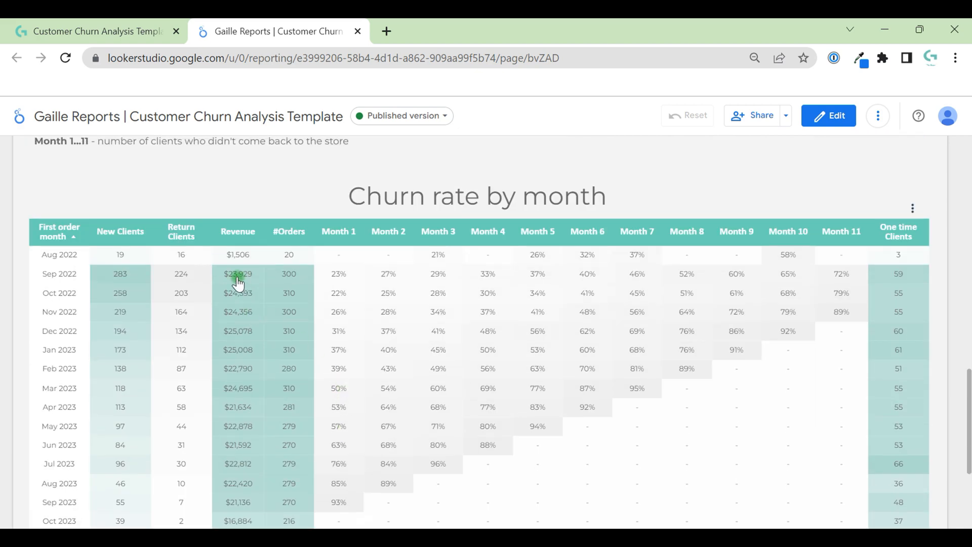
pyautogui.scroll(-3)
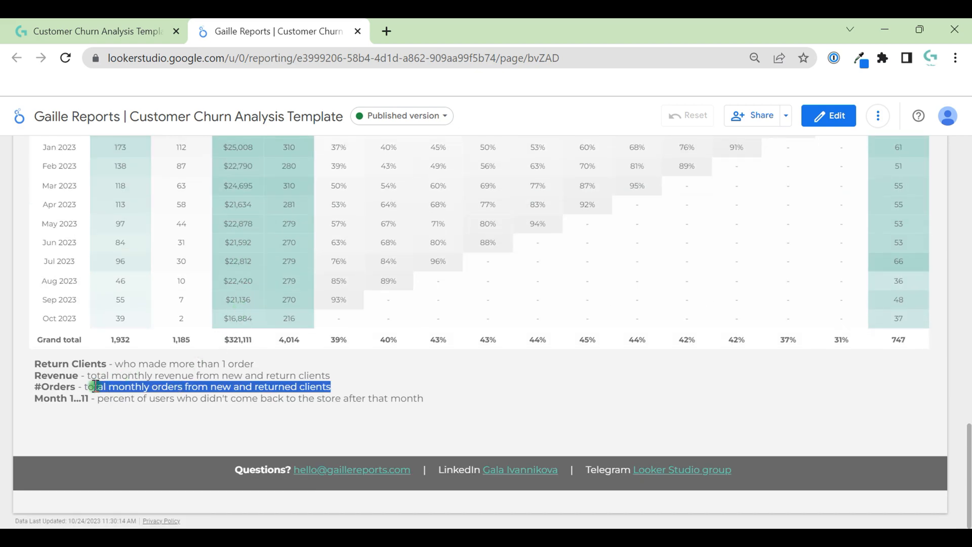
pyautogui.scroll(3)
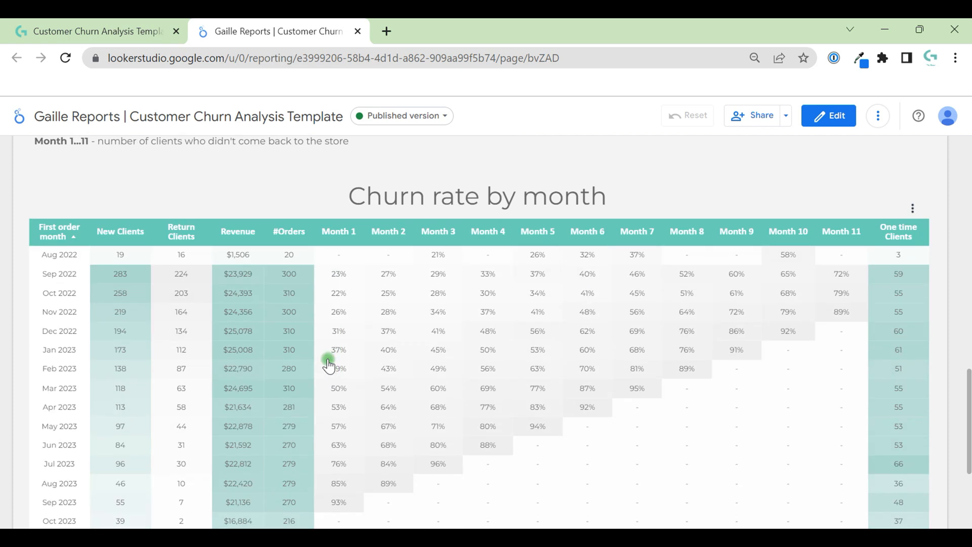
pyautogui.click(238, 274)
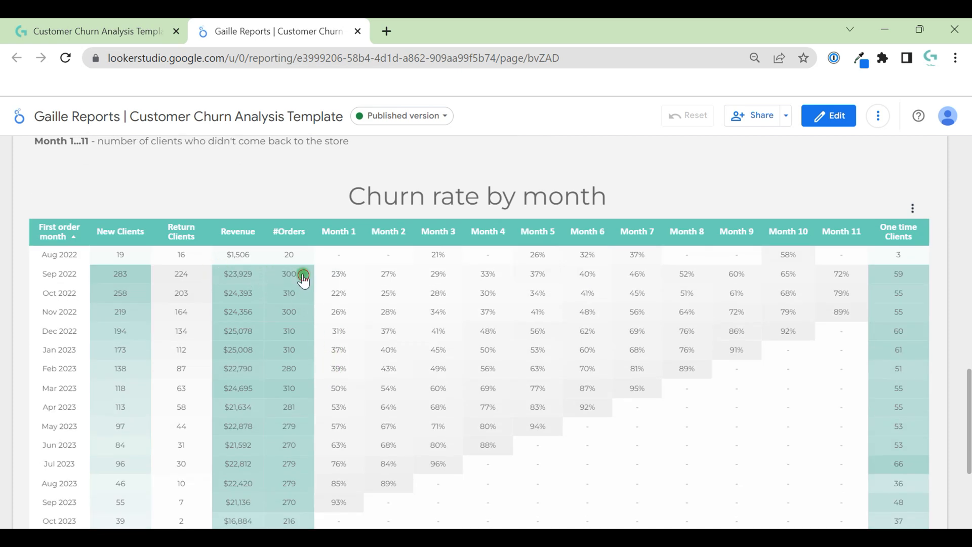
pyautogui.click(288, 273)
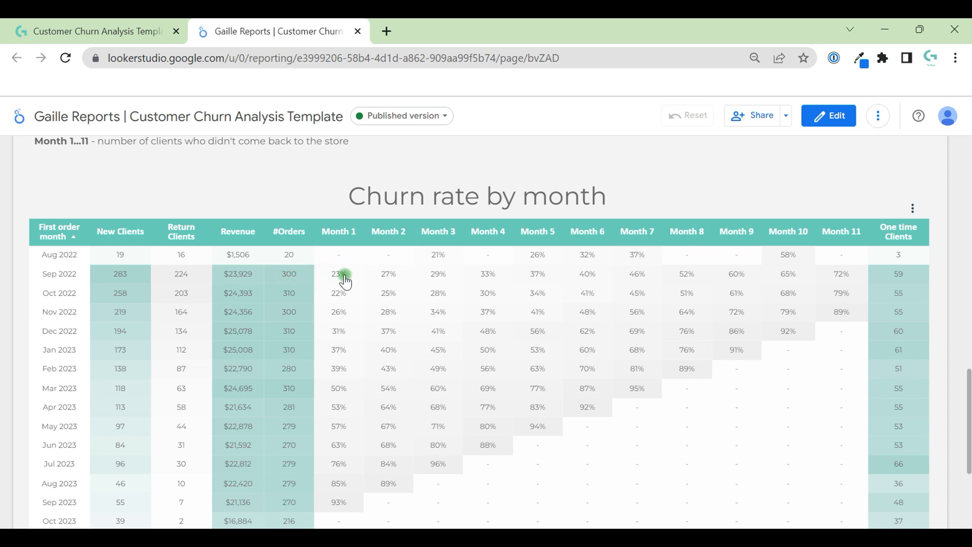
pyautogui.moveTo(903, 280)
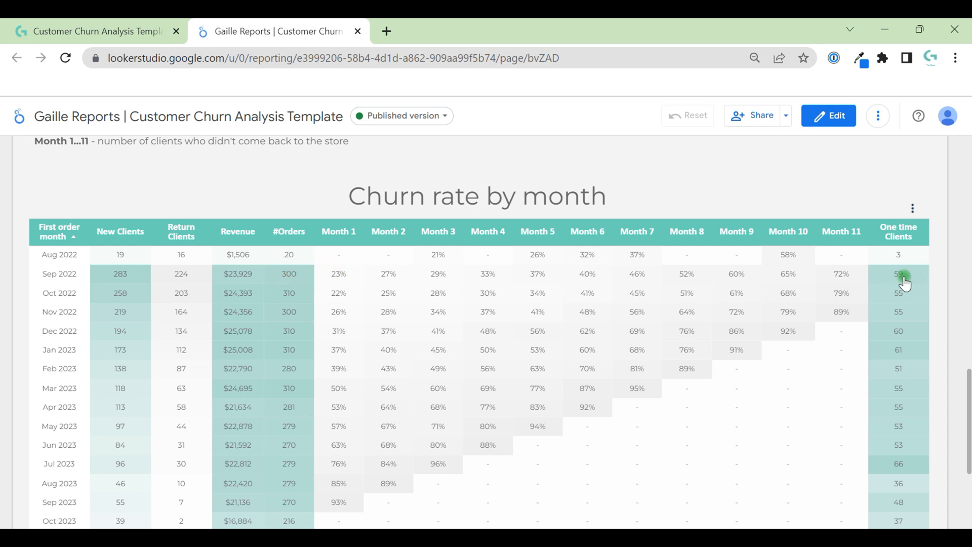
pyautogui.scroll(3)
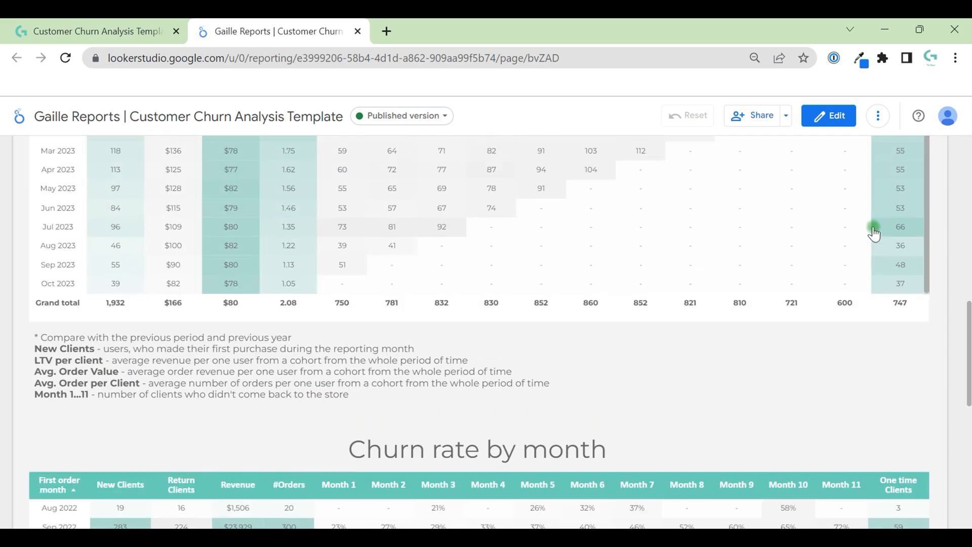
pyautogui.scroll(3)
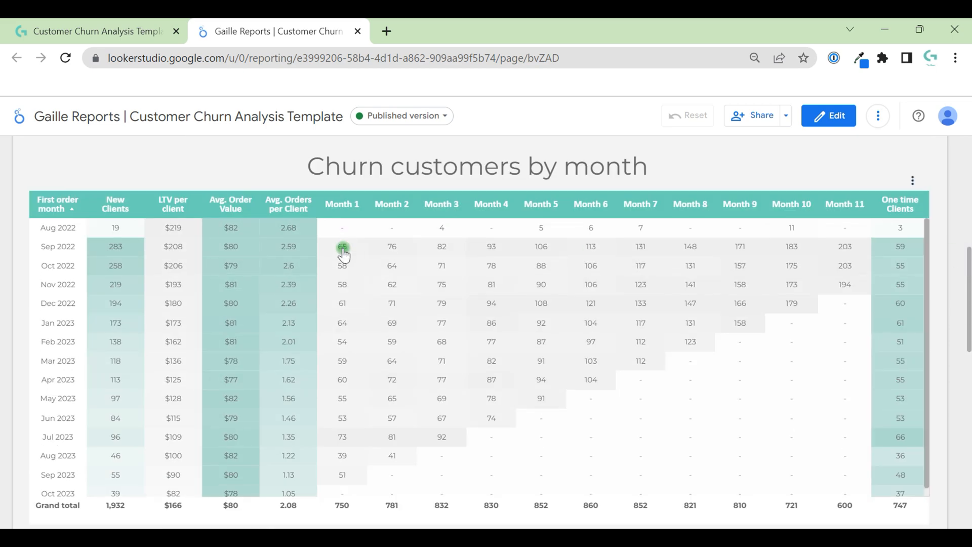
pyautogui.scroll(-3)
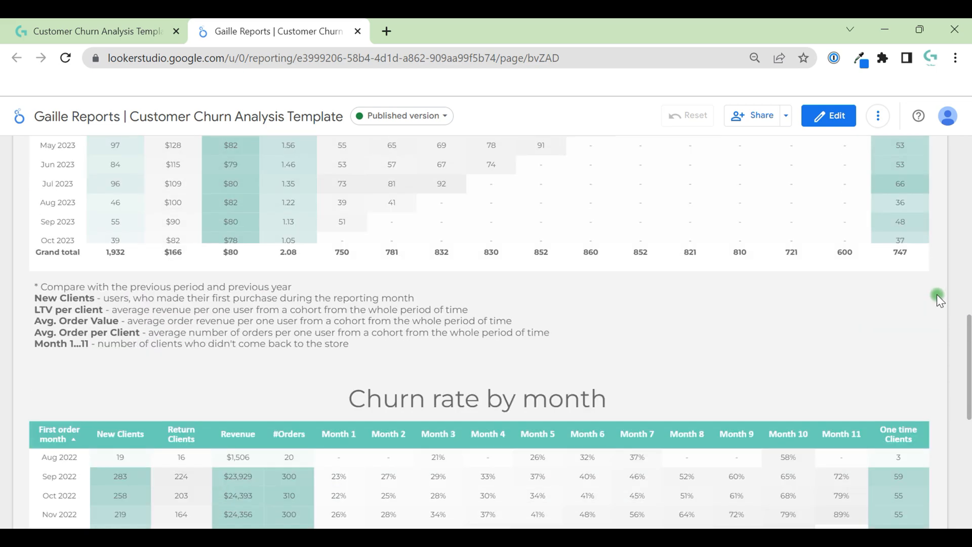
pyautogui.scroll(-3)
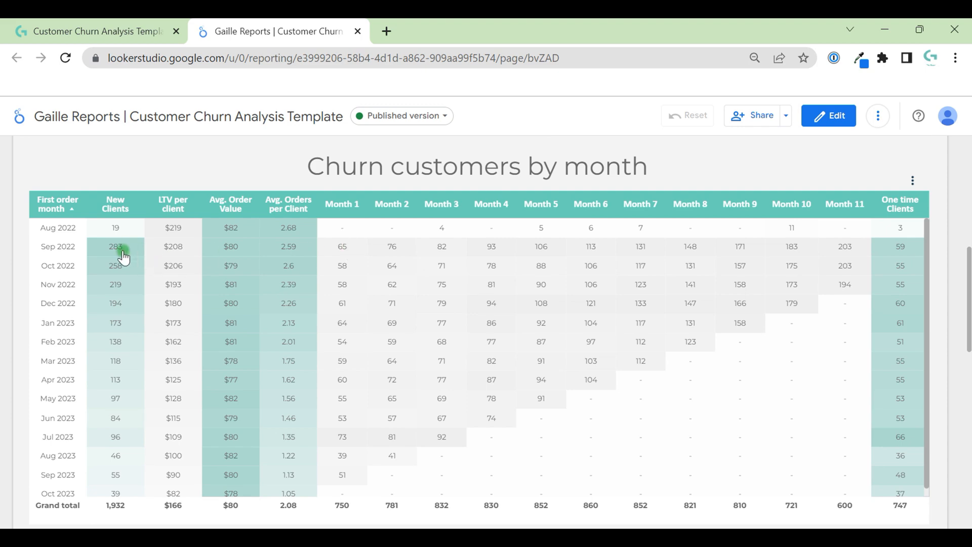
pyautogui.moveTo(882, 367)
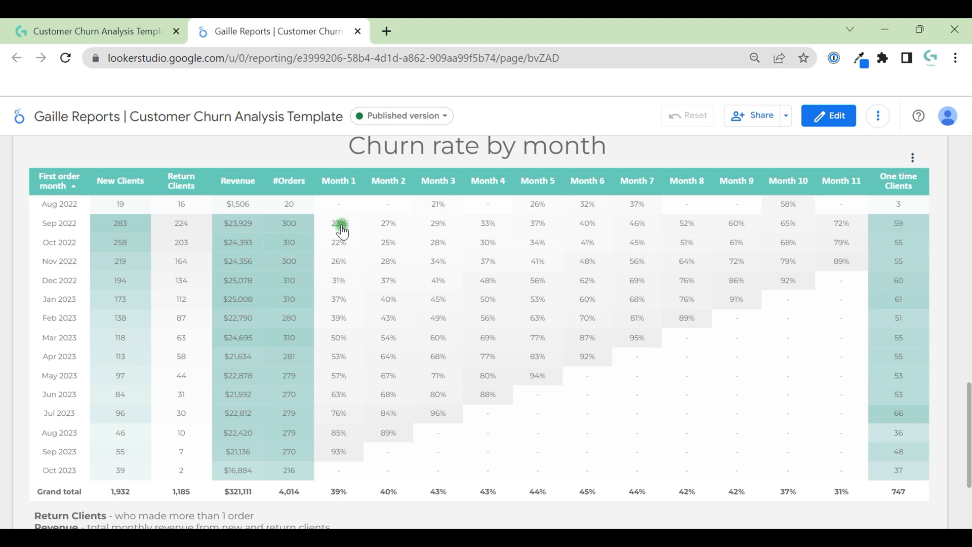
pyautogui.moveTo(892, 223)
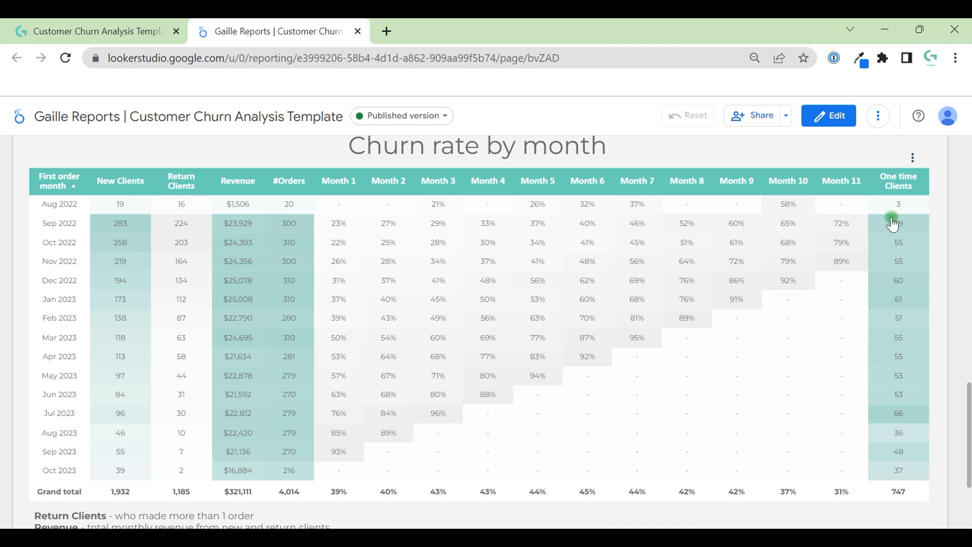
pyautogui.moveTo(853, 224)
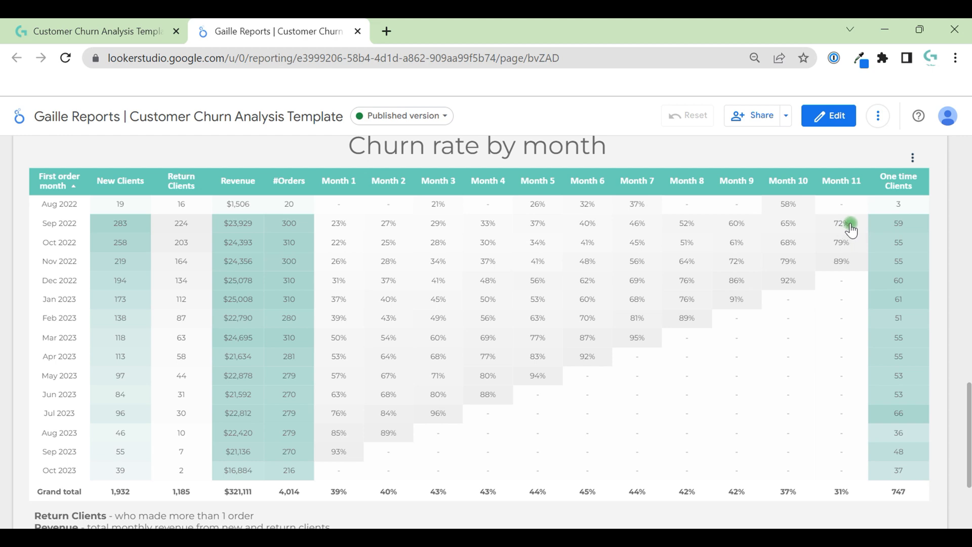
pyautogui.moveTo(238, 233)
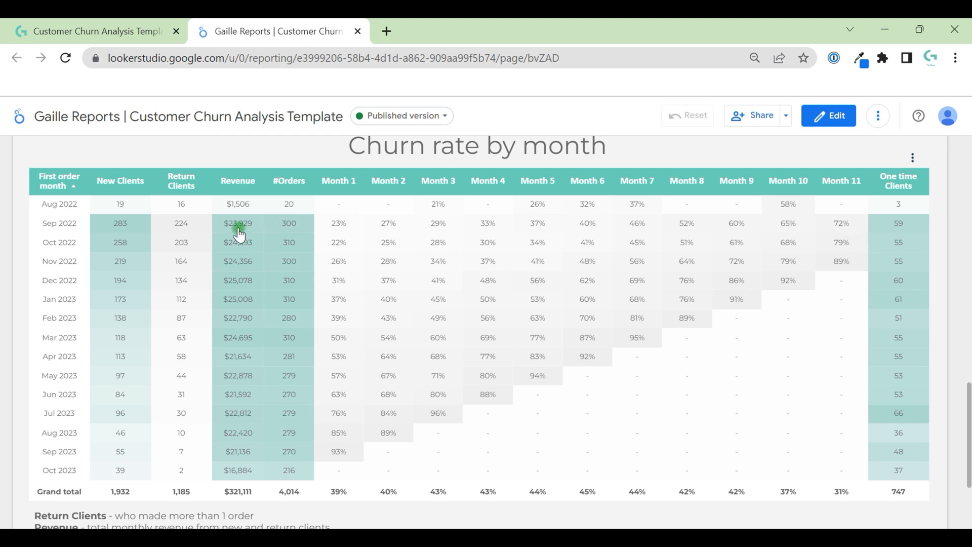
pyautogui.moveTo(641, 341)
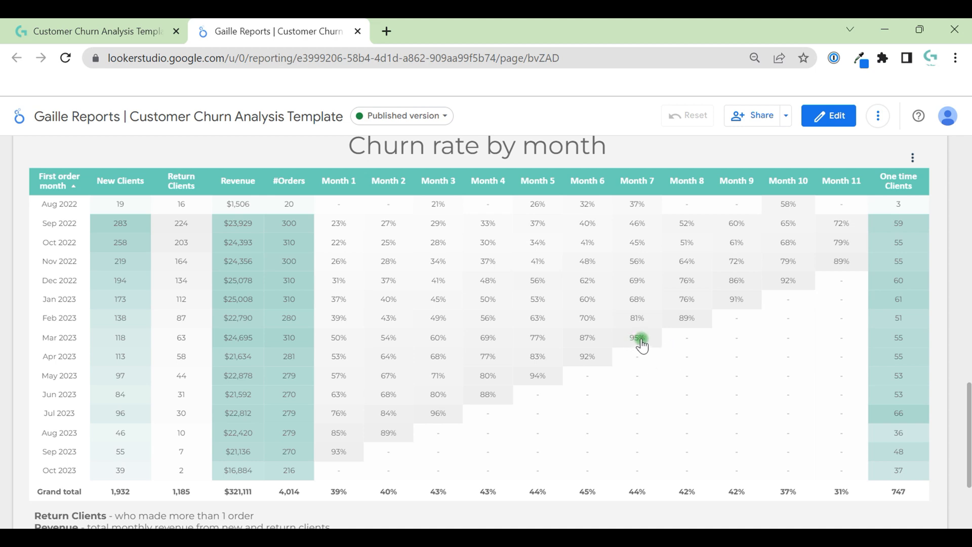
pyautogui.moveTo(637, 343)
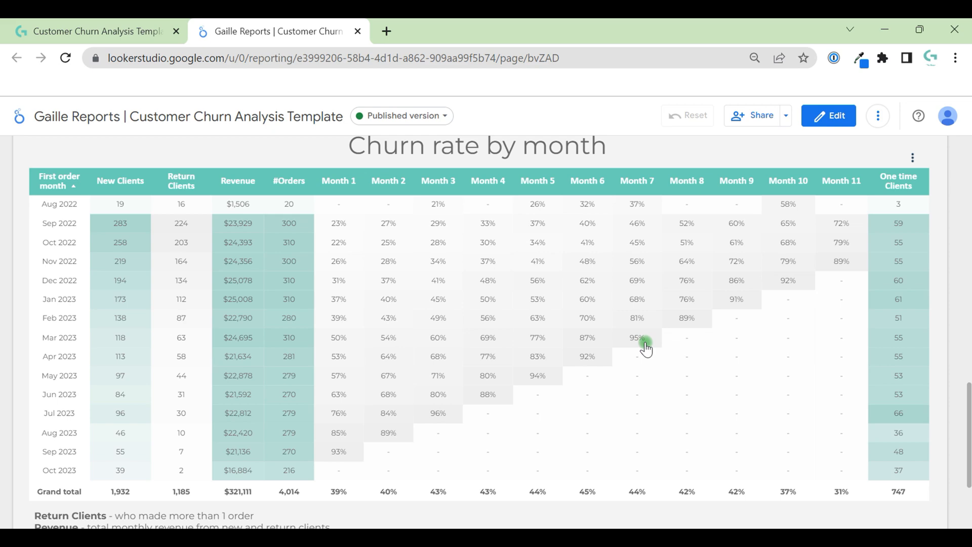
pyautogui.moveTo(963, 240)
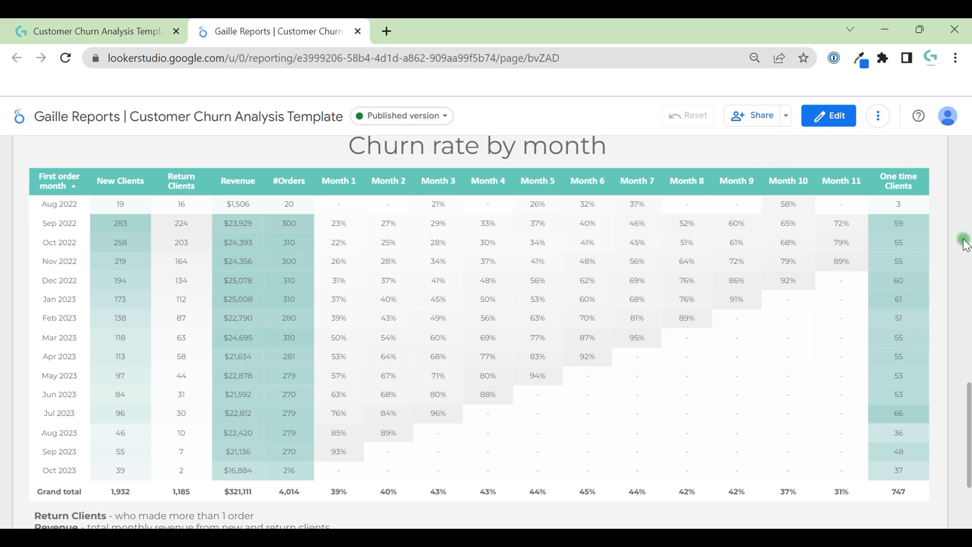
pyautogui.scroll(-3)
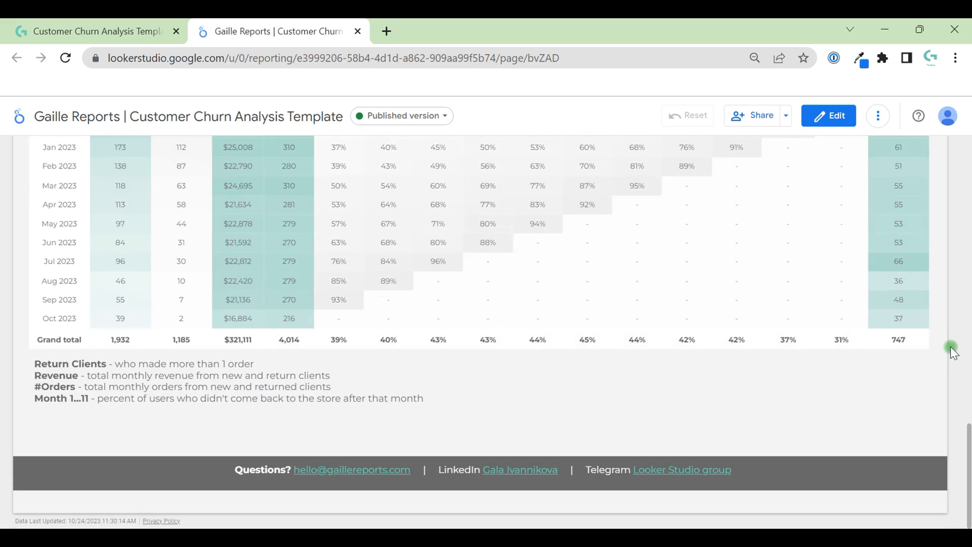
# - Scroll back to the top and switch the churn report into edit mode
pyautogui.scroll(3)
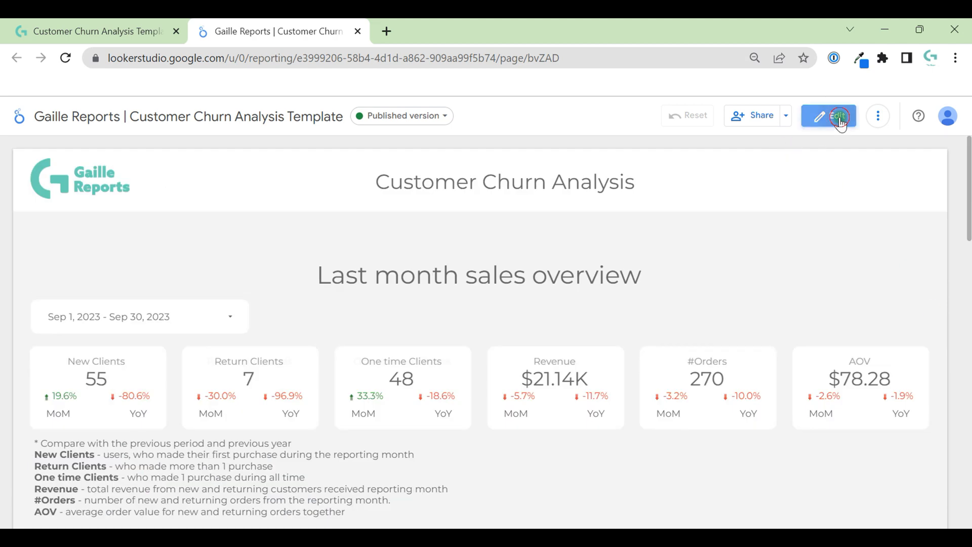
pyautogui.click(839, 116)
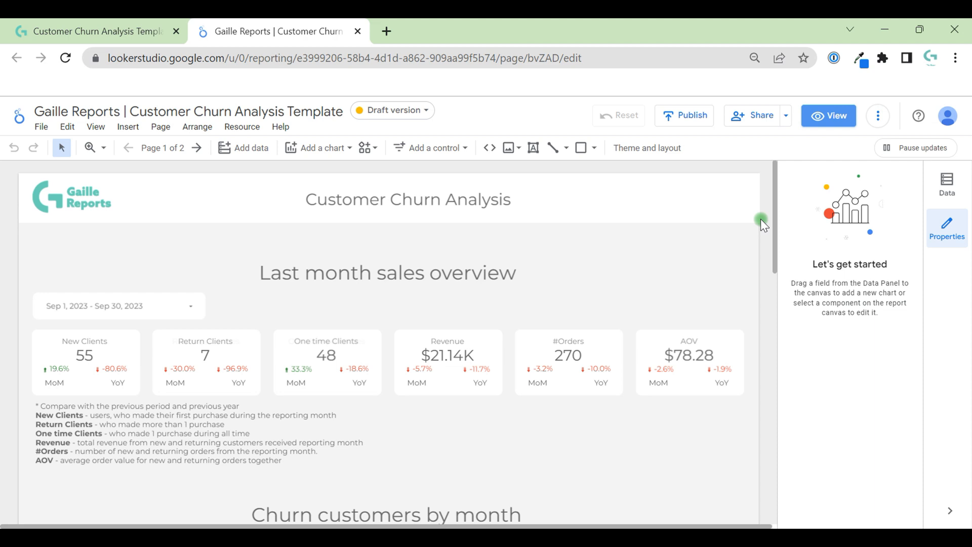
pyautogui.moveTo(771, 230)
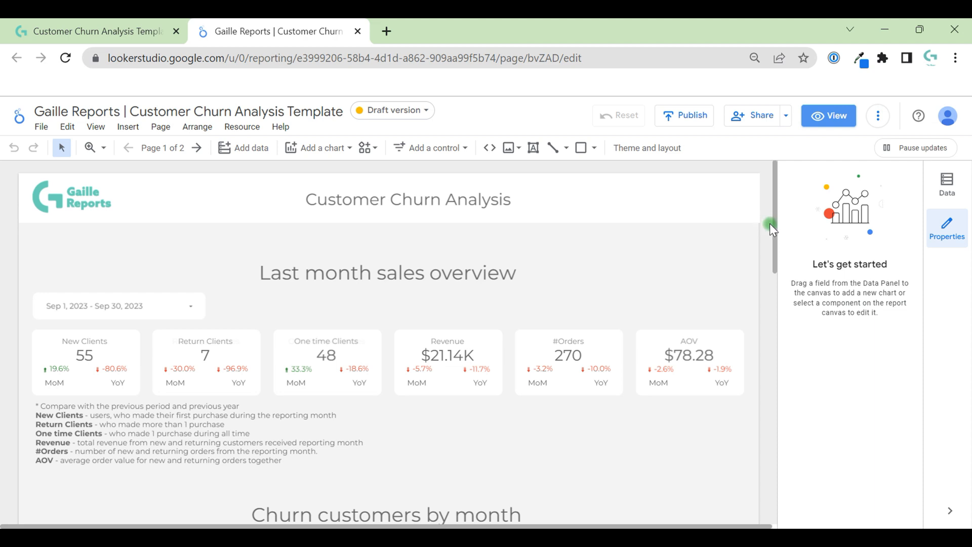
pyautogui.moveTo(769, 278)
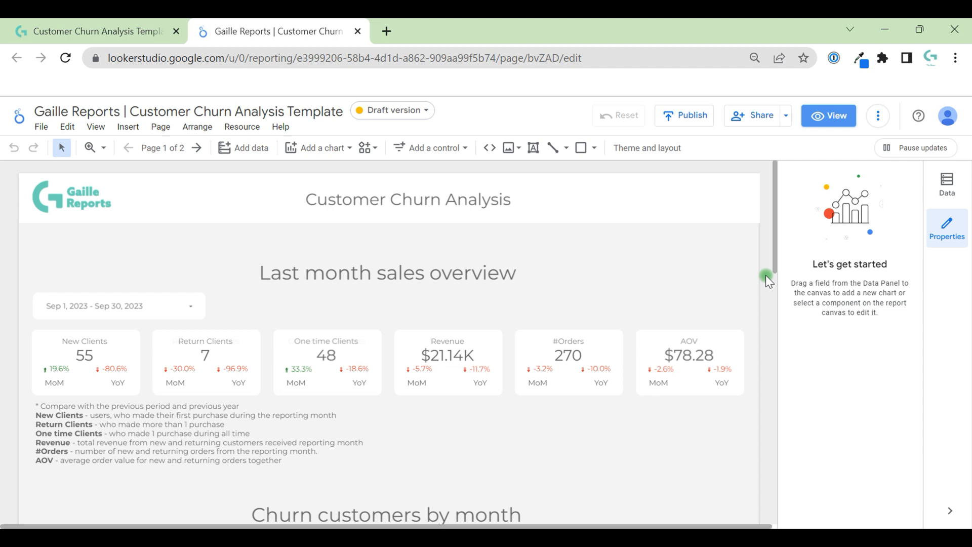
pyautogui.moveTo(784, 238)
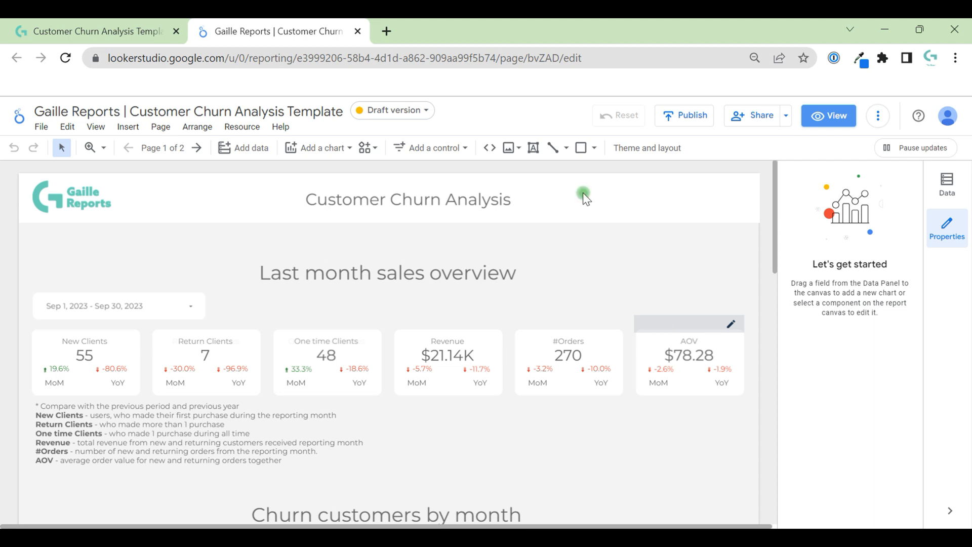
# - Show the report page list and go to the How to use? page
pyautogui.click(162, 147)
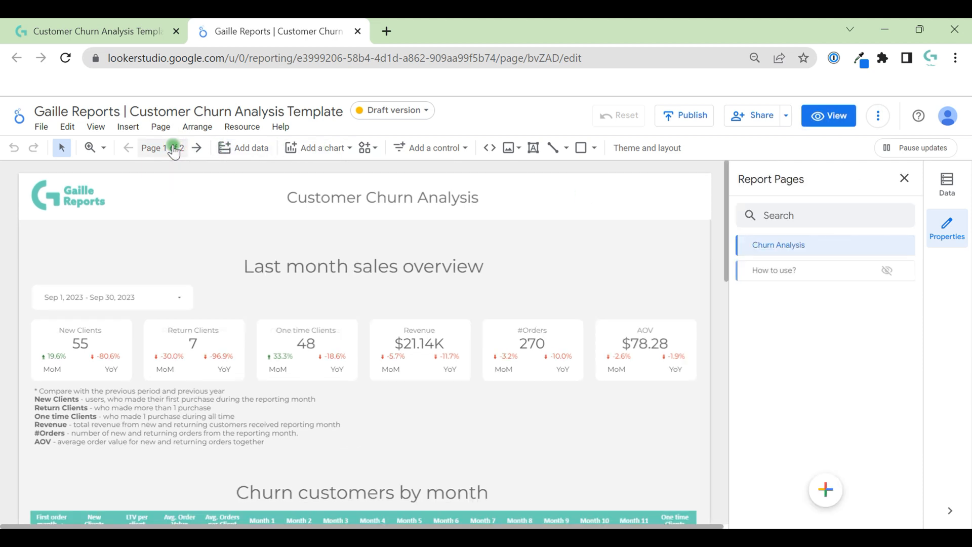
pyautogui.moveTo(174, 150)
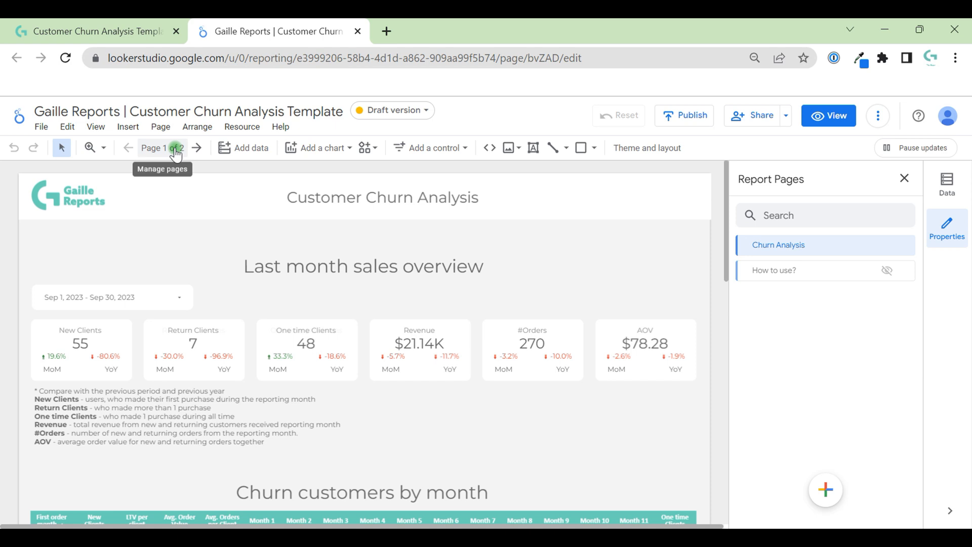
pyautogui.moveTo(832, 140)
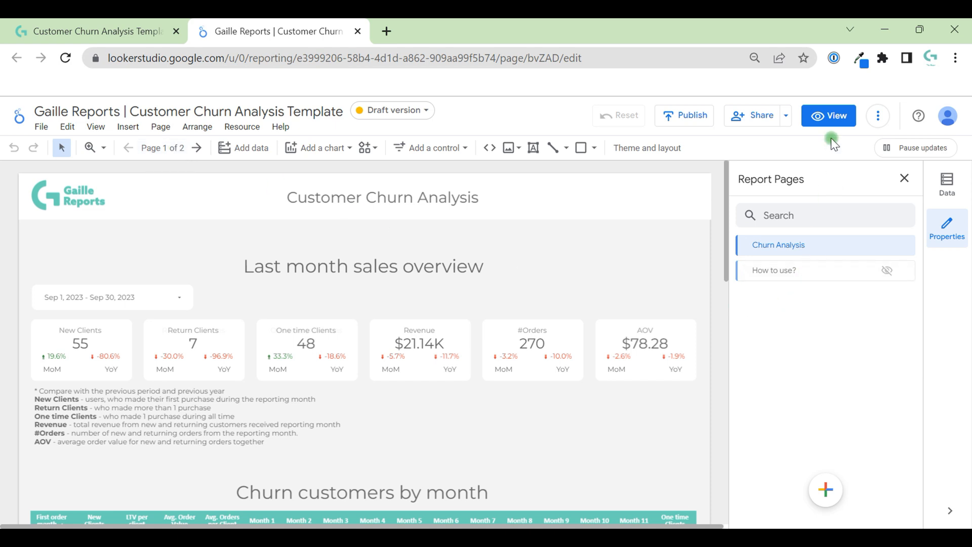
pyautogui.moveTo(783, 275)
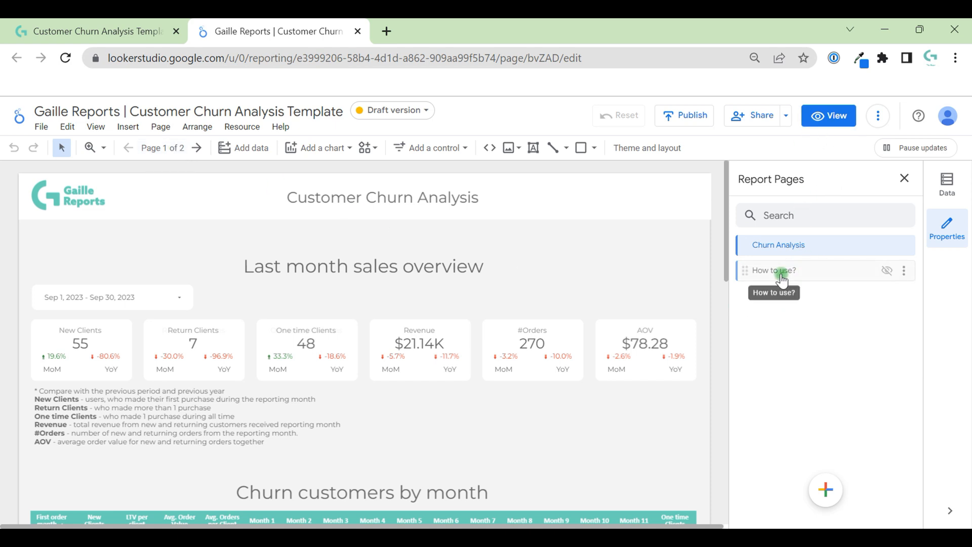
pyautogui.click(773, 269)
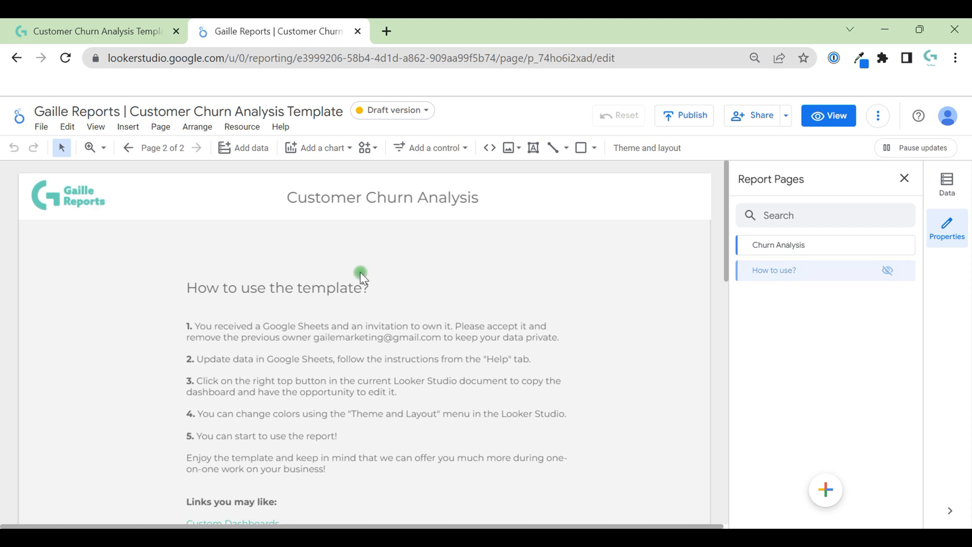
pyautogui.moveTo(197, 309)
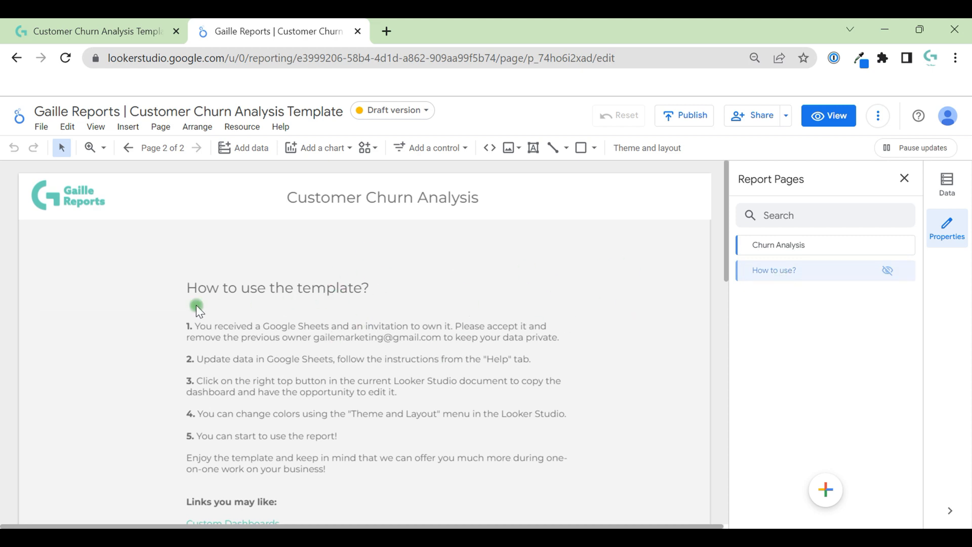
pyautogui.moveTo(126, 307)
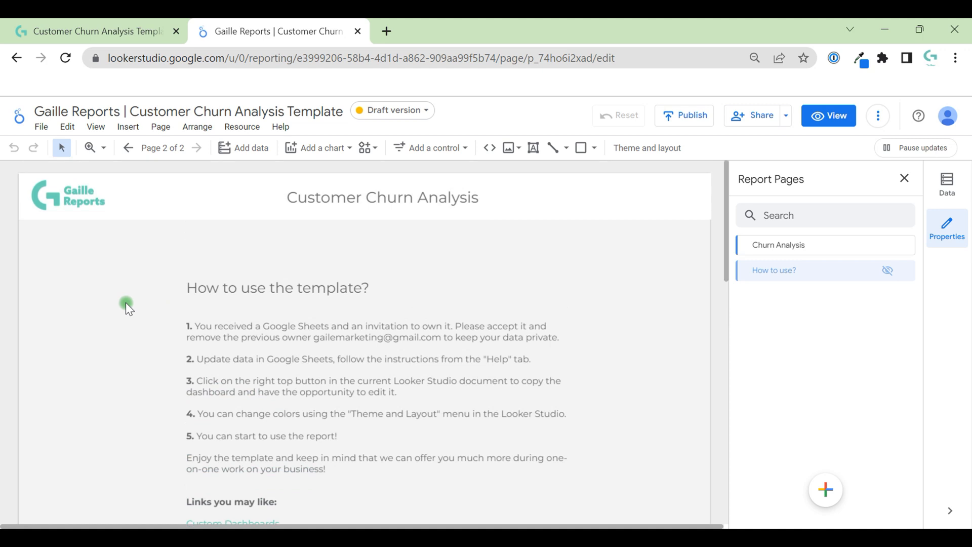
# - Edit the report's Google Sheets data source and open its 2_3_LS_Count worksheet
pyautogui.click(242, 127)
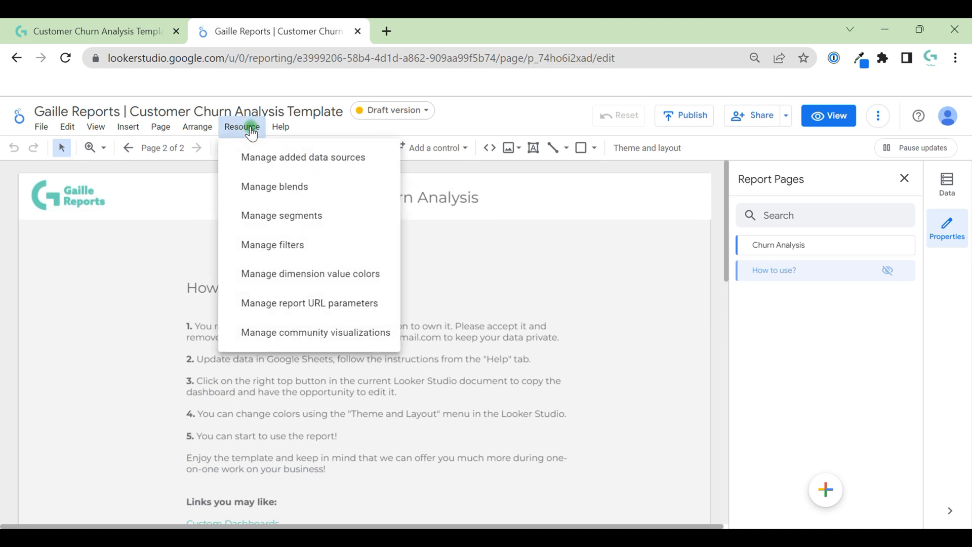
pyautogui.moveTo(266, 161)
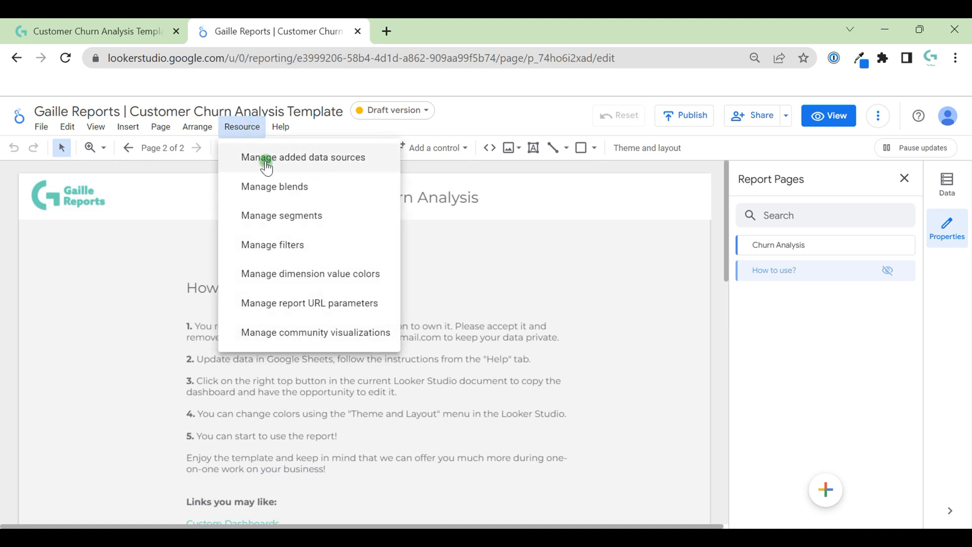
pyautogui.click(304, 157)
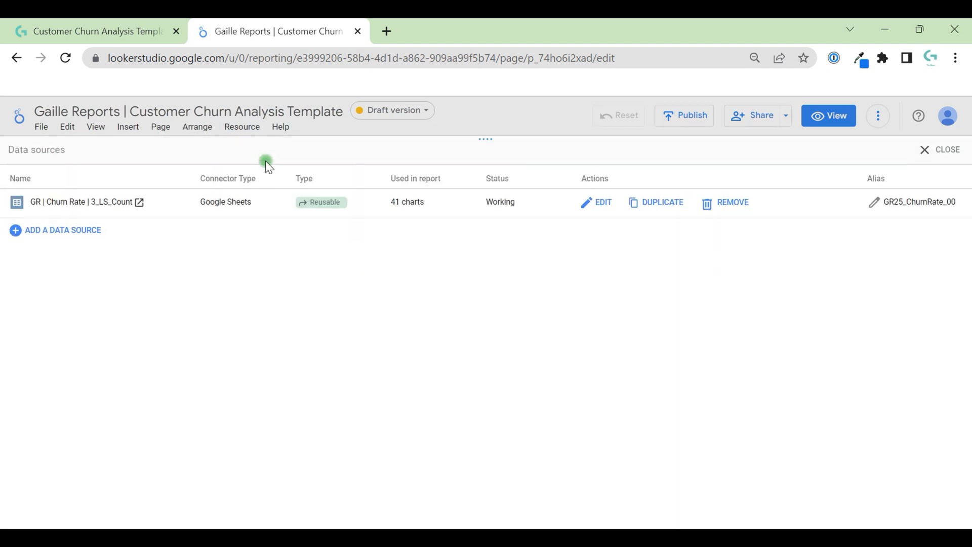
pyautogui.click(602, 202)
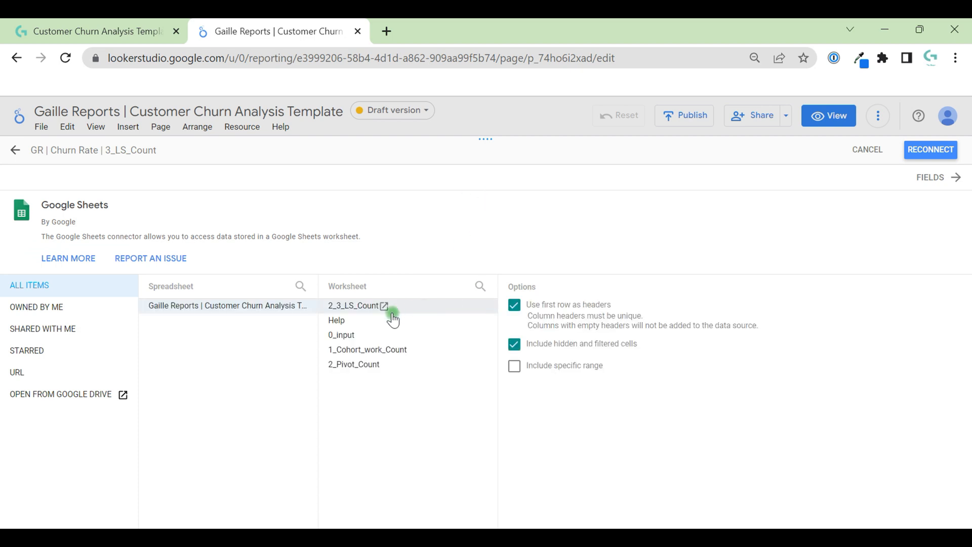
pyautogui.click(384, 306)
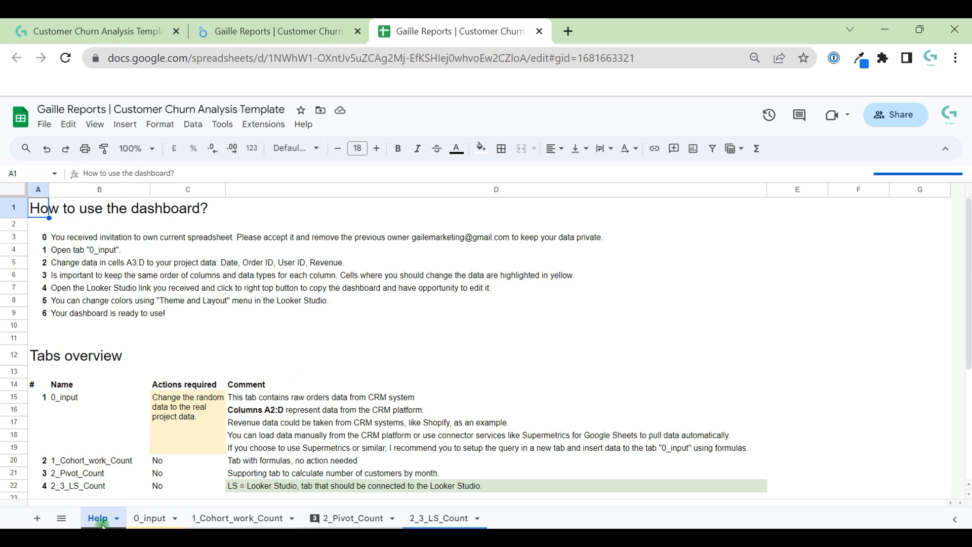
pyautogui.moveTo(186, 407)
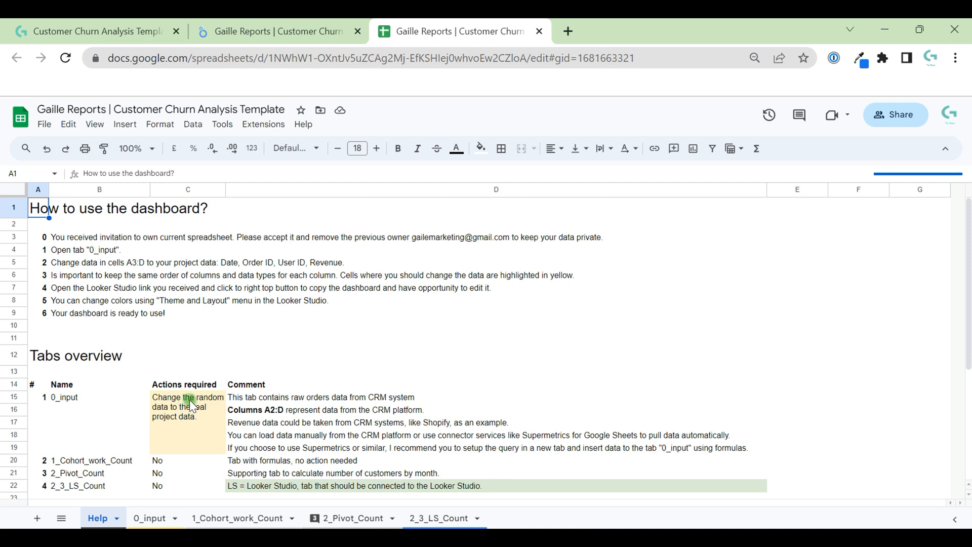
pyautogui.moveTo(144, 370)
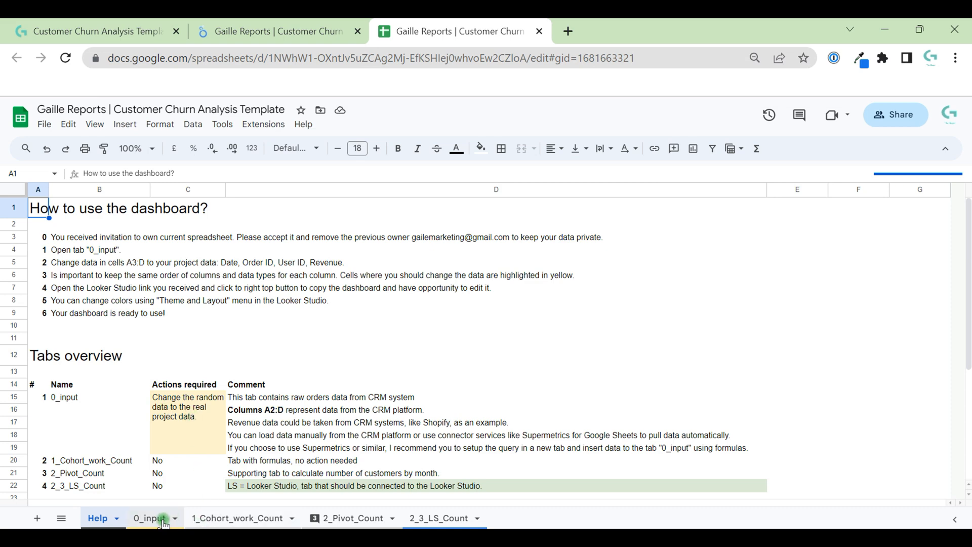
# - Show the 0_input sheet with date, order ID, user ID and revenue rows
pyautogui.click(149, 517)
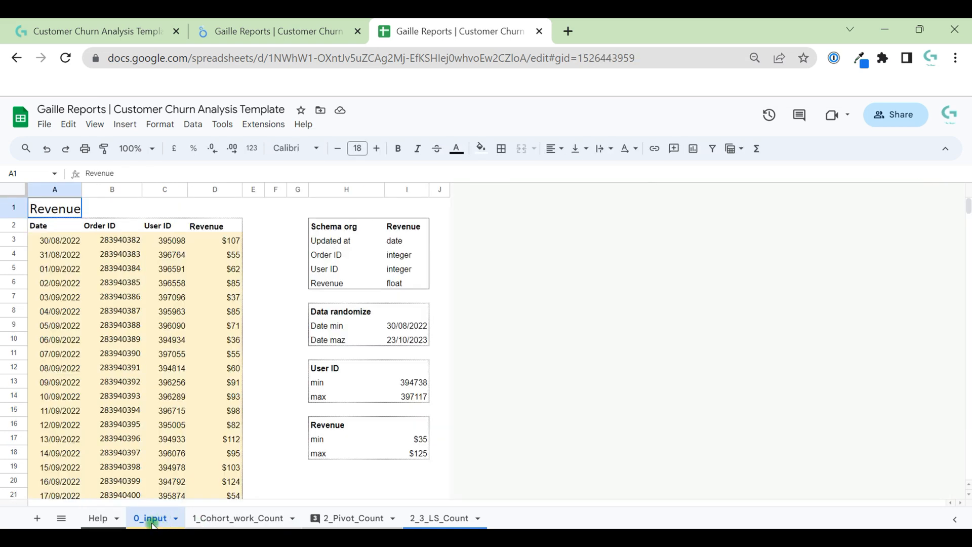
pyautogui.moveTo(238, 471)
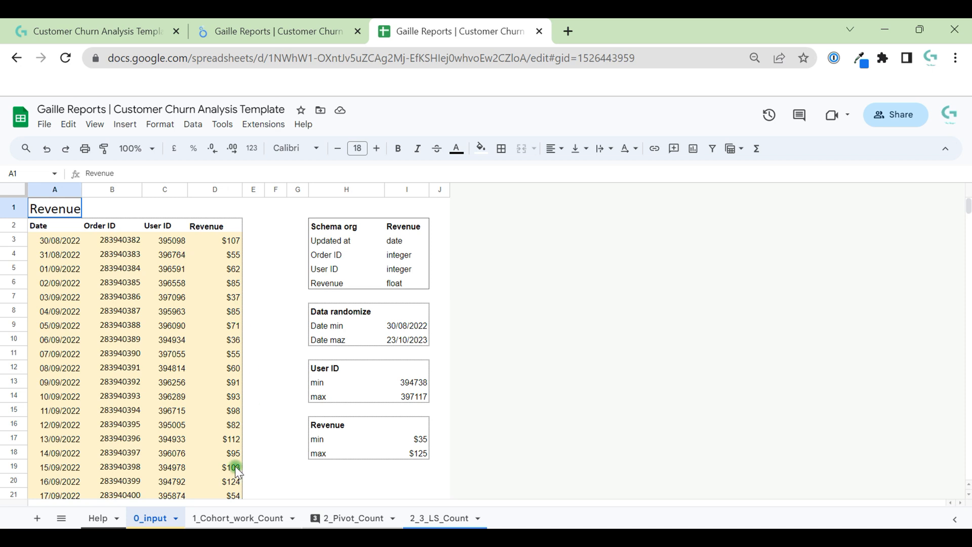
pyautogui.moveTo(72, 225)
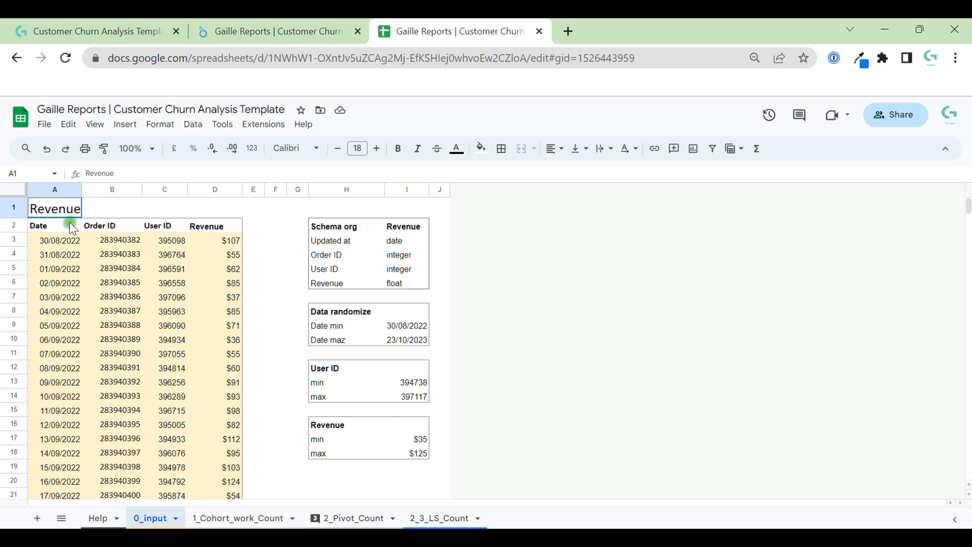
pyautogui.click(164, 225)
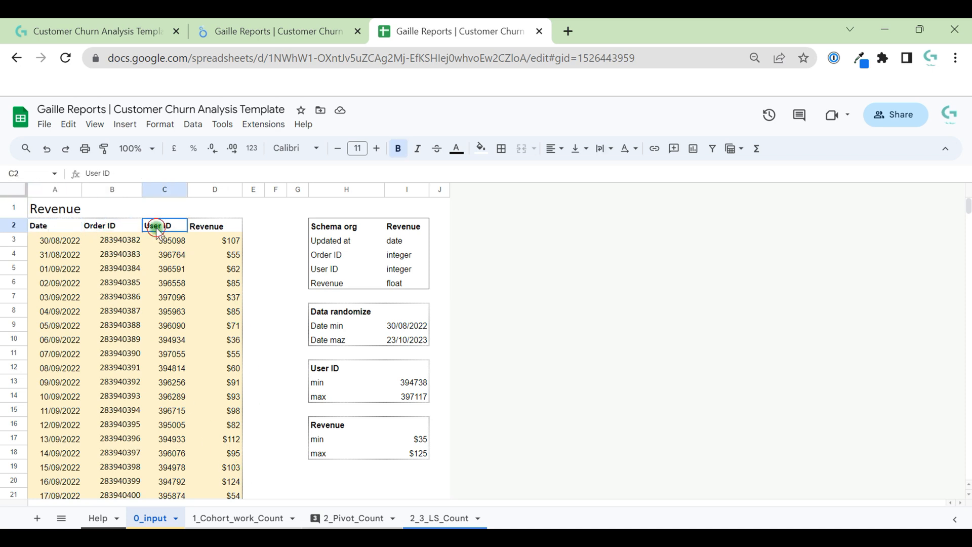
pyautogui.click(214, 226)
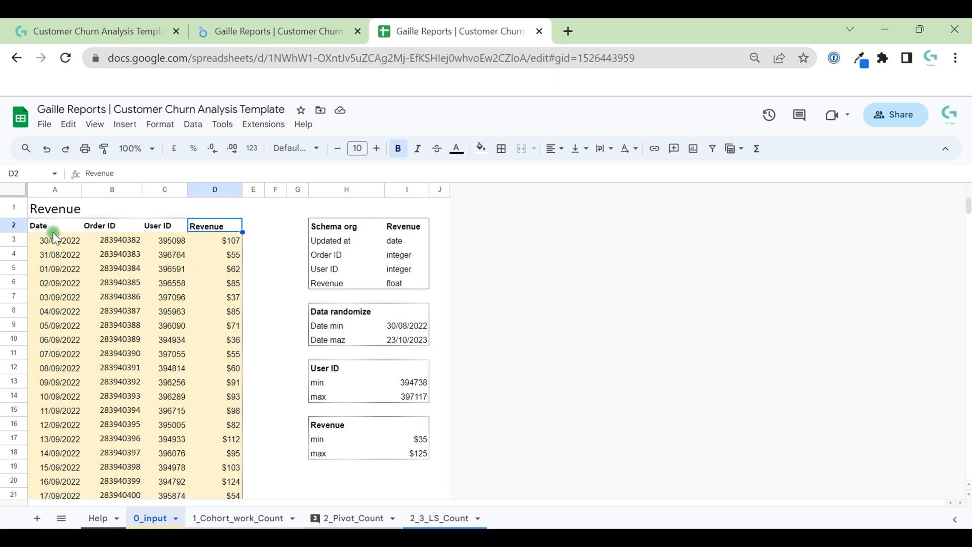
pyautogui.moveTo(64, 243)
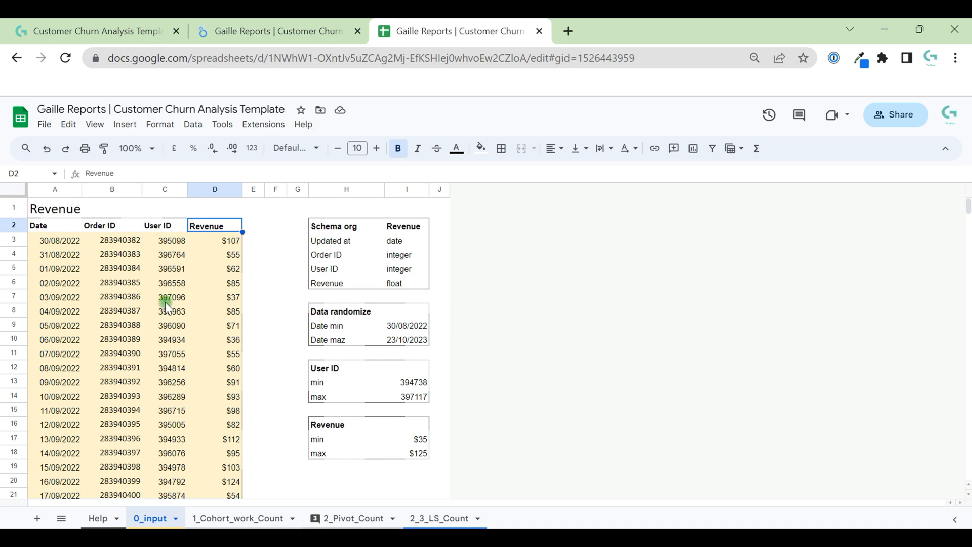
pyautogui.moveTo(179, 256)
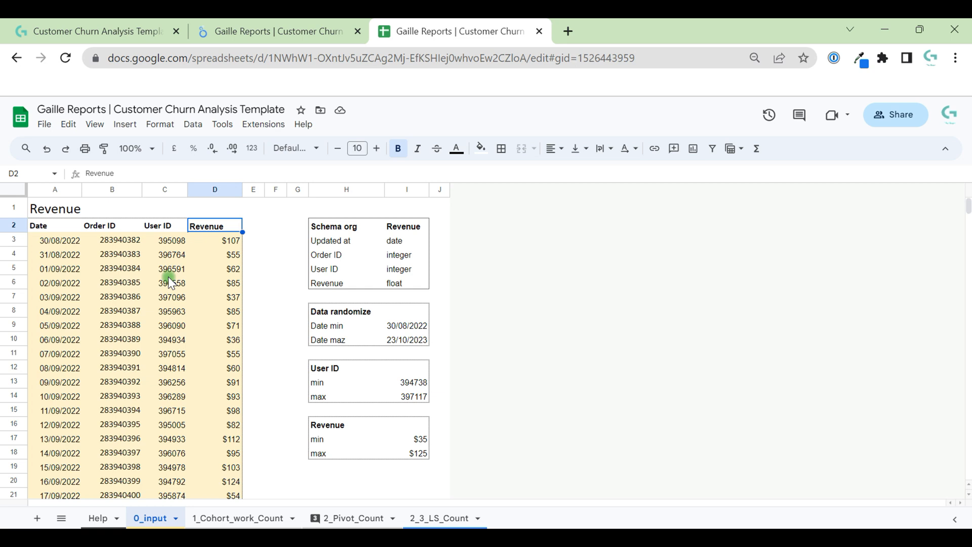
pyautogui.moveTo(171, 287)
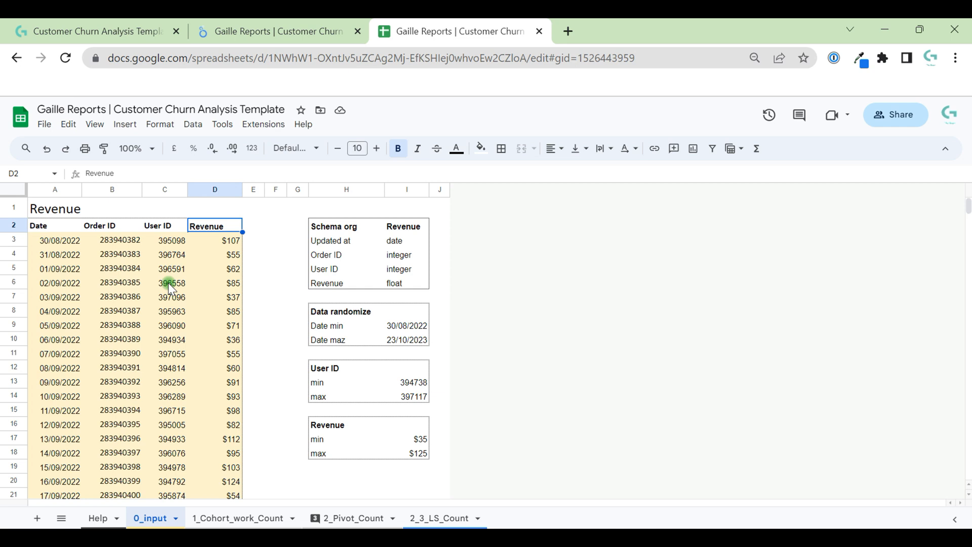
pyautogui.moveTo(227, 323)
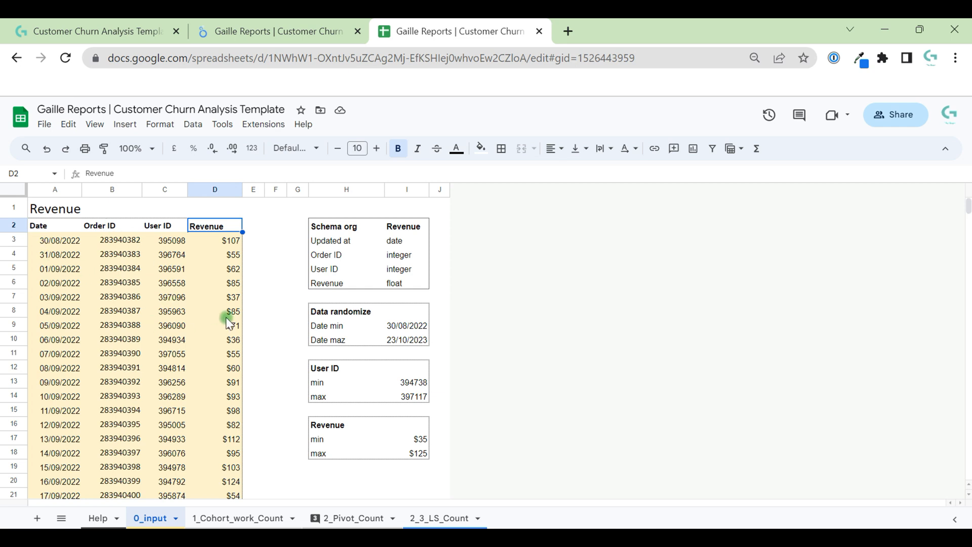
pyautogui.moveTo(216, 287)
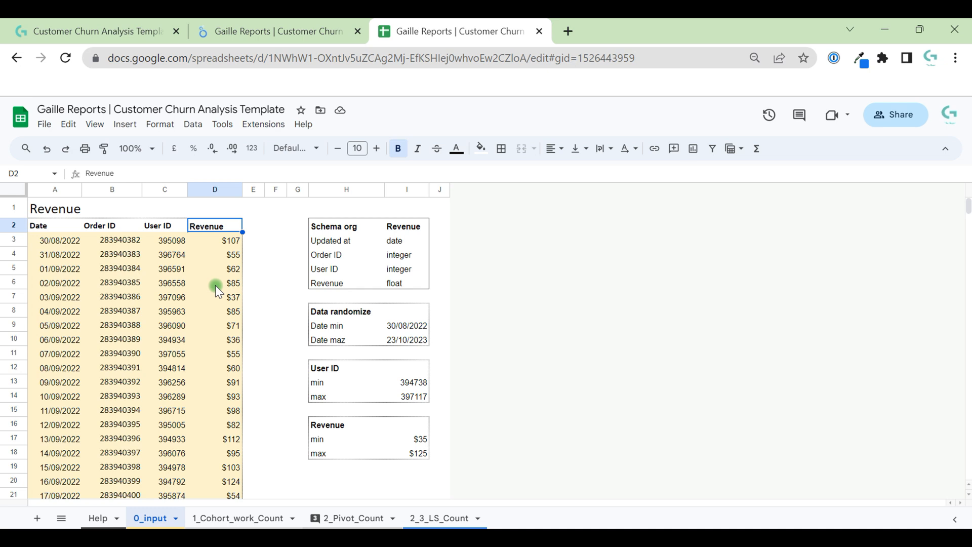
pyautogui.moveTo(186, 327)
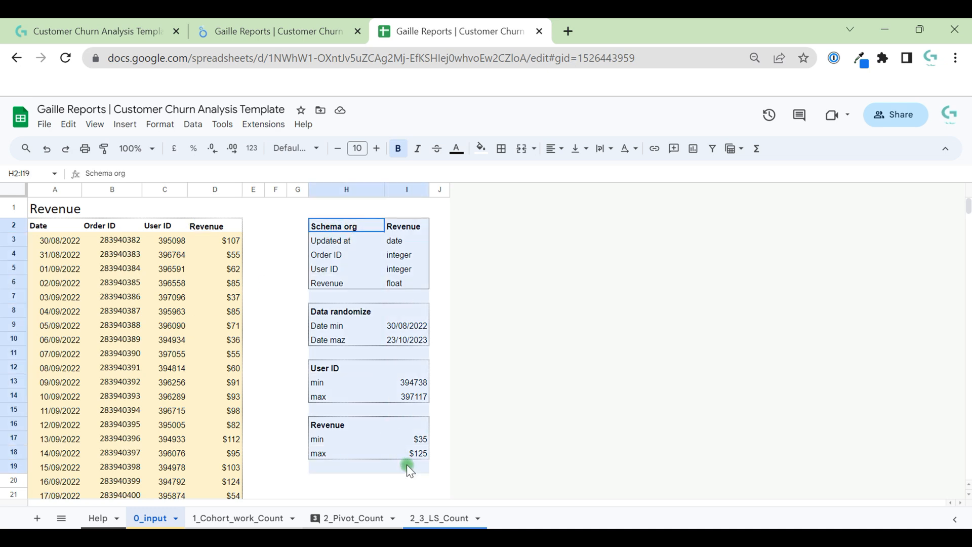
pyautogui.click(407, 466)
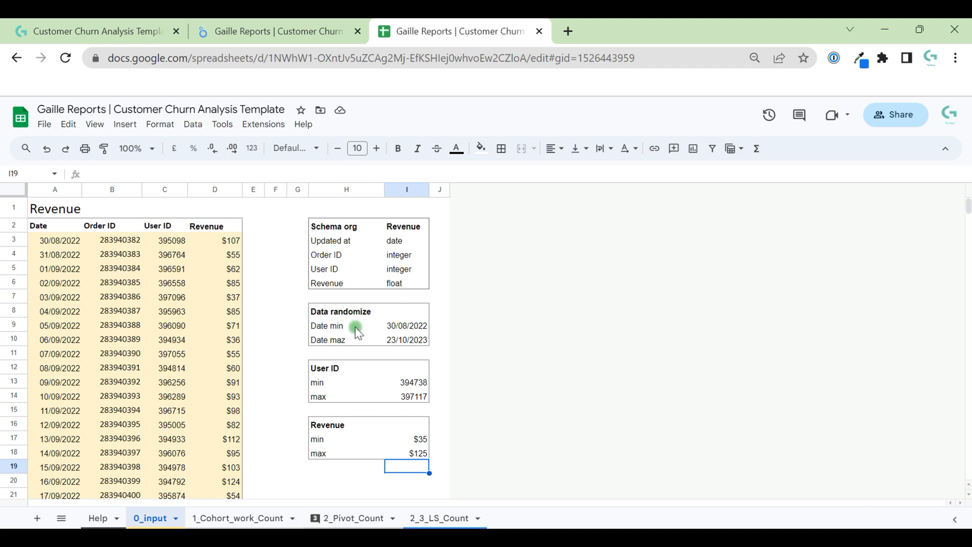
pyautogui.moveTo(343, 334)
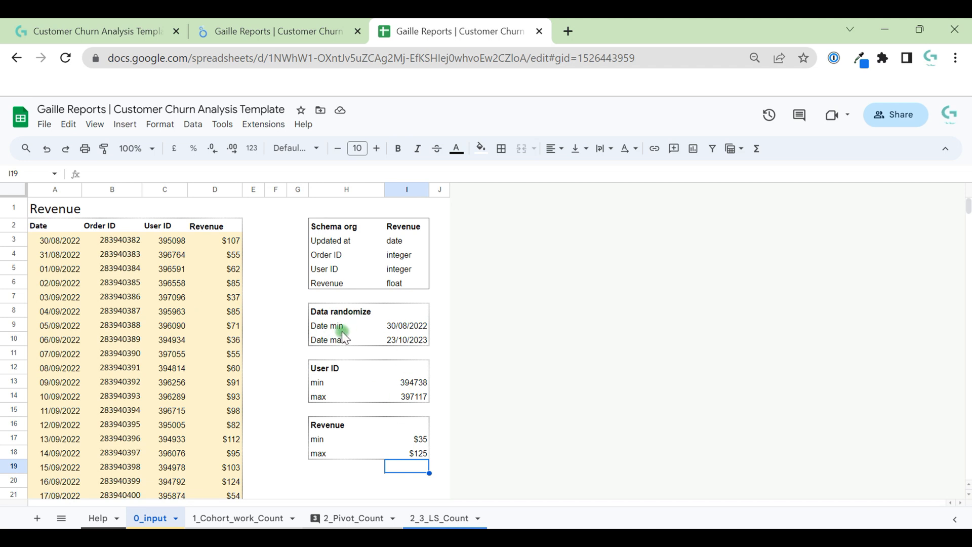
pyautogui.moveTo(323, 216)
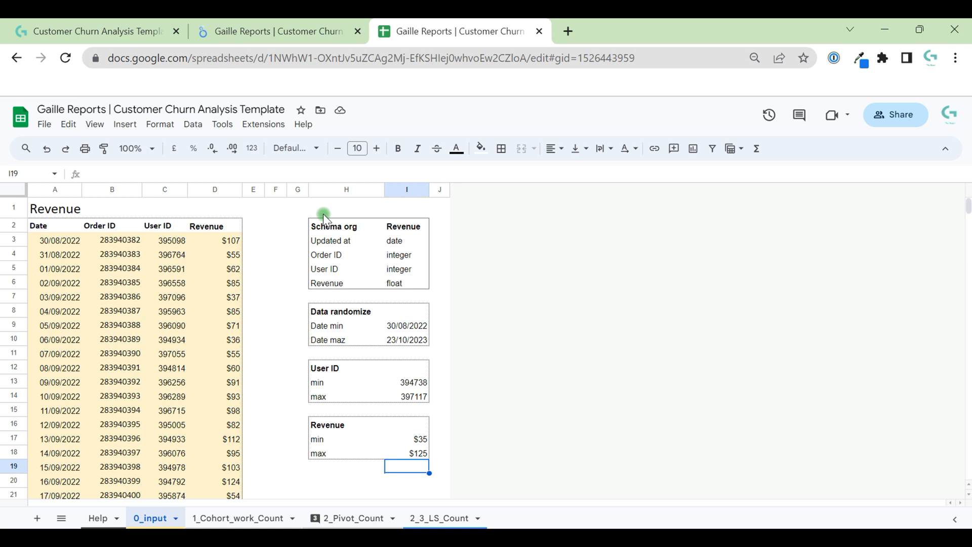
pyautogui.moveTo(414, 385)
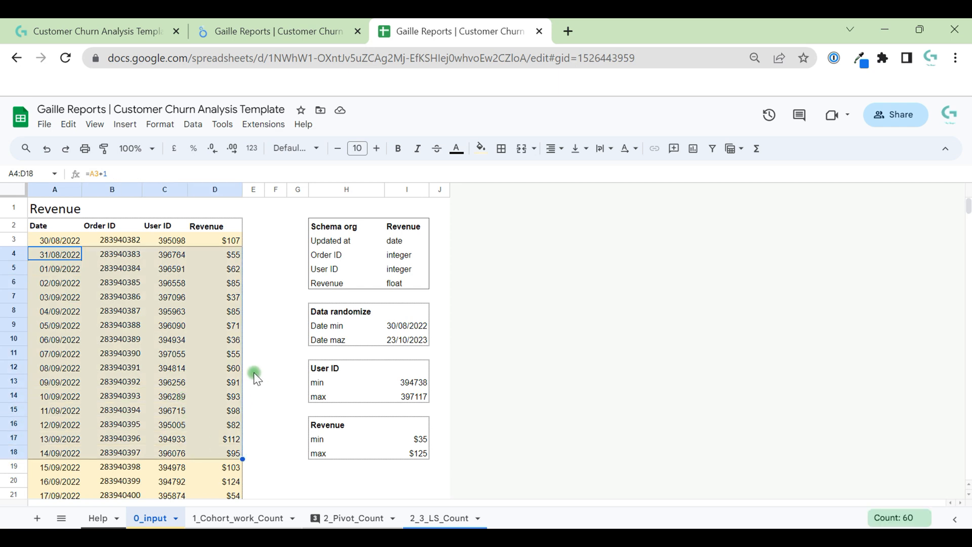
pyautogui.click(276, 339)
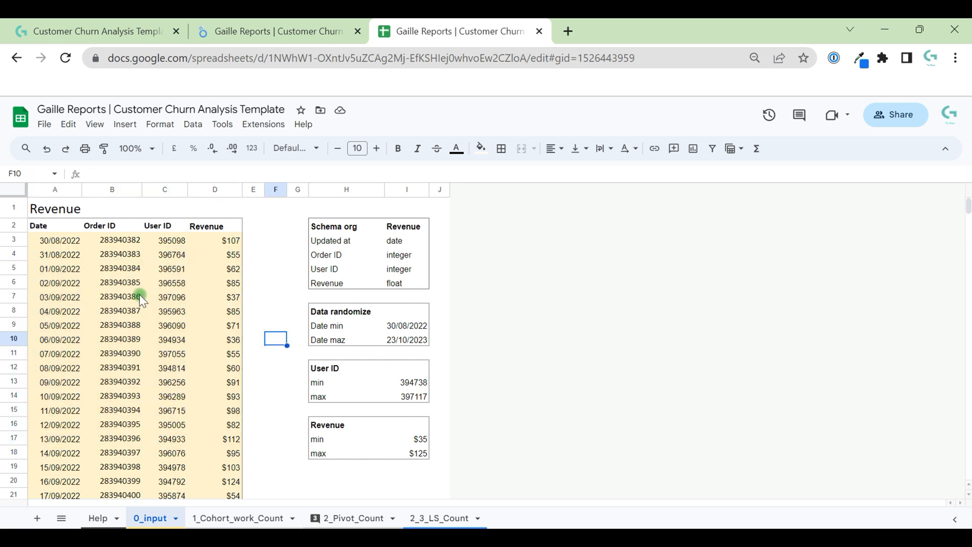
pyautogui.moveTo(136, 304)
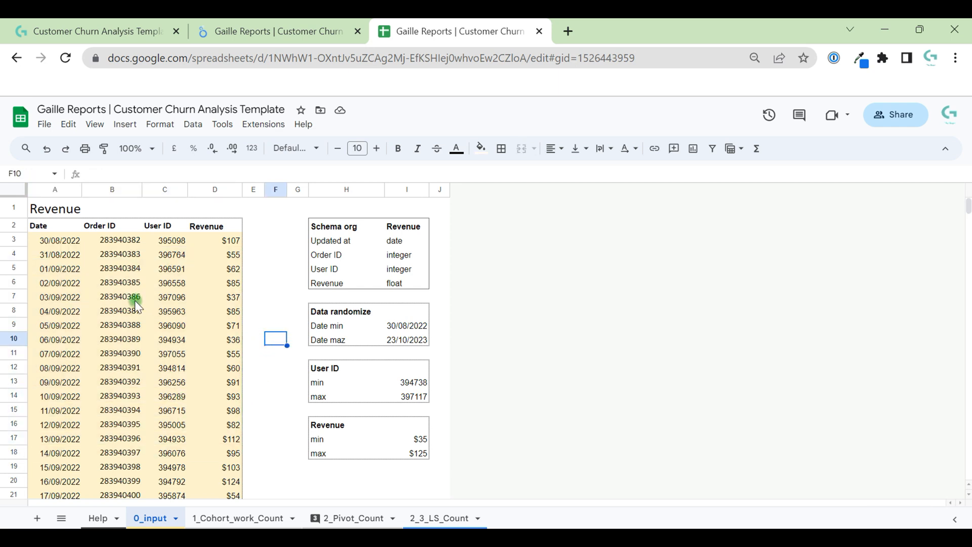
pyautogui.moveTo(93, 521)
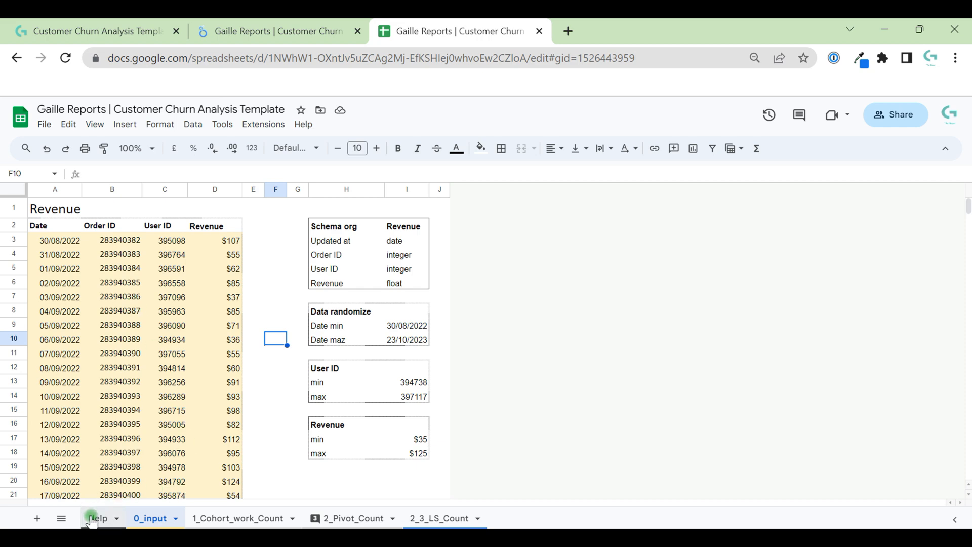
# - Show the Help sheet and select the recommended data connector providers note
pyautogui.click(98, 517)
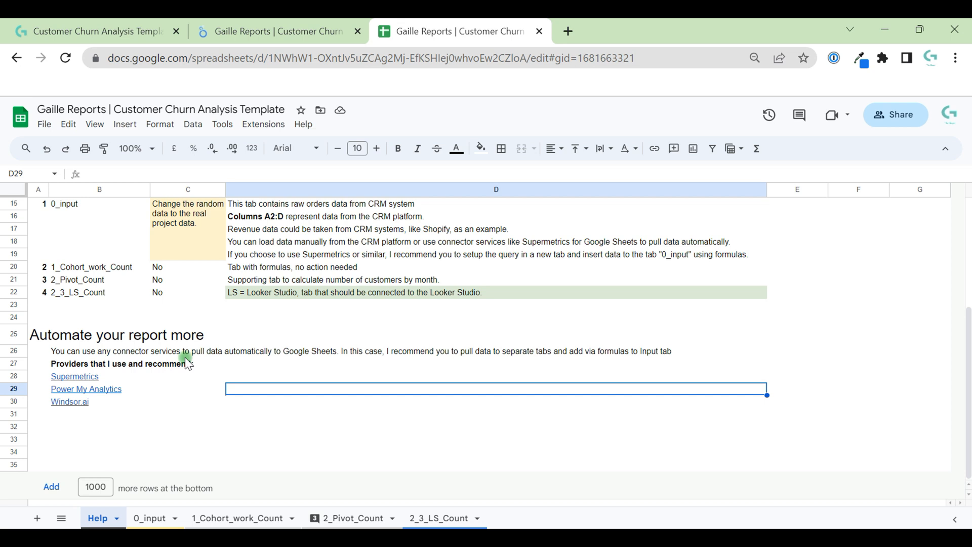
pyautogui.click(290, 351)
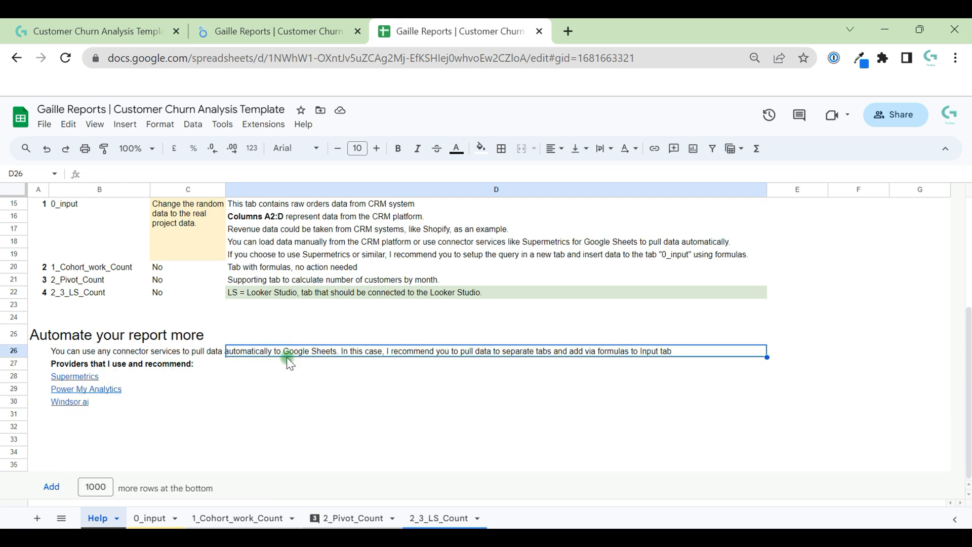
pyautogui.moveTo(222, 418)
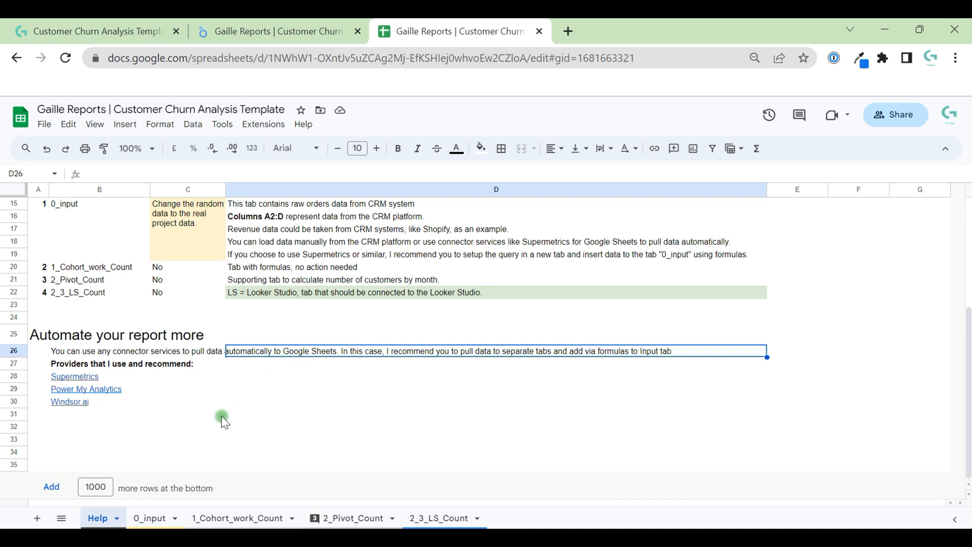
pyautogui.moveTo(289, 421)
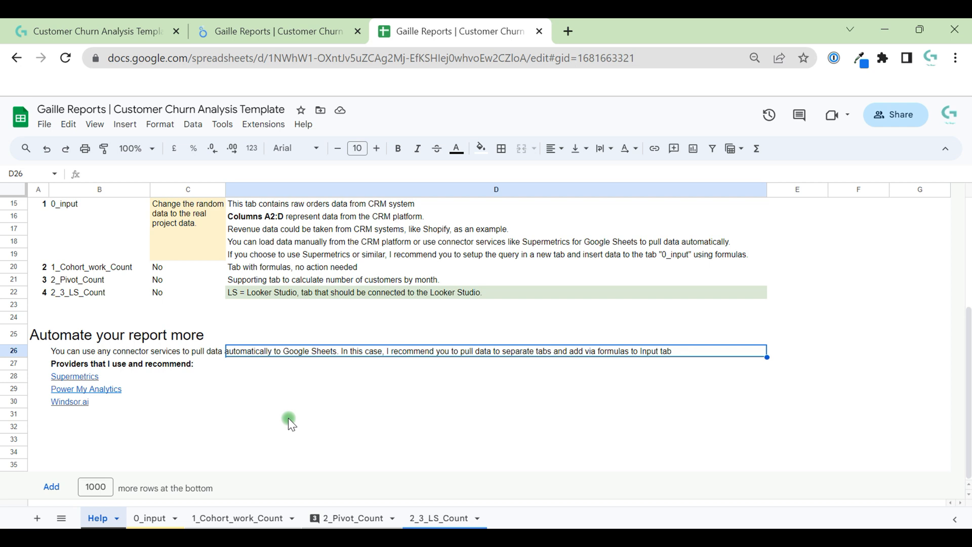
pyautogui.moveTo(400, 468)
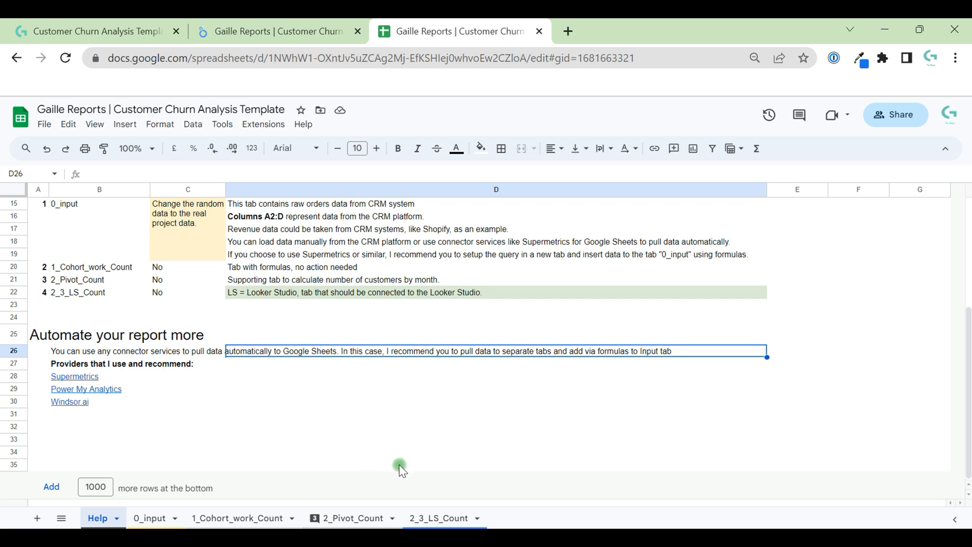
pyautogui.moveTo(354, 491)
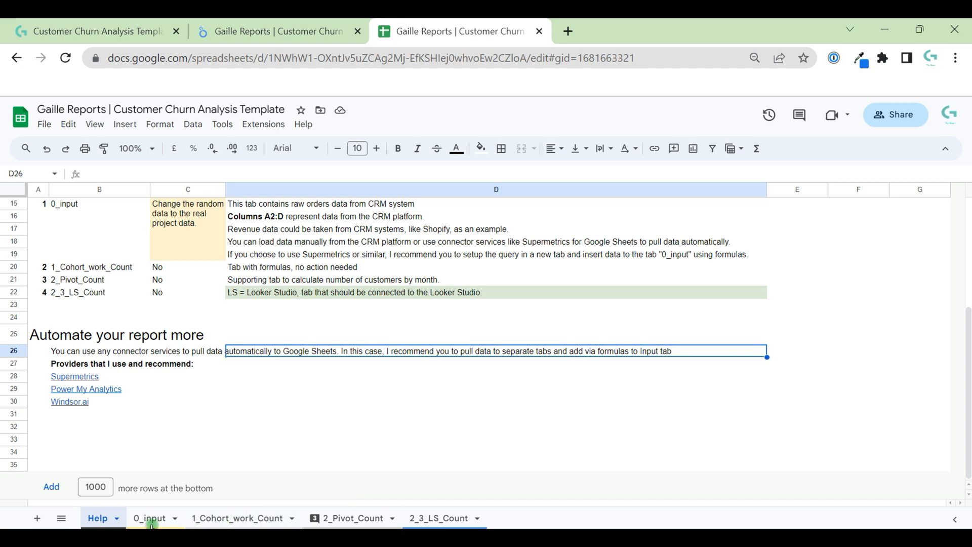
# - Switch to the 0_input sheet, then to the 1_Cohort_work_Count sheet
pyautogui.click(149, 517)
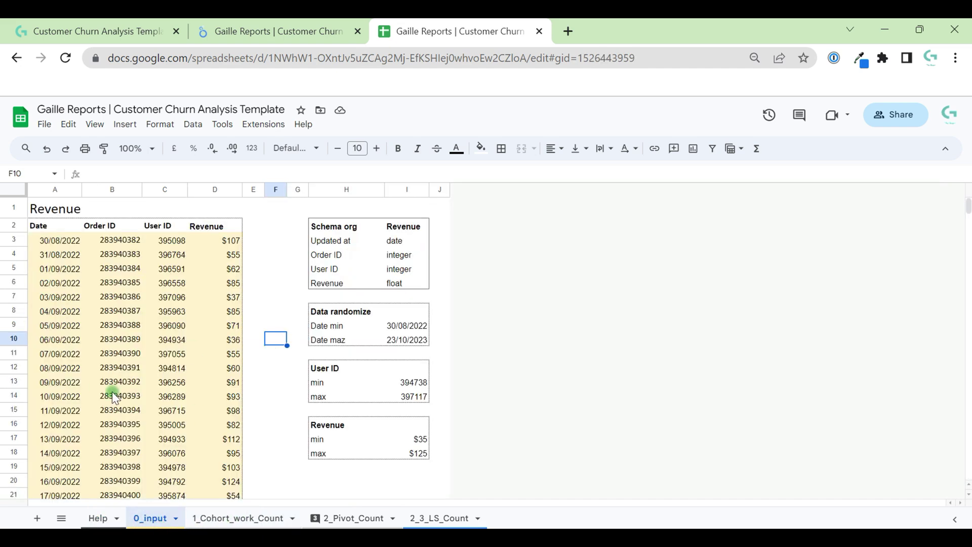
pyautogui.moveTo(112, 385)
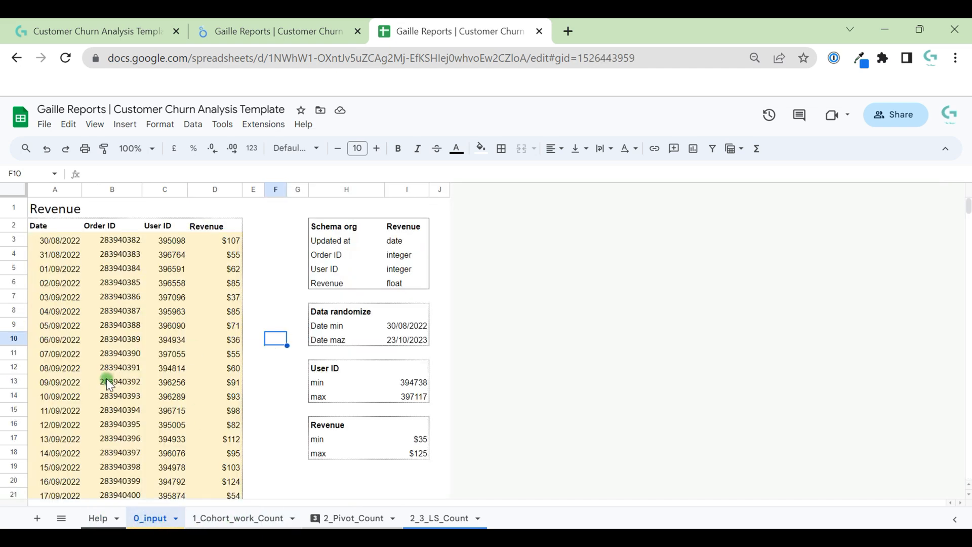
pyautogui.moveTo(215, 478)
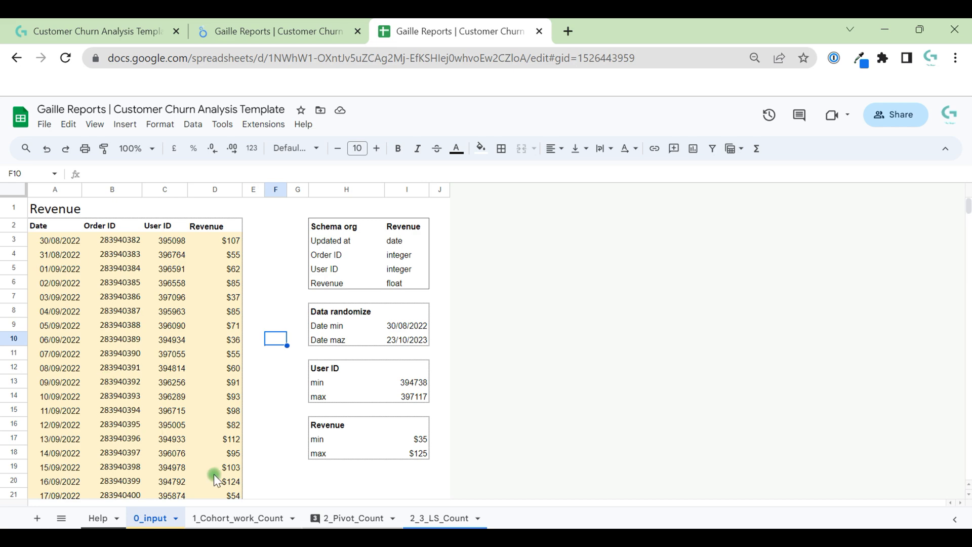
pyautogui.click(237, 517)
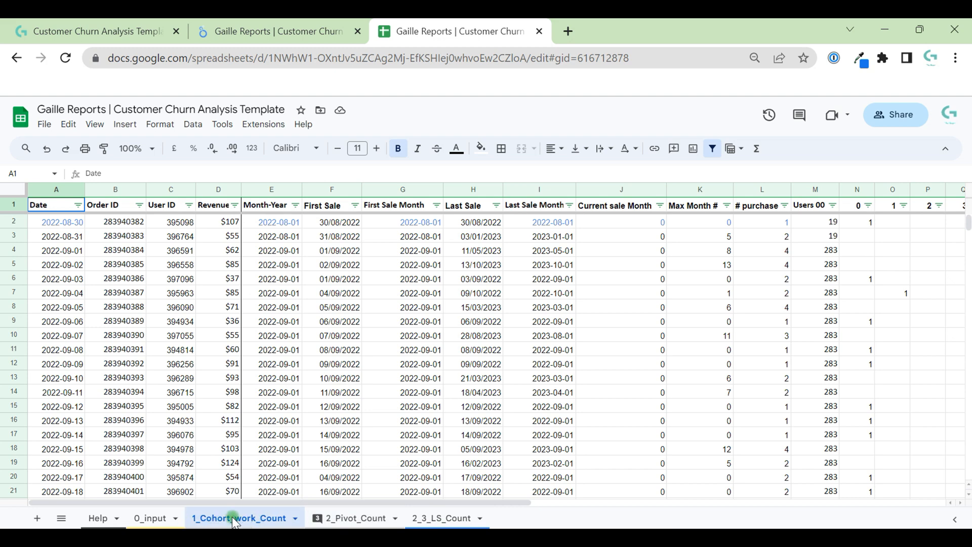
# - Check the Last Sale Month, Max Month # and First Sale Month formulas, then view 2_Pivot_Count
pyautogui.click(56, 221)
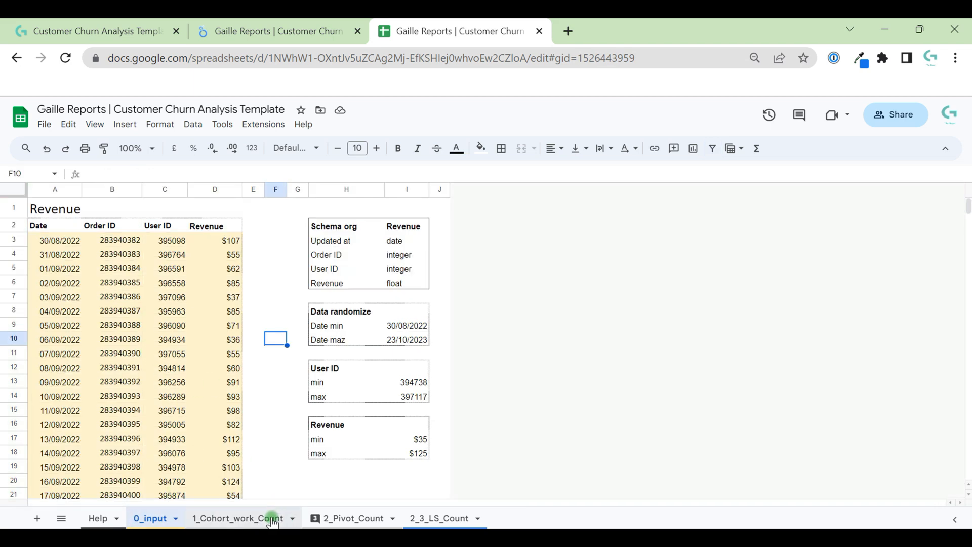
pyautogui.click(238, 518)
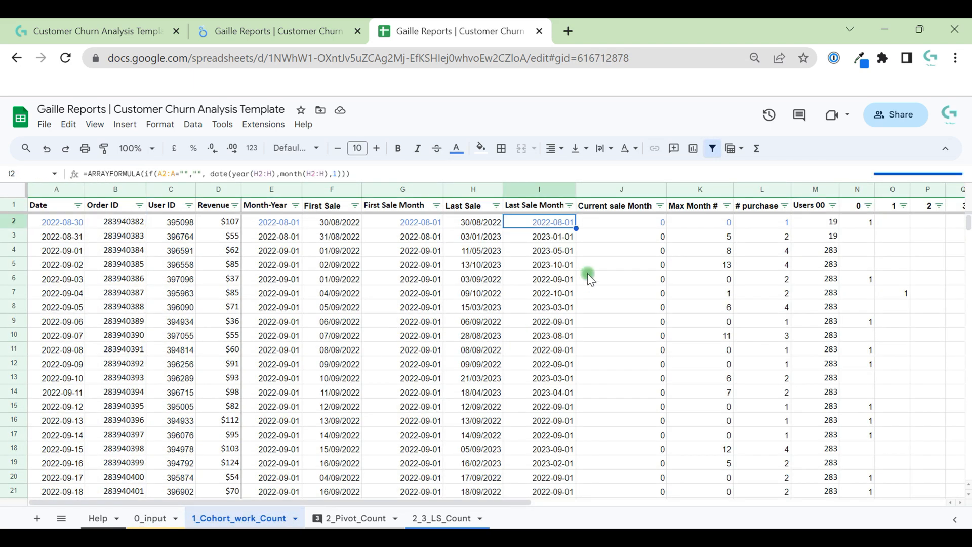
pyautogui.click(700, 222)
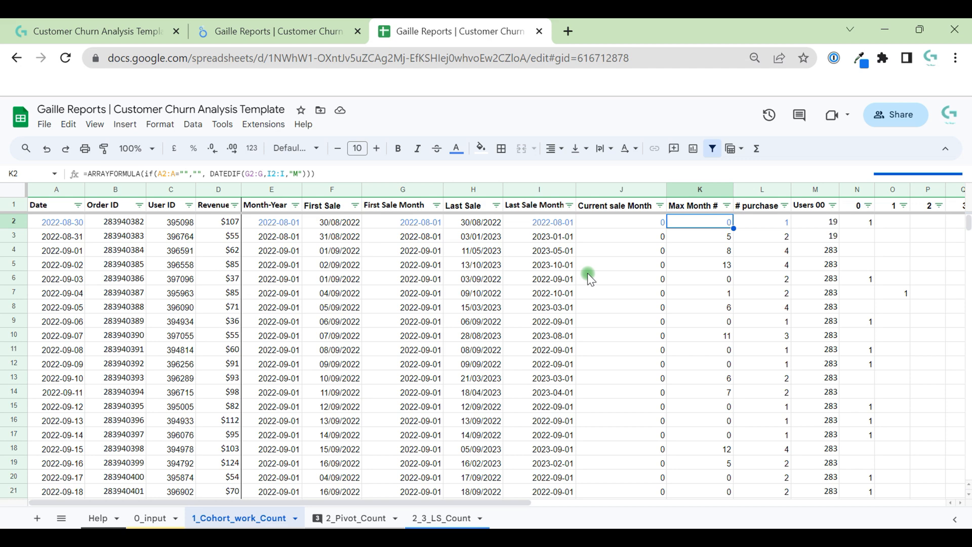
pyautogui.moveTo(408, 220)
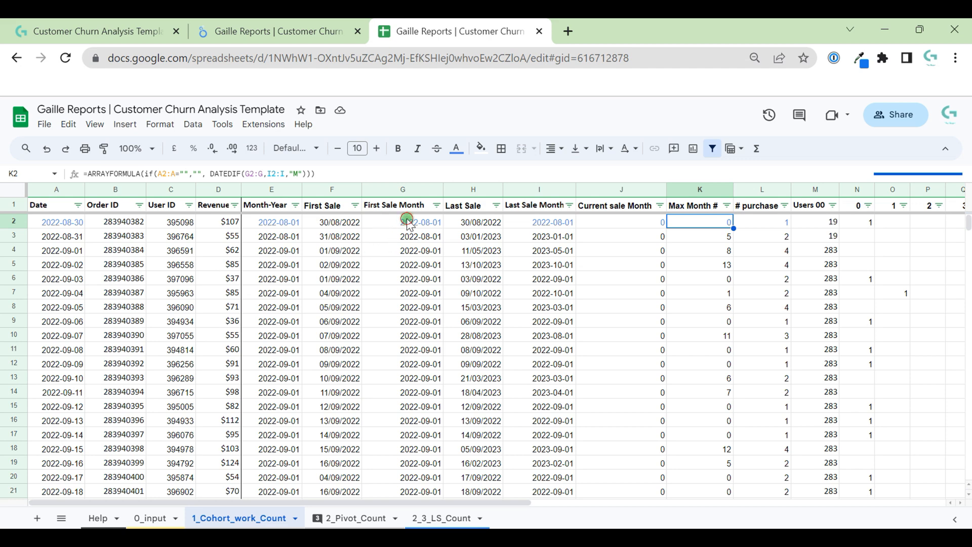
pyautogui.click(402, 222)
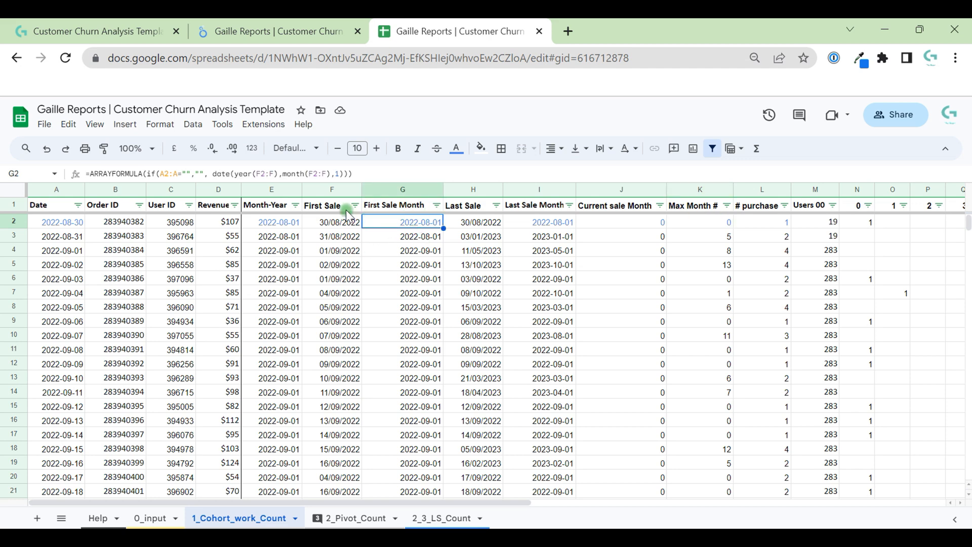
pyautogui.moveTo(305, 253)
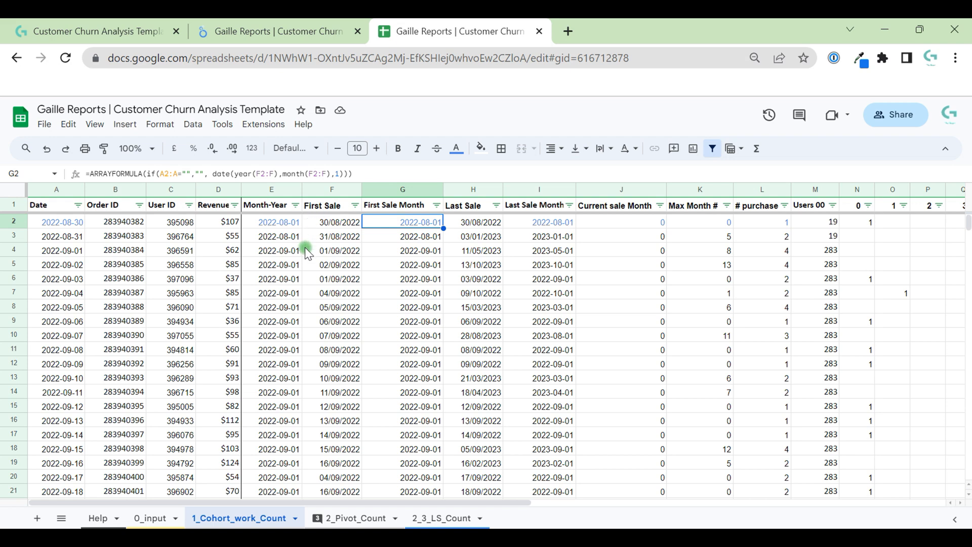
pyautogui.click(354, 517)
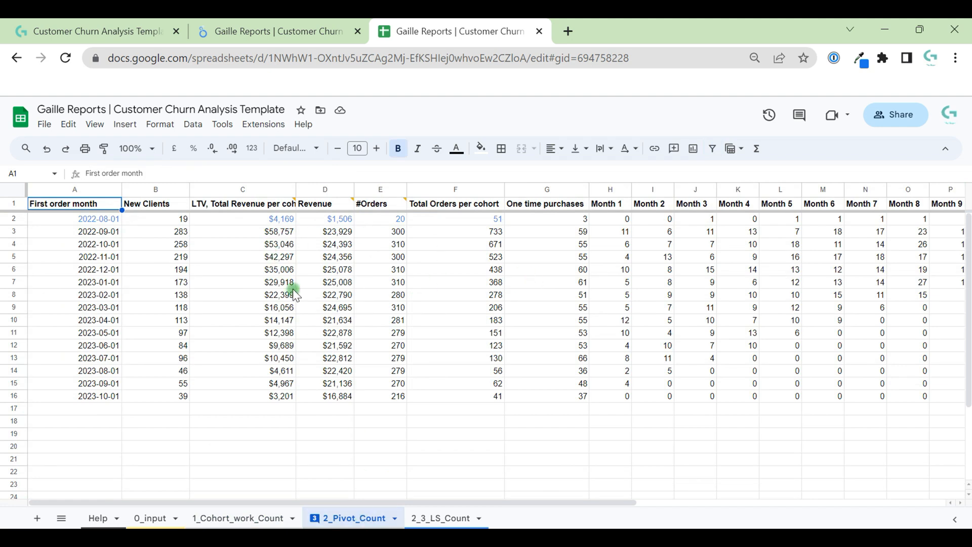
pyautogui.moveTo(402, 203)
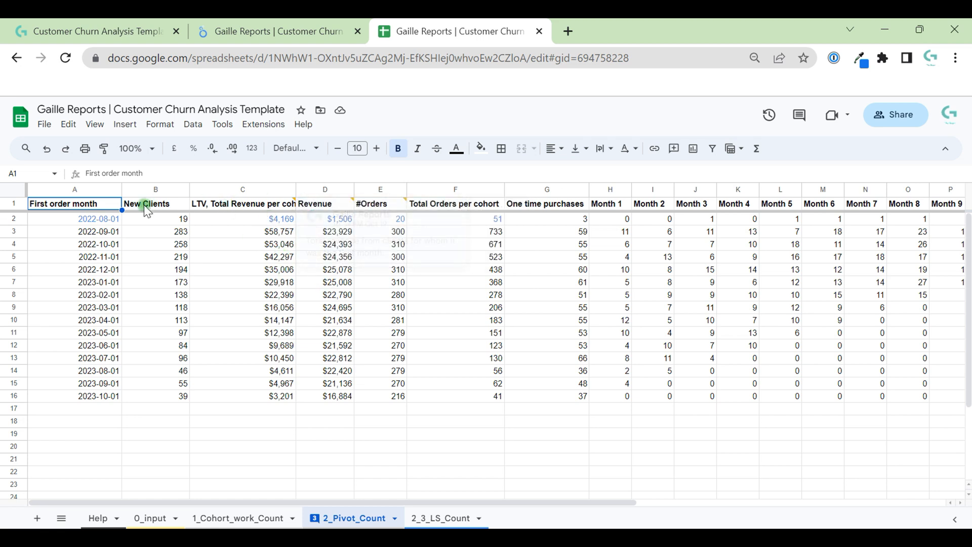
pyautogui.click(439, 517)
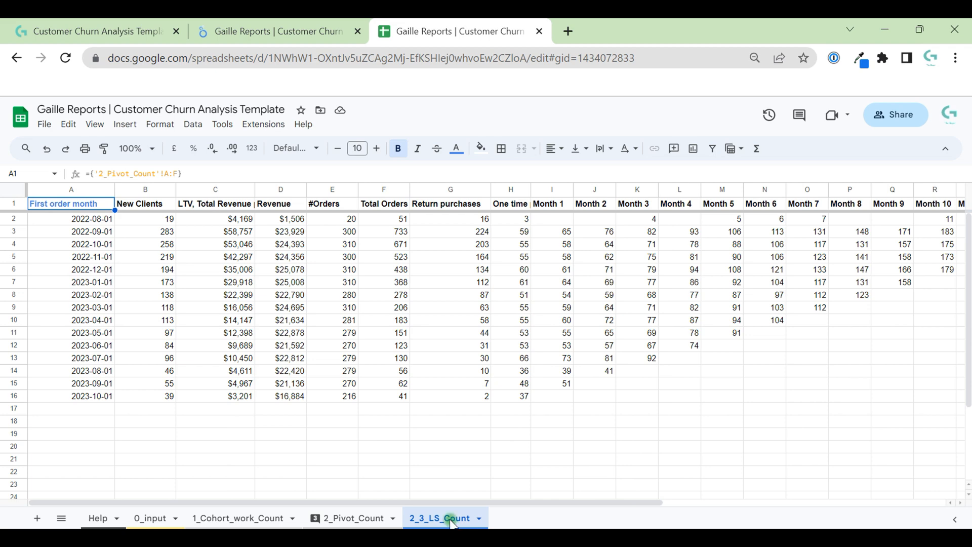
pyautogui.moveTo(401, 256)
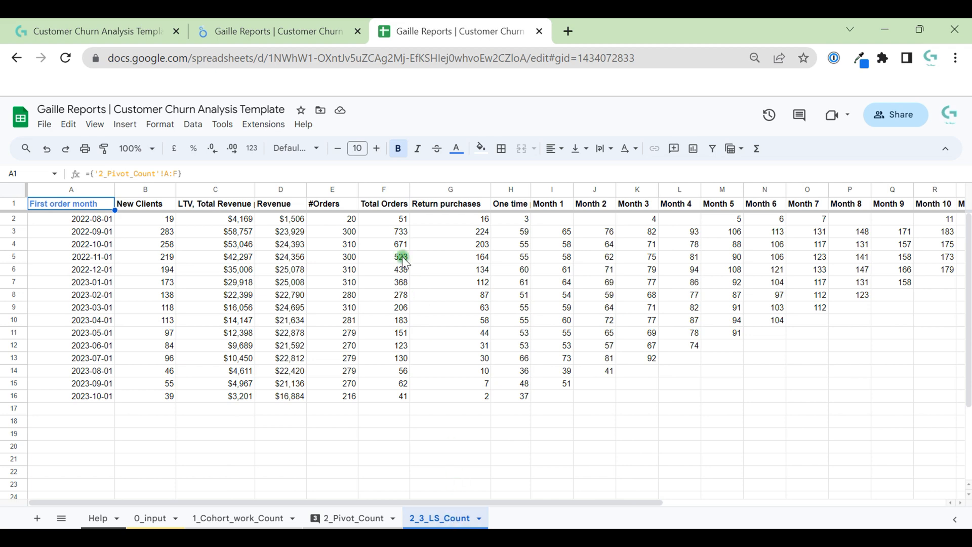
pyautogui.moveTo(454, 368)
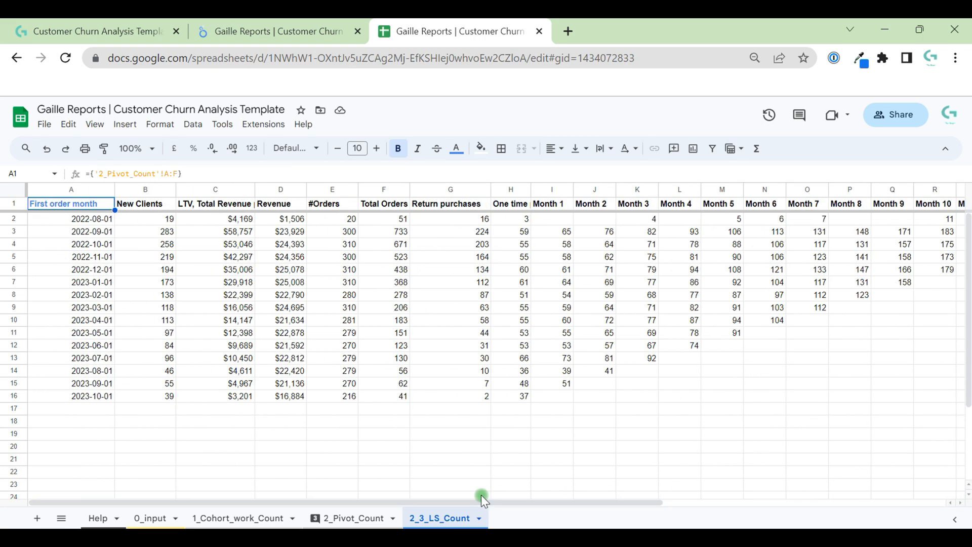
pyautogui.moveTo(477, 465)
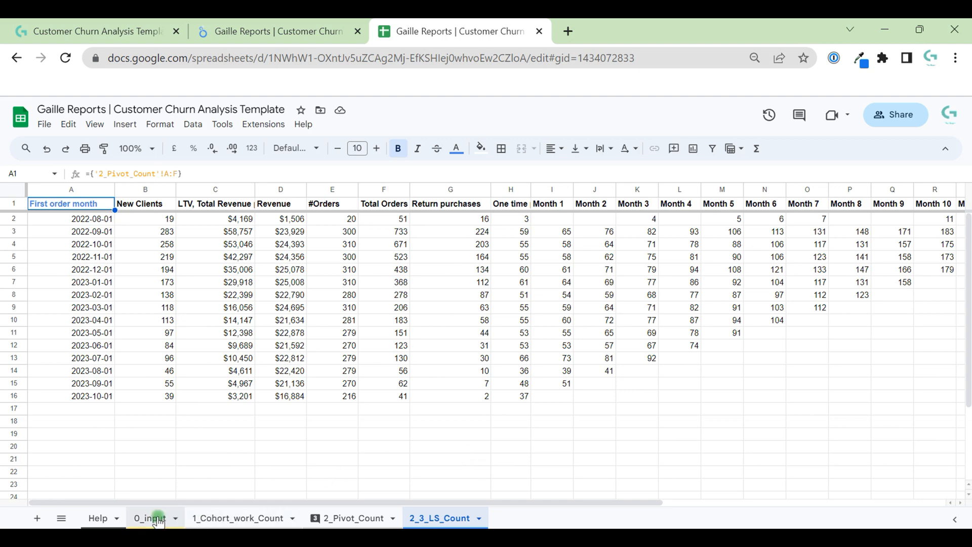
# - Show the 0_input sheet with raw Revenue order rows and schema notes
pyautogui.click(149, 518)
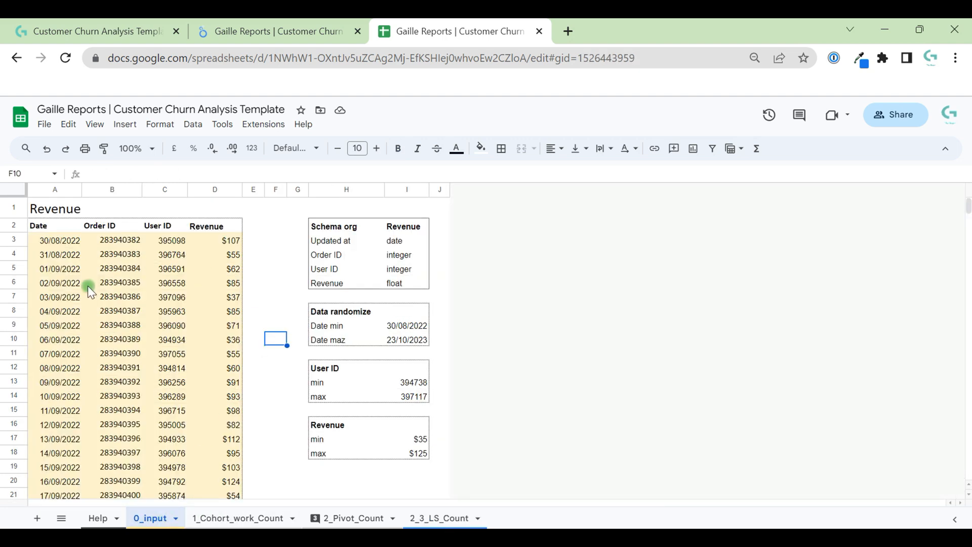
pyautogui.moveTo(127, 327)
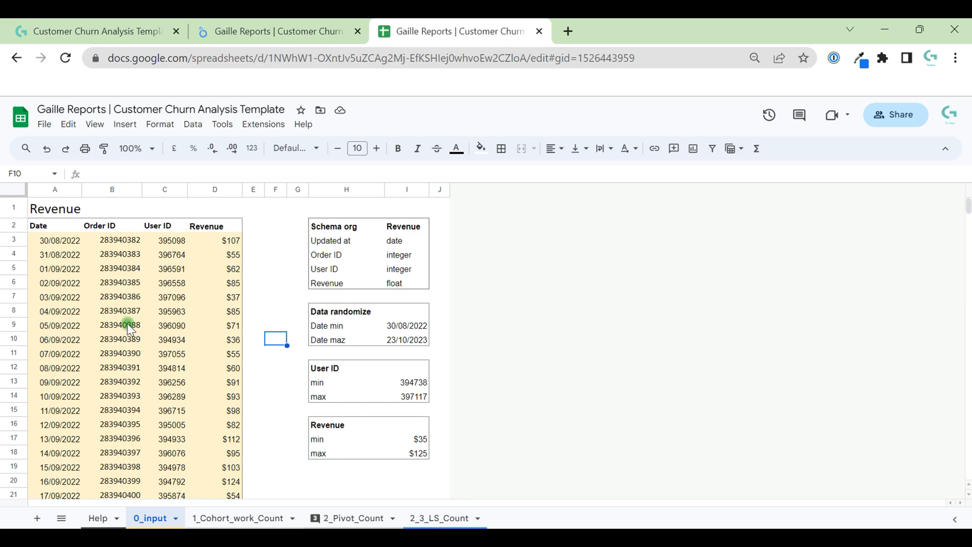
# - Cancel the Google Sheets reconnection and close the Data sources list
pyautogui.click(279, 31)
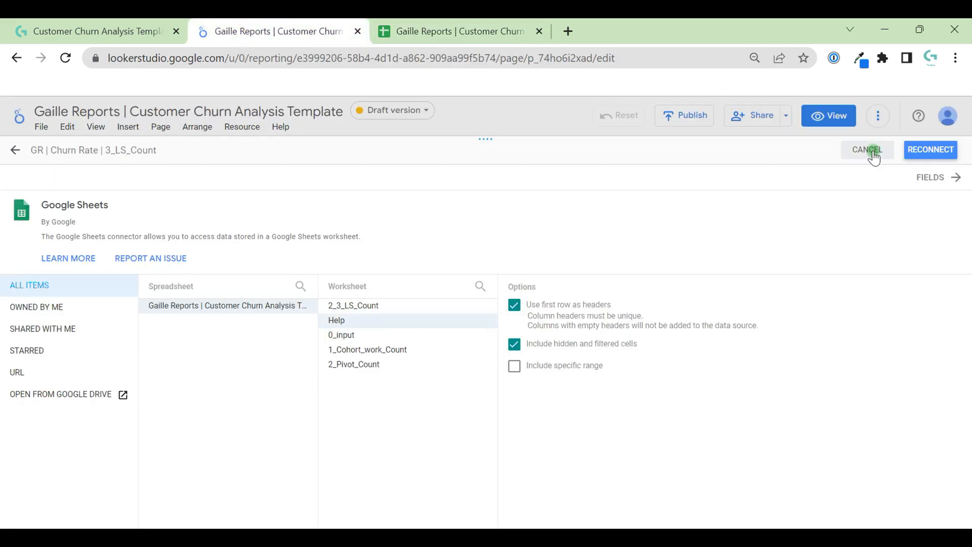
pyautogui.click(866, 149)
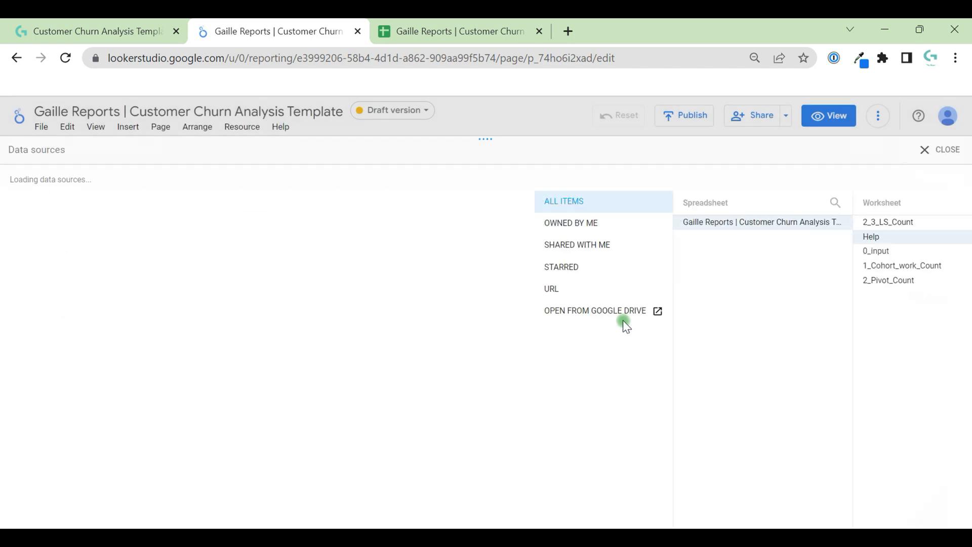
pyautogui.click(947, 149)
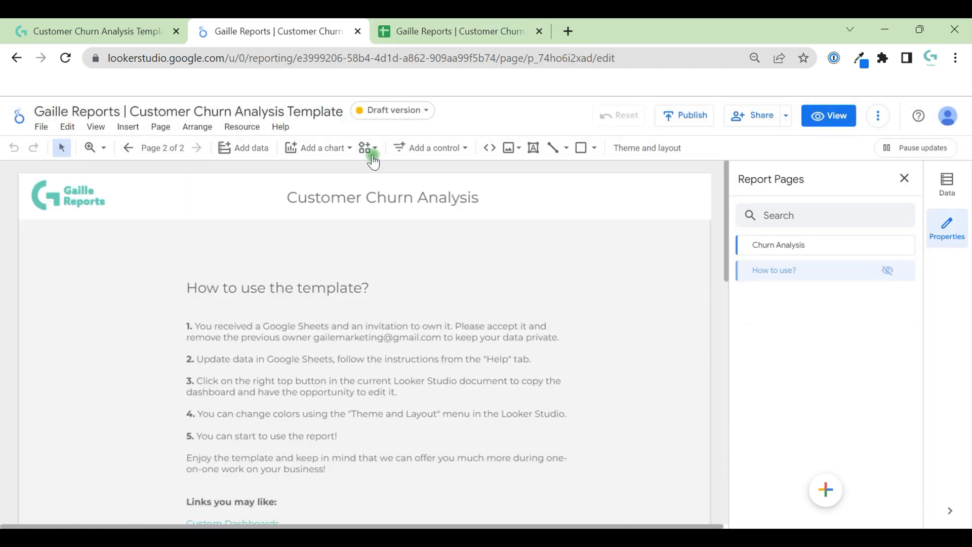
pyautogui.moveTo(897, 113)
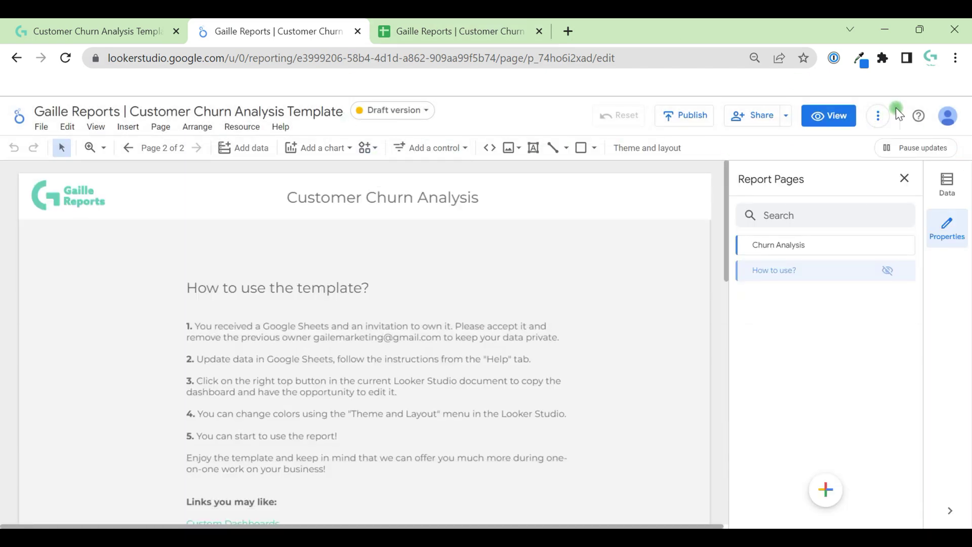
pyautogui.moveTo(799, 100)
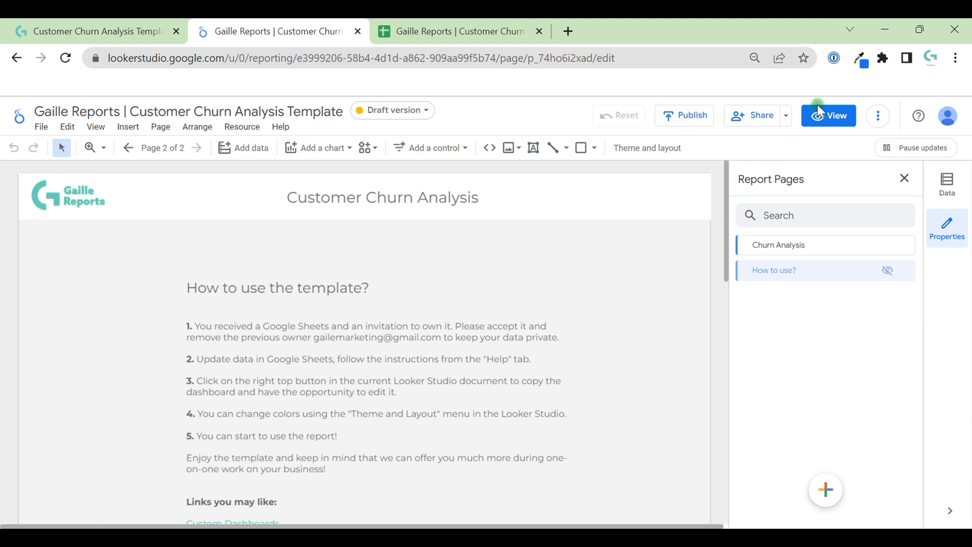
pyautogui.click(878, 115)
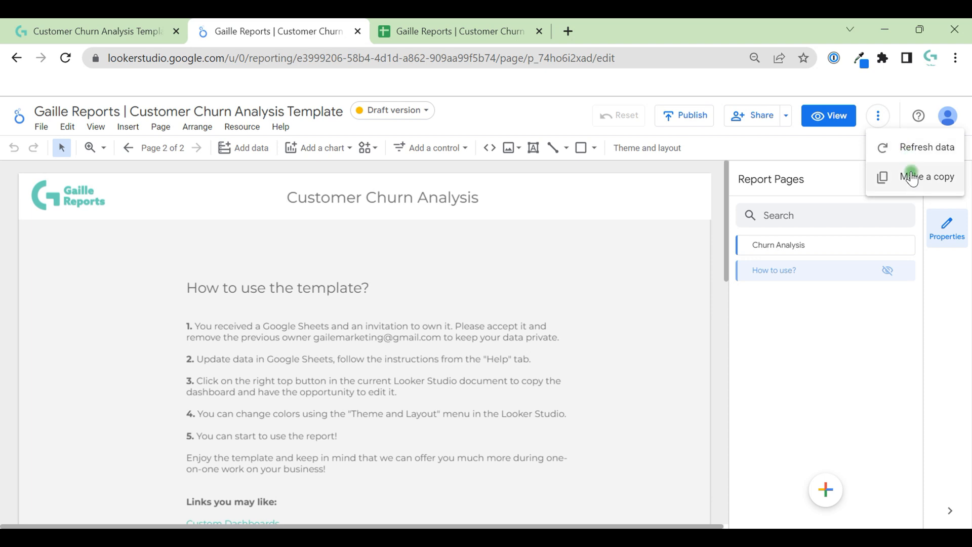
pyautogui.click(928, 177)
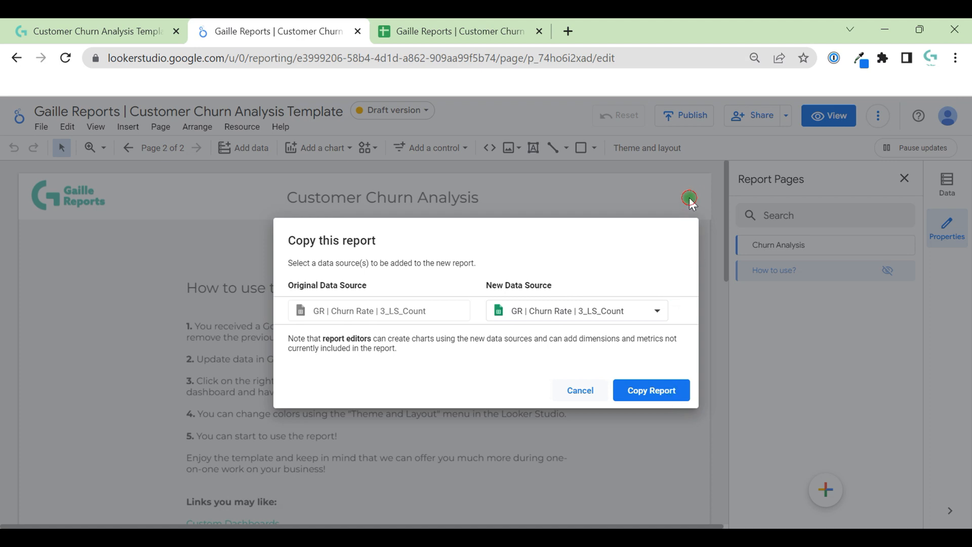
pyautogui.click(578, 390)
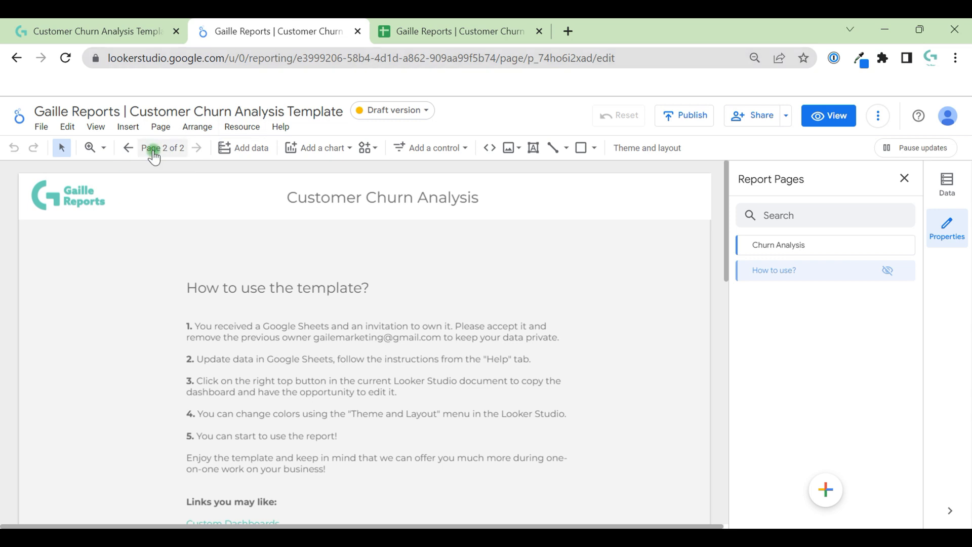
# - Return to Page 1, select and deselect the Gaille Reports logo, and scroll down
pyautogui.click(128, 147)
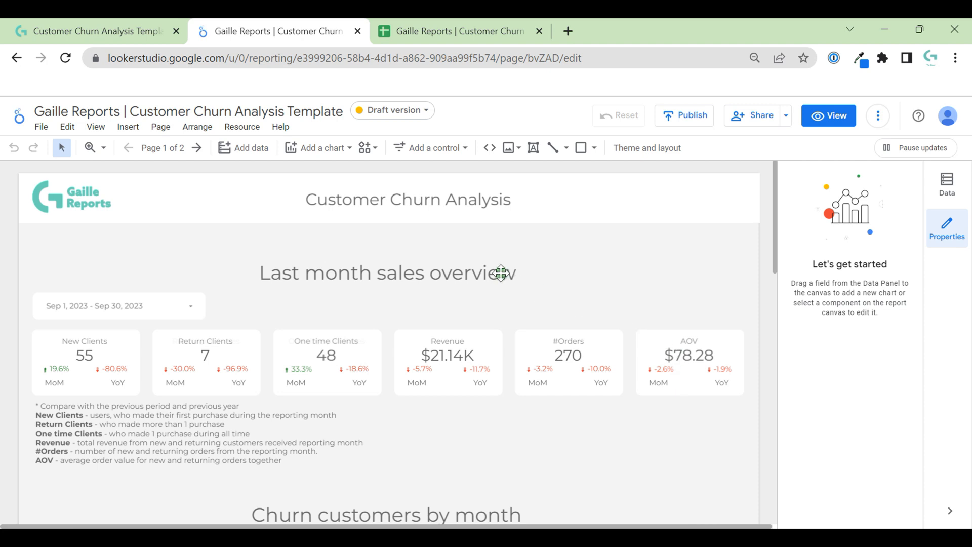
pyautogui.click(71, 197)
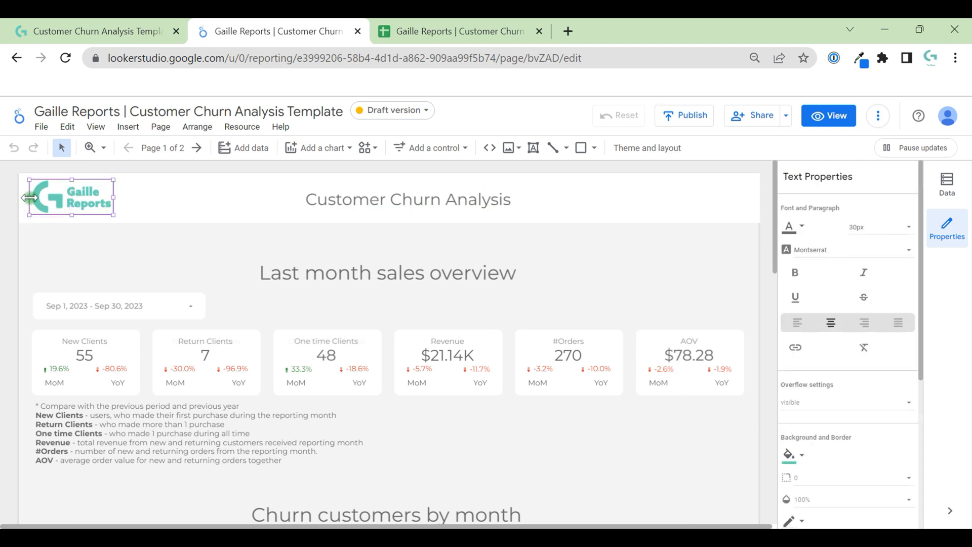
pyautogui.click(659, 240)
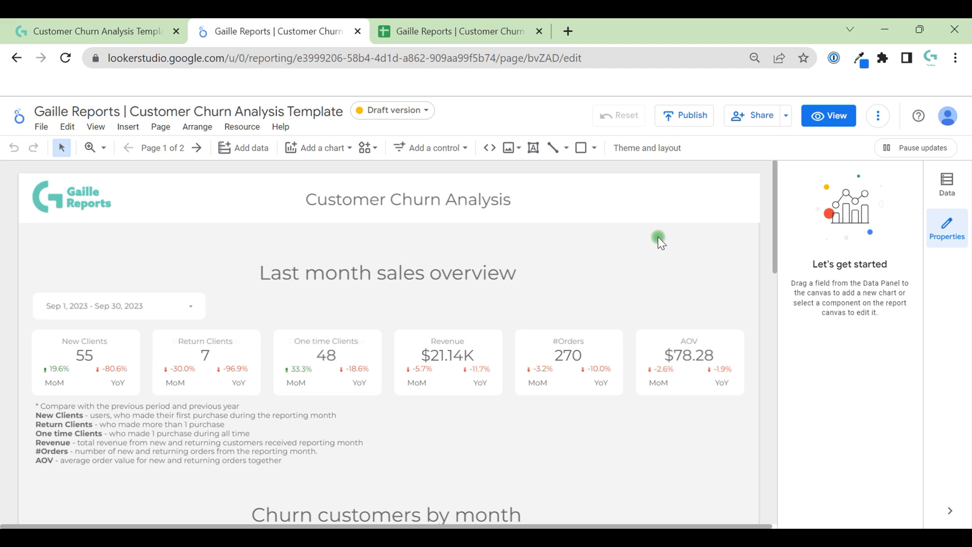
pyautogui.scroll(-3)
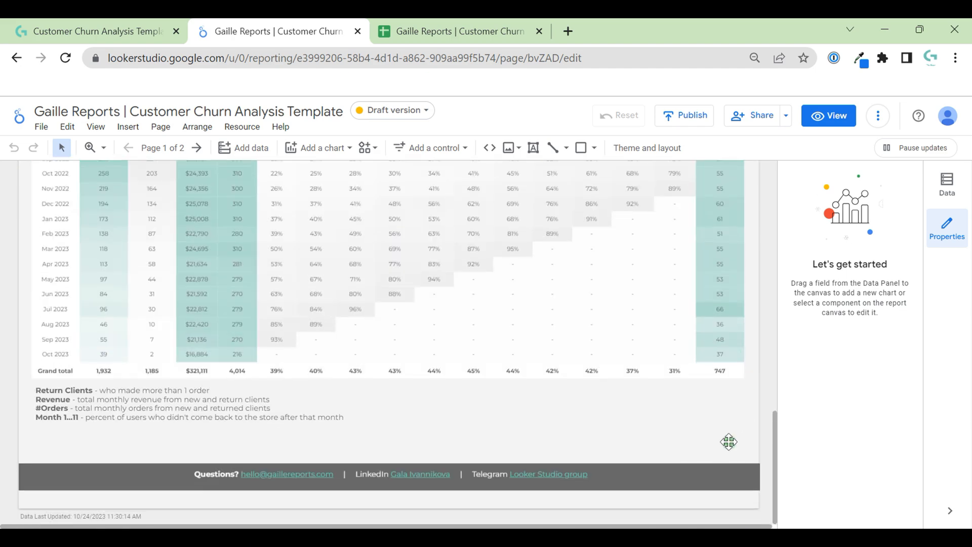
pyautogui.moveTo(743, 320)
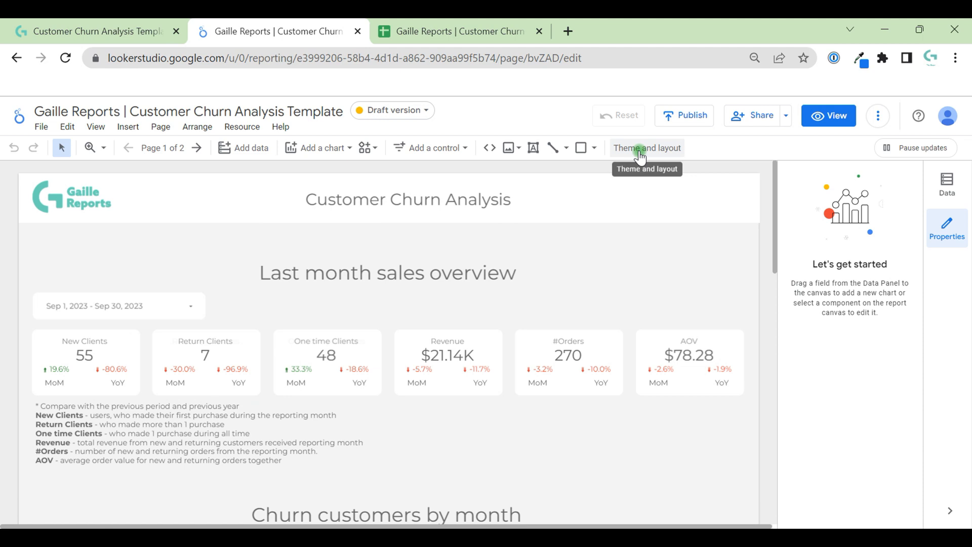
# - Customize the theme so the first Chart palette colour is yellow instead of teal
pyautogui.click(647, 147)
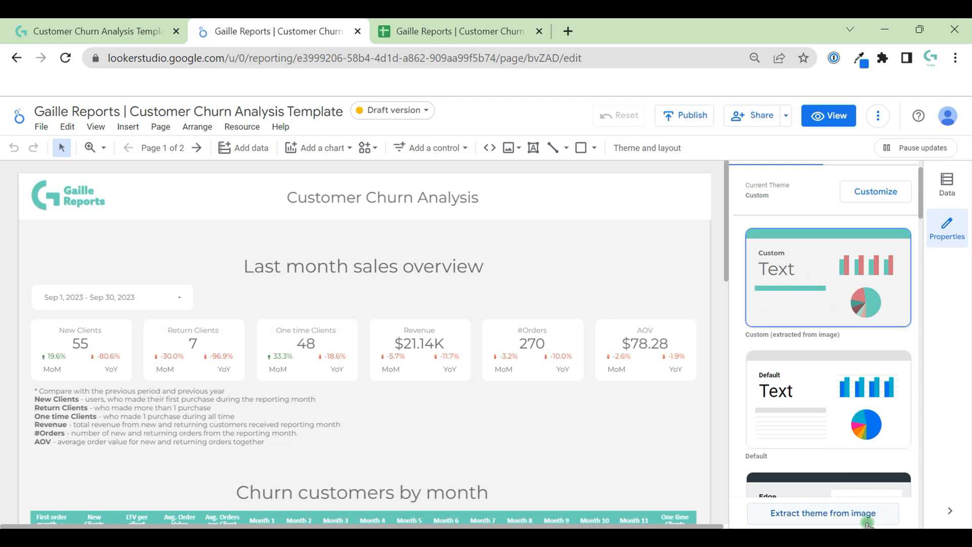
pyautogui.click(647, 148)
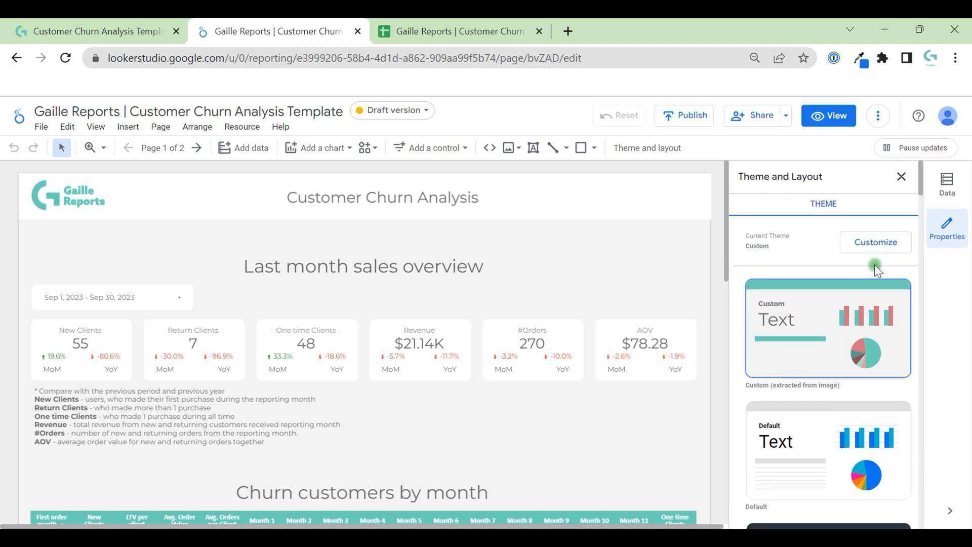
pyautogui.click(875, 242)
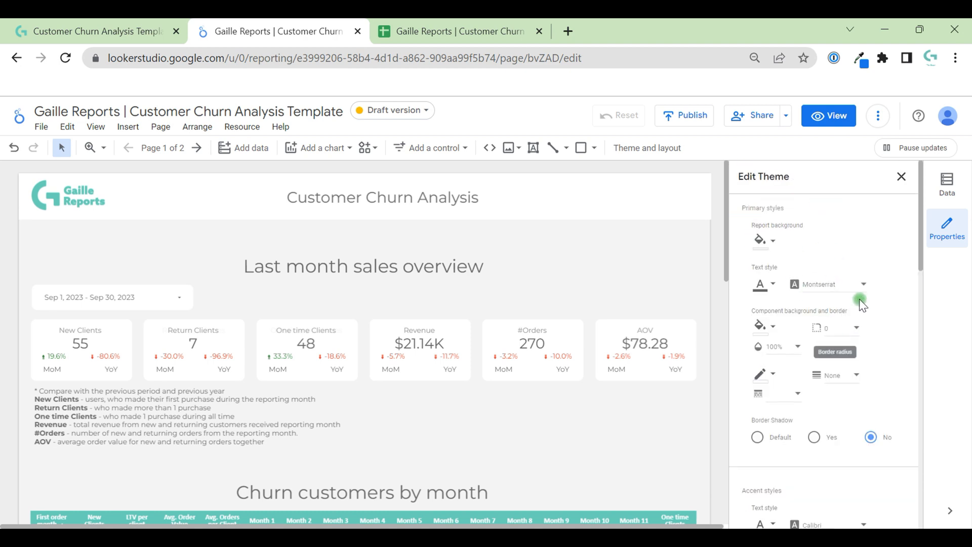
pyautogui.scroll(-3)
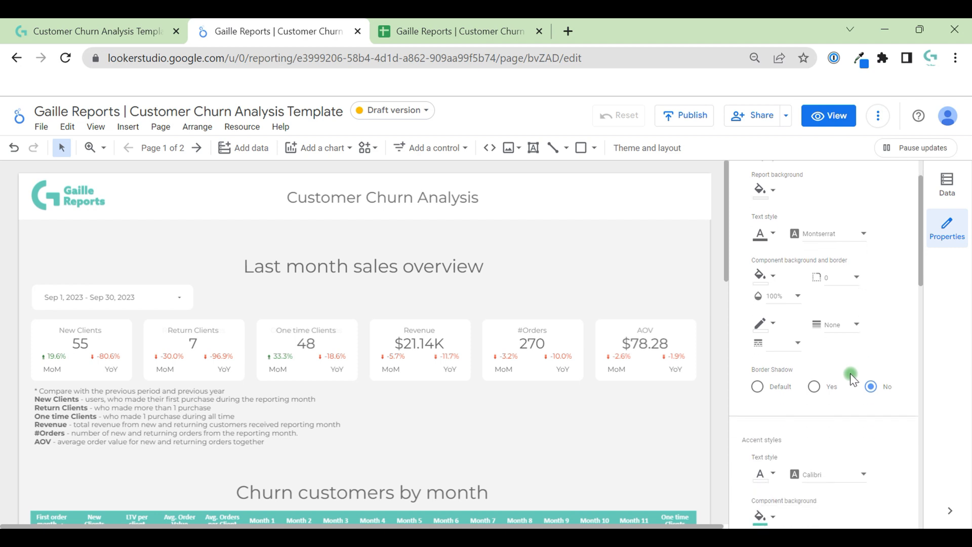
pyautogui.scroll(-3)
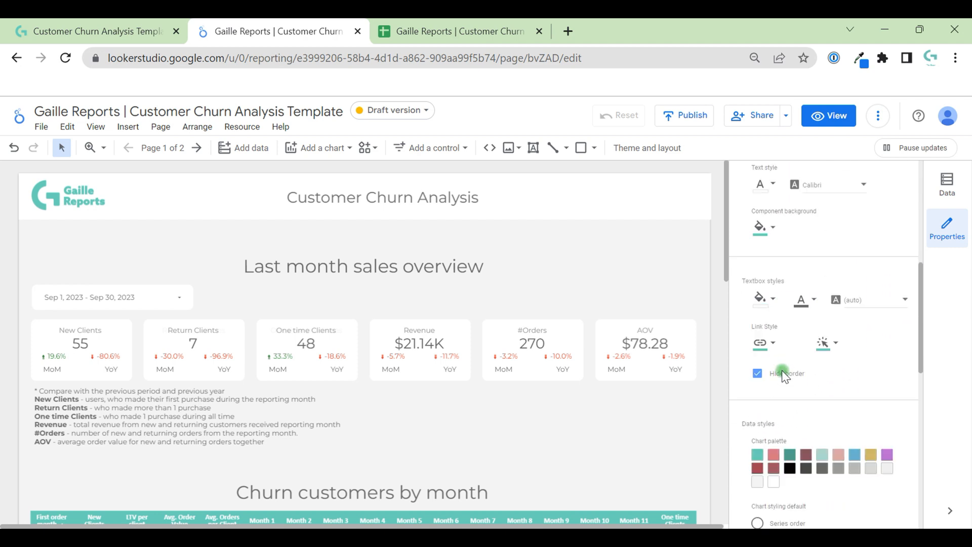
pyautogui.scroll(-3)
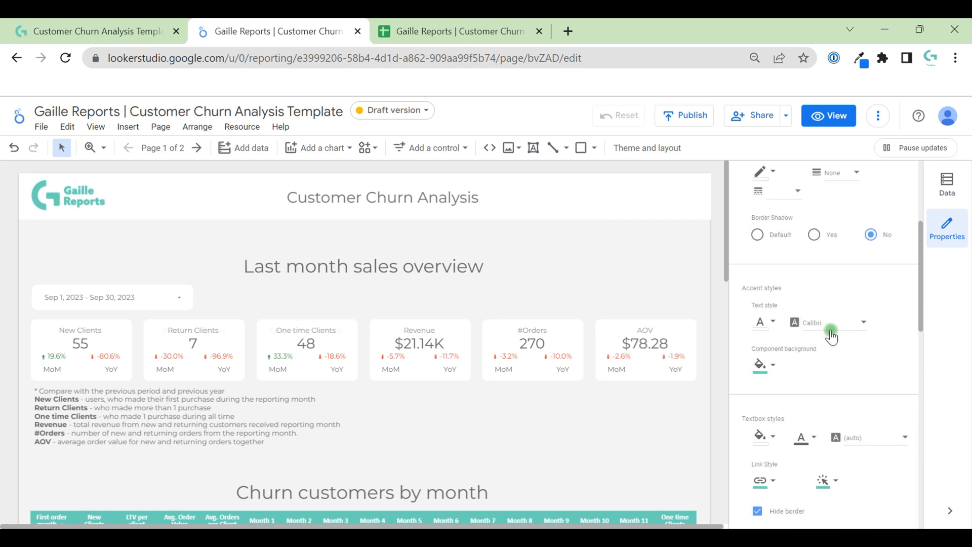
pyautogui.scroll(-3)
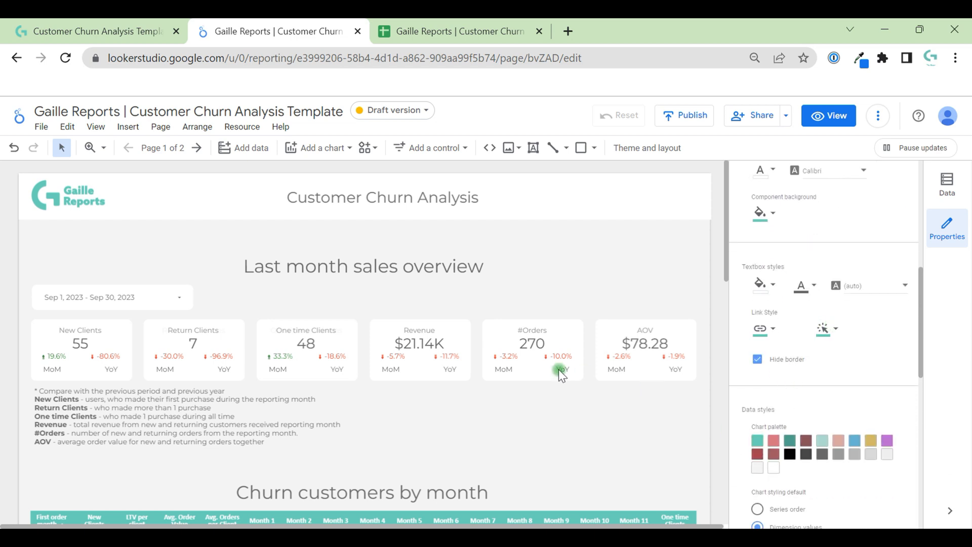
pyautogui.click(762, 328)
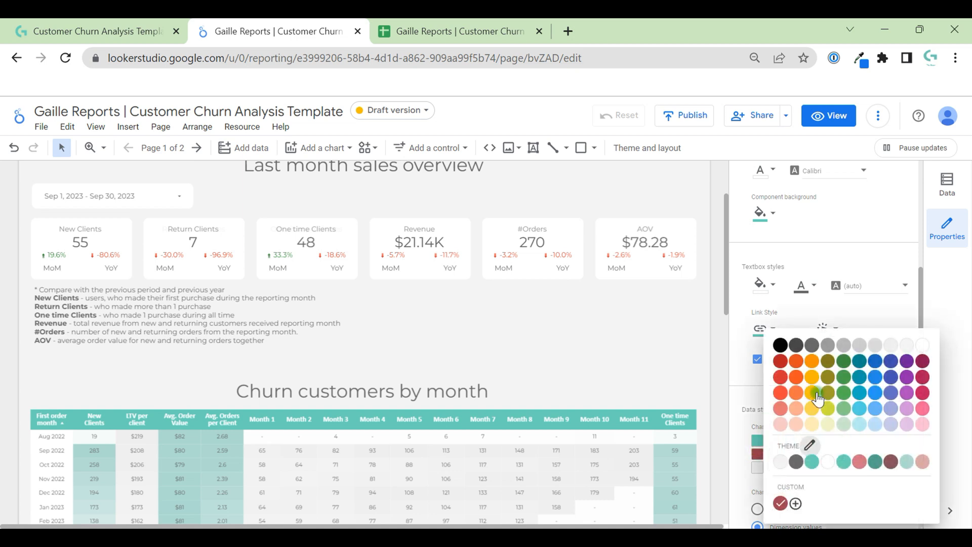
pyautogui.click(842, 462)
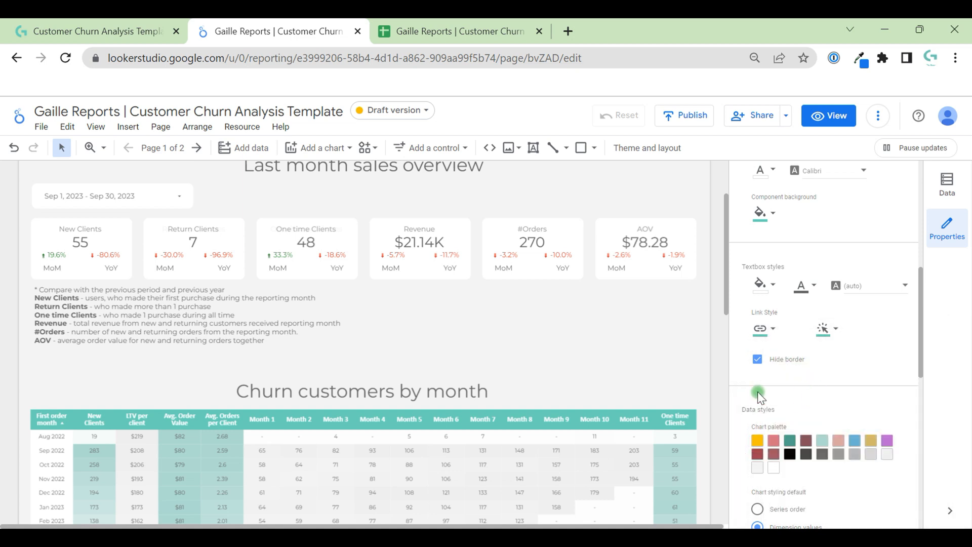
# - Select the Churn customers by month table and inspect its header colour and data setup
pyautogui.click(494, 434)
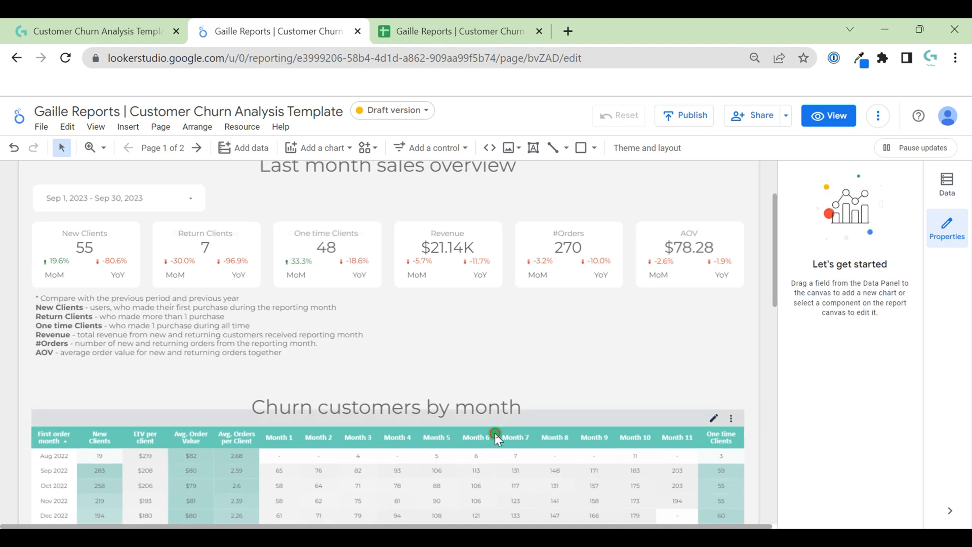
pyautogui.click(495, 436)
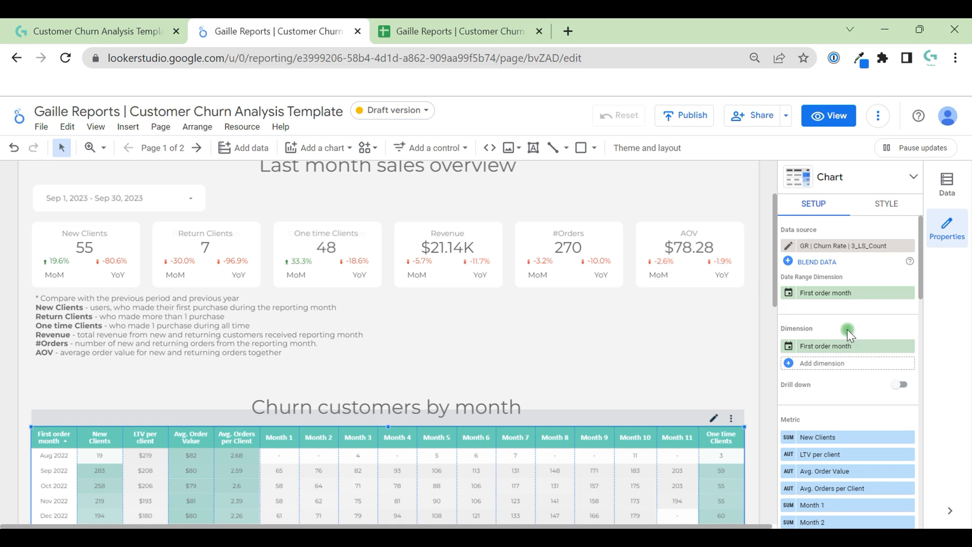
pyautogui.click(886, 204)
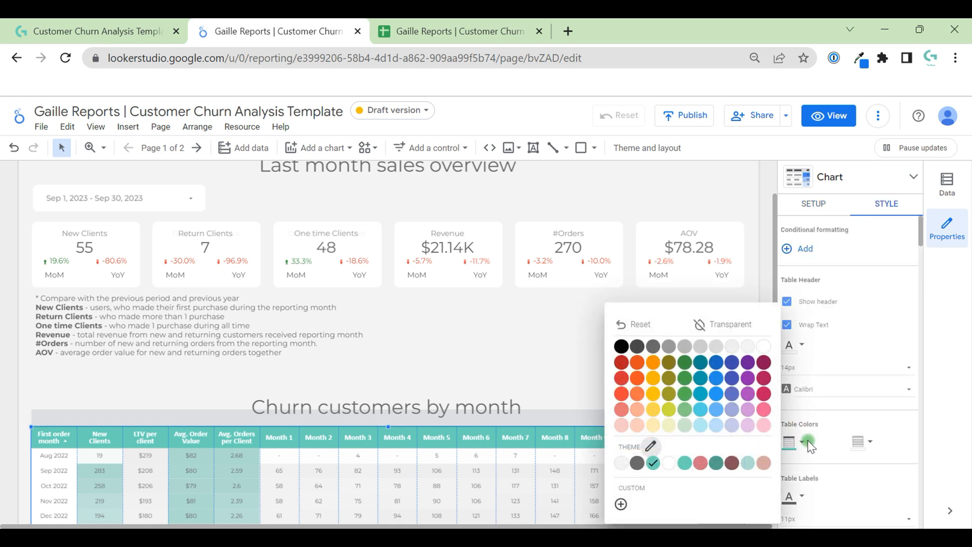
pyautogui.click(812, 203)
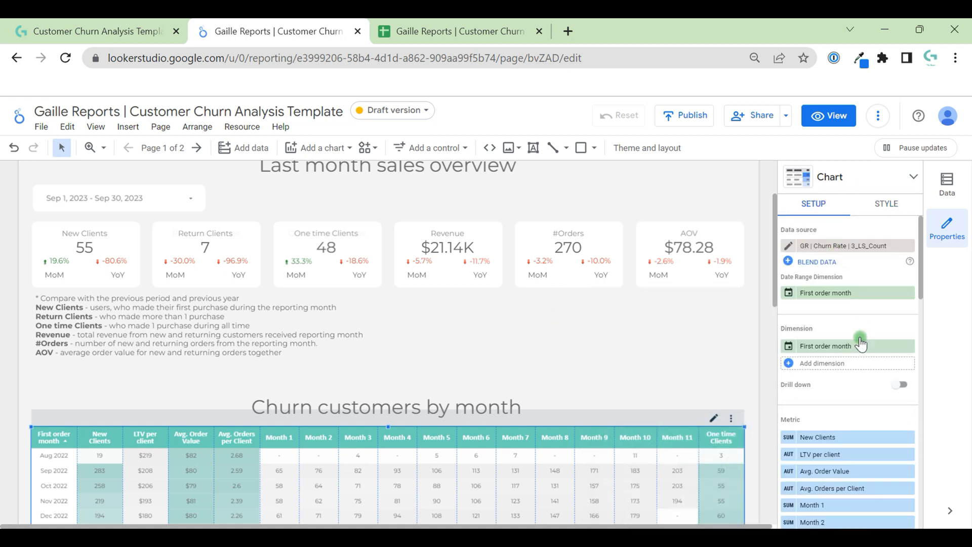
pyautogui.click(885, 203)
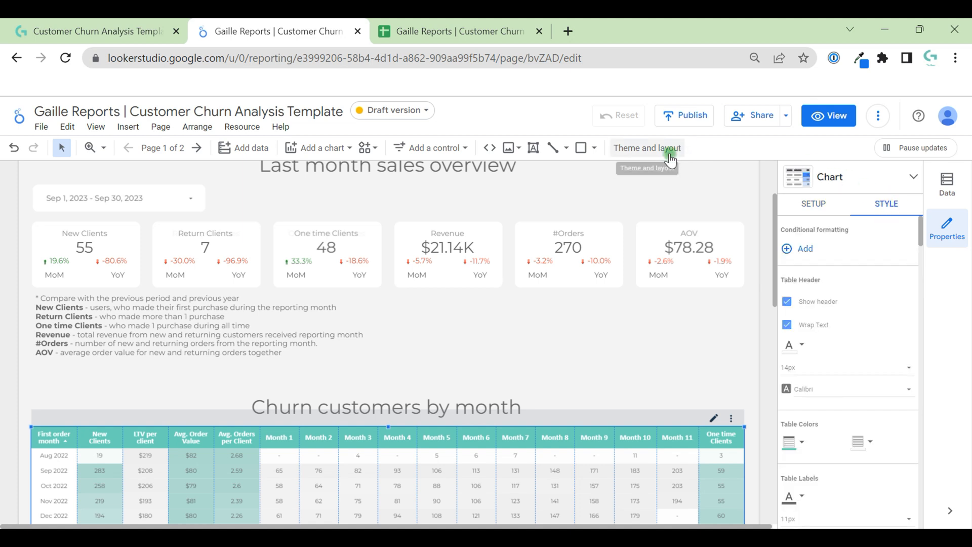
# - Change the theme's accent background colour in the theme customizer
pyautogui.click(646, 147)
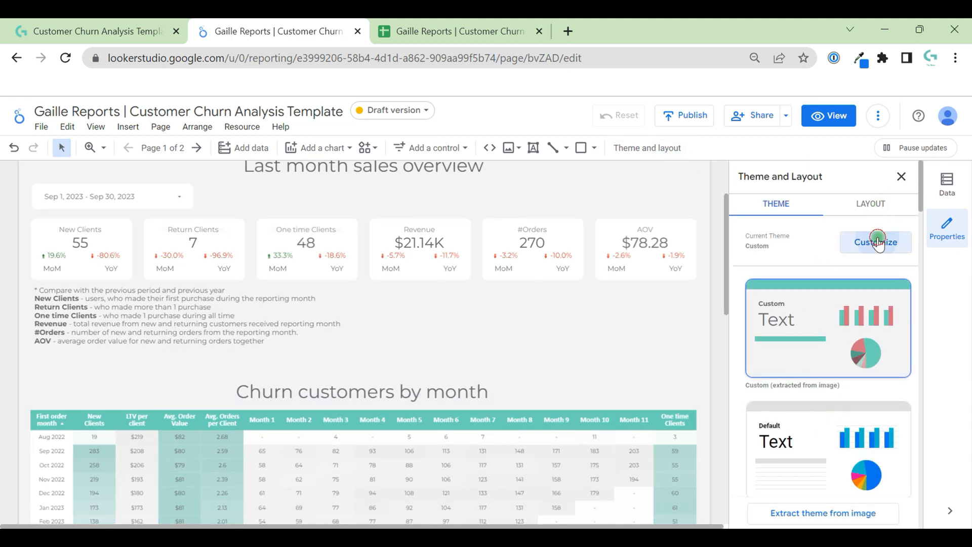
pyautogui.click(875, 242)
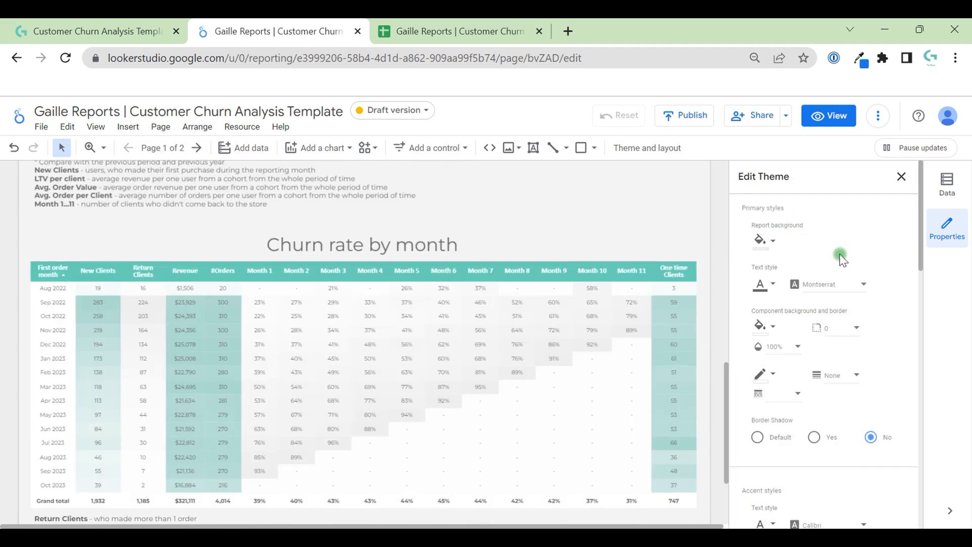
pyautogui.scroll(-3)
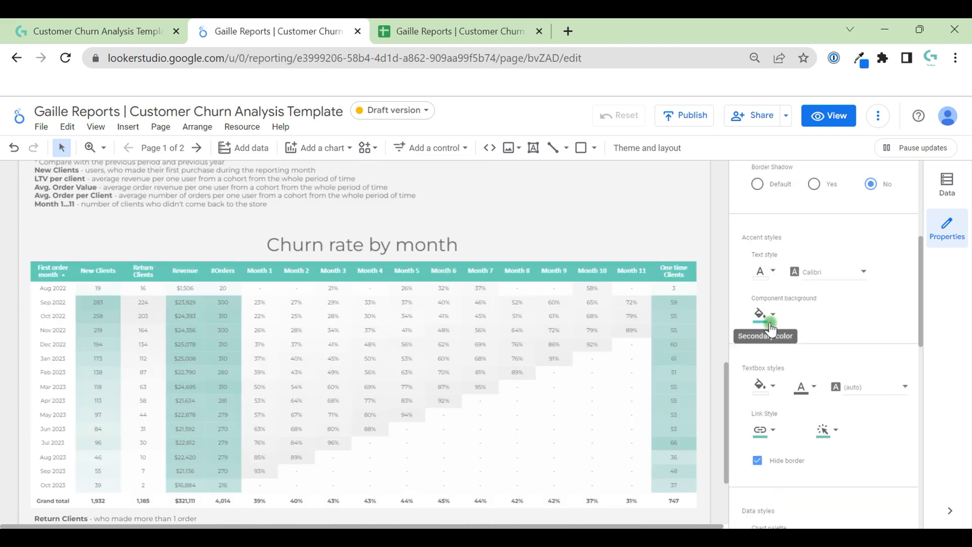
pyautogui.click(760, 313)
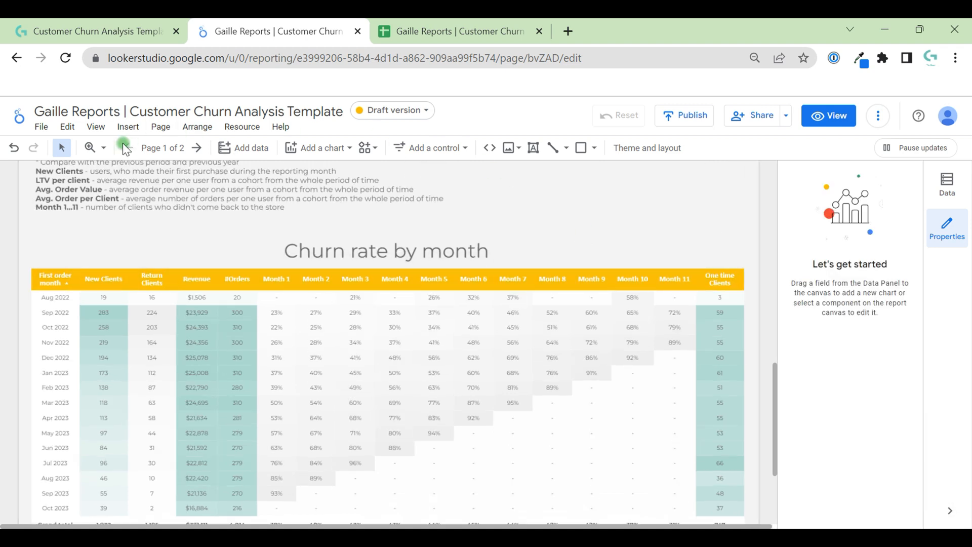
pyautogui.moveTo(13, 148)
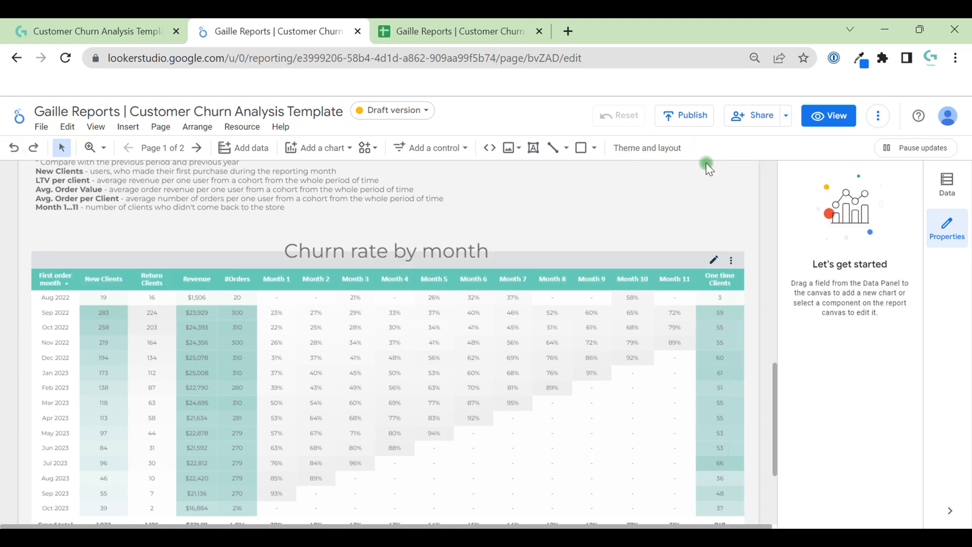
# - Scroll through the churn report's sections and switch to View mode
pyautogui.click(647, 147)
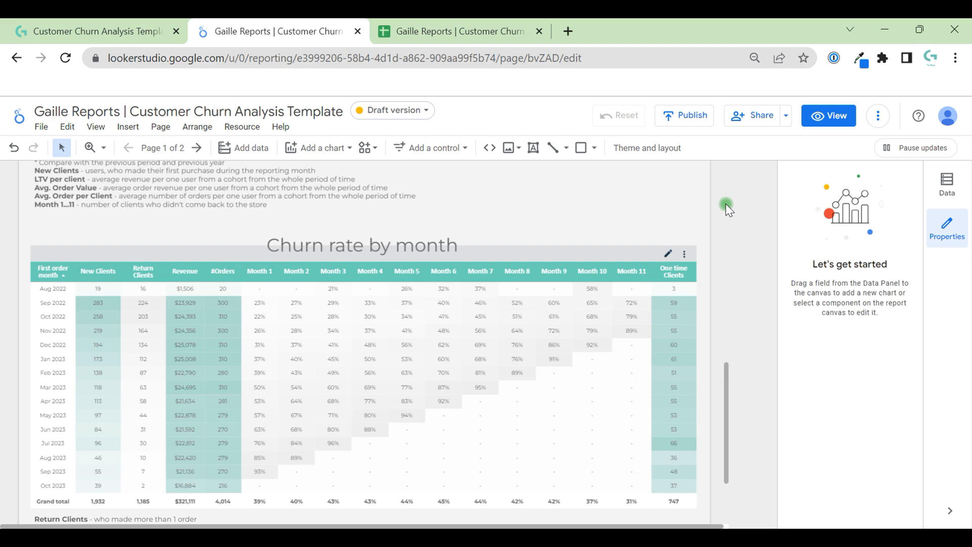
pyautogui.scroll(3)
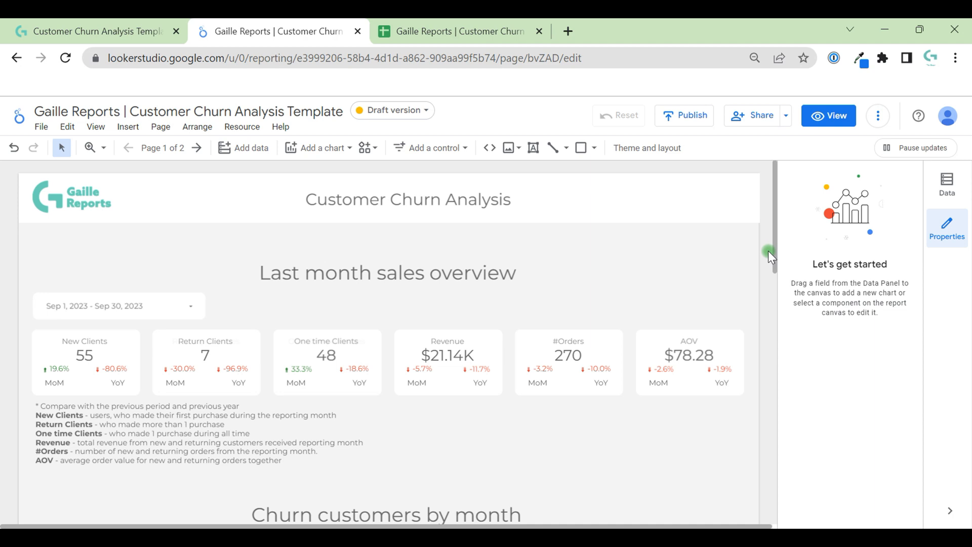
pyautogui.moveTo(202, 390)
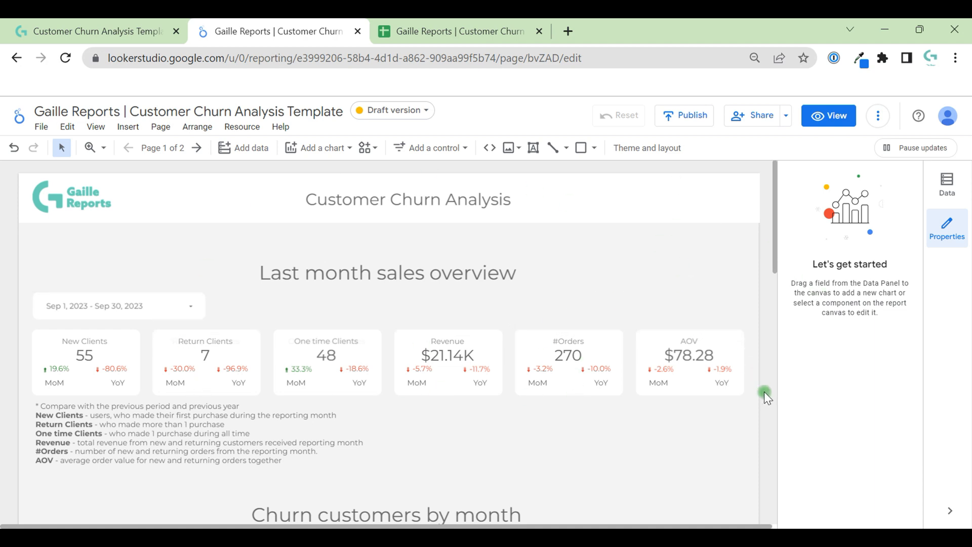
pyautogui.moveTo(505, 306)
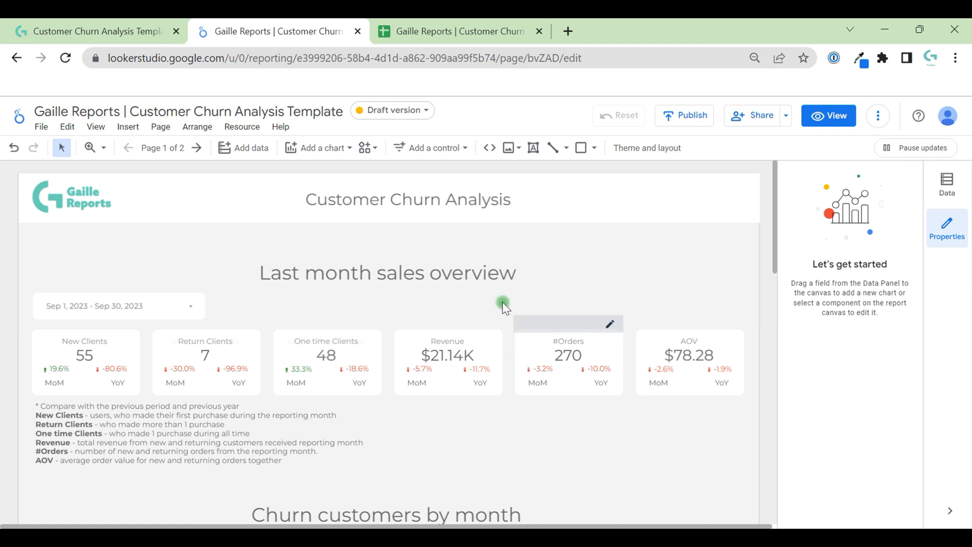
pyautogui.moveTo(587, 255)
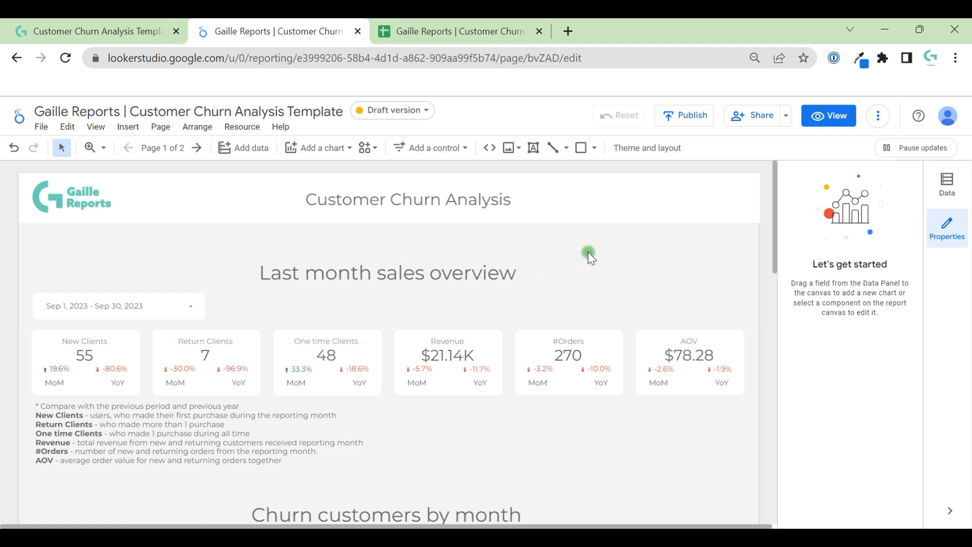
pyautogui.moveTo(810, 246)
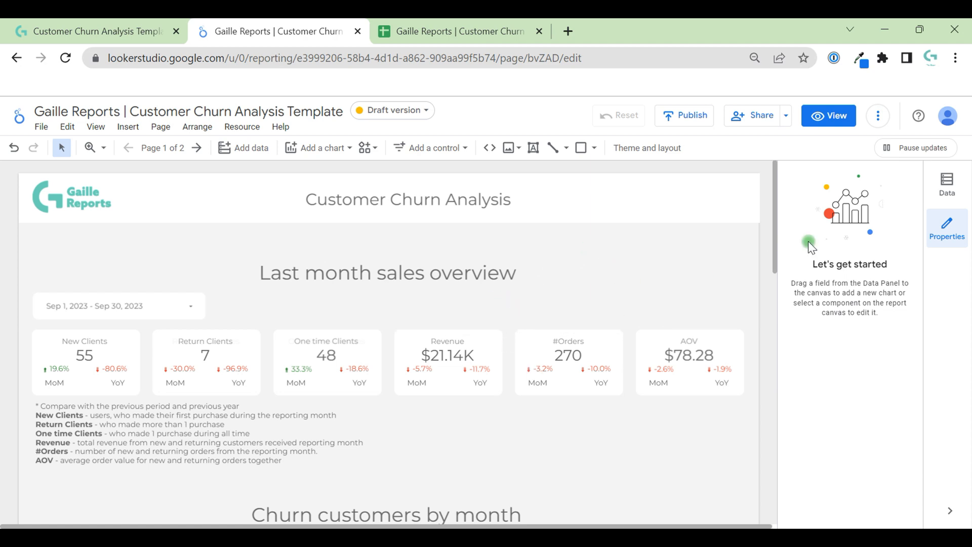
pyautogui.scroll(-3)
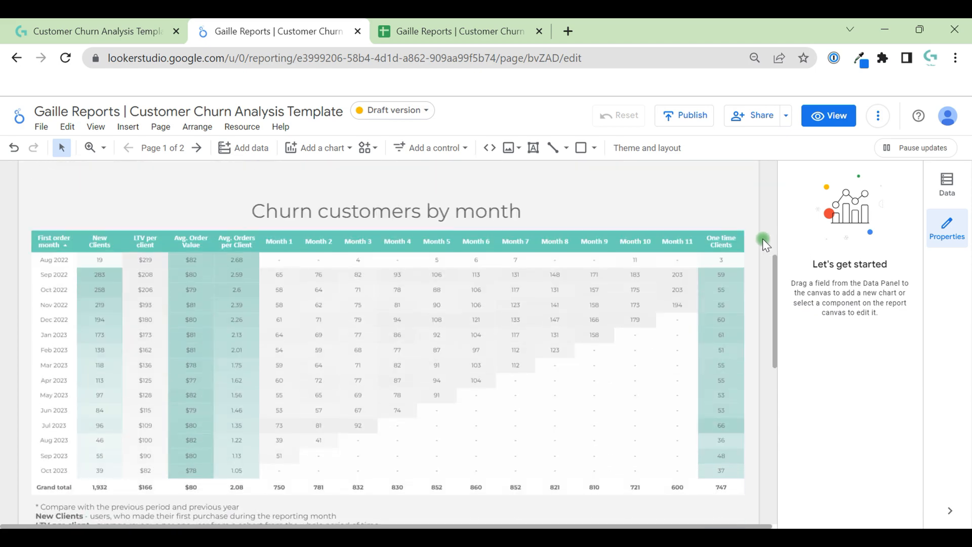
pyautogui.scroll(-3)
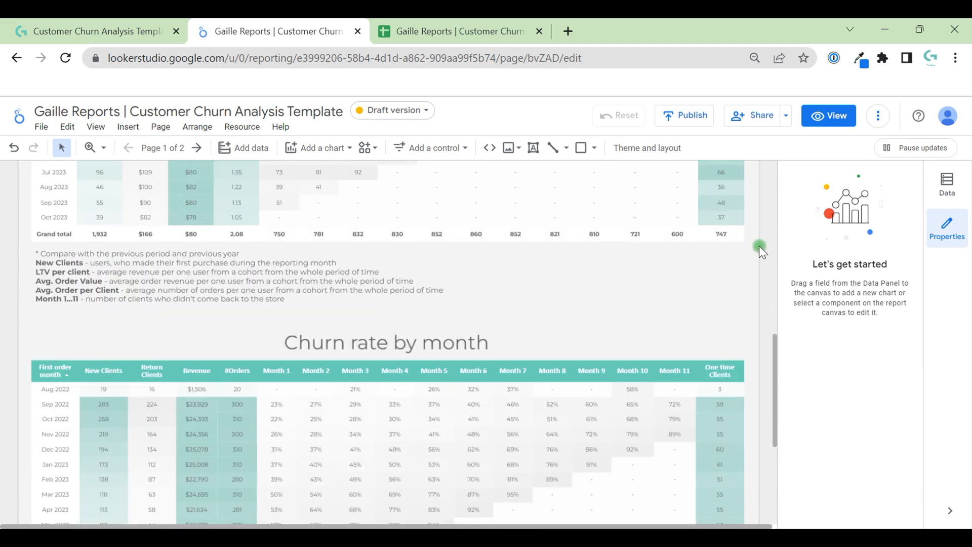
pyautogui.moveTo(768, 307)
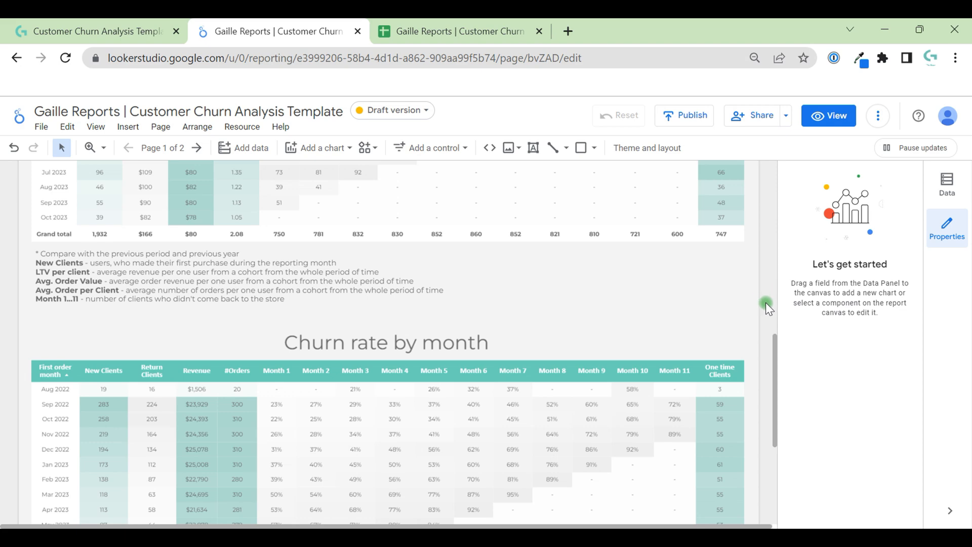
pyautogui.scroll(3)
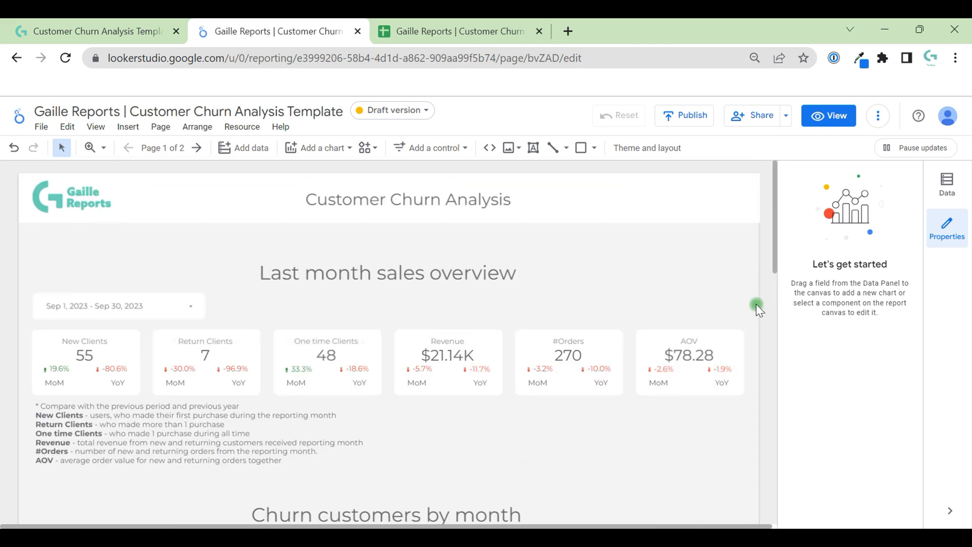
pyautogui.moveTo(757, 334)
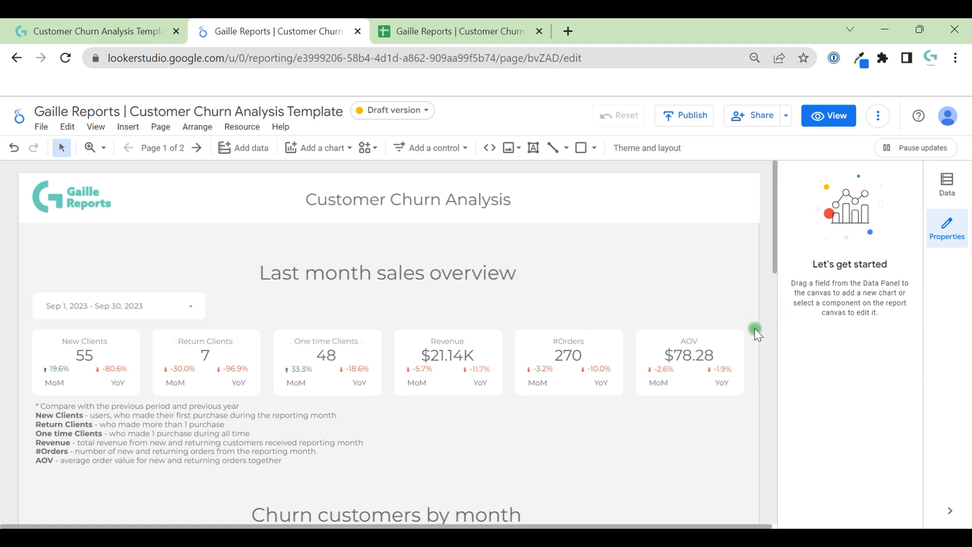
pyautogui.scroll(-3)
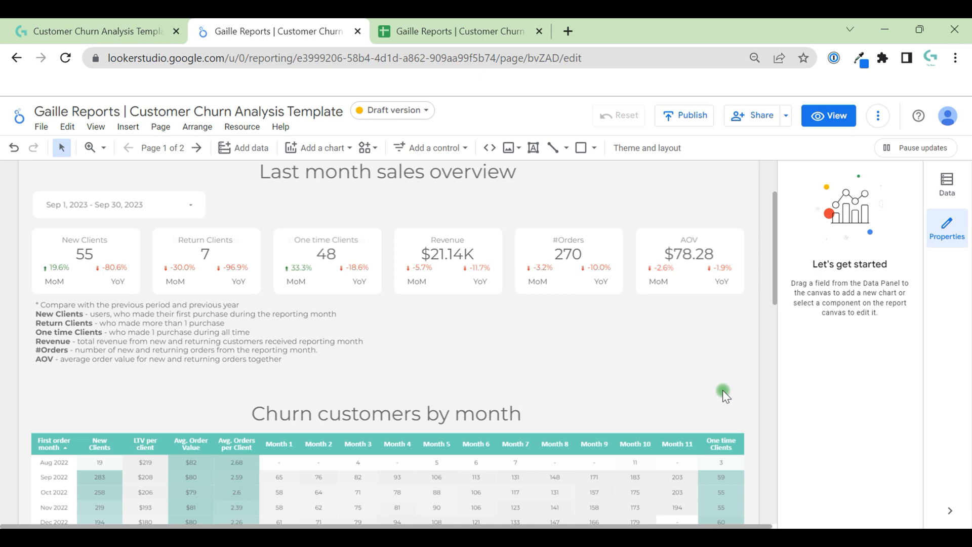
pyautogui.moveTo(726, 400)
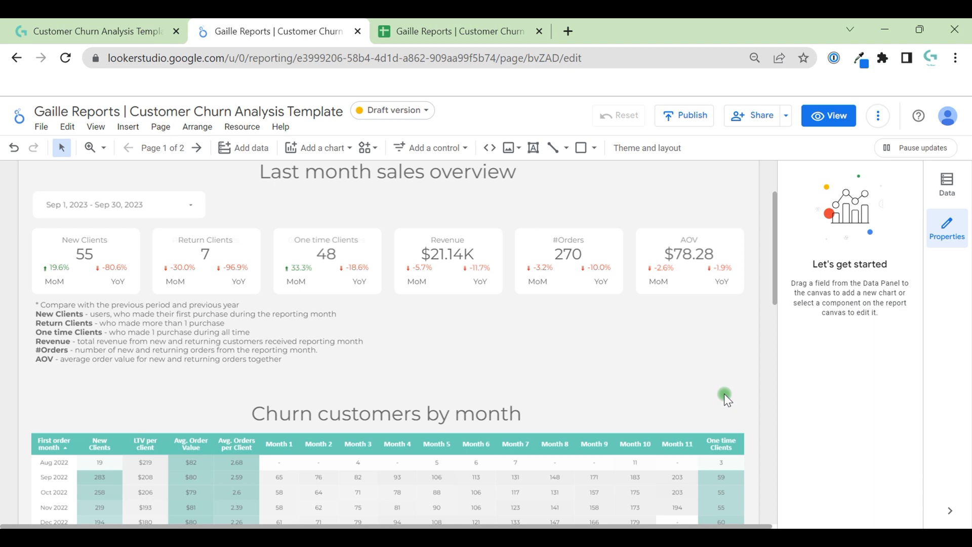
pyautogui.moveTo(744, 412)
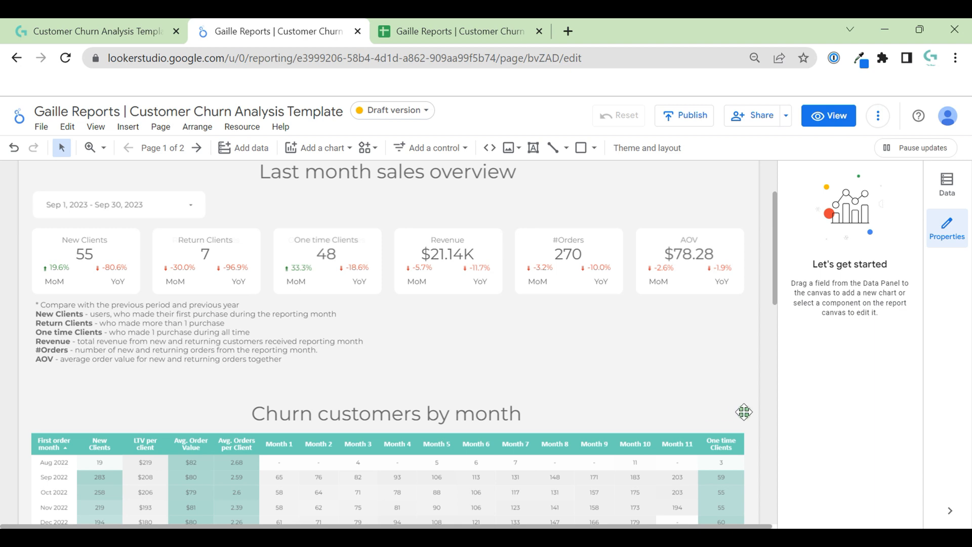
pyautogui.click(828, 116)
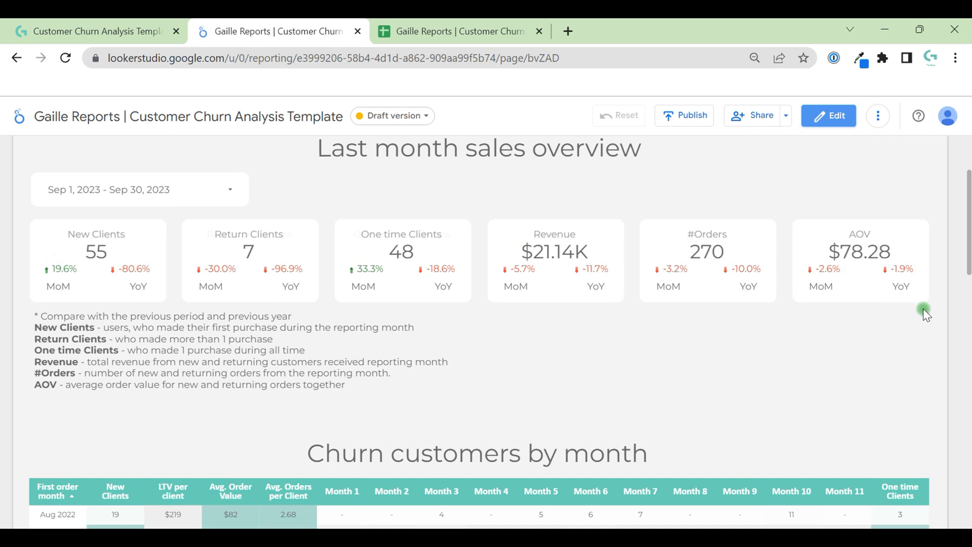
pyautogui.moveTo(925, 327)
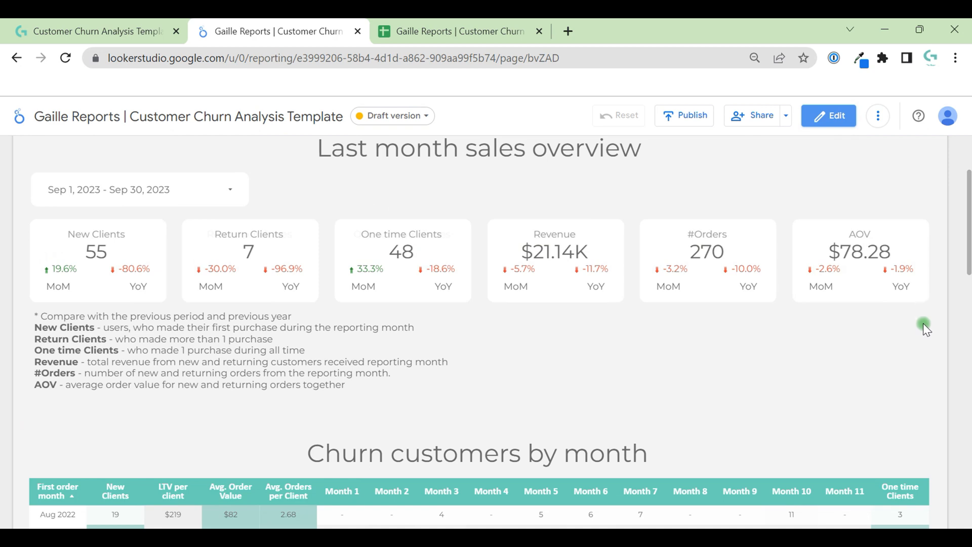